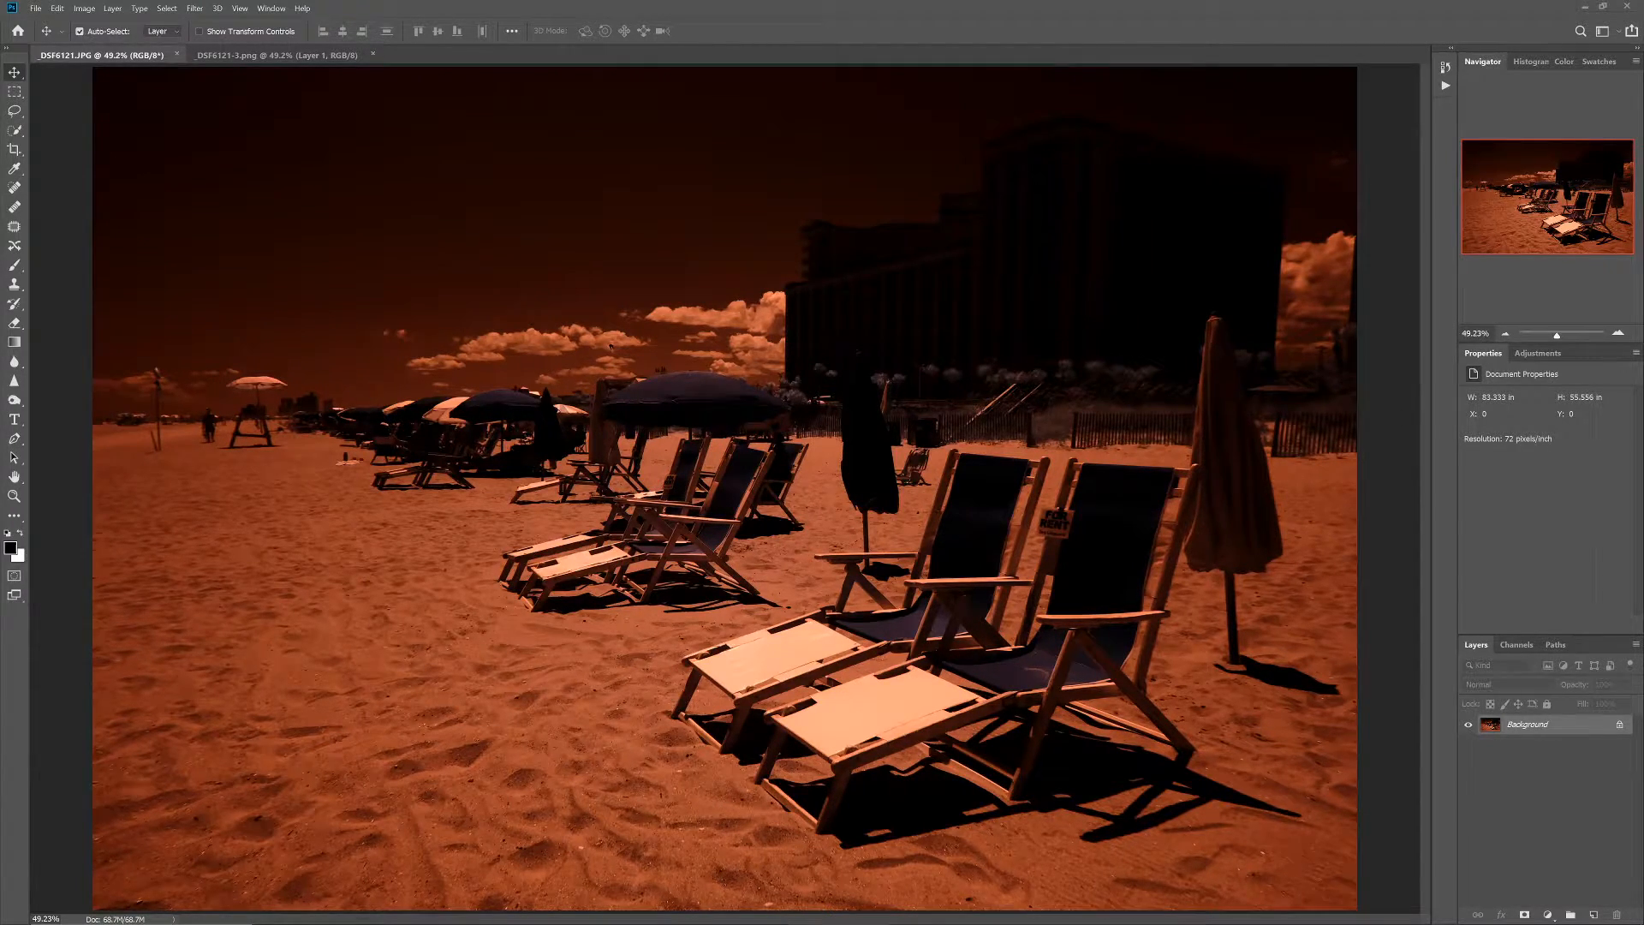
Show the finished false-colour PNG beside the original infrared JPG, then return to the raw file
click(276, 55)
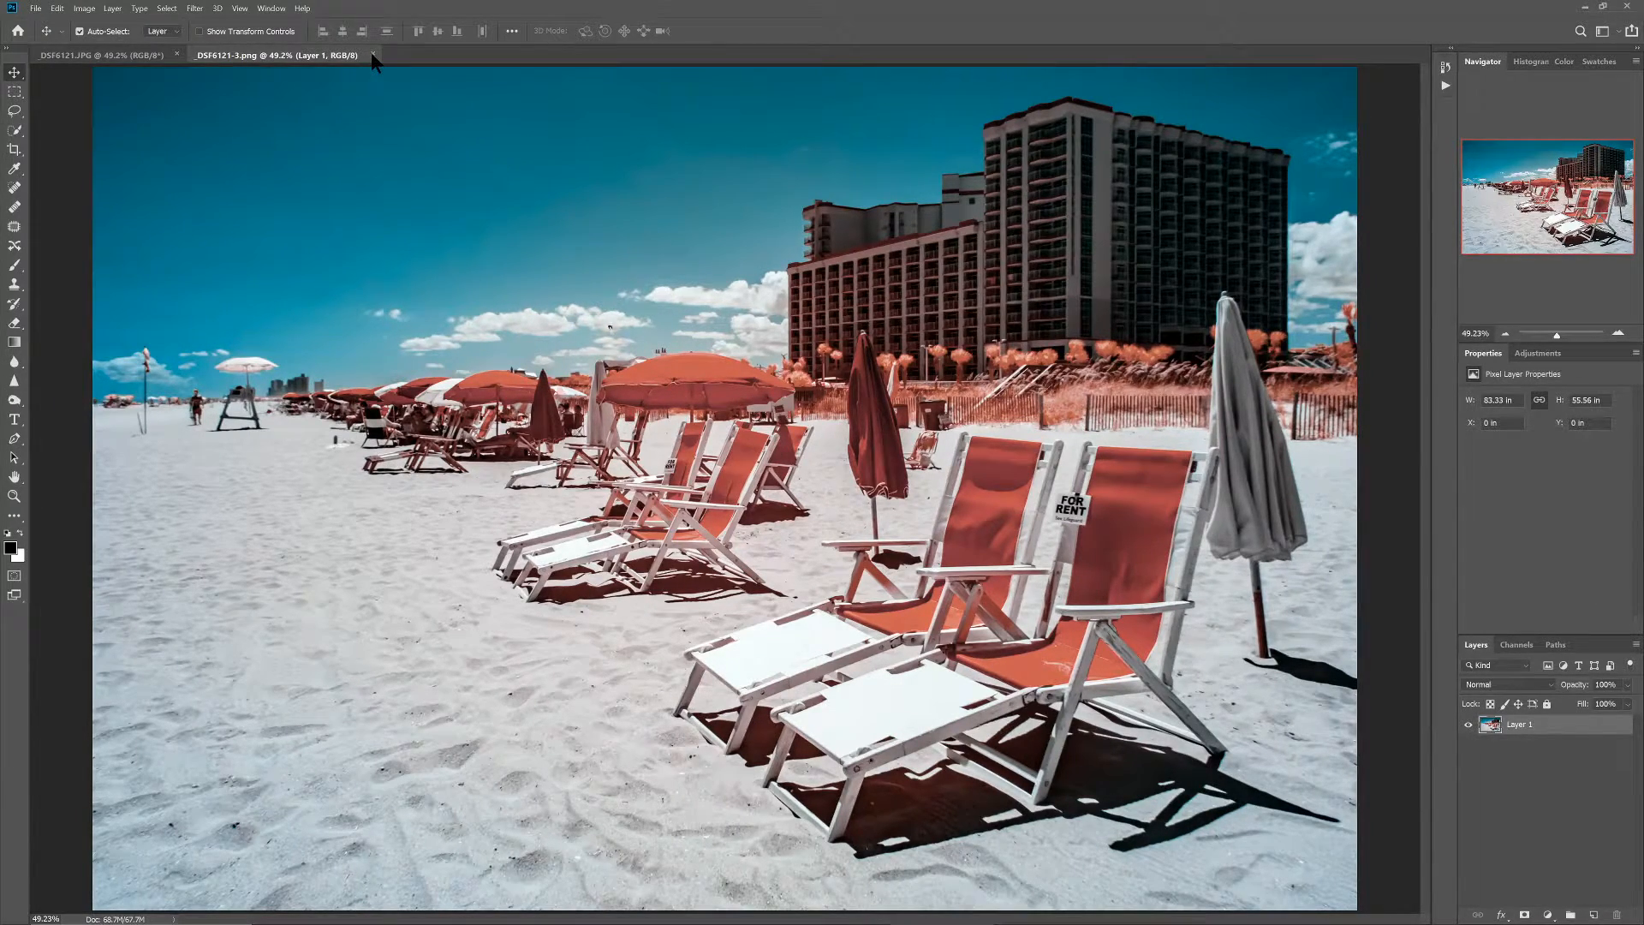
click(35, 9)
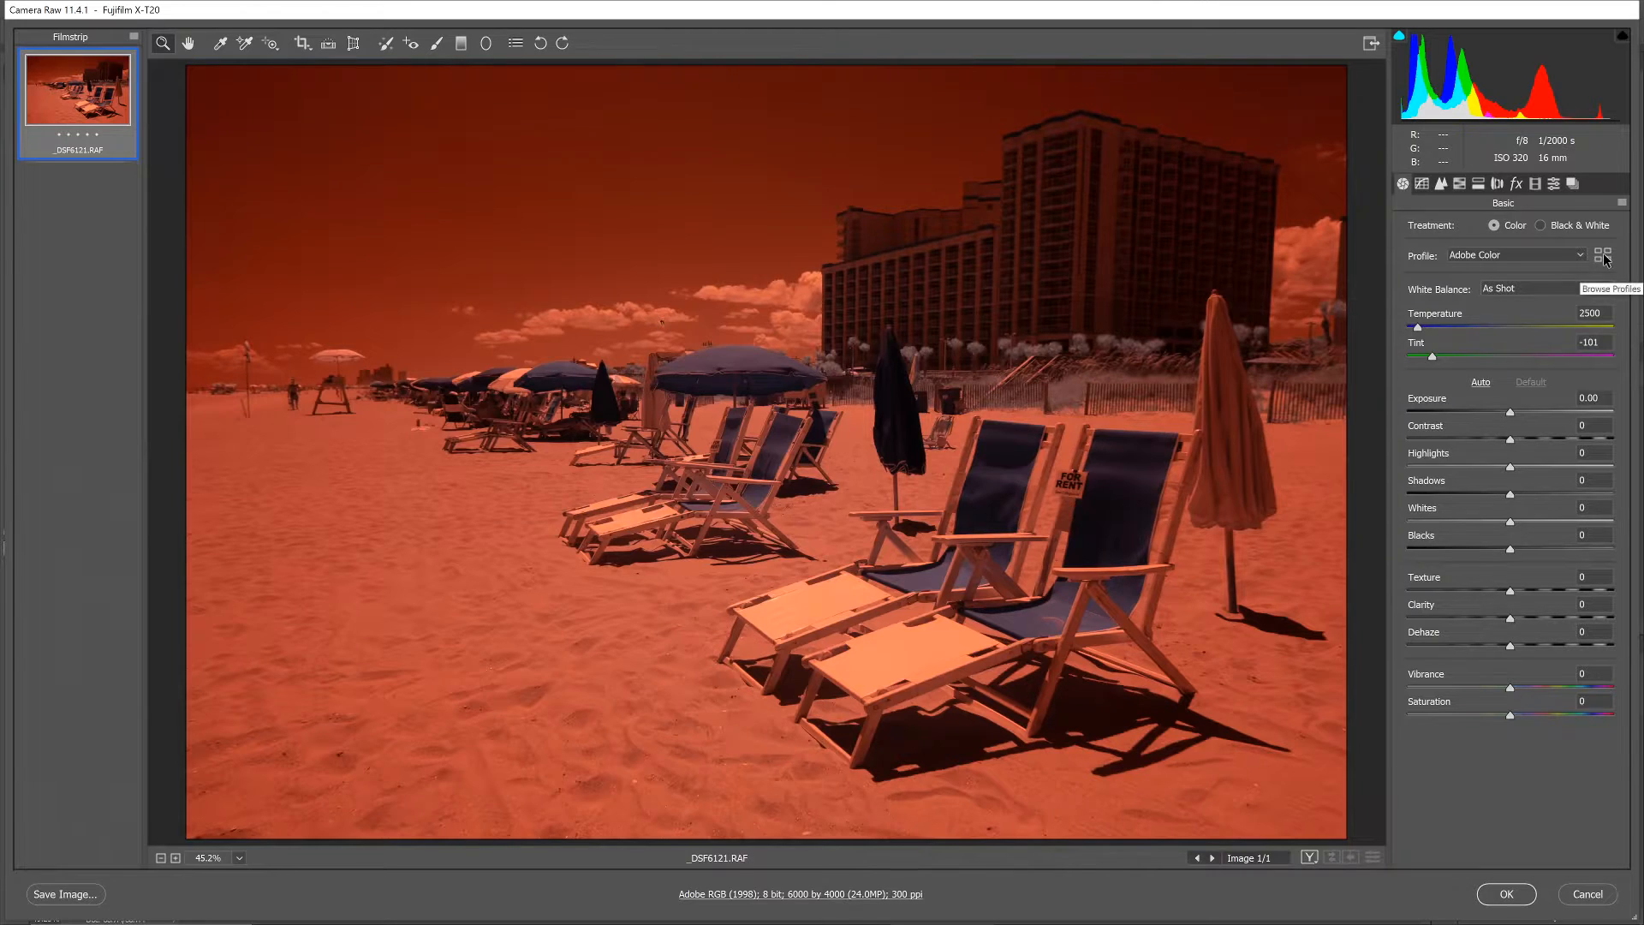
Apply the Fujifilm X-T20 IR 590nm camera profile from Browse Profiles
click(1603, 255)
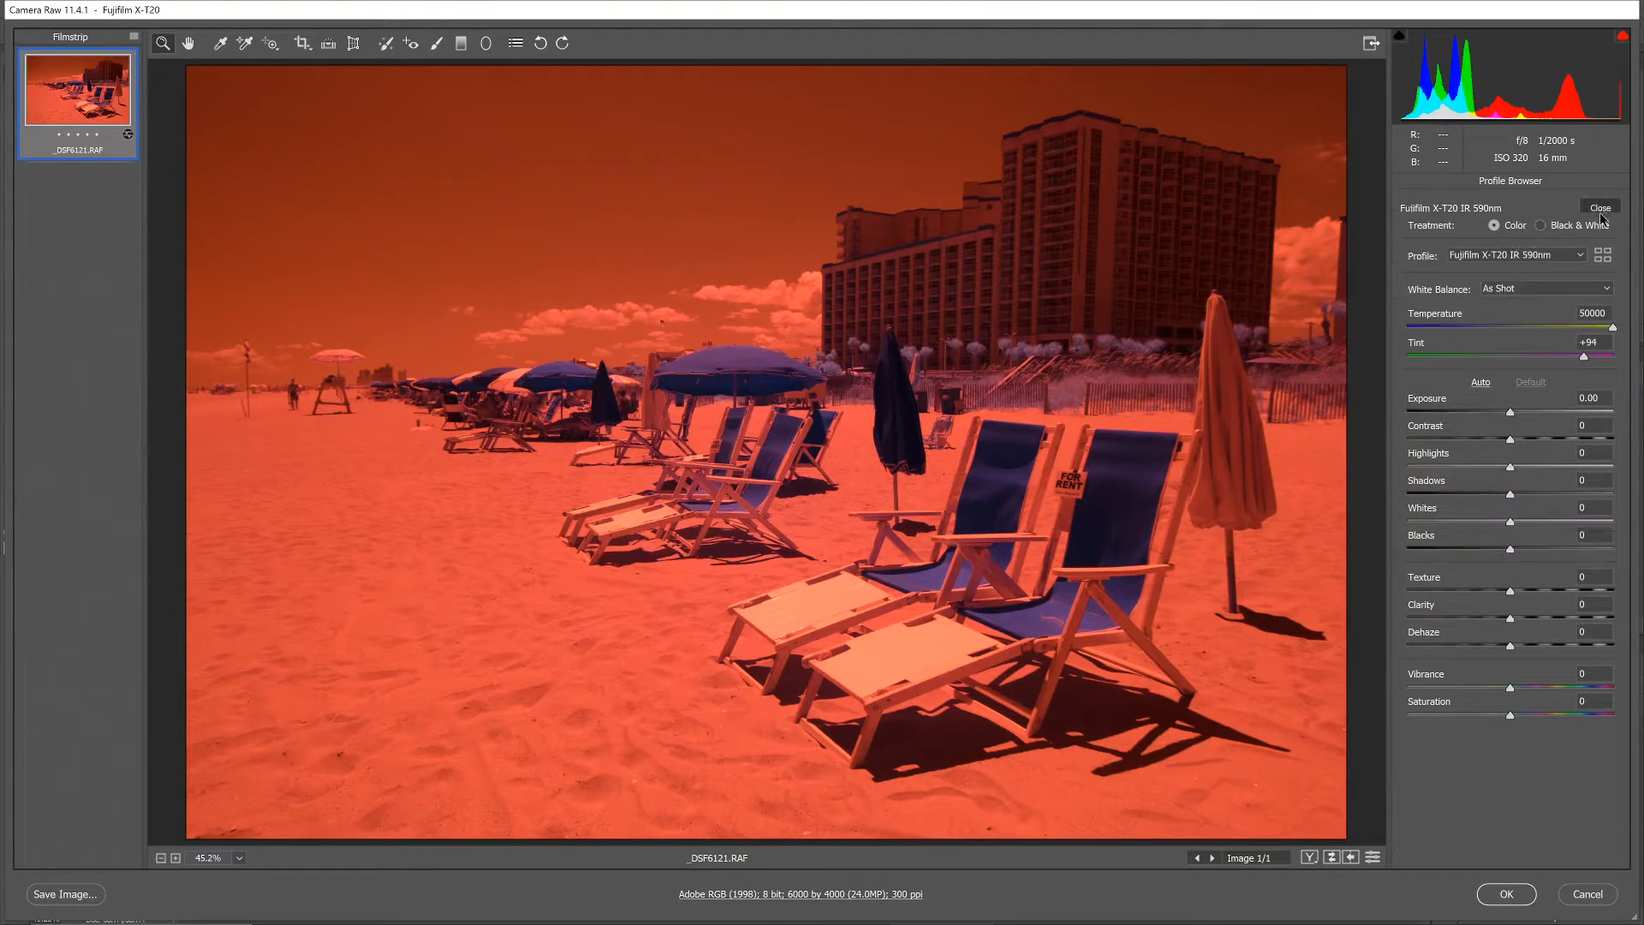
click(1598, 207)
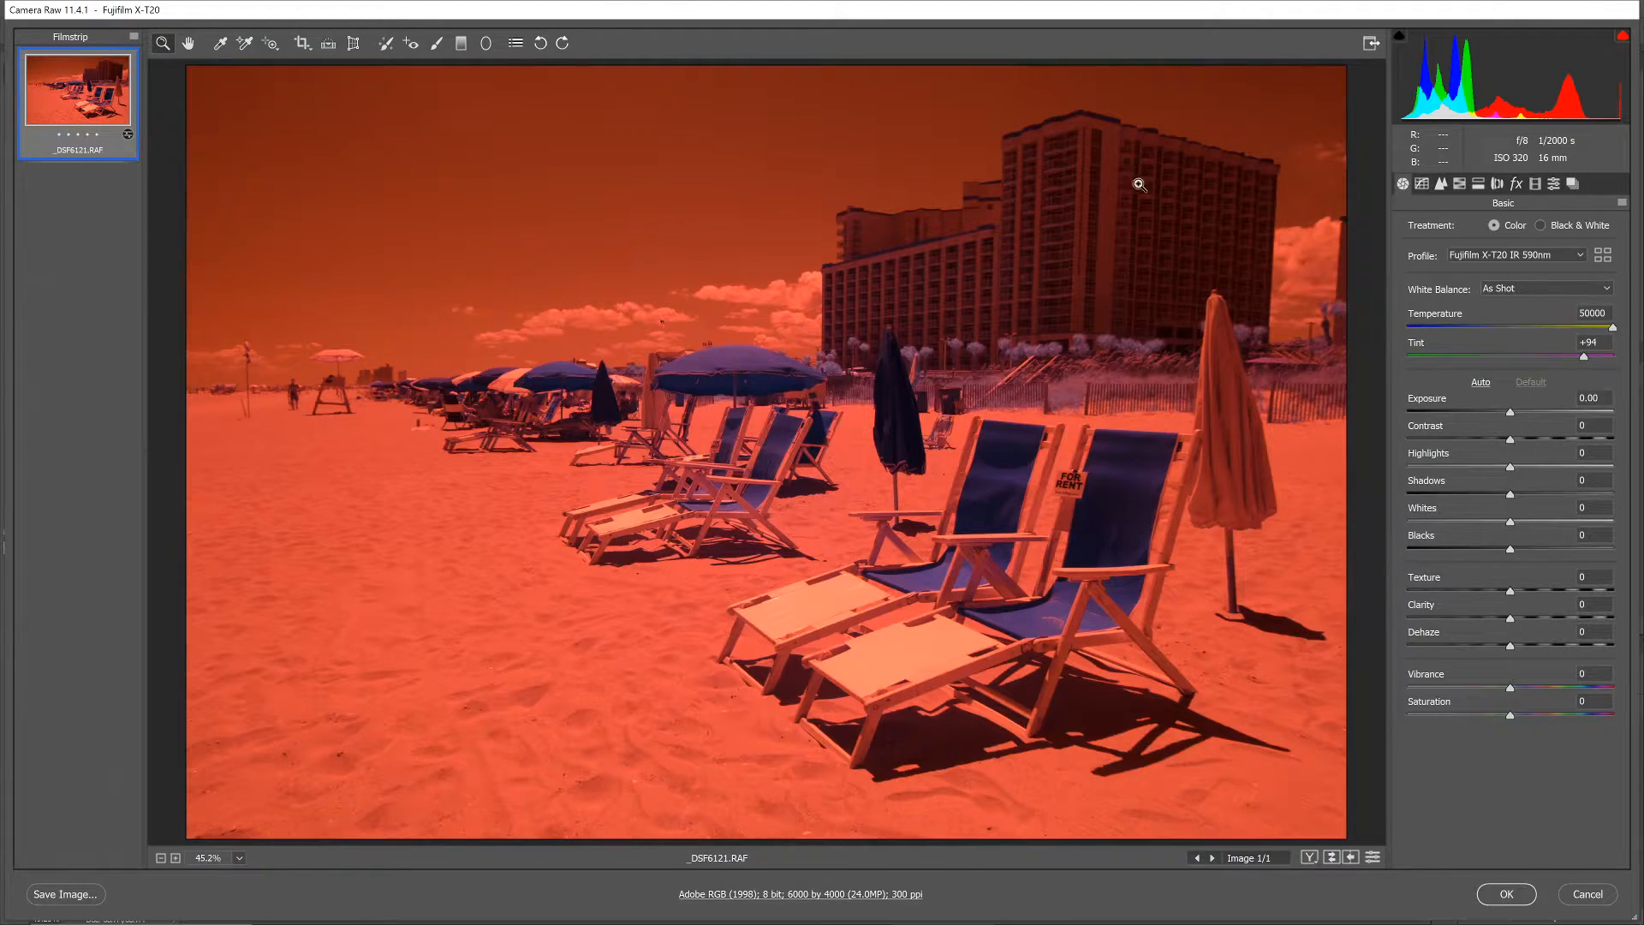
mouse_move(238, 74)
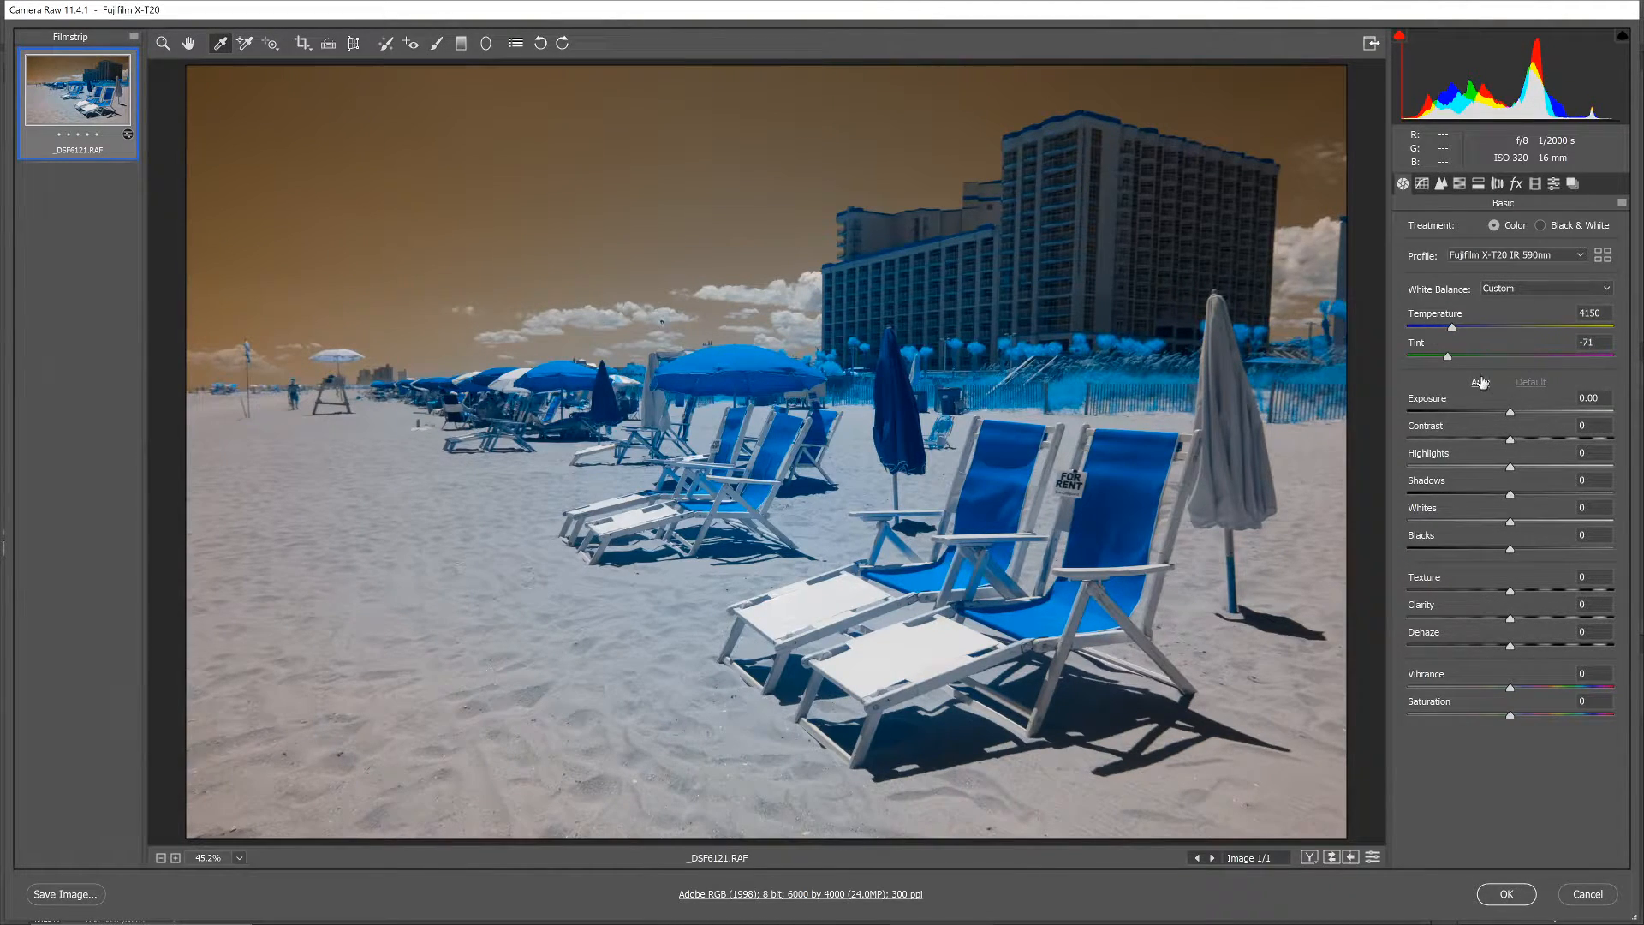
Apply Auto tone, then set Contrast +30, Highlights -80 and Shadows +50
click(1480, 382)
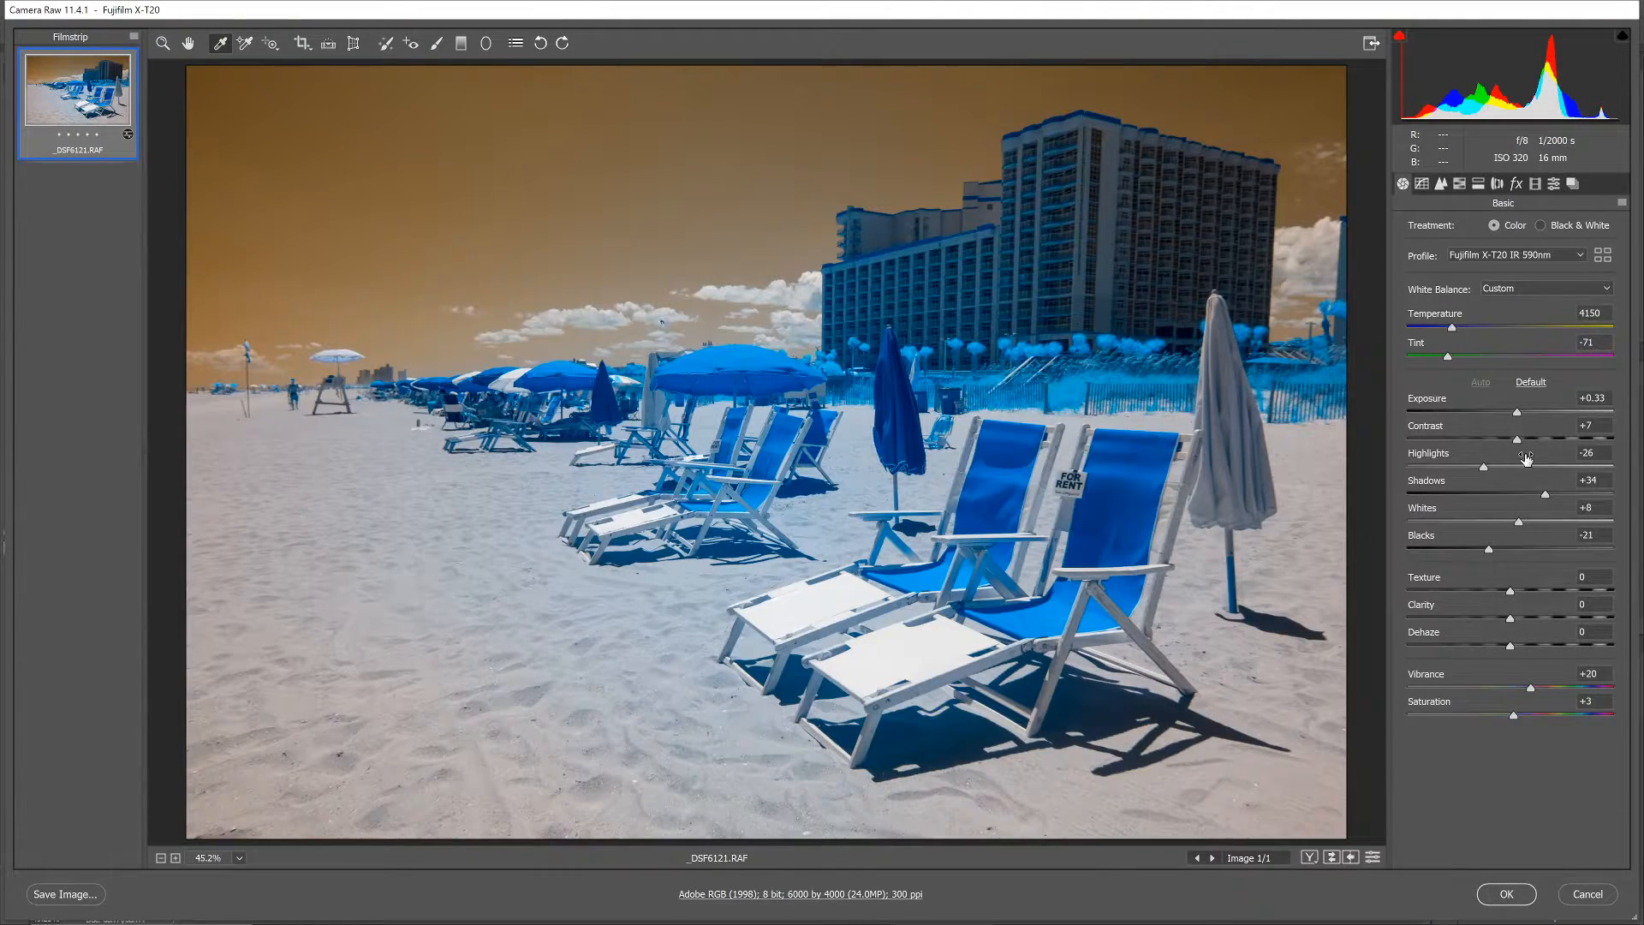
drag(1539, 440, 1562, 440)
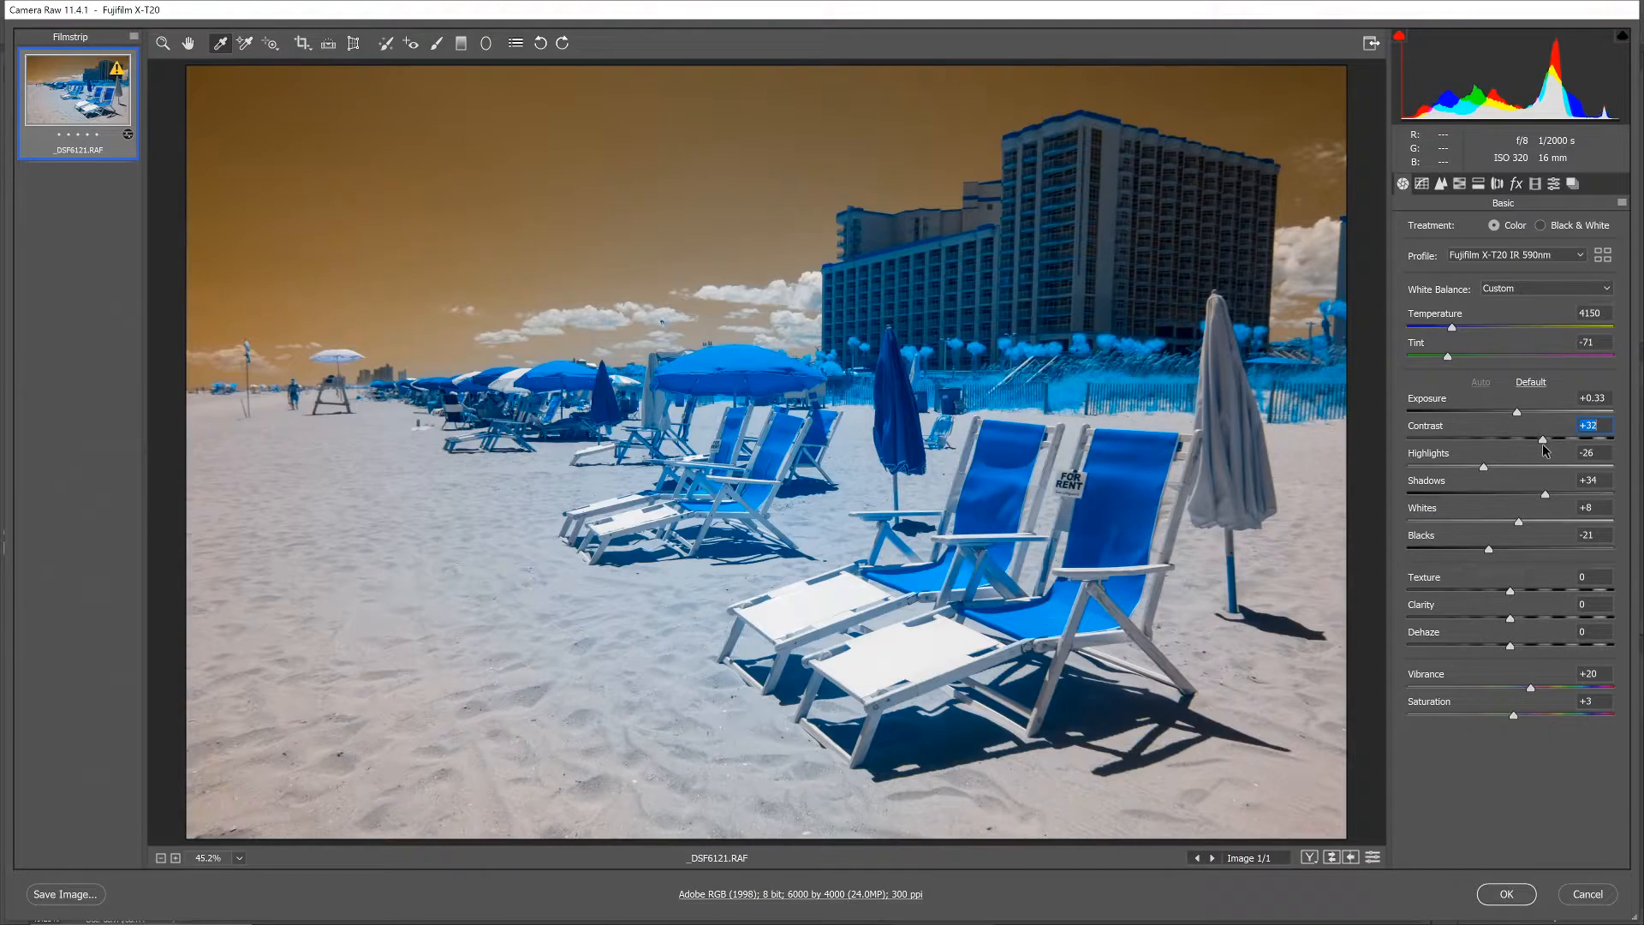
drag(1541, 440, 1538, 441)
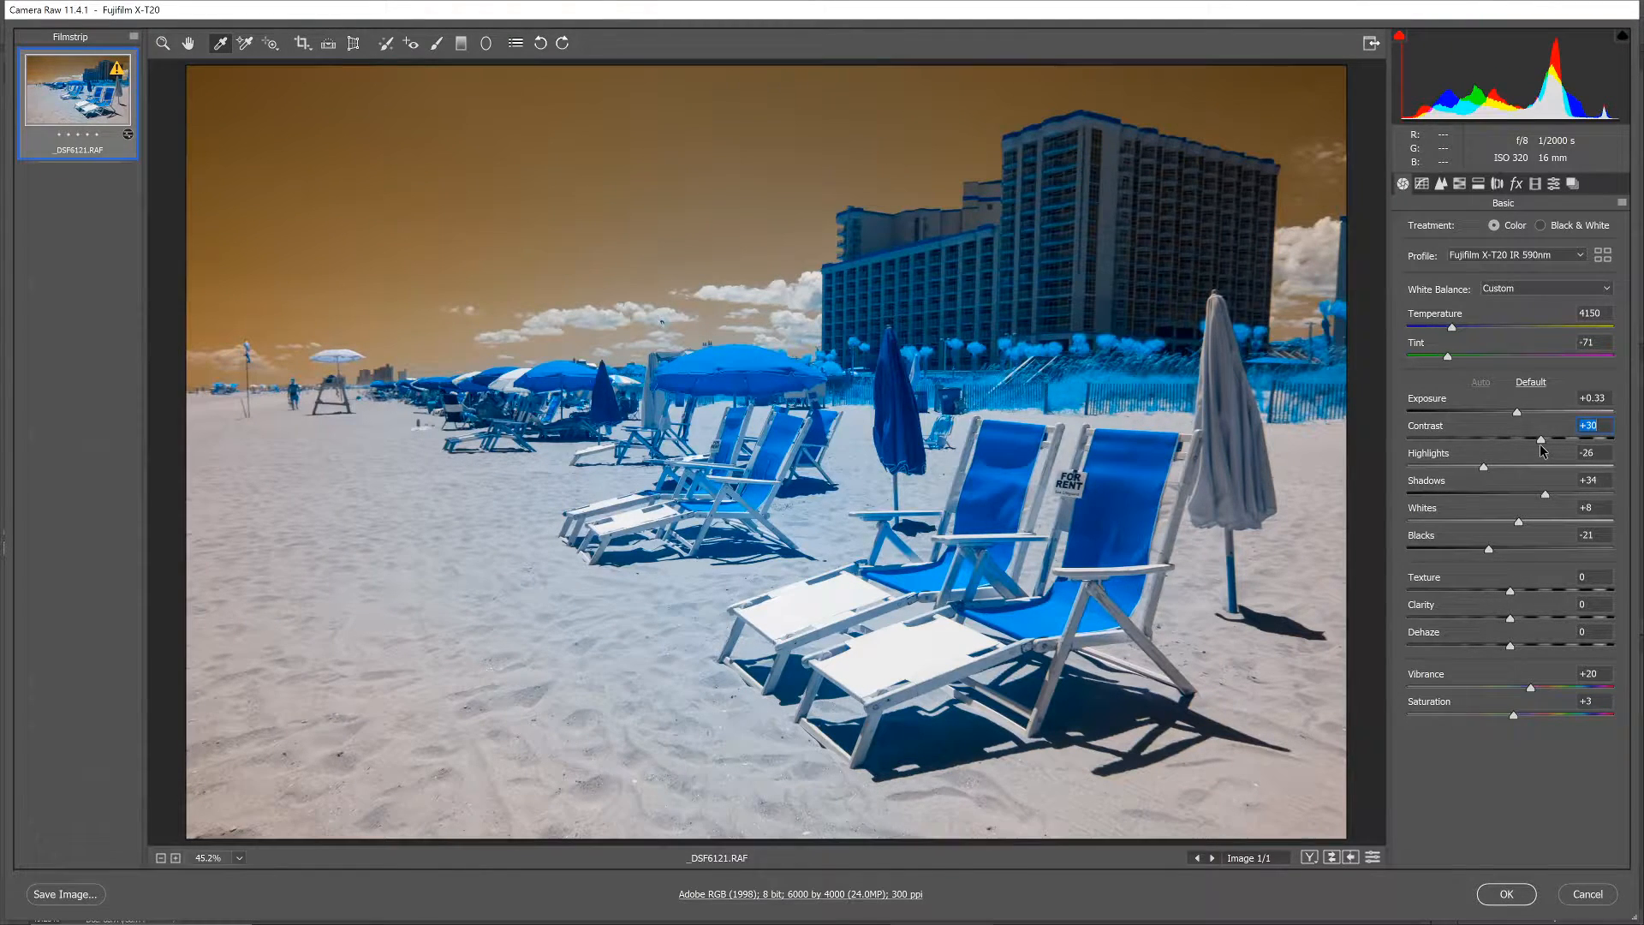
drag(1478, 466, 1473, 466)
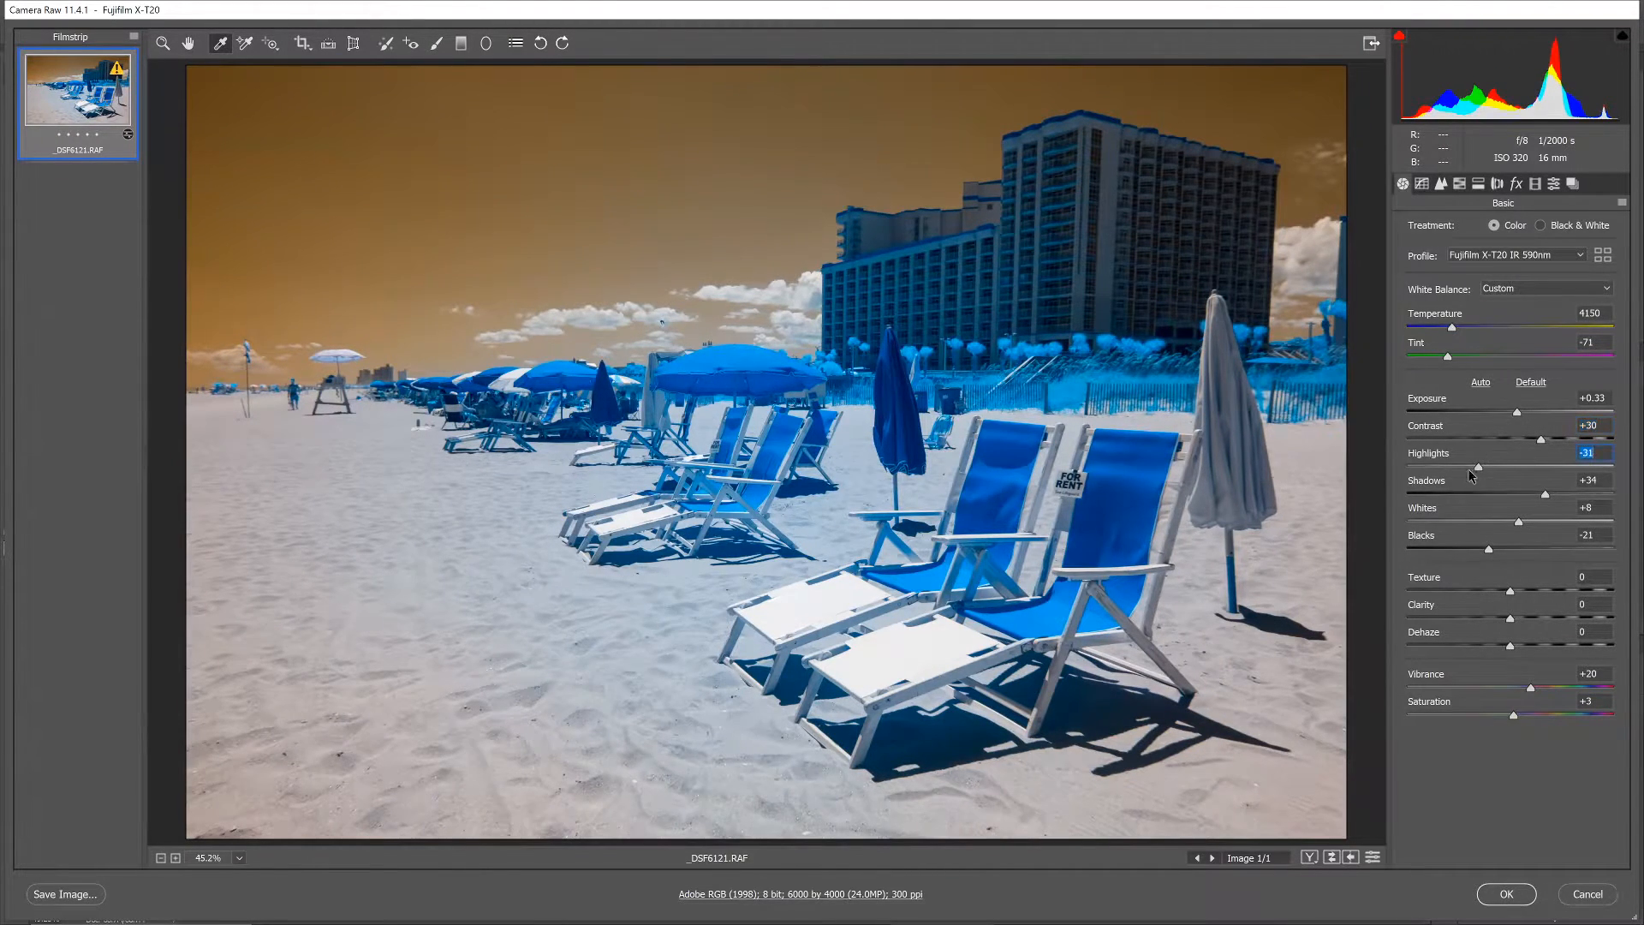
drag(1478, 468, 1429, 468)
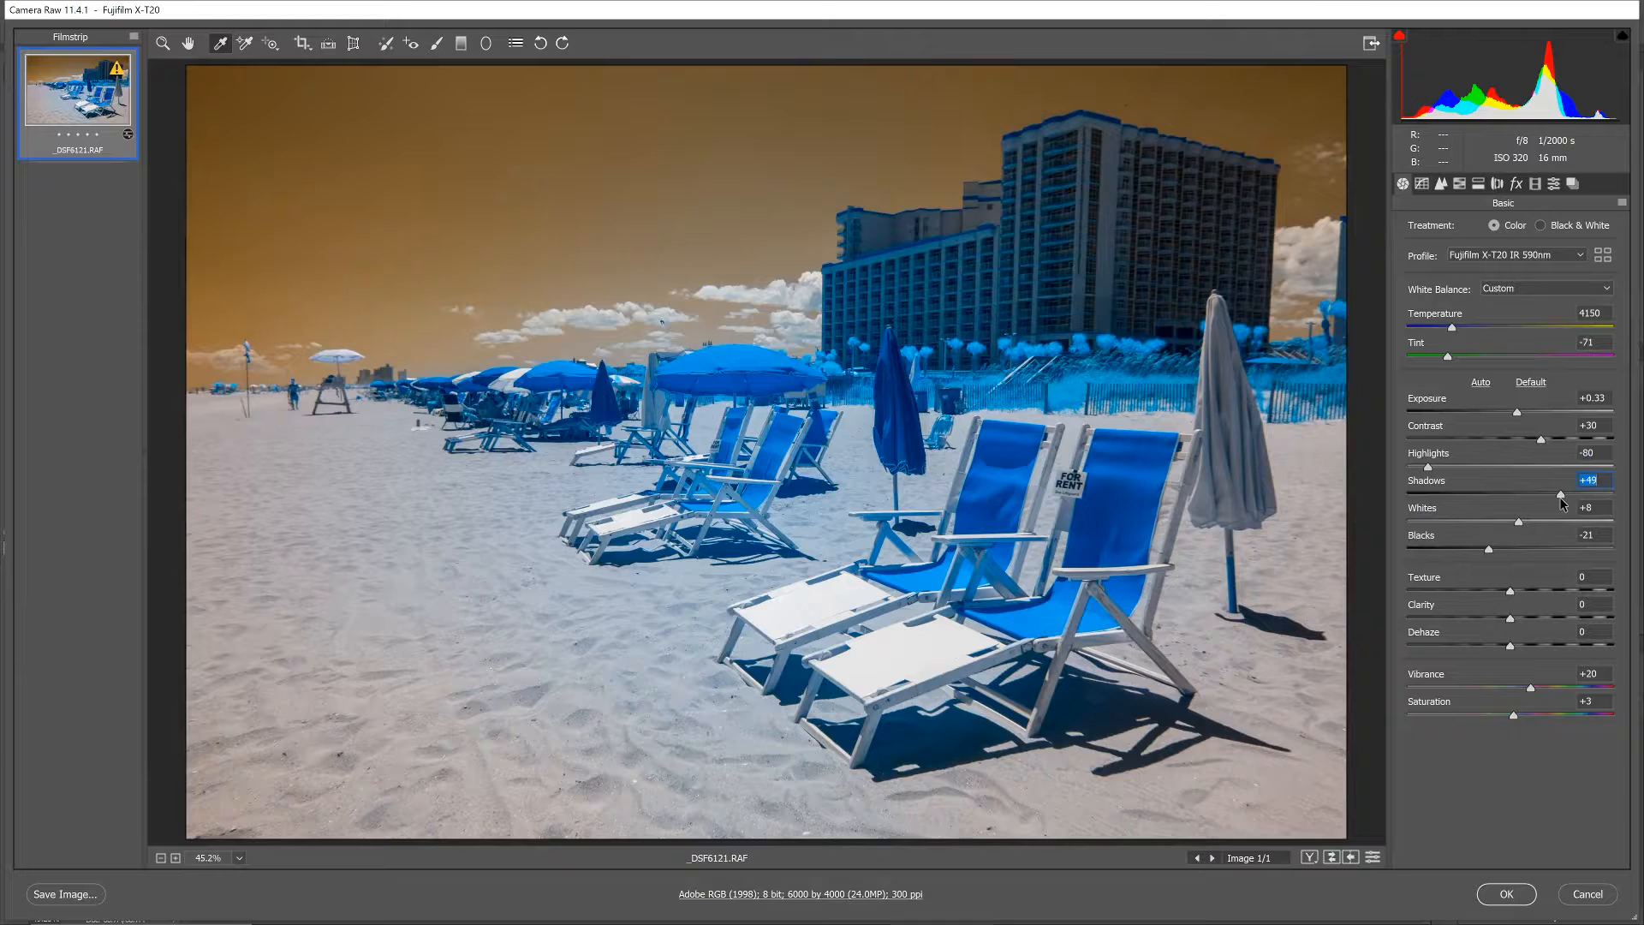
drag(1557, 493, 1562, 493)
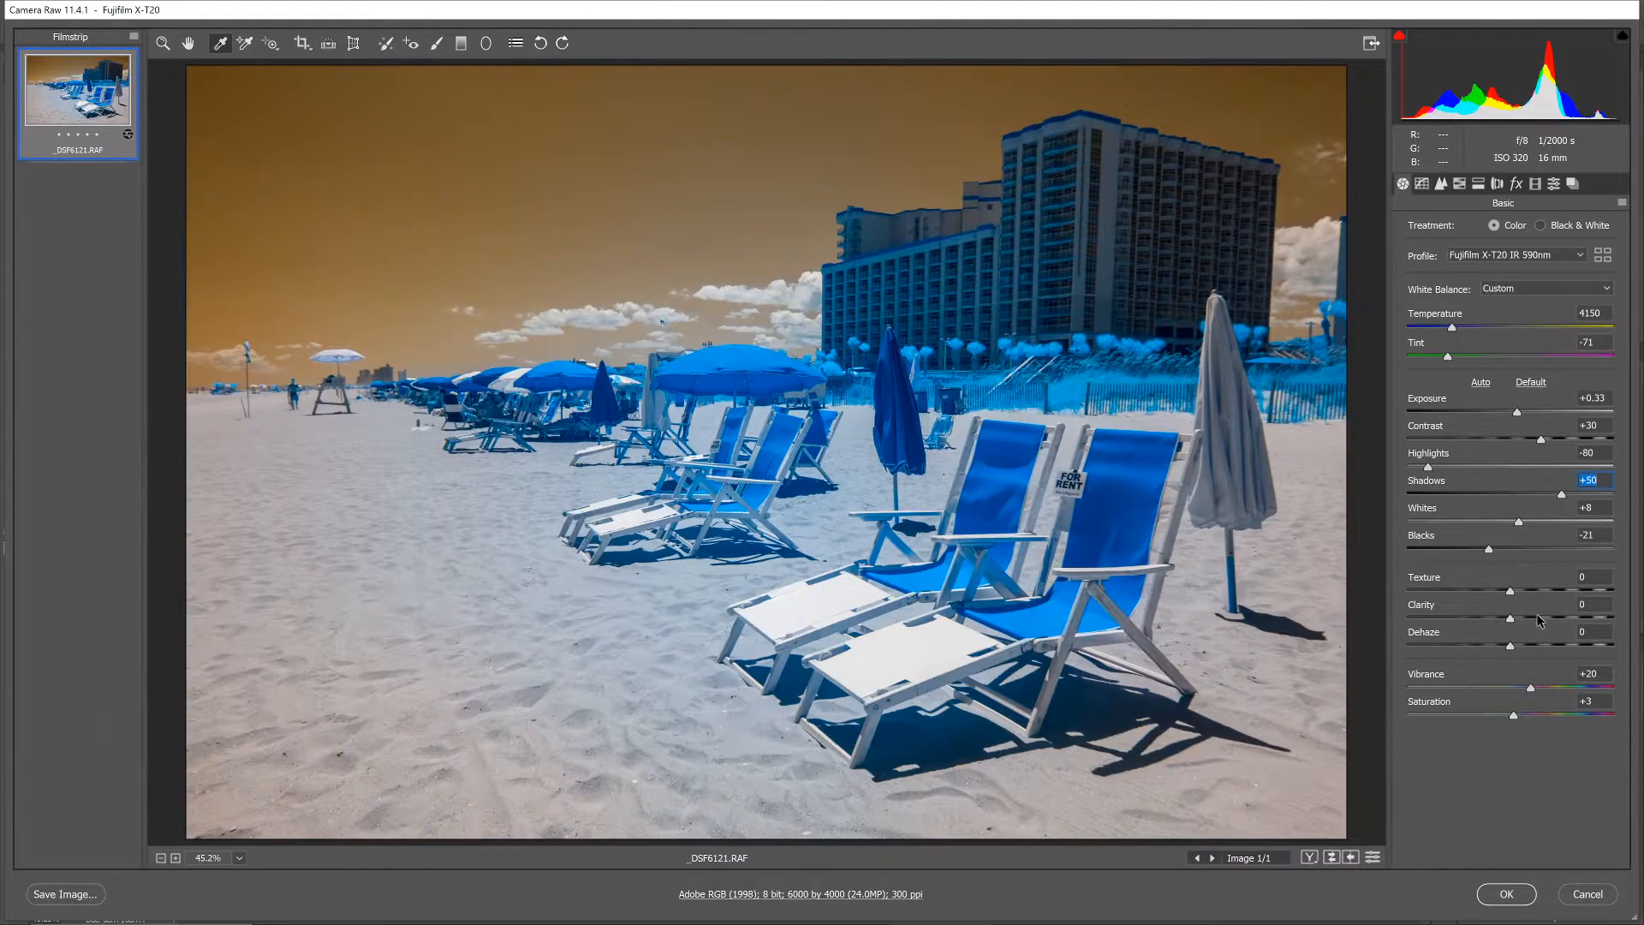
Set Texture +10, Clarity +35 and Dehaze +25 to cut the haze
drag(1512, 591, 1521, 591)
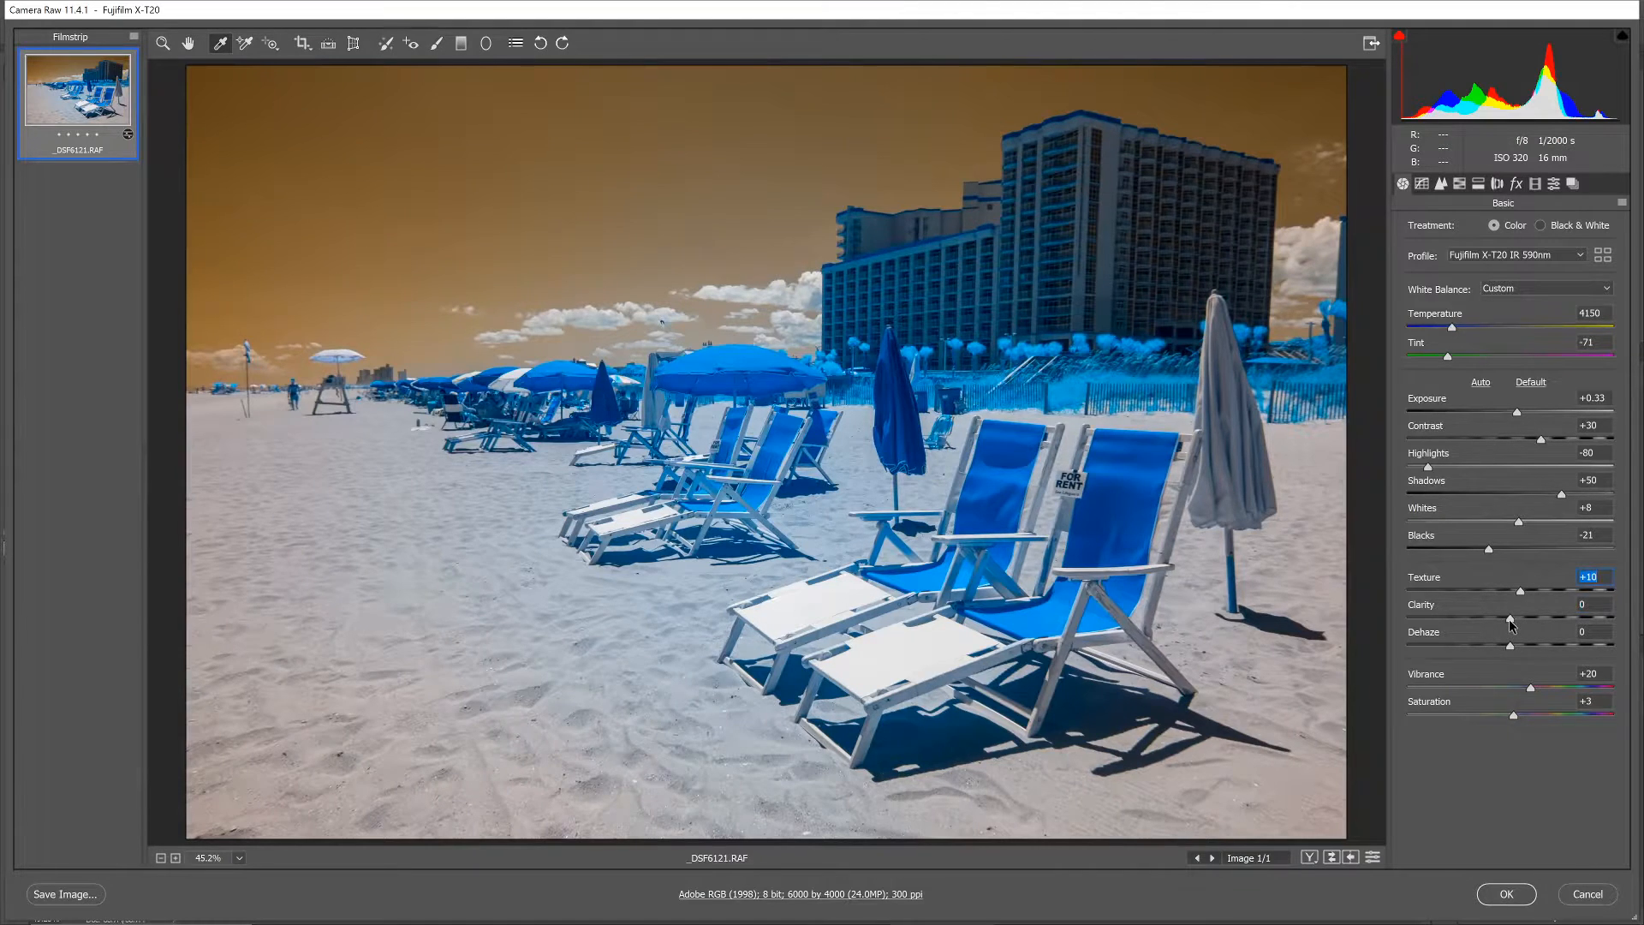
drag(1508, 618, 1551, 618)
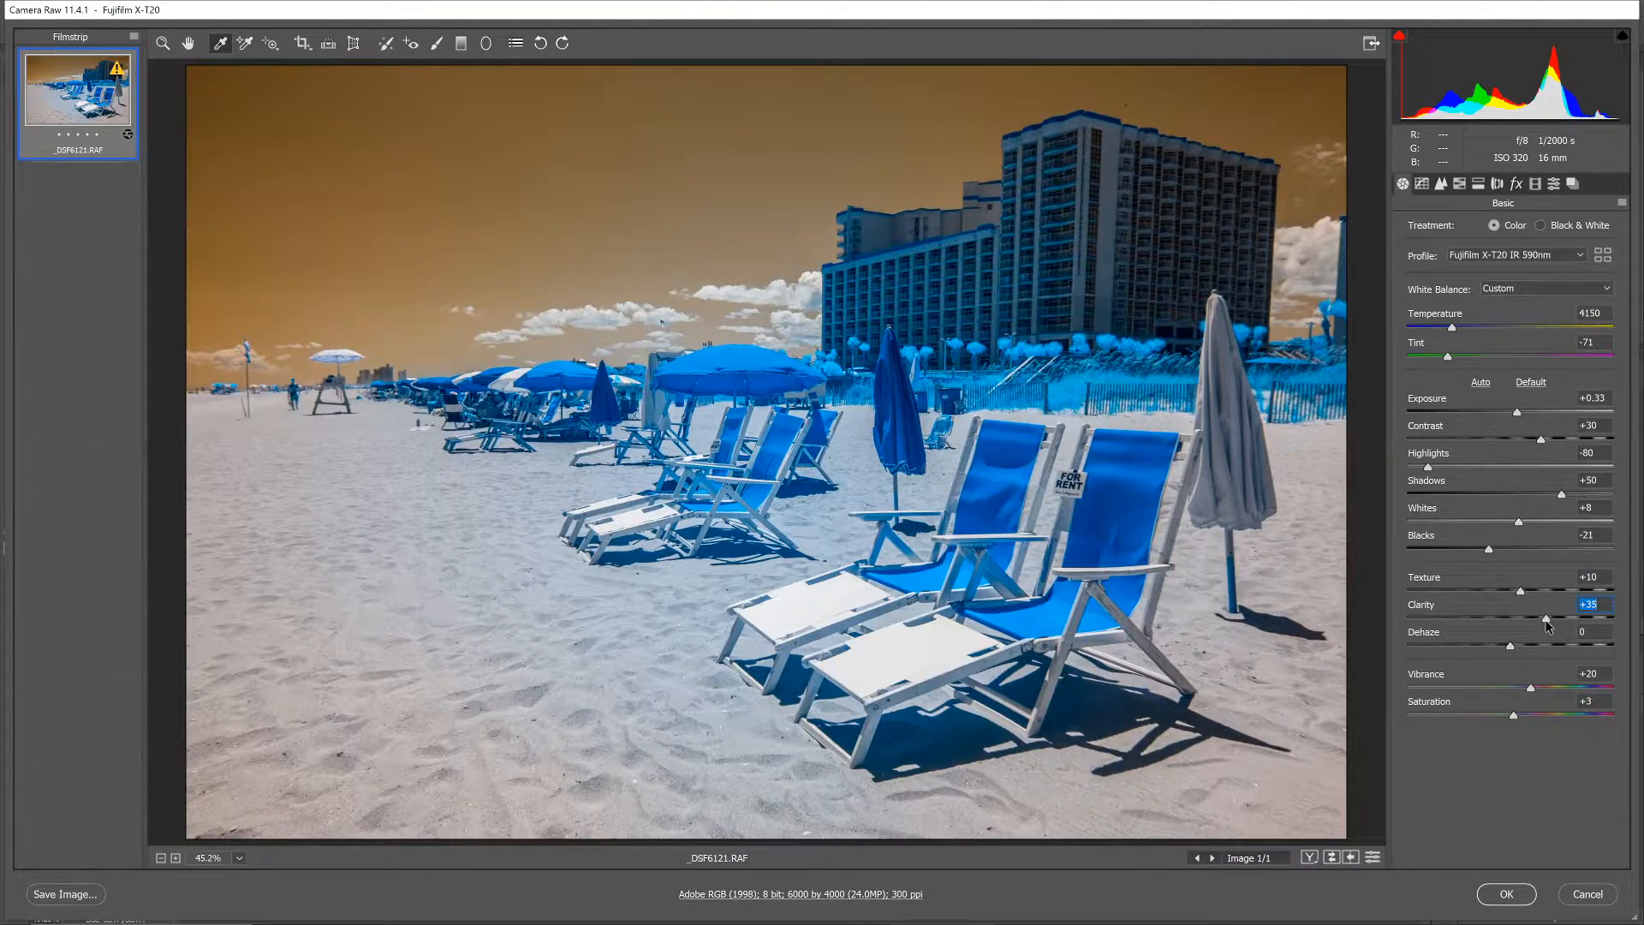
click(1552, 618)
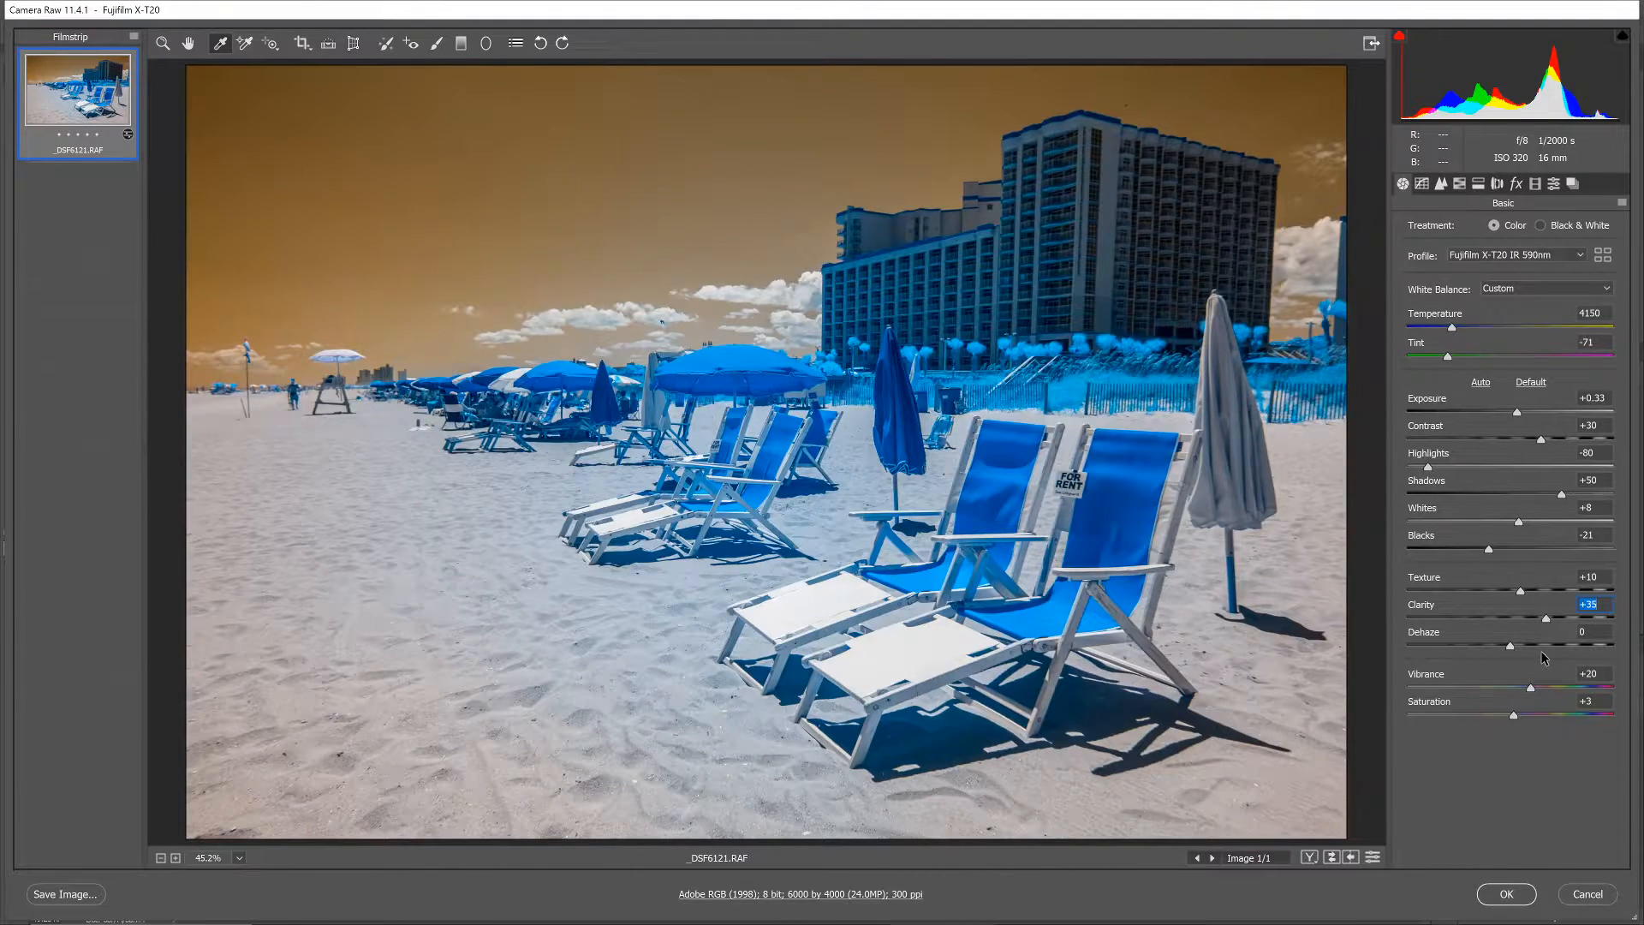
click(1591, 631)
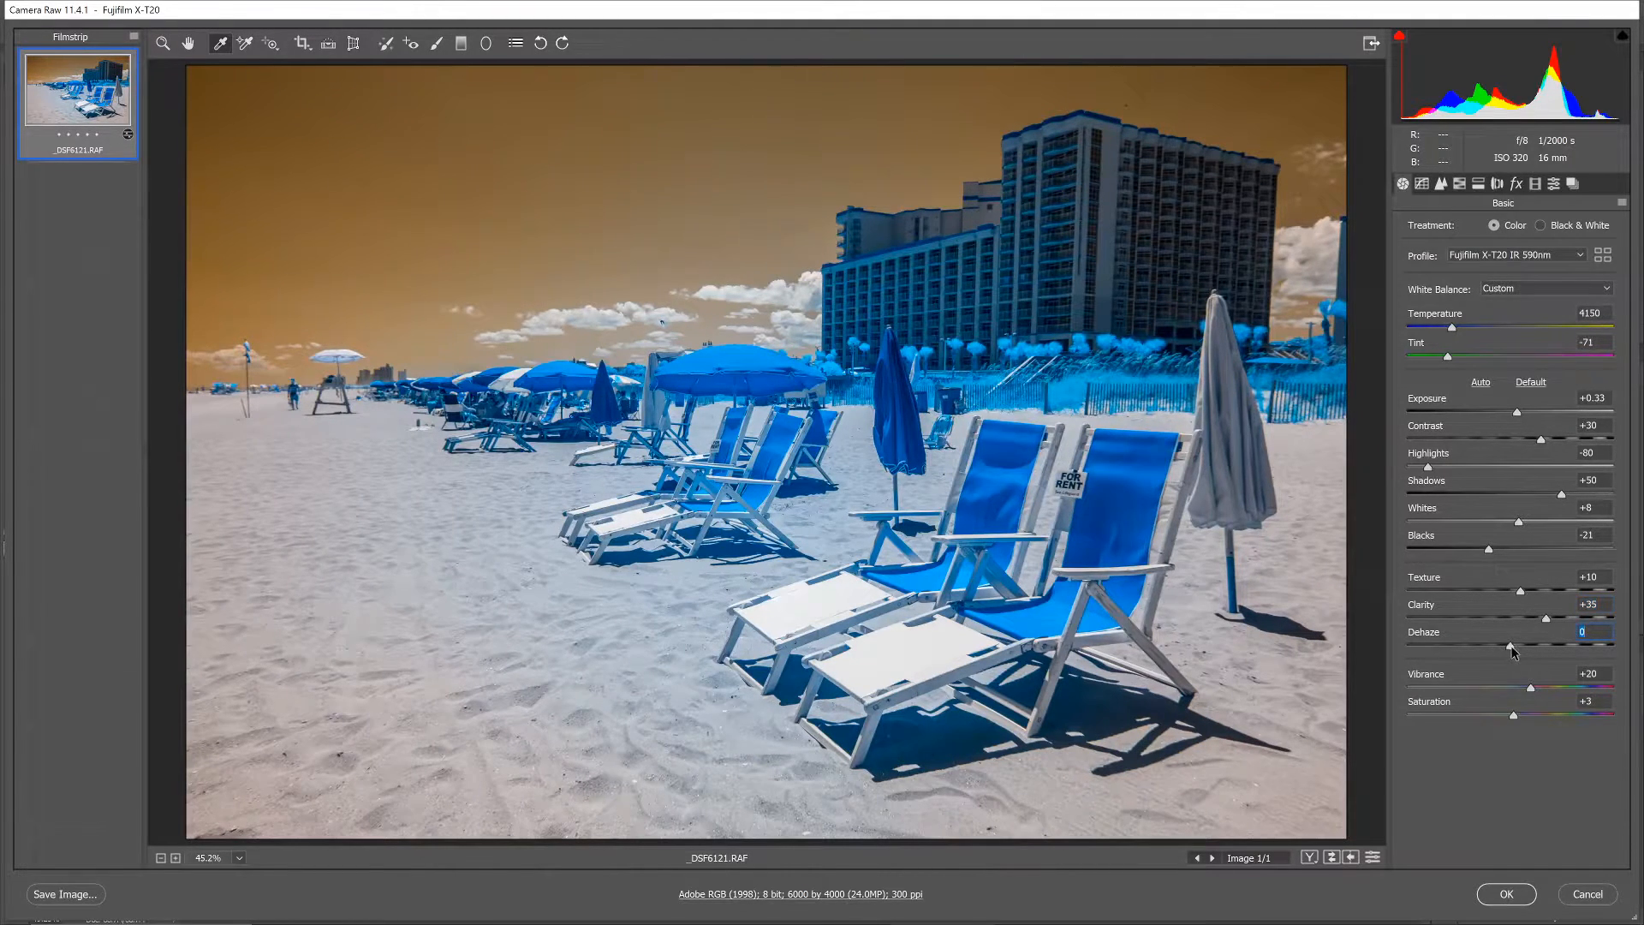
drag(1511, 648, 1562, 648)
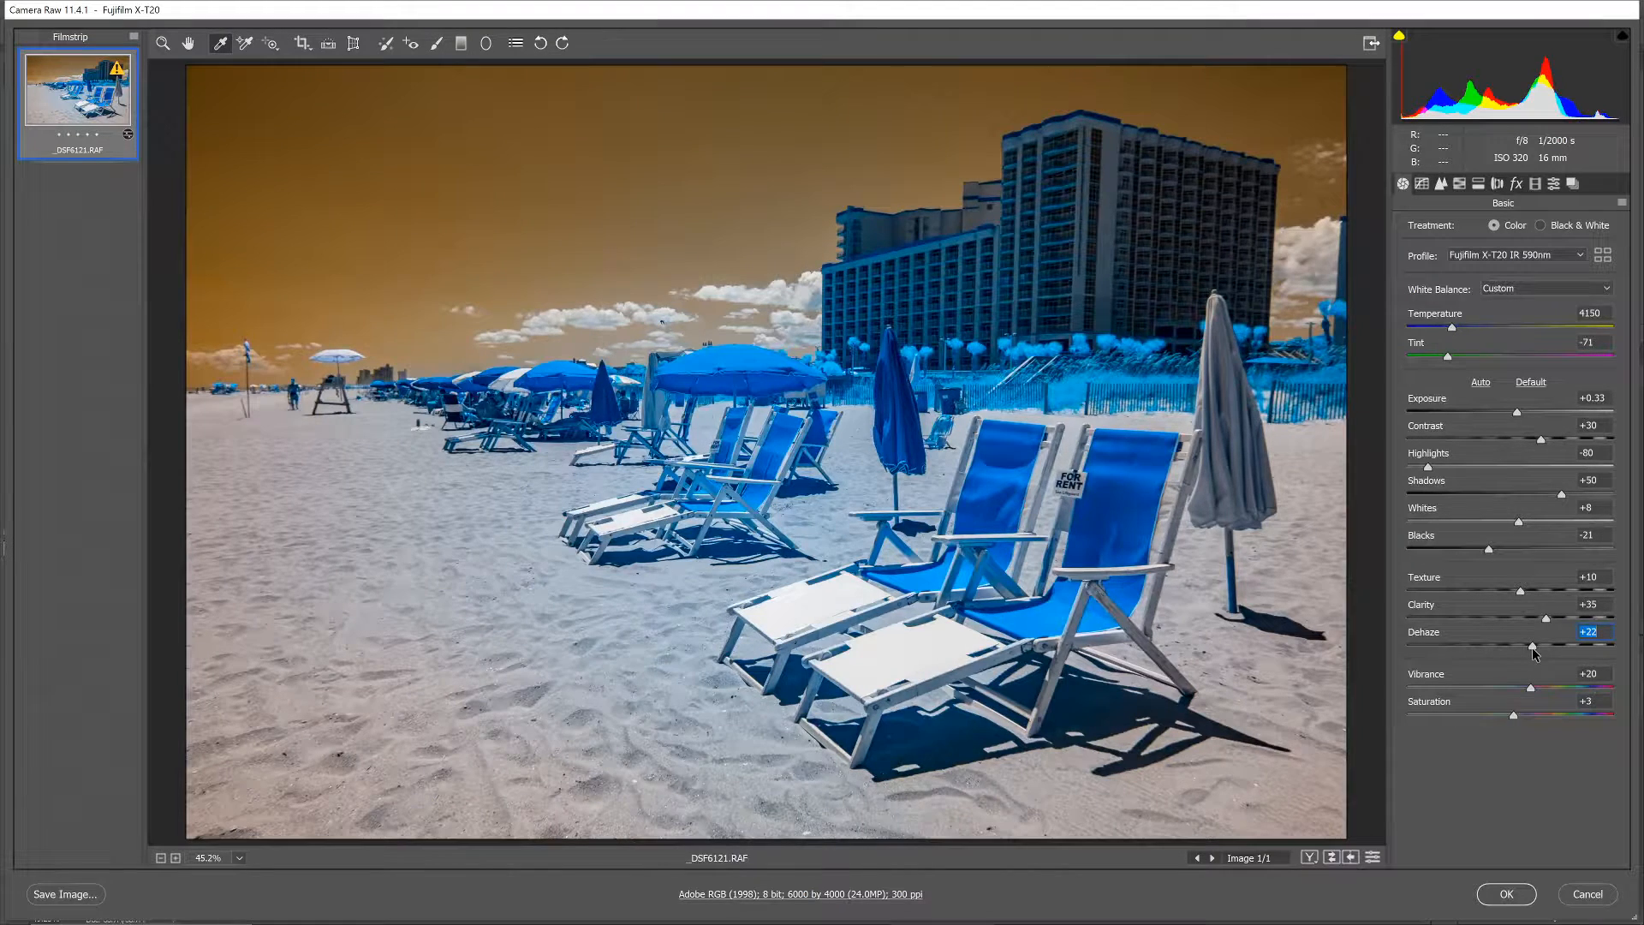
drag(1531, 648, 1541, 647)
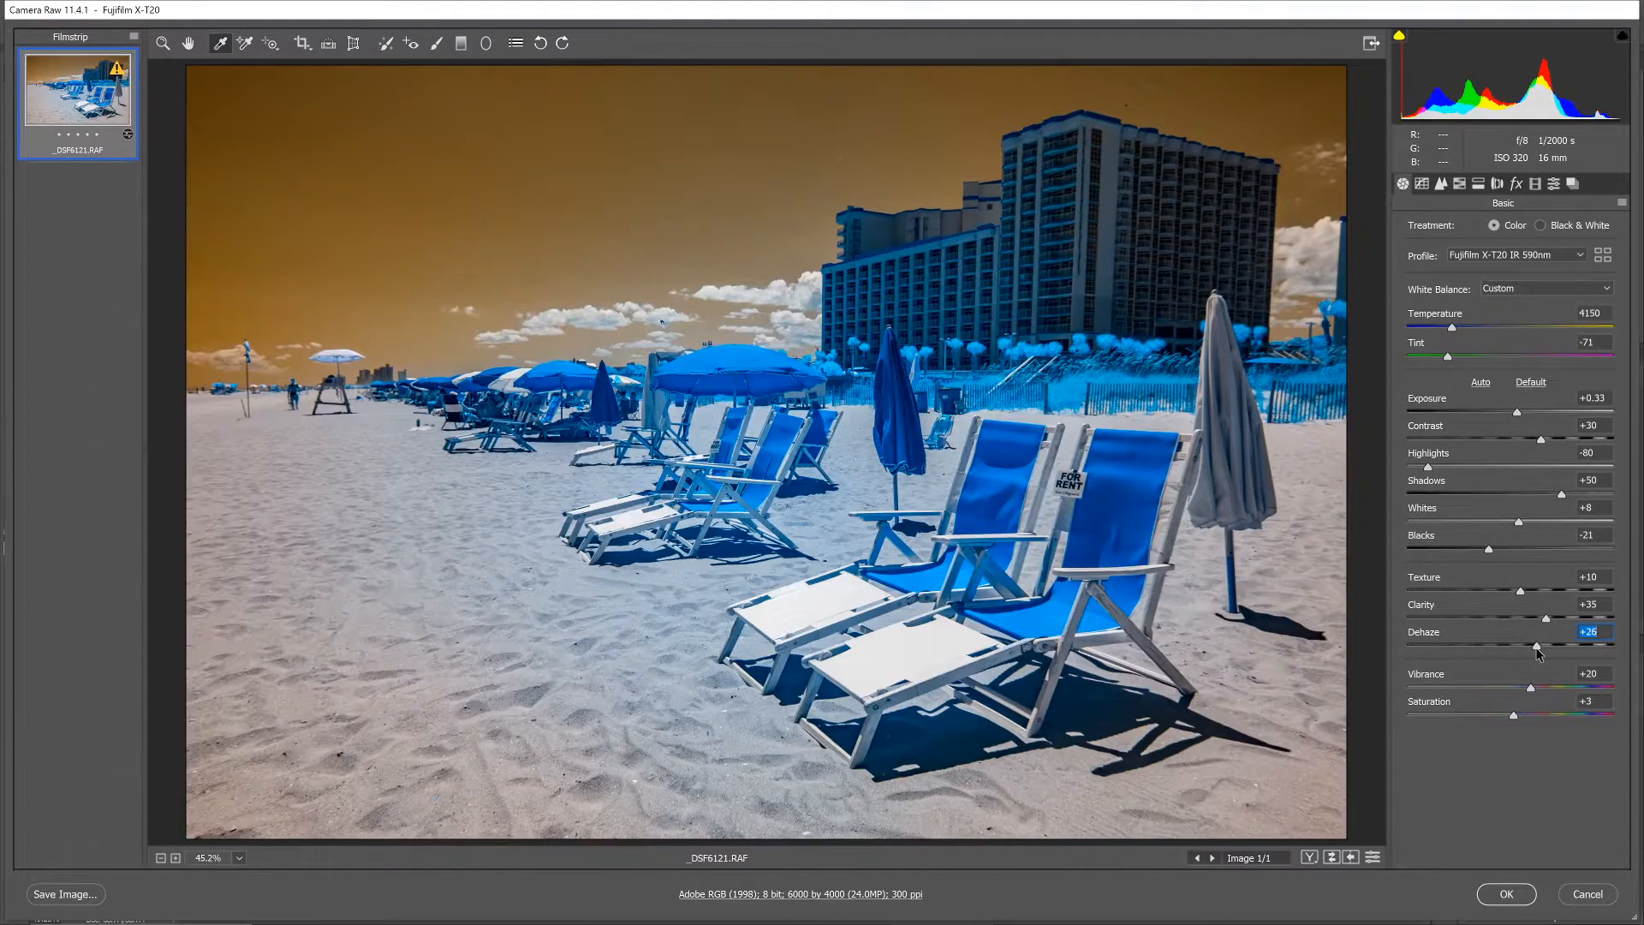
drag(1536, 646, 1531, 646)
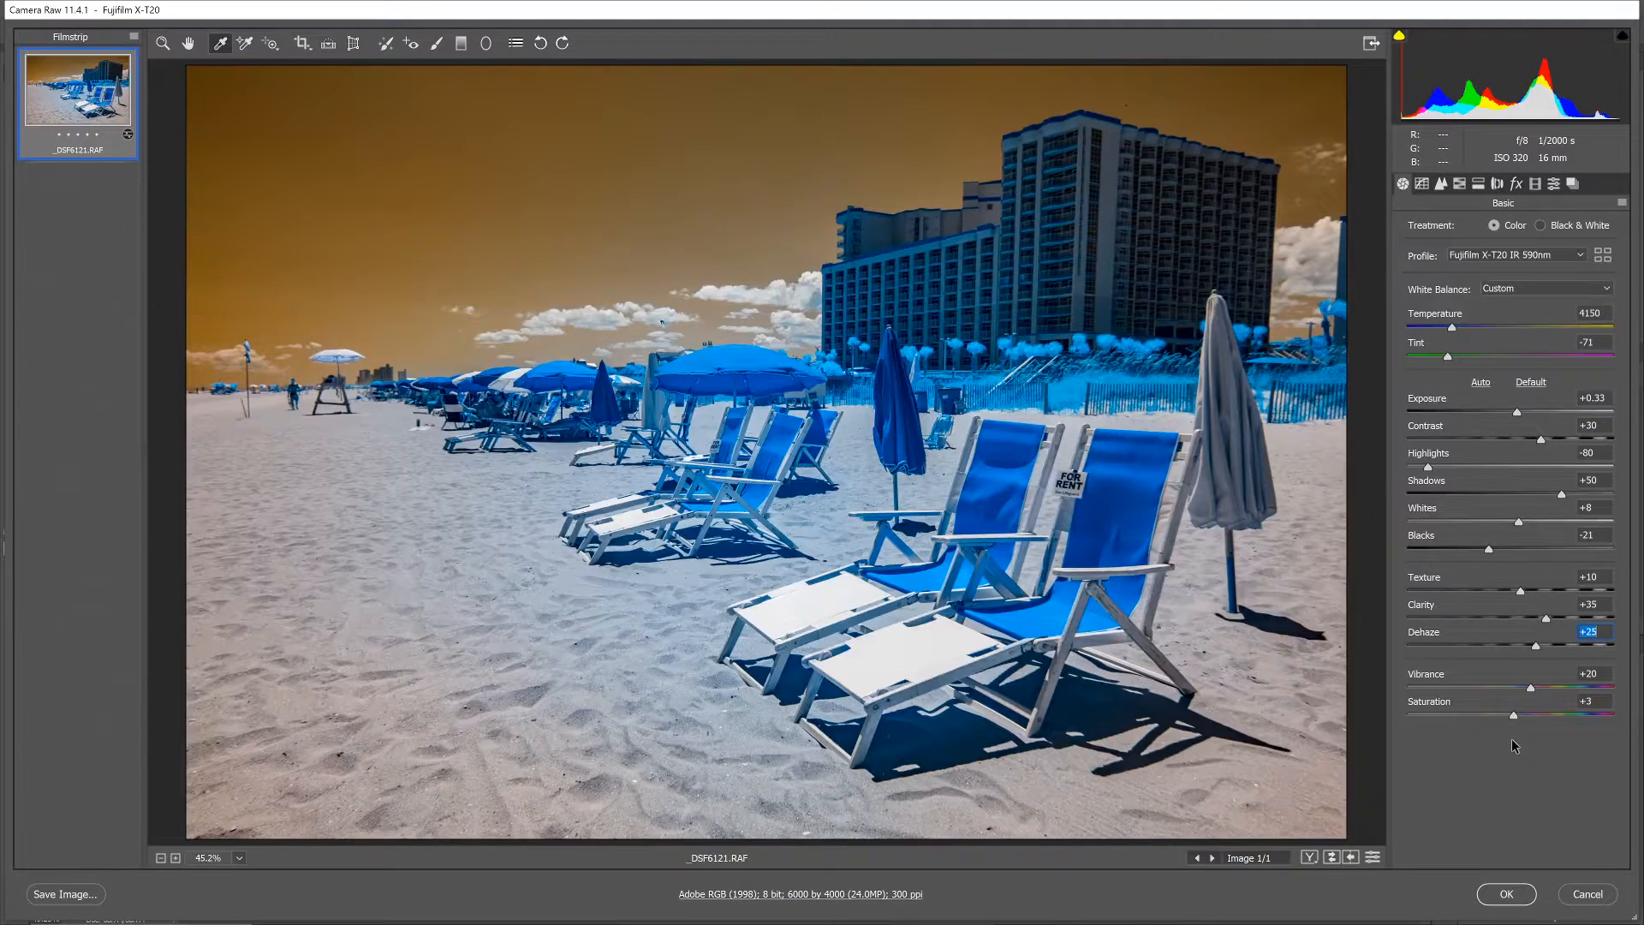
Lower Saturation to -30 and apply a Strong Contrast point tone curve
drag(1513, 716, 1488, 716)
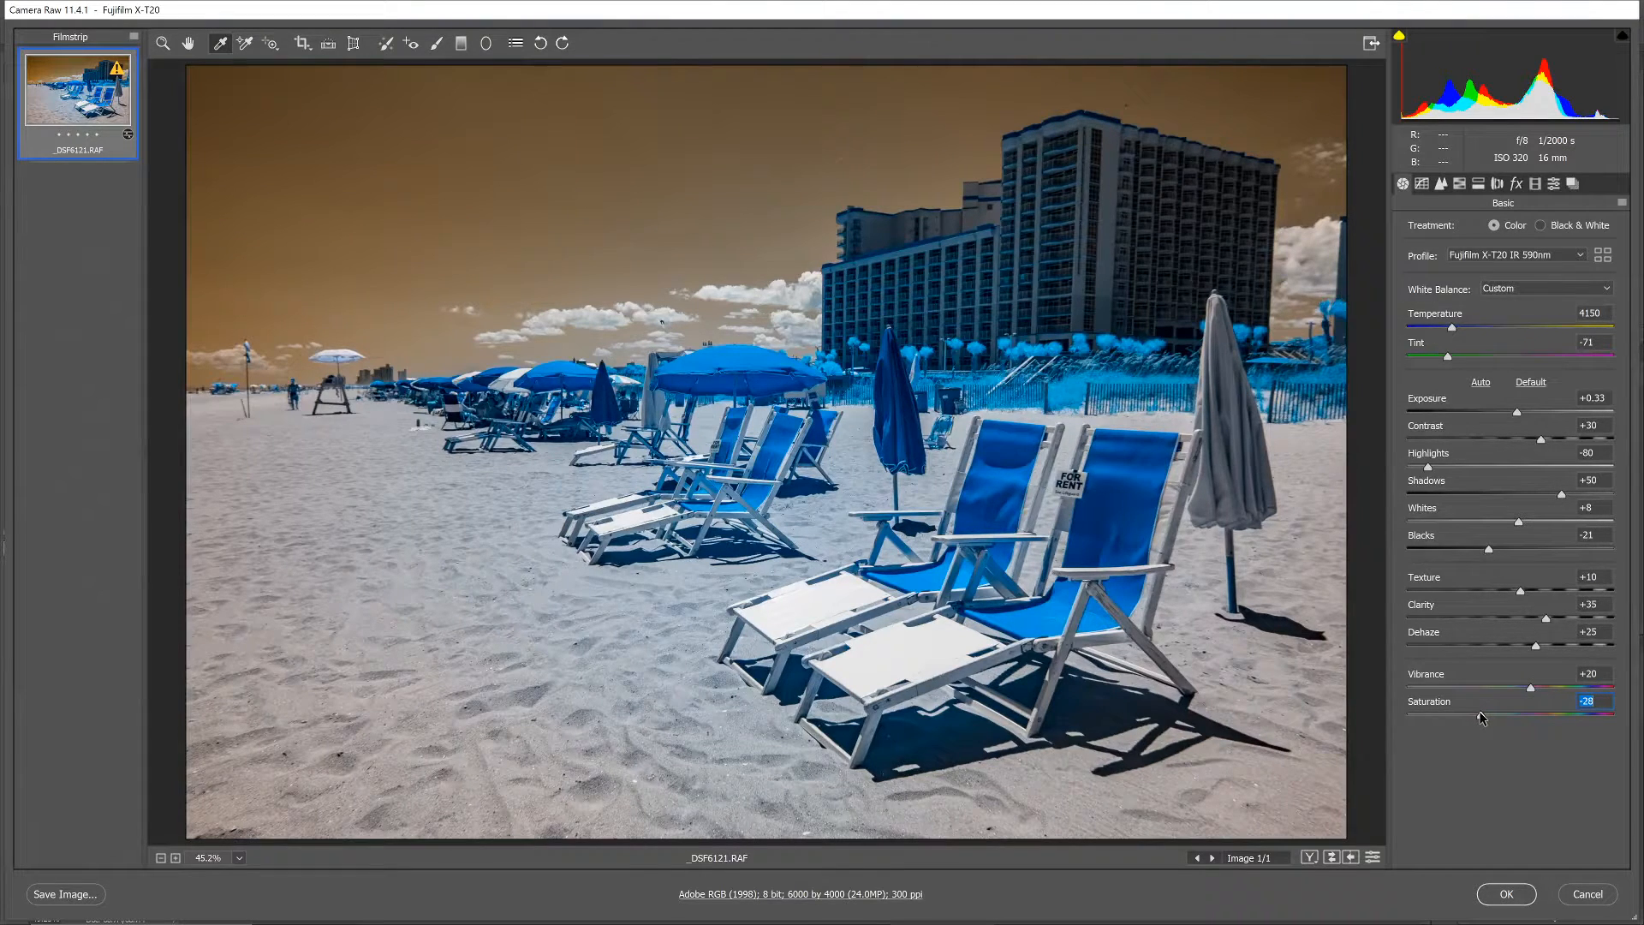
drag(1483, 714, 1478, 714)
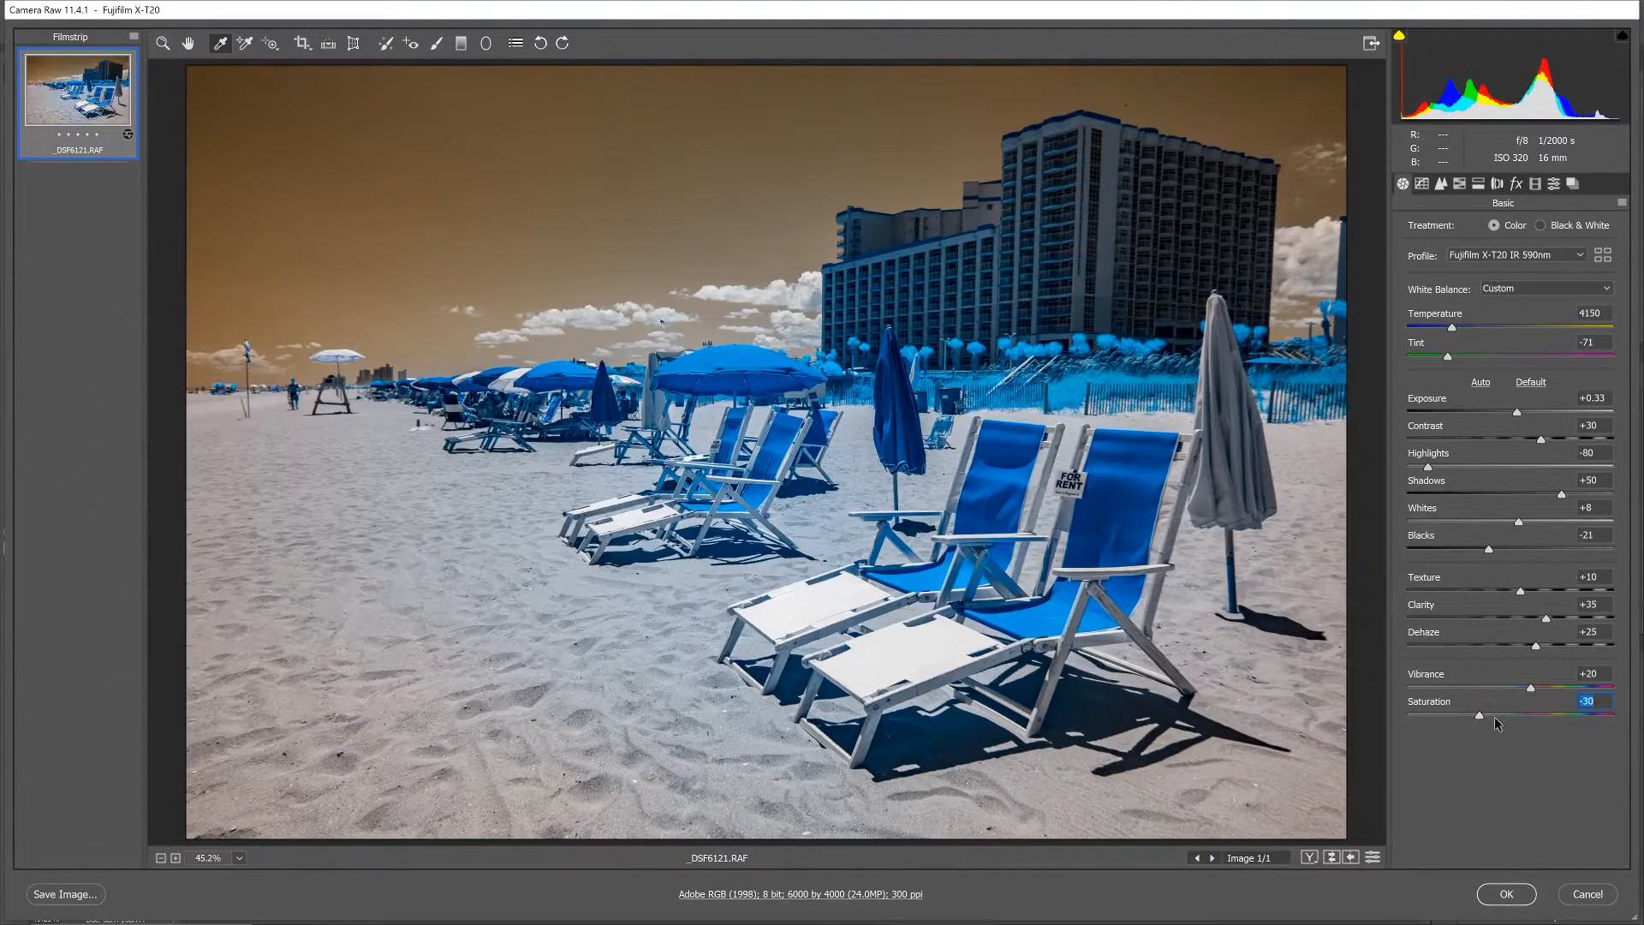
click(1422, 183)
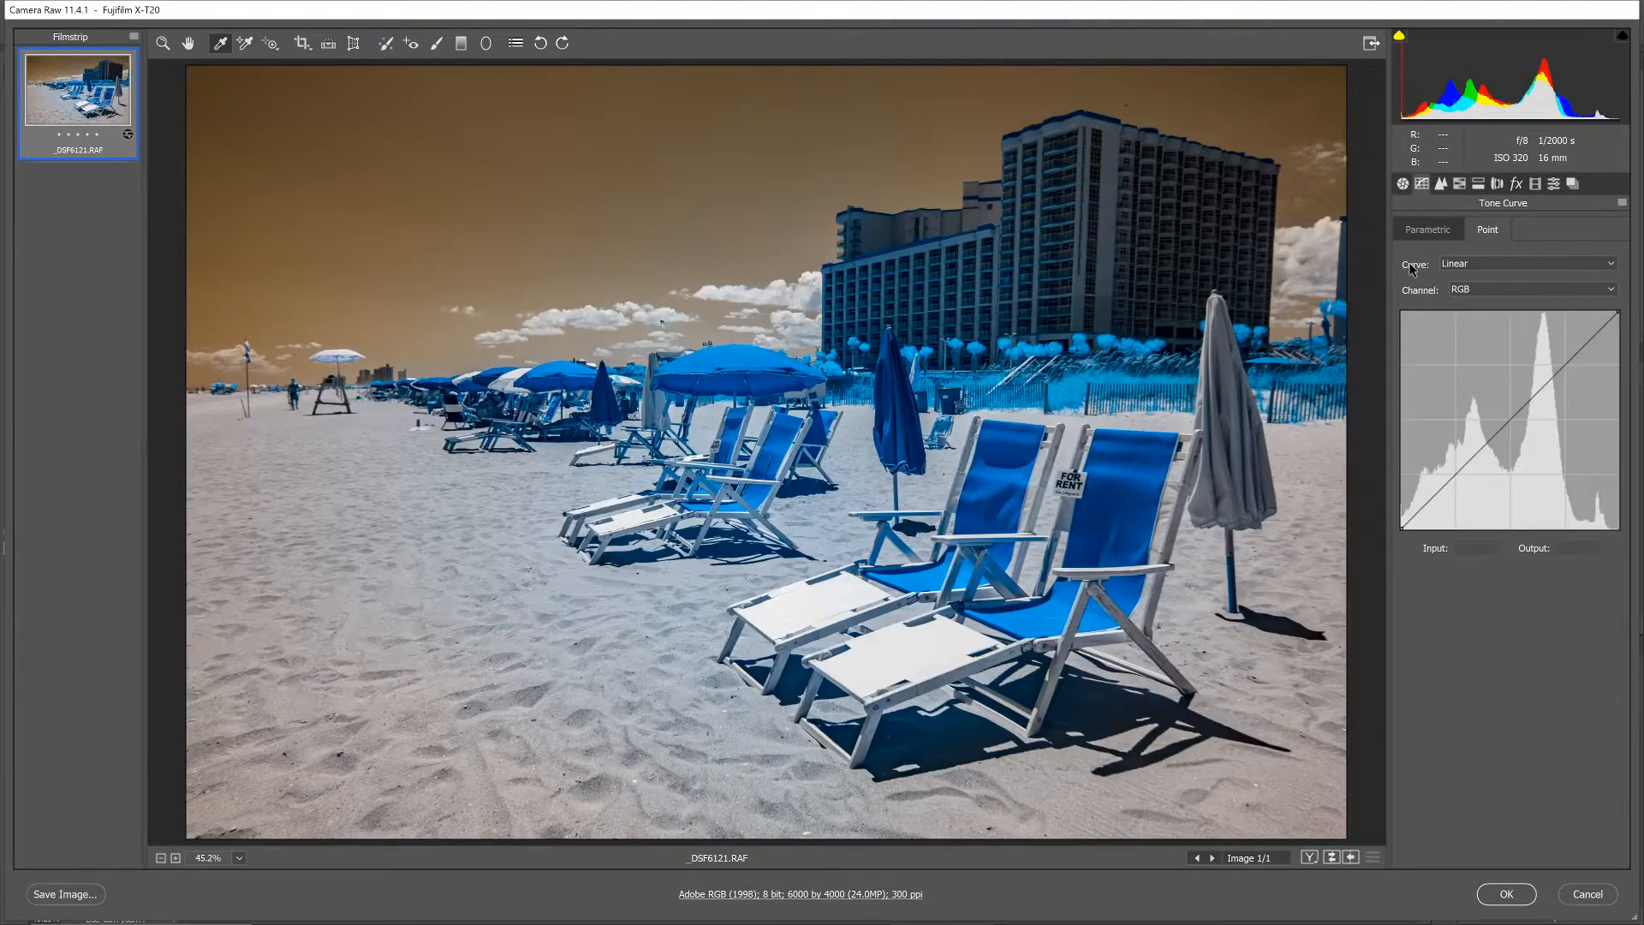
click(1526, 264)
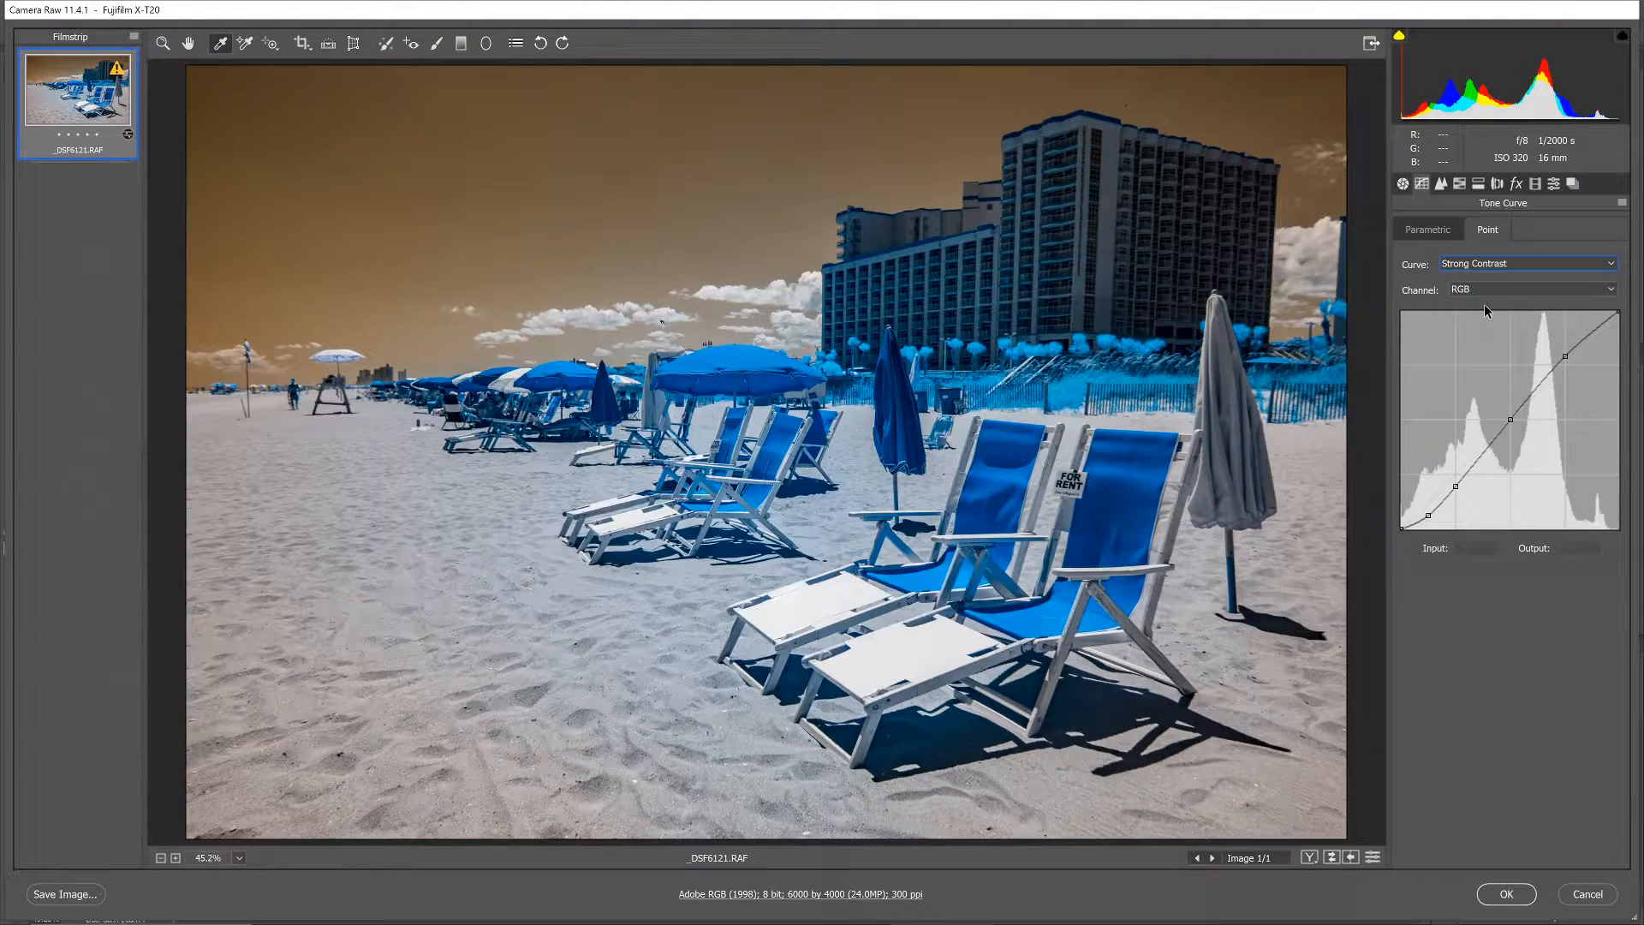
click(1440, 184)
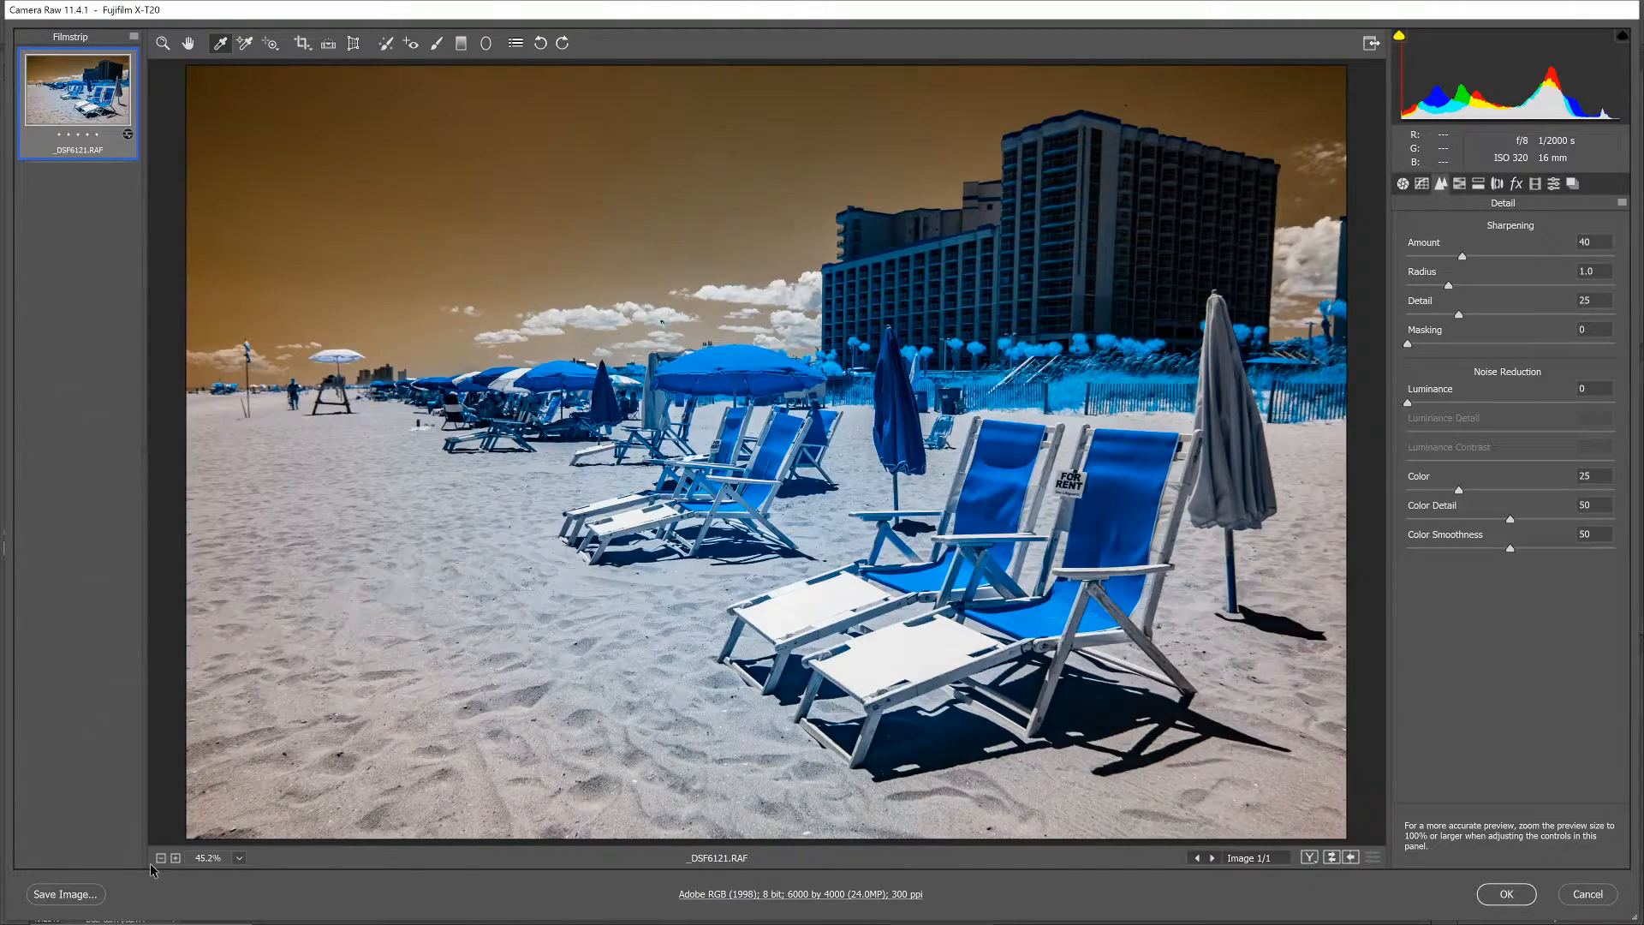
mouse_move(176, 858)
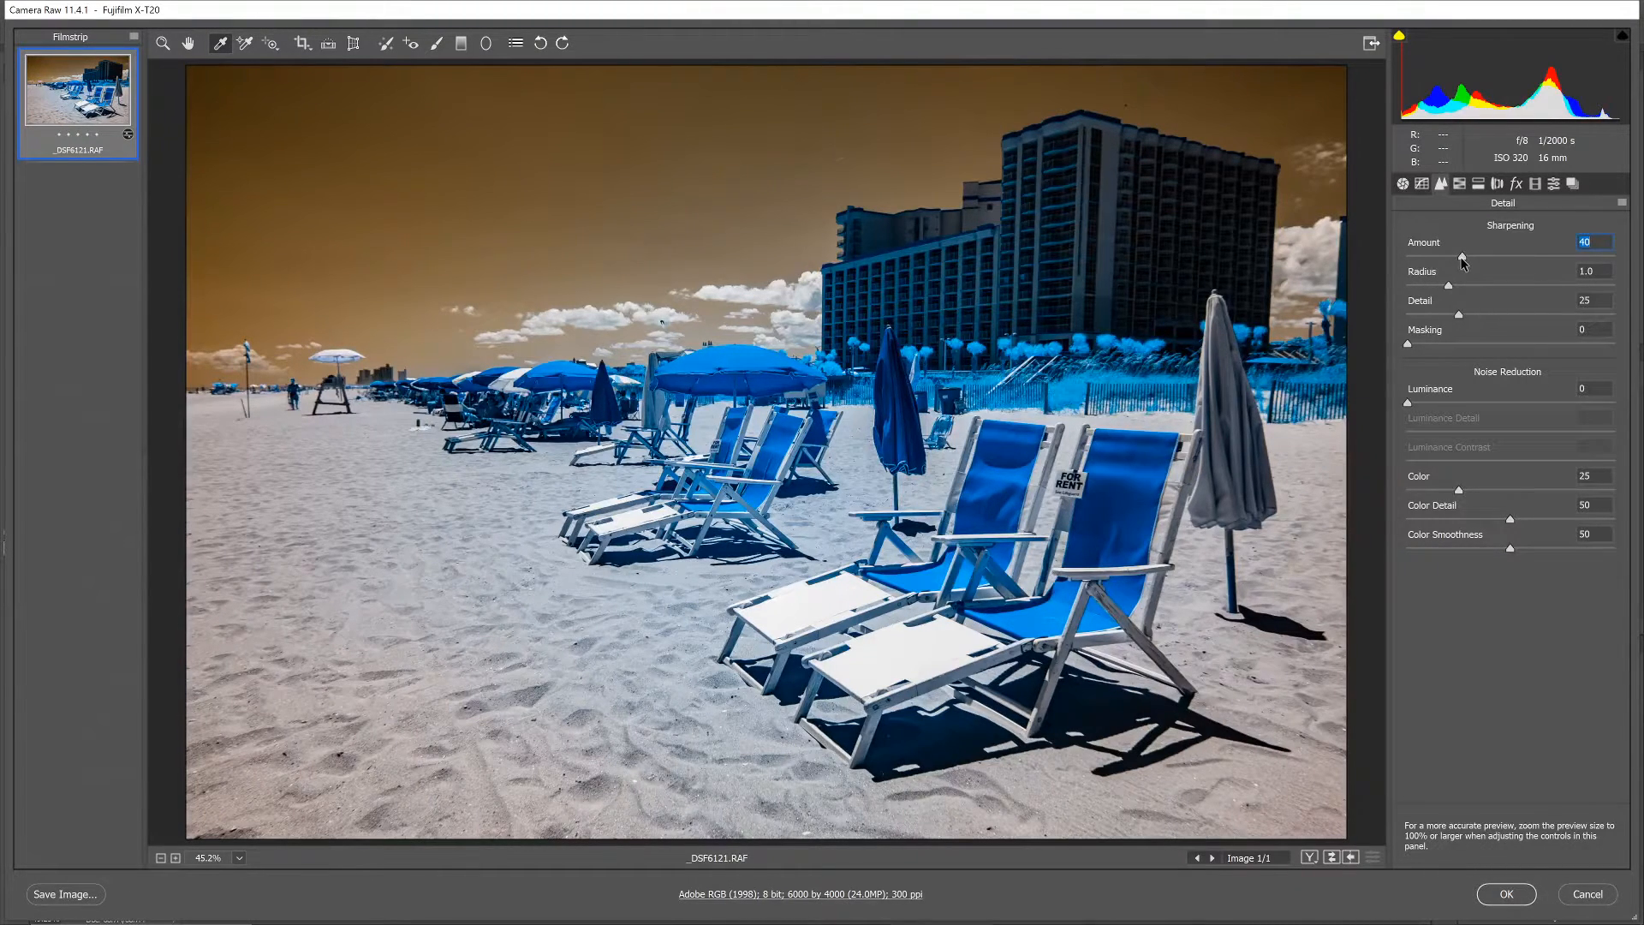
Set sharpening Amount 30, Detail 10, Masking 90, and Luminance noise reduction 50
drag(1456, 258, 1451, 259)
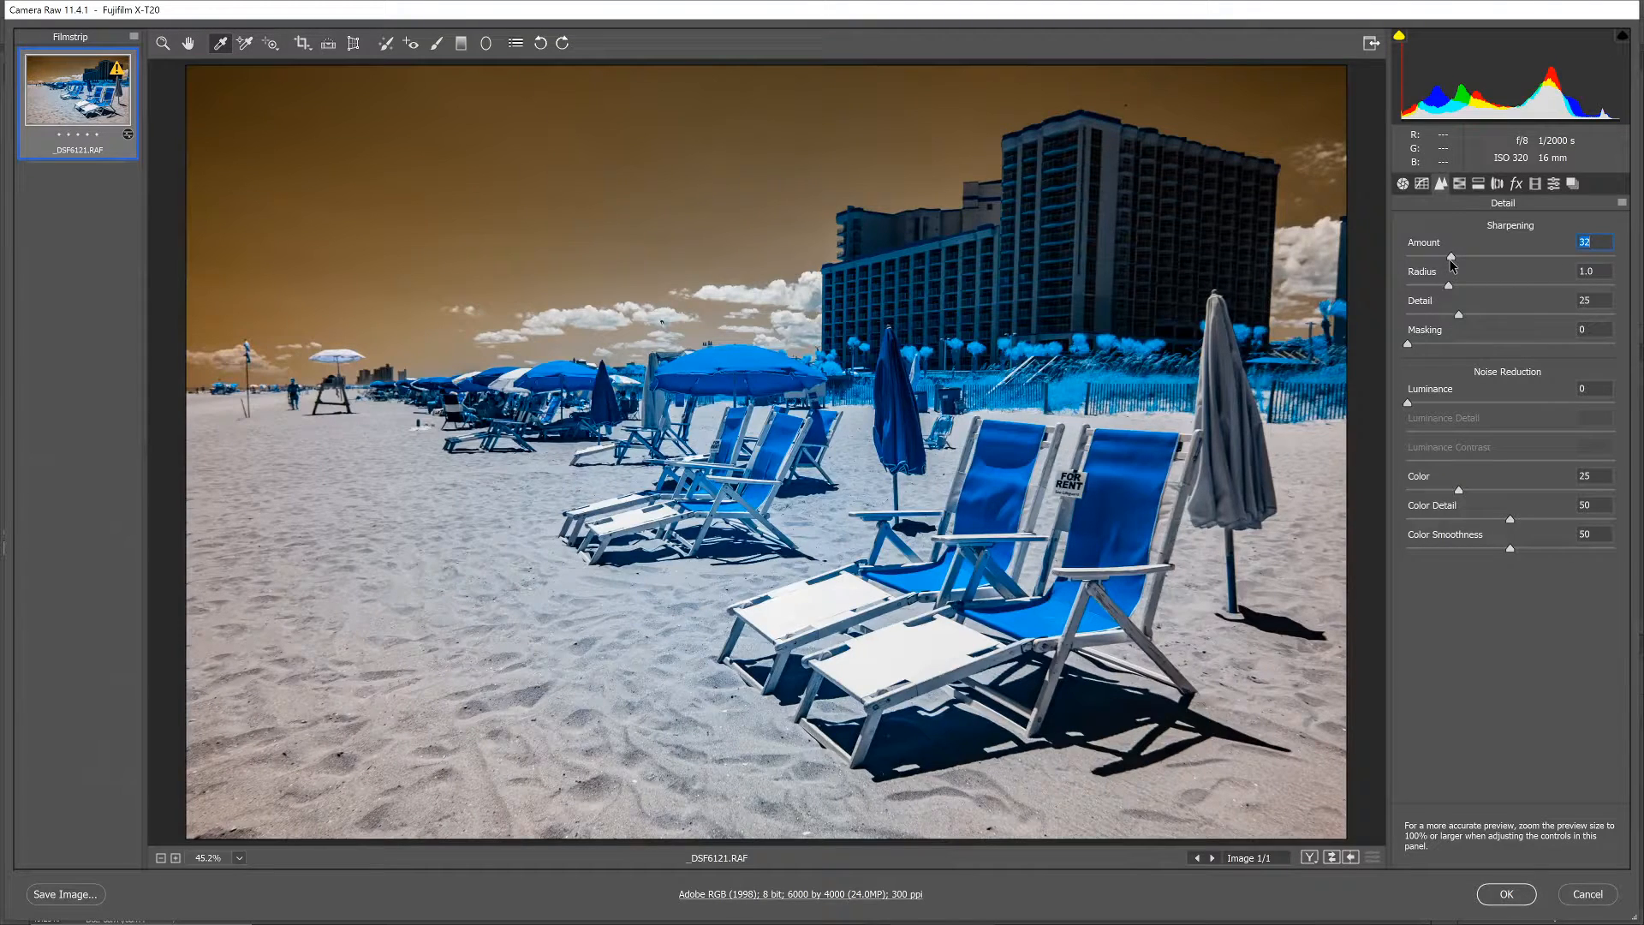
drag(1453, 258, 1447, 259)
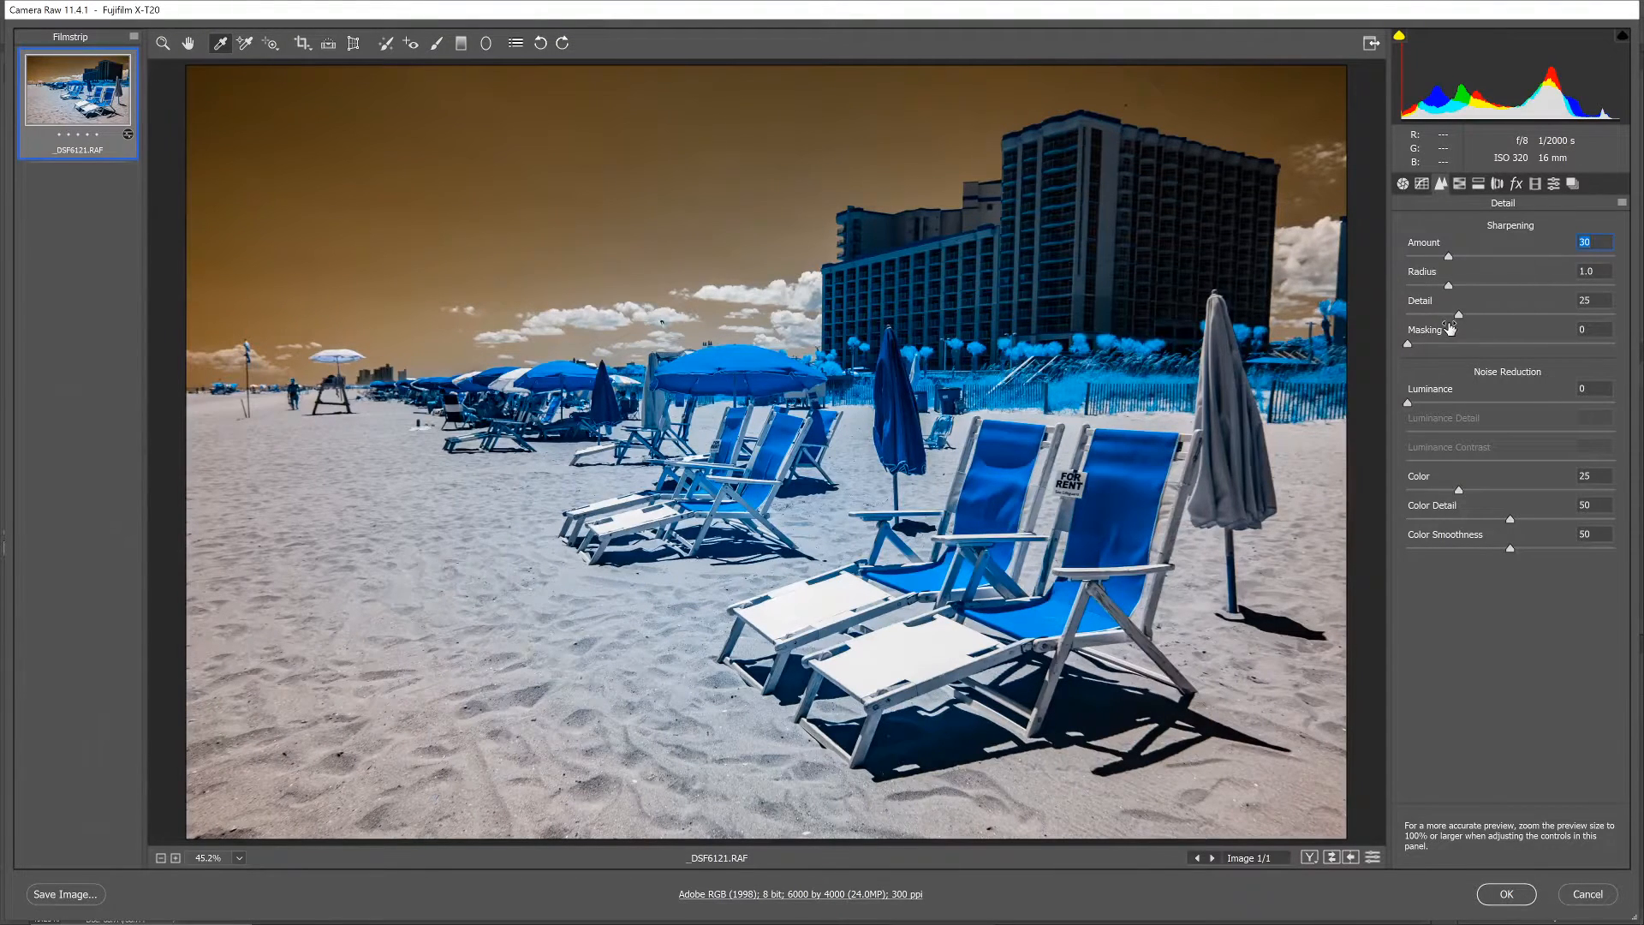
drag(1458, 315, 1427, 315)
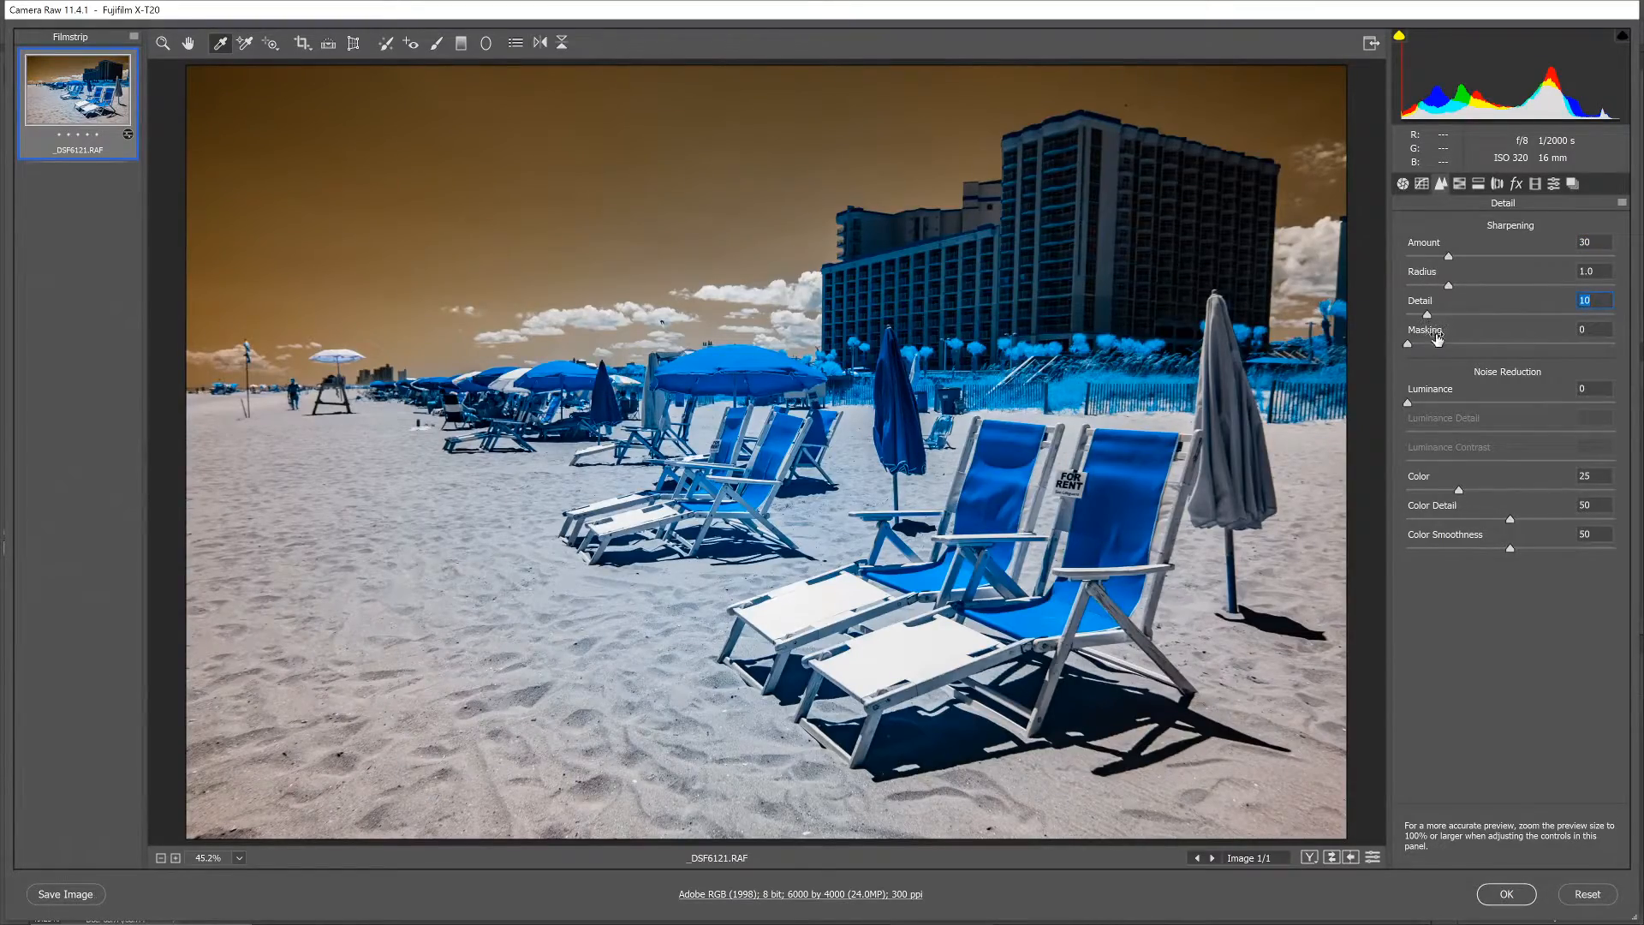
drag(1411, 344, 1573, 345)
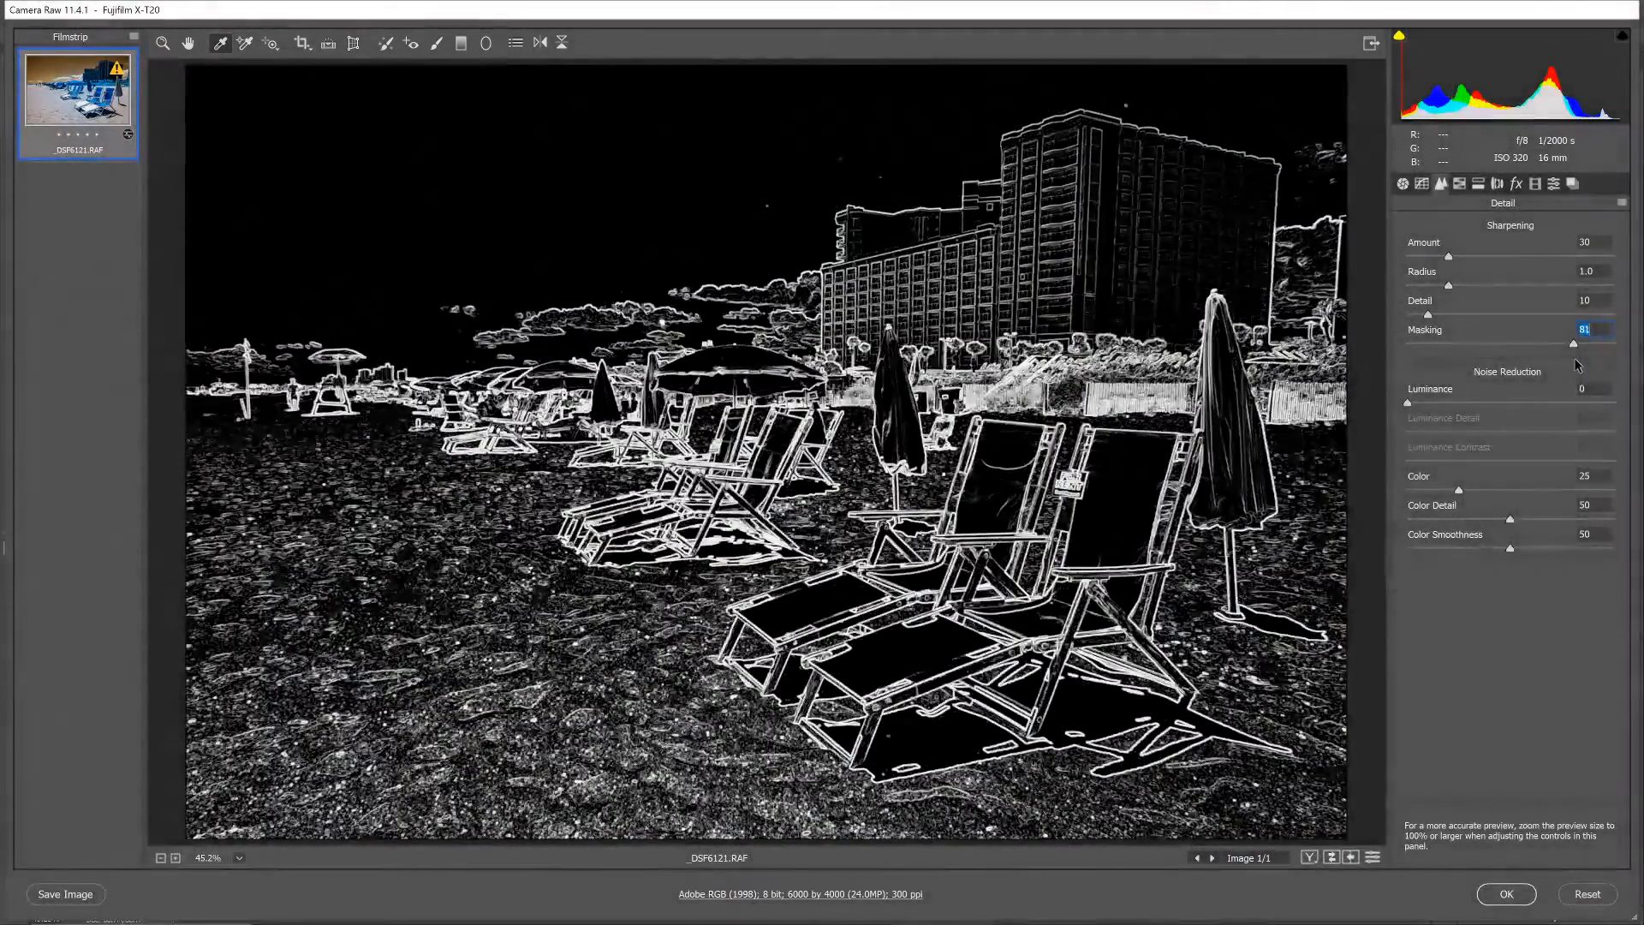
drag(1572, 344, 1584, 344)
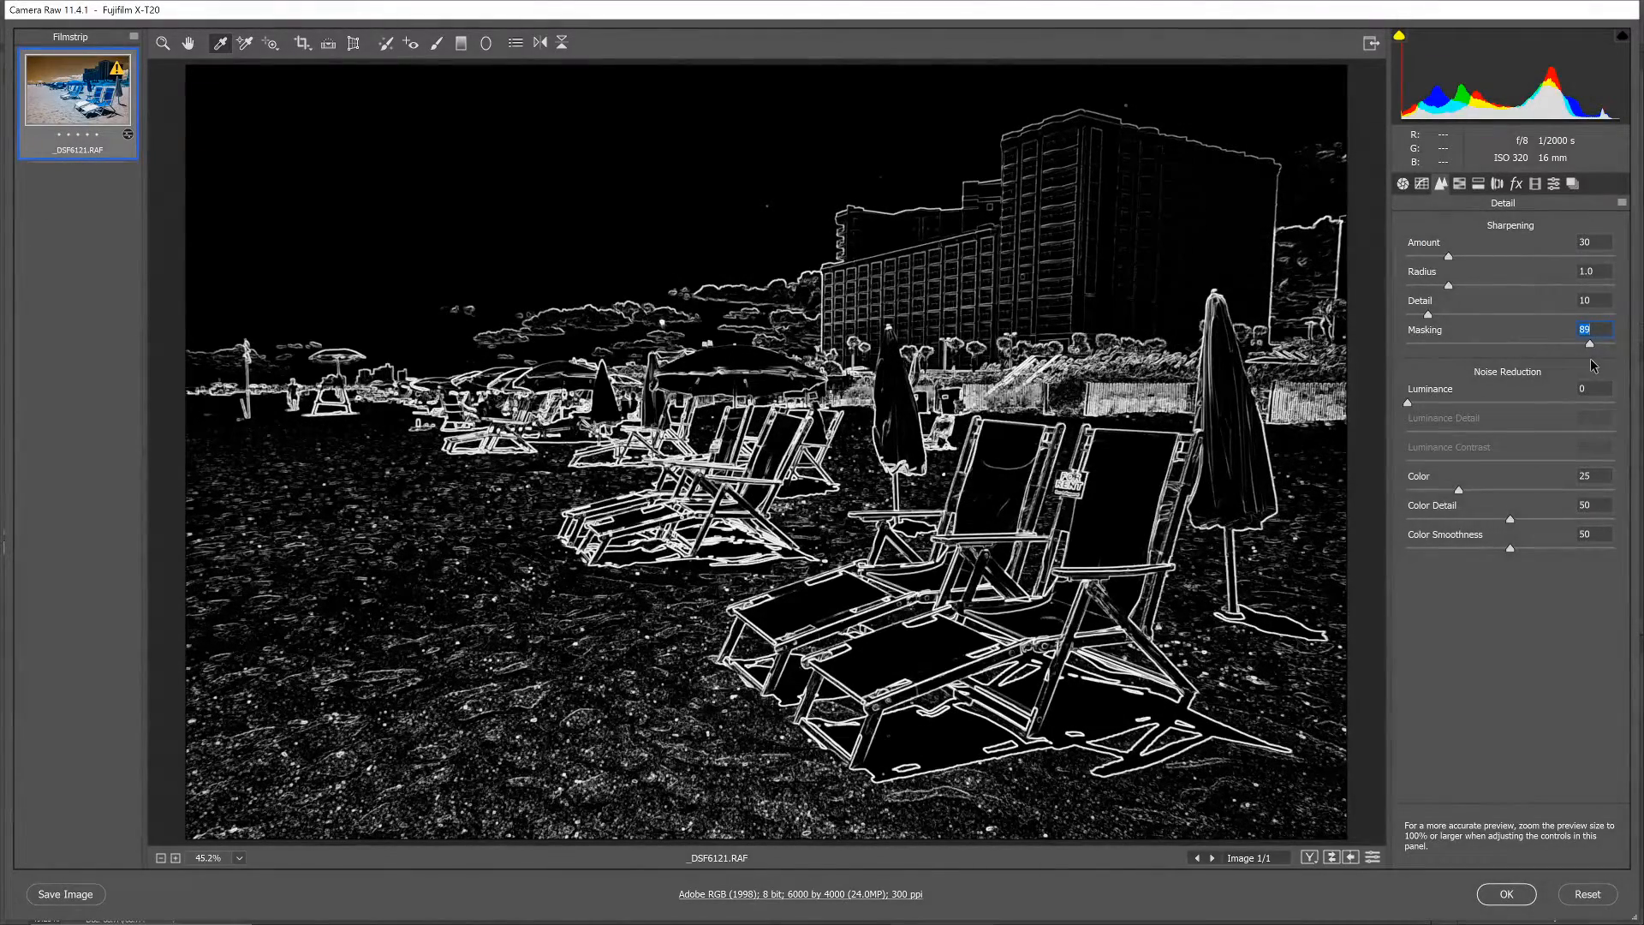
drag(1584, 343, 1589, 343)
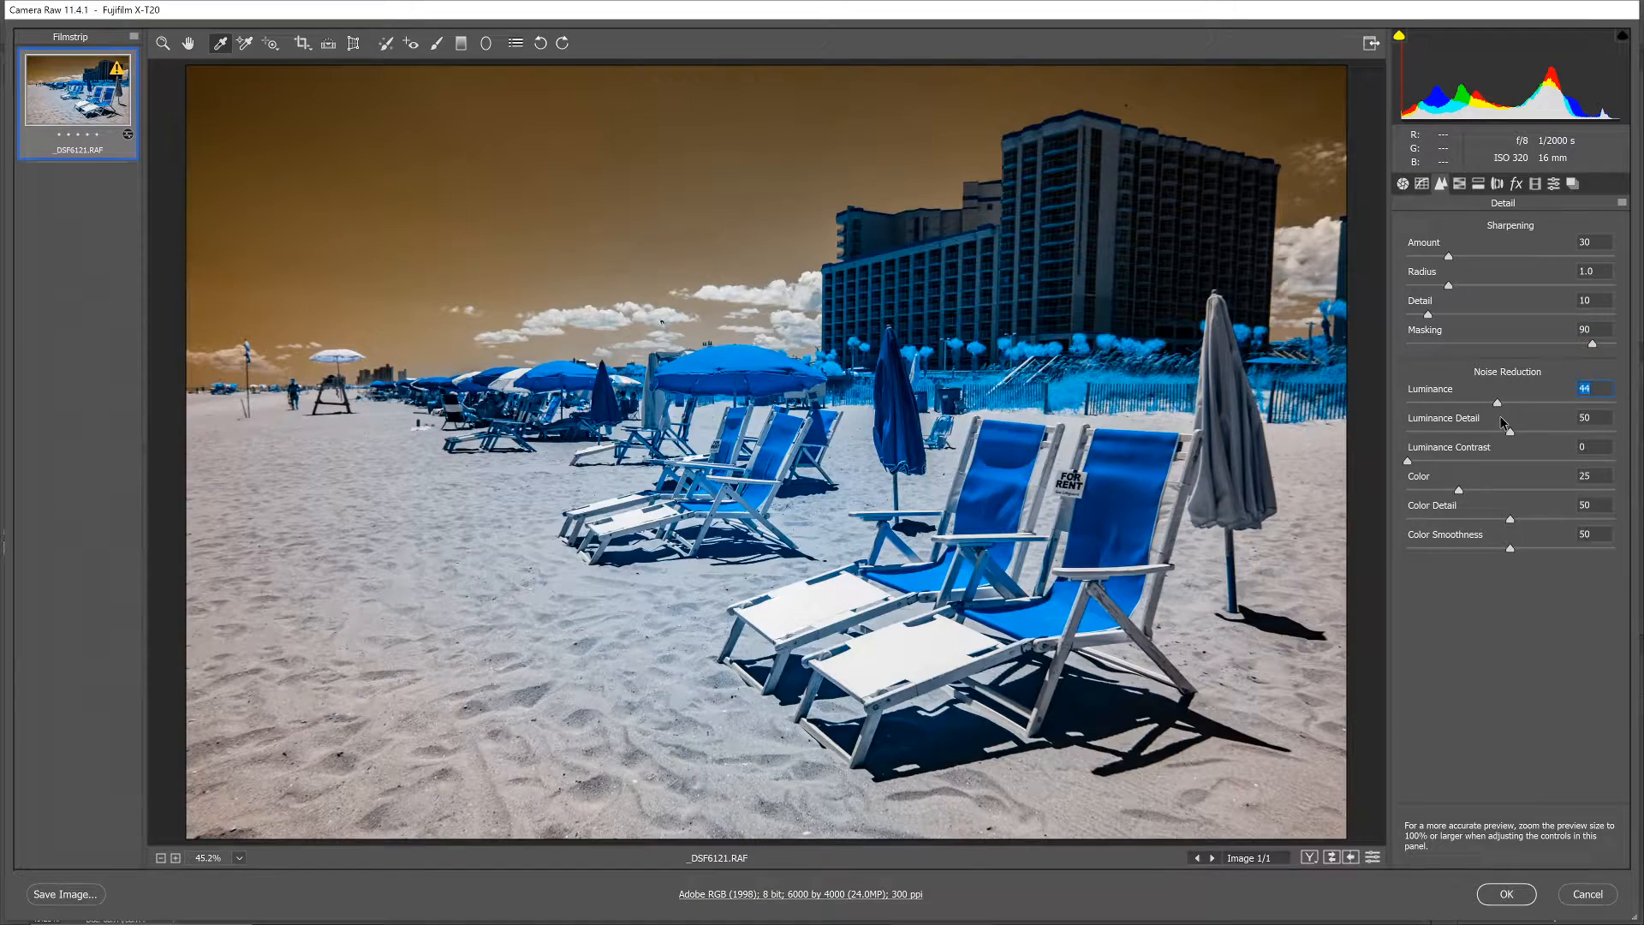
drag(1497, 401, 1505, 401)
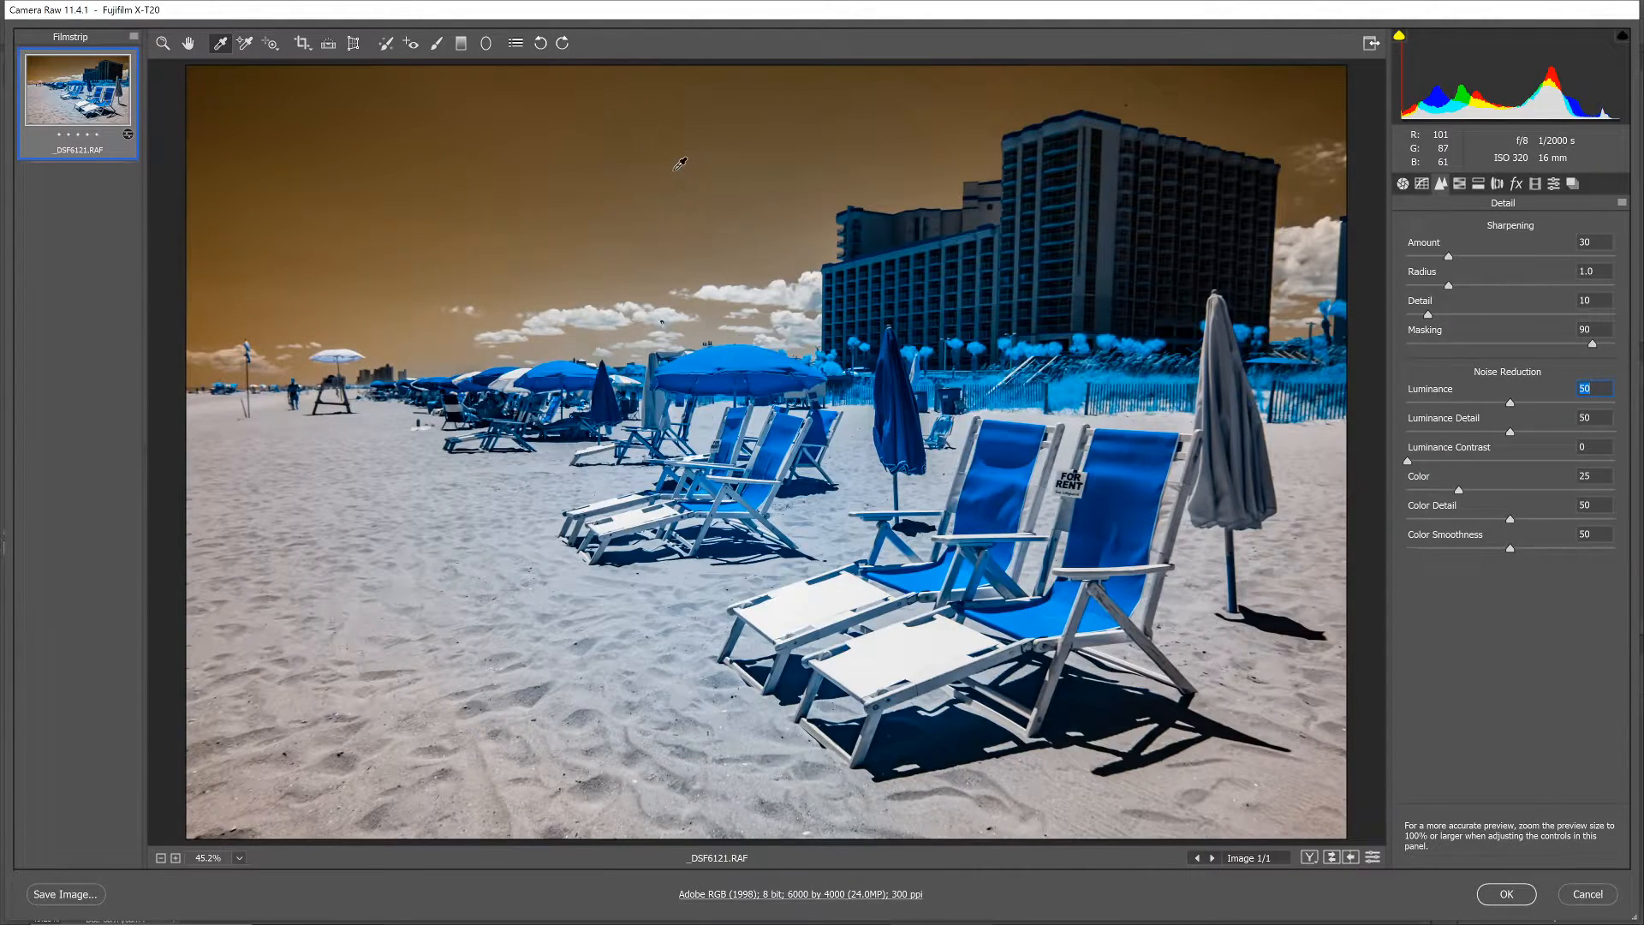
mouse_move(1045, 92)
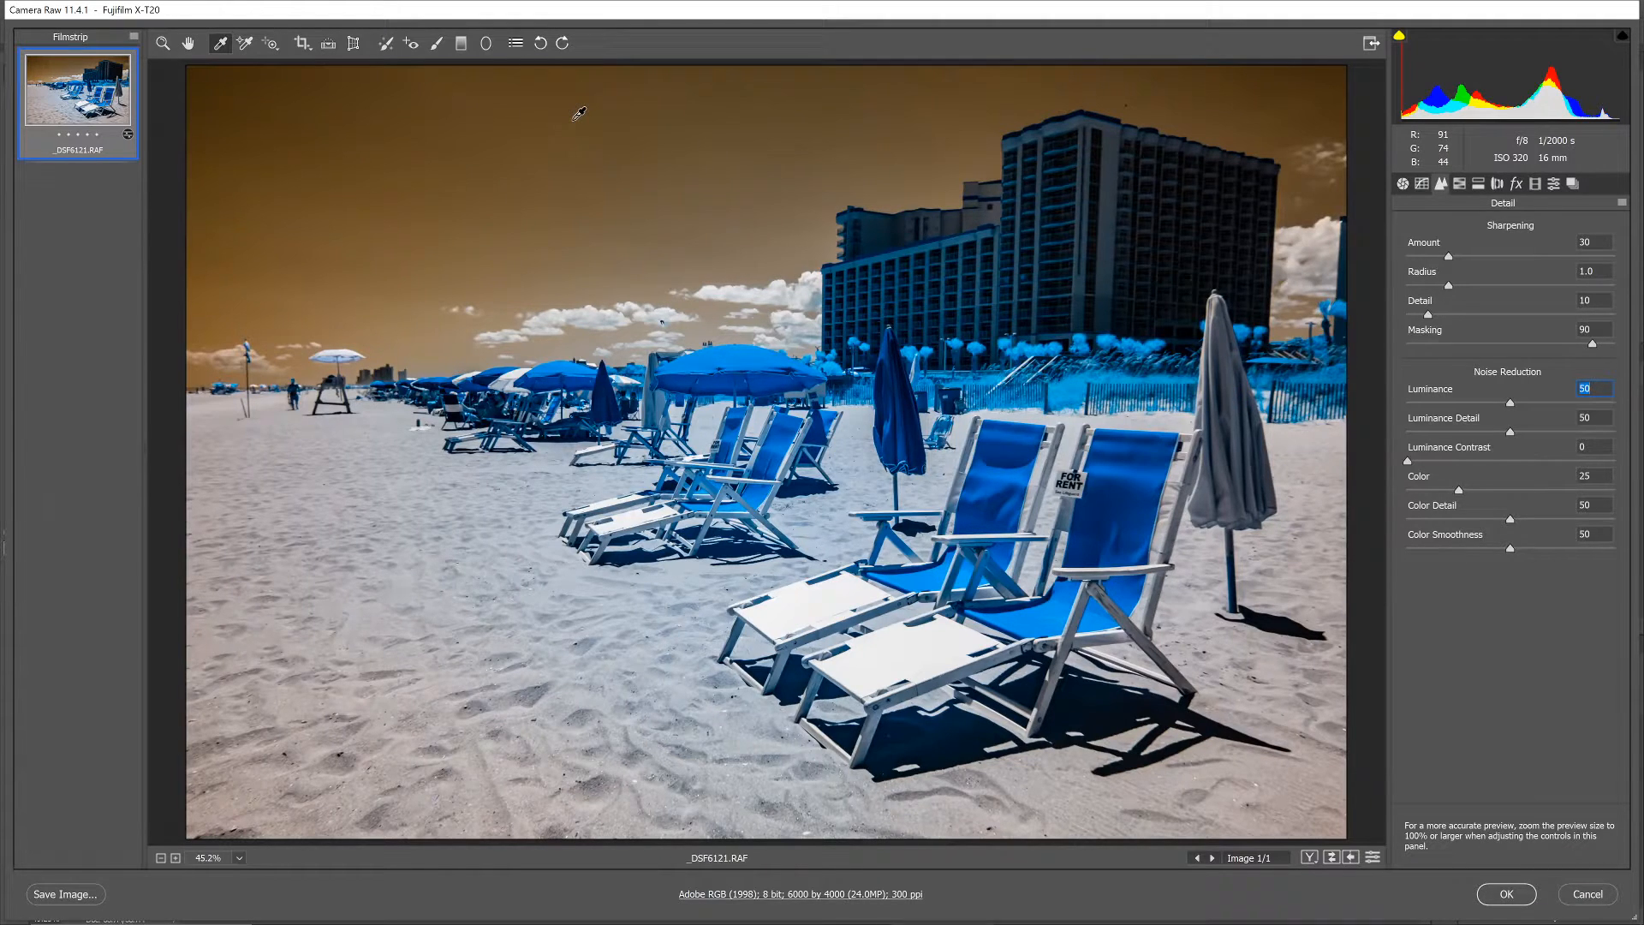
mouse_move(411, 43)
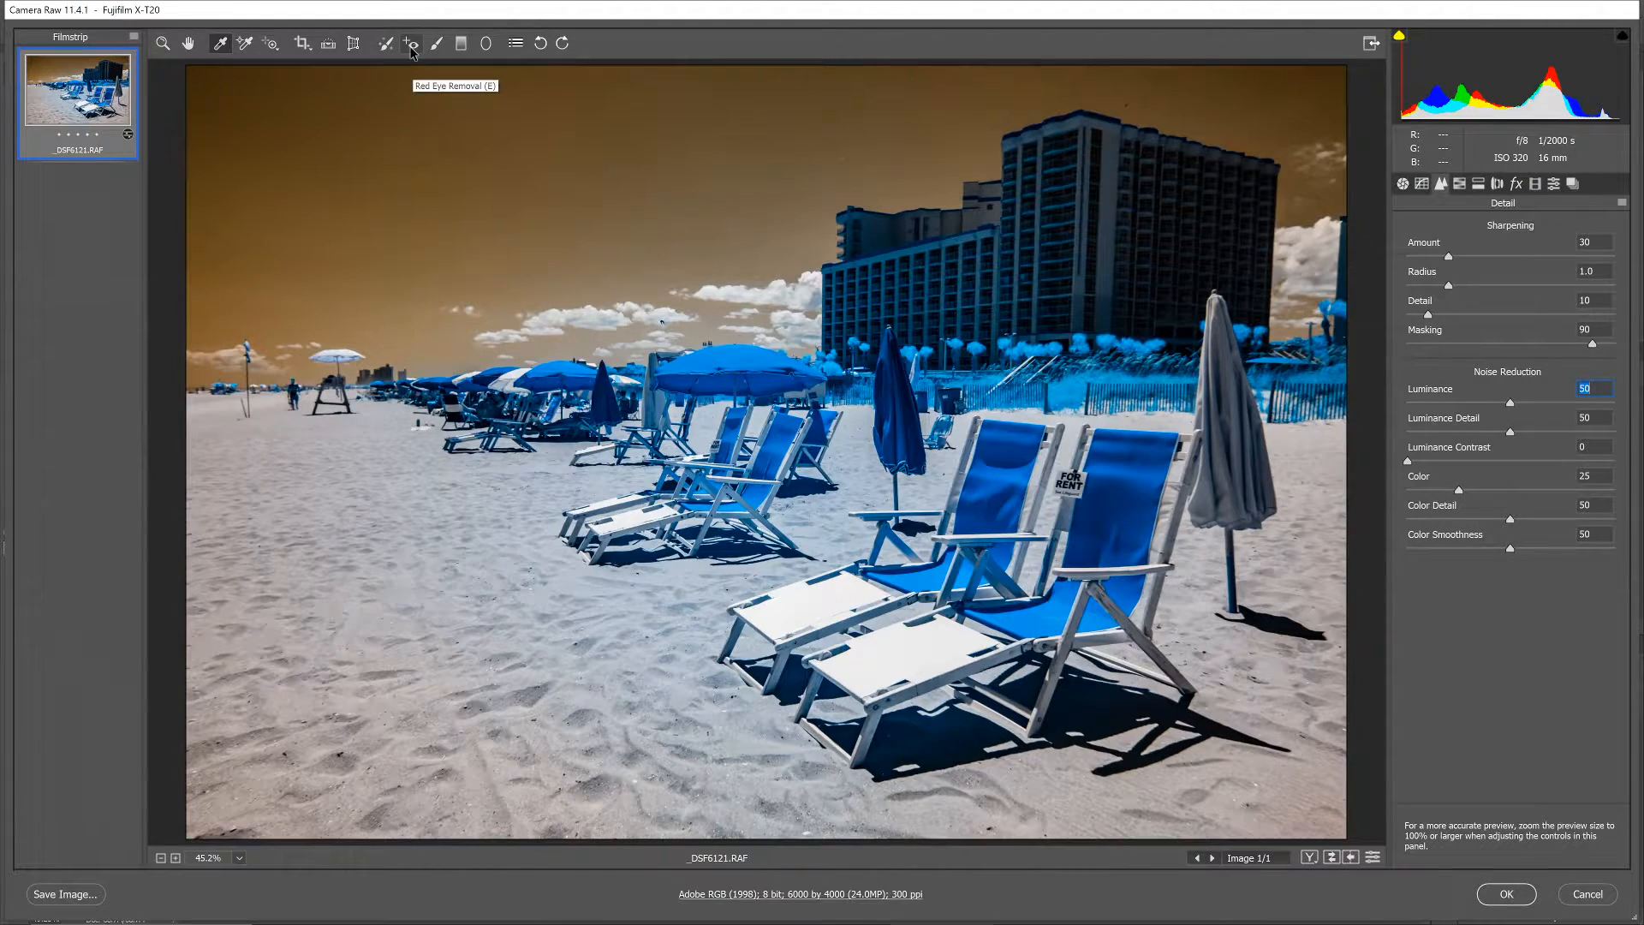
Zoom to 200% with Spot Removal and heal the dark speck above the hotel roof
click(410, 43)
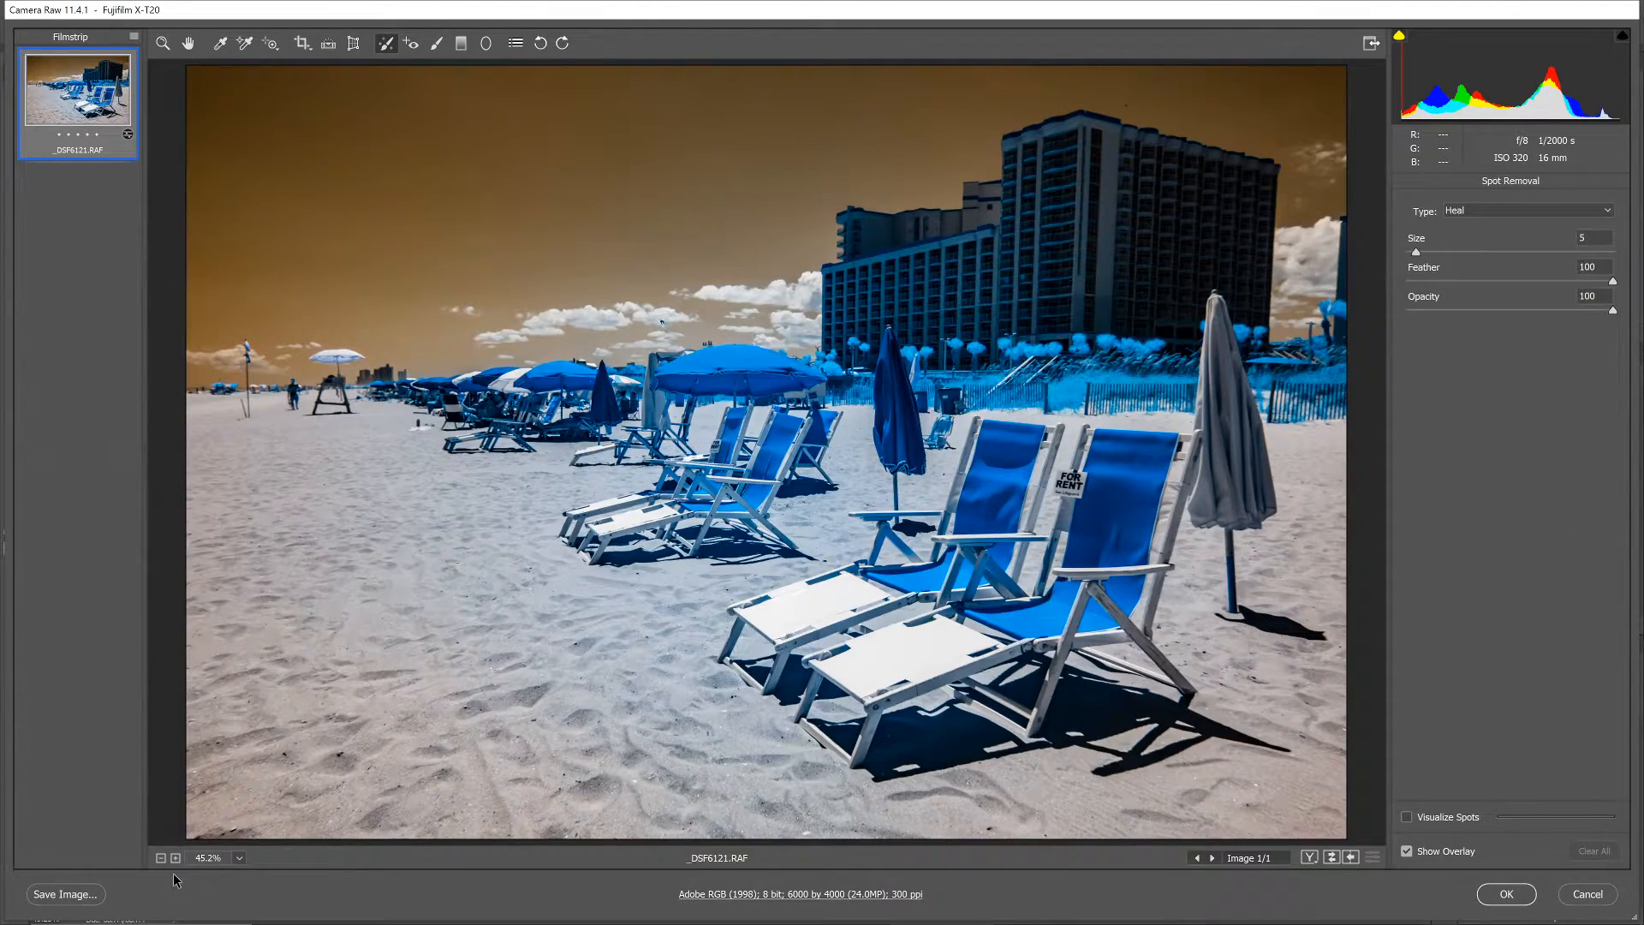
click(175, 858)
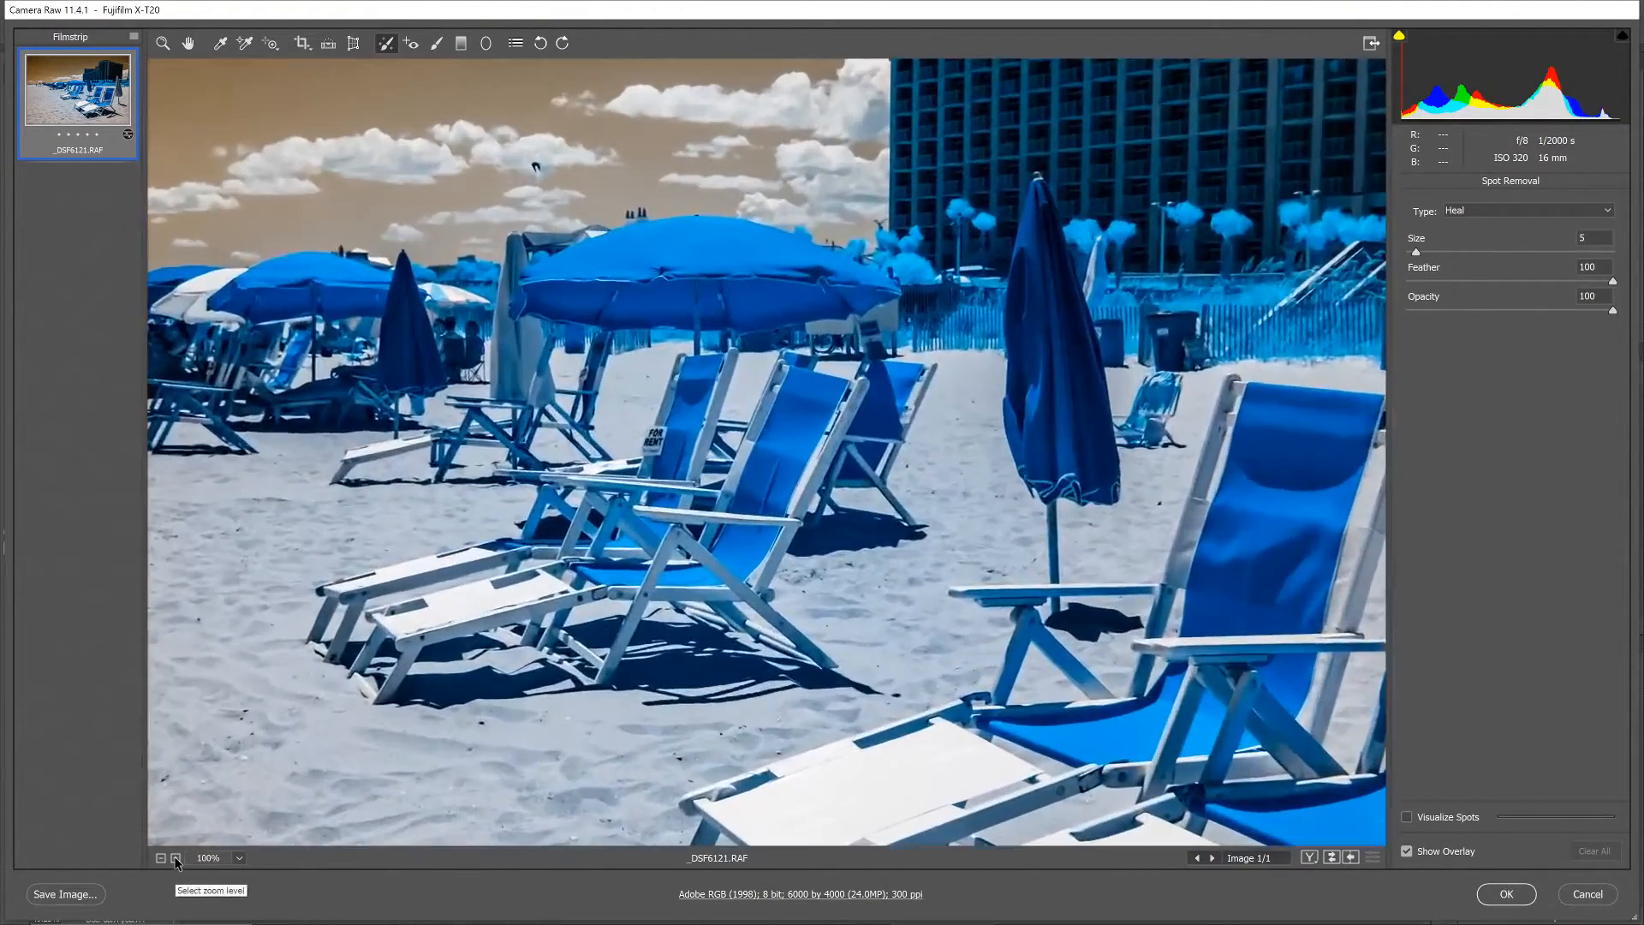
click(177, 858)
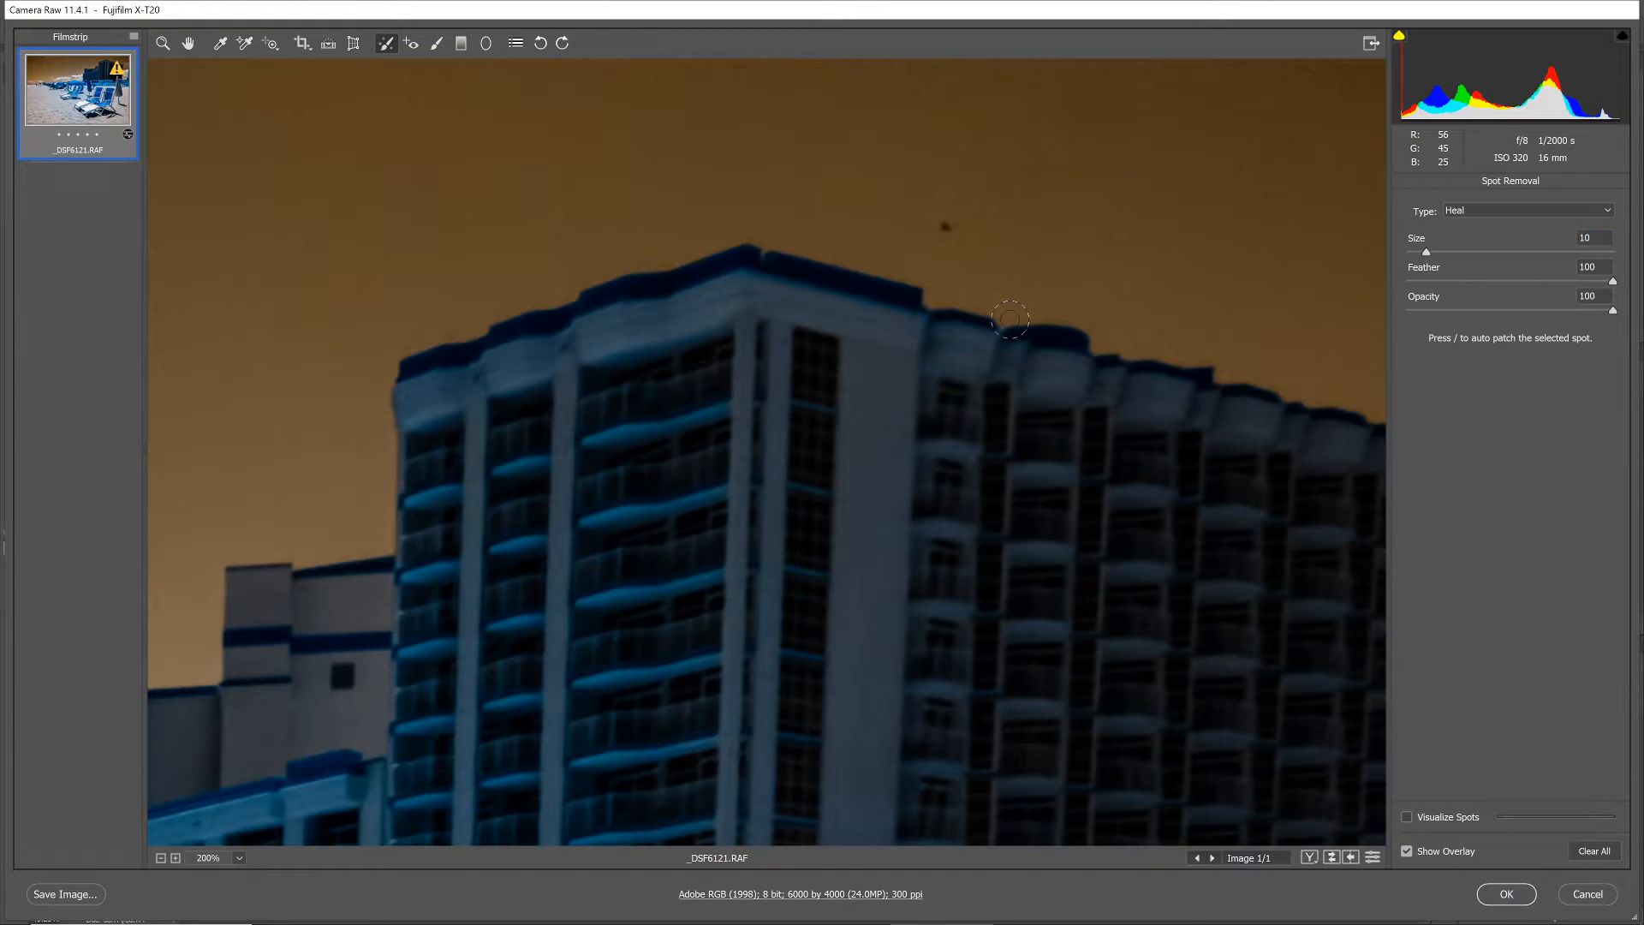
click(947, 226)
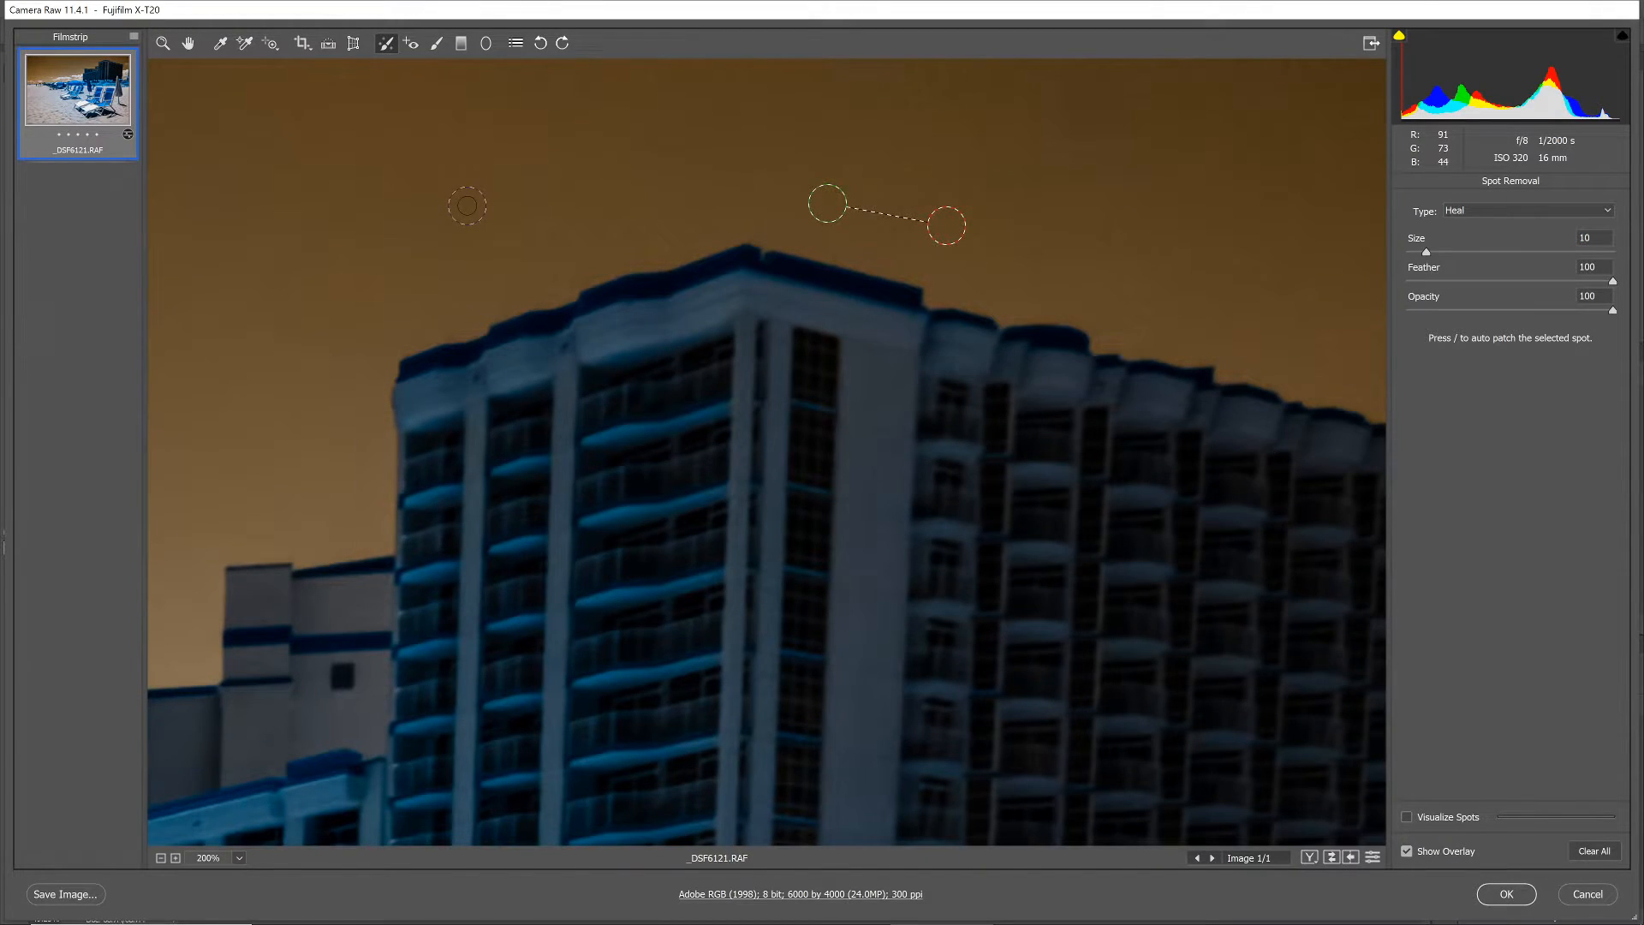
Return the preview to 100%, then fit the whole photo in view
click(238, 858)
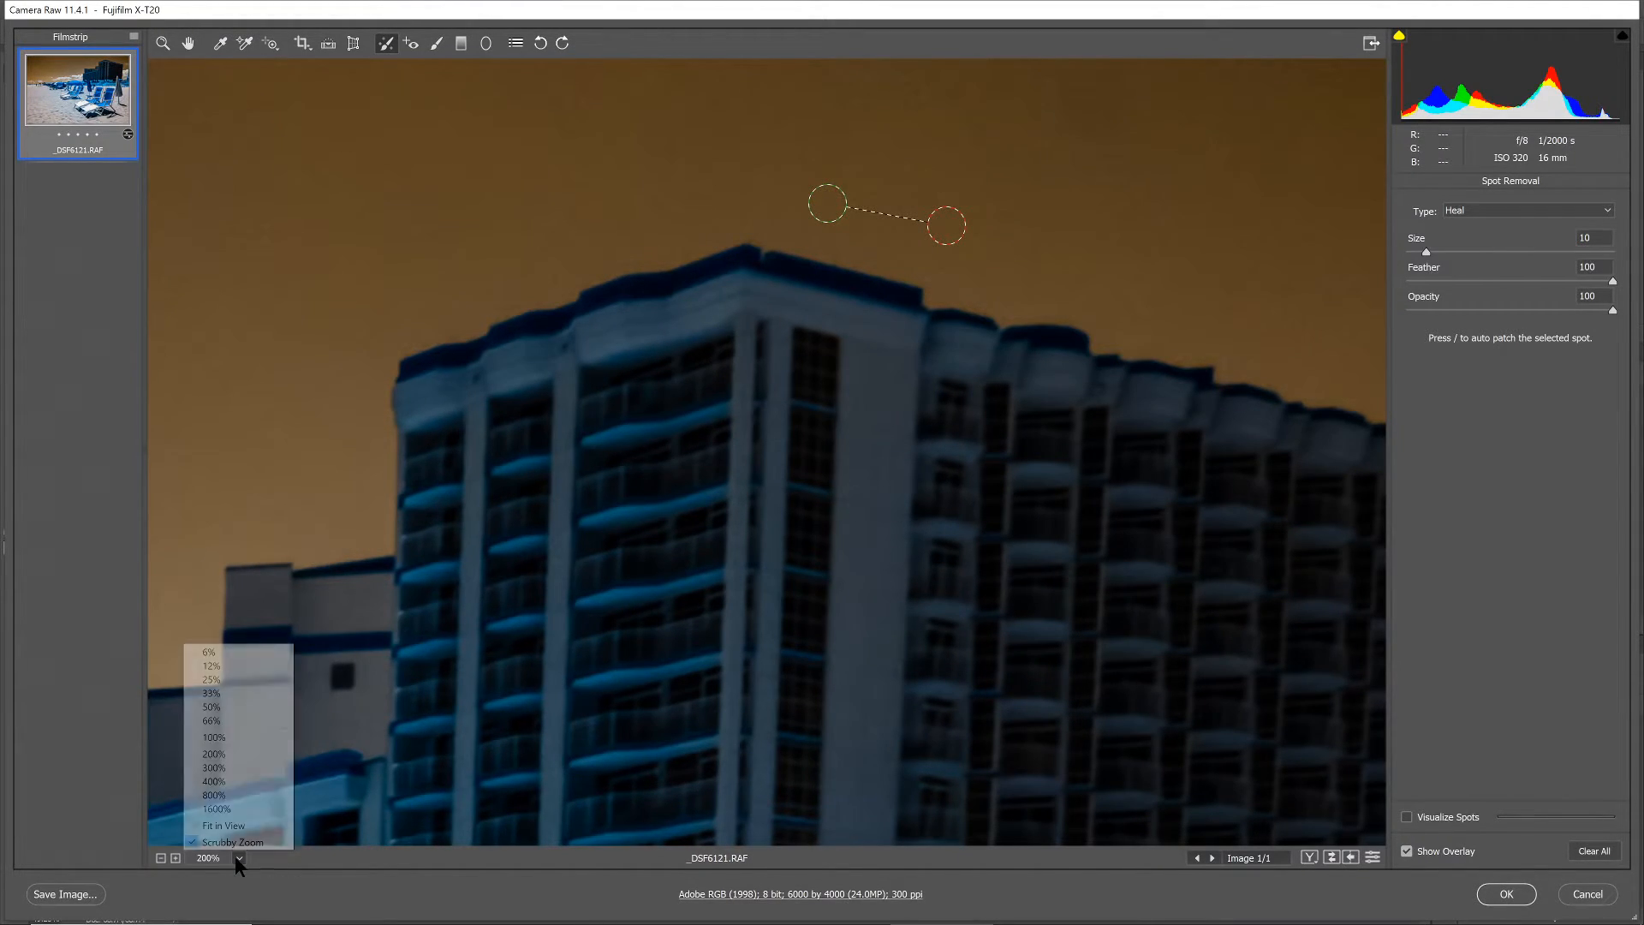
click(214, 736)
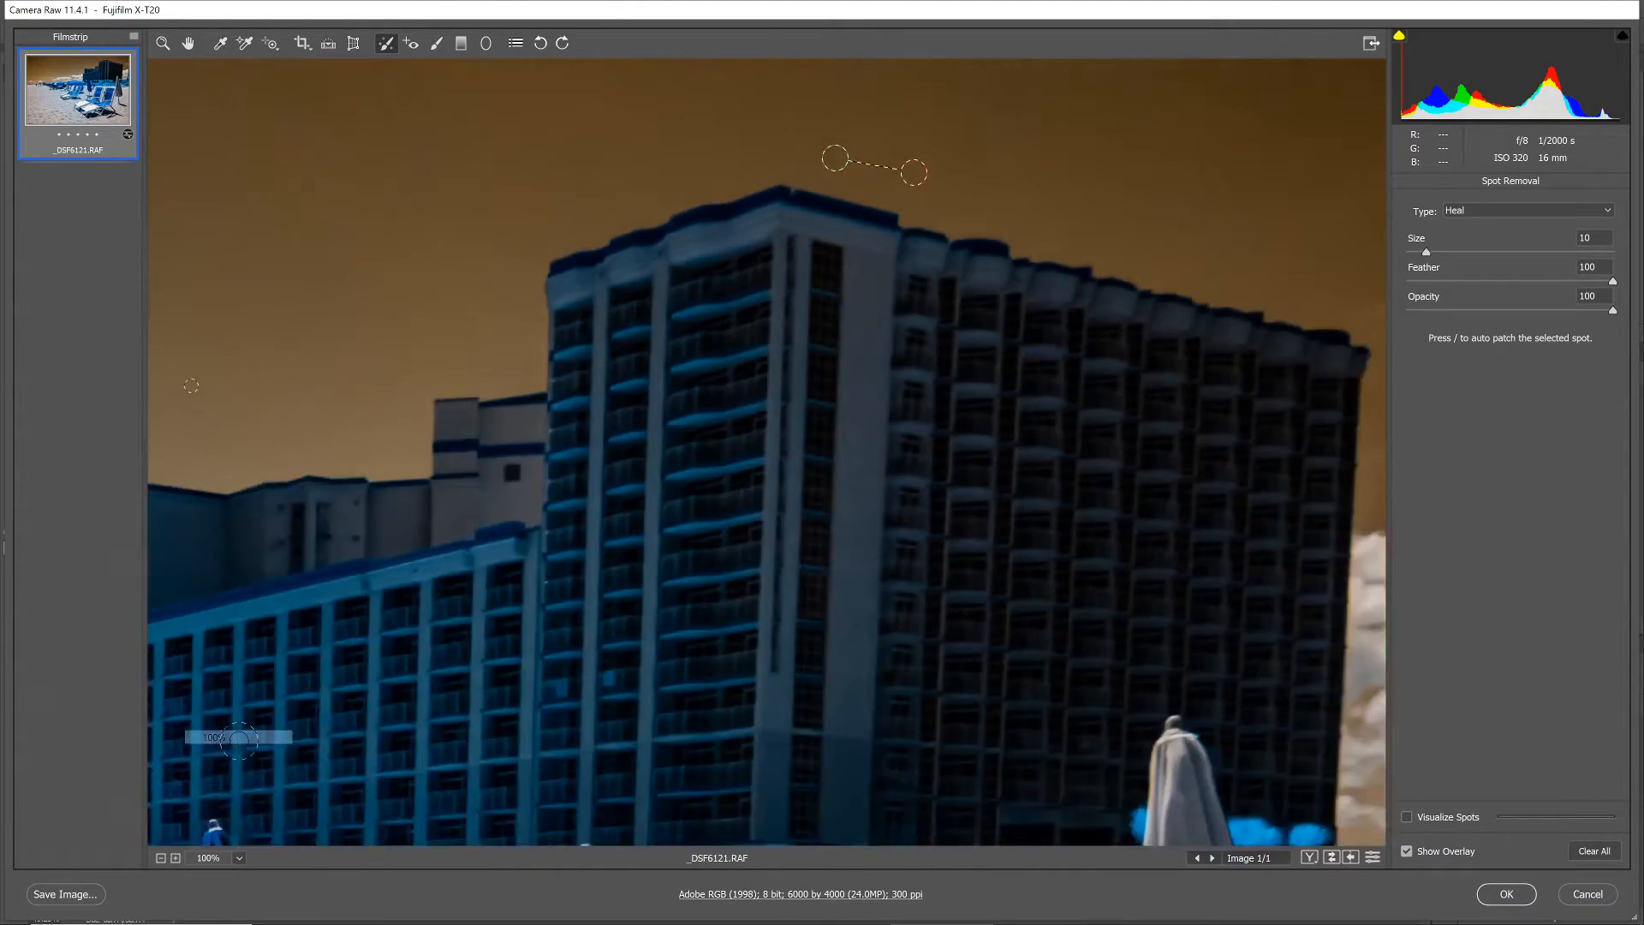
click(239, 858)
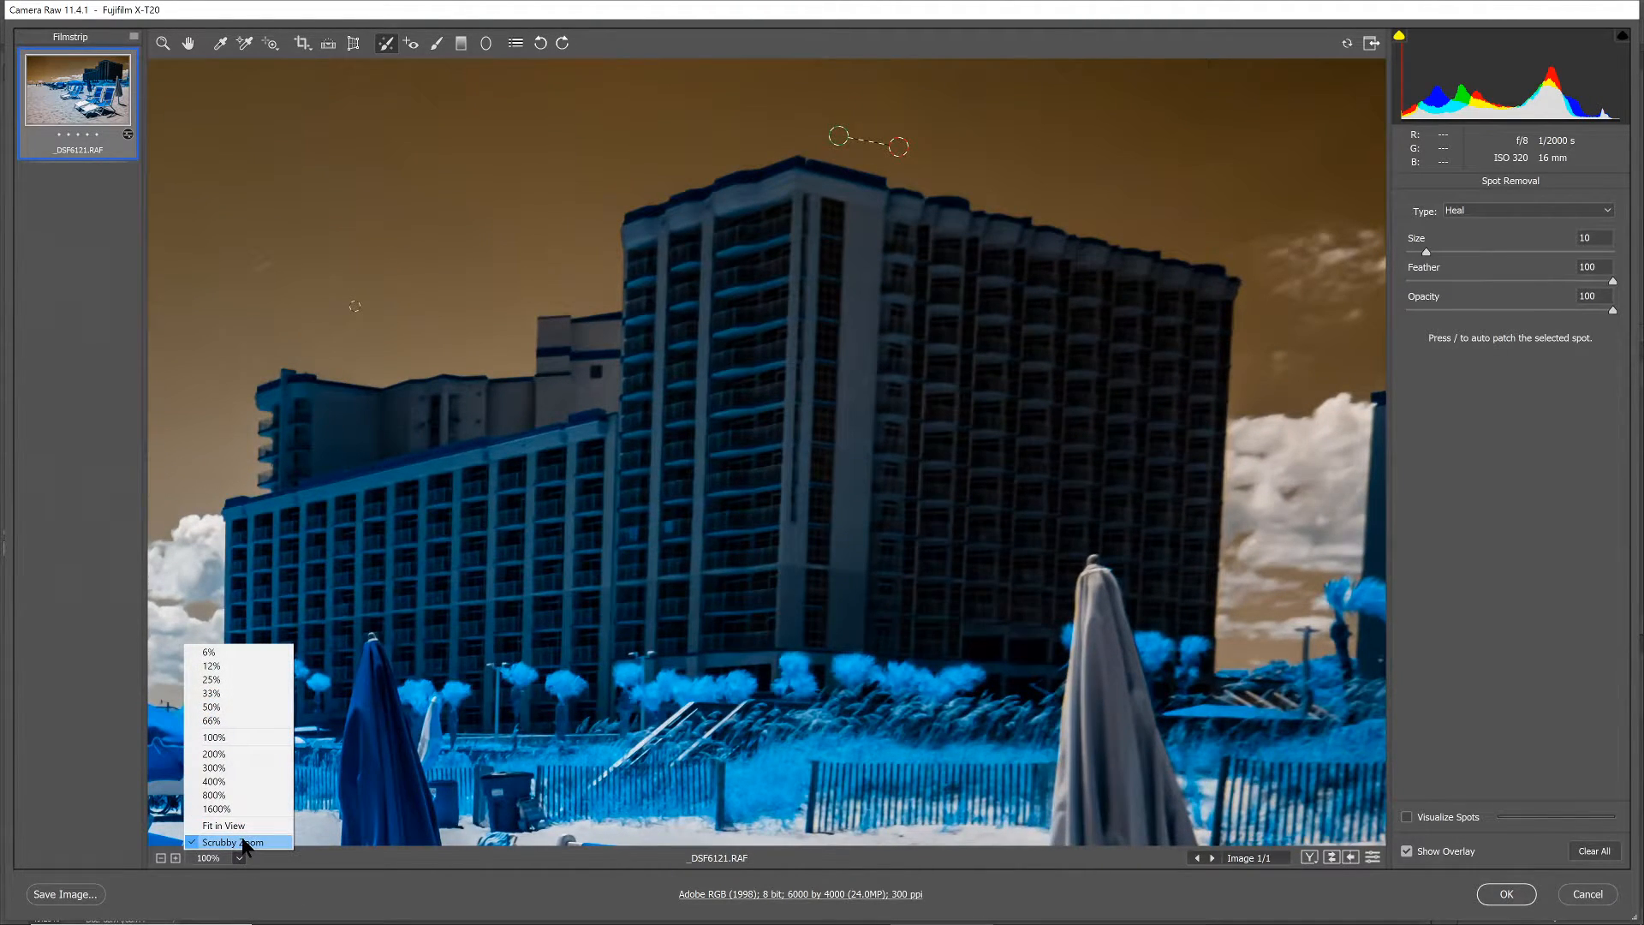
mouse_move(222, 825)
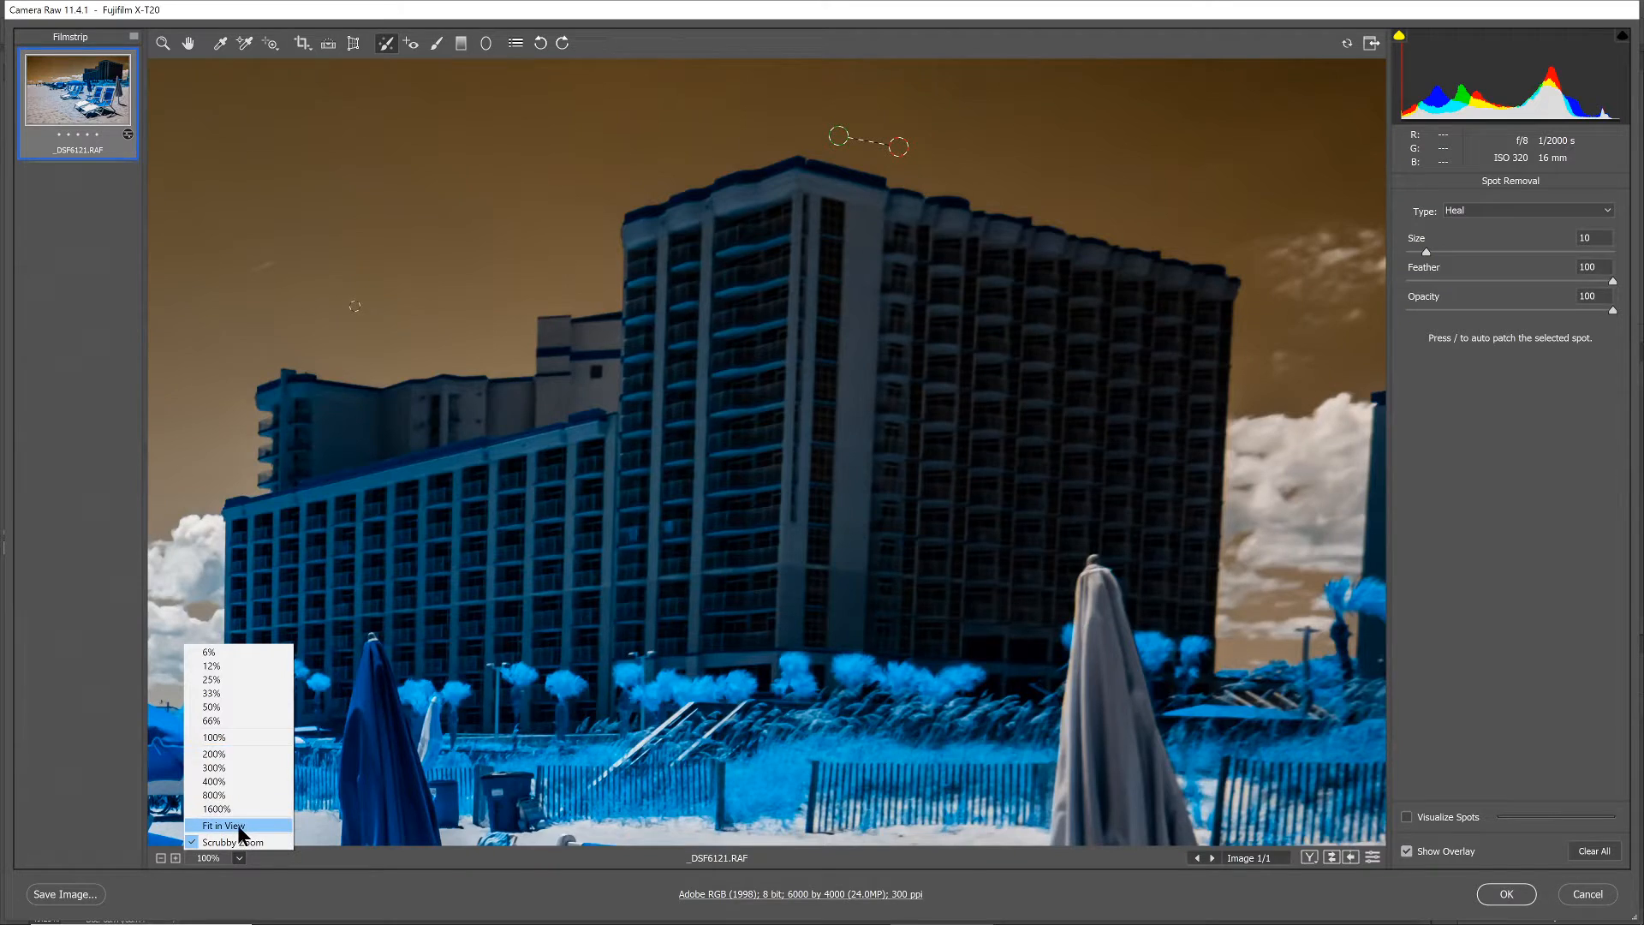
click(223, 826)
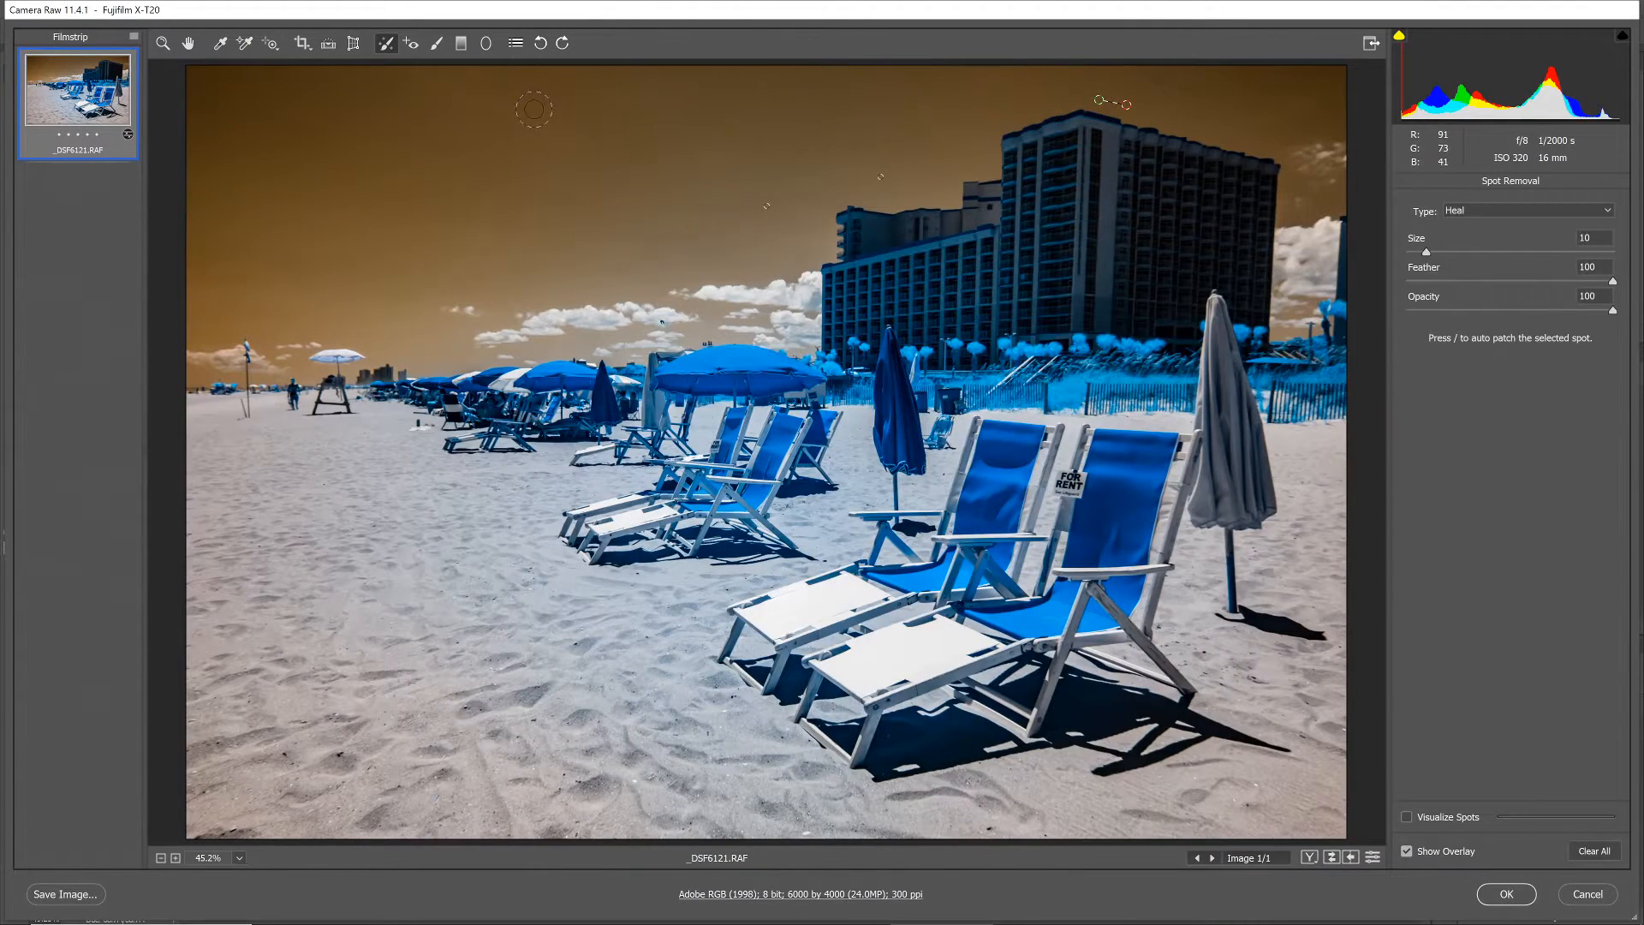
Straighten the hotel with Guided Upright guides along its edges and apply the correction
click(353, 43)
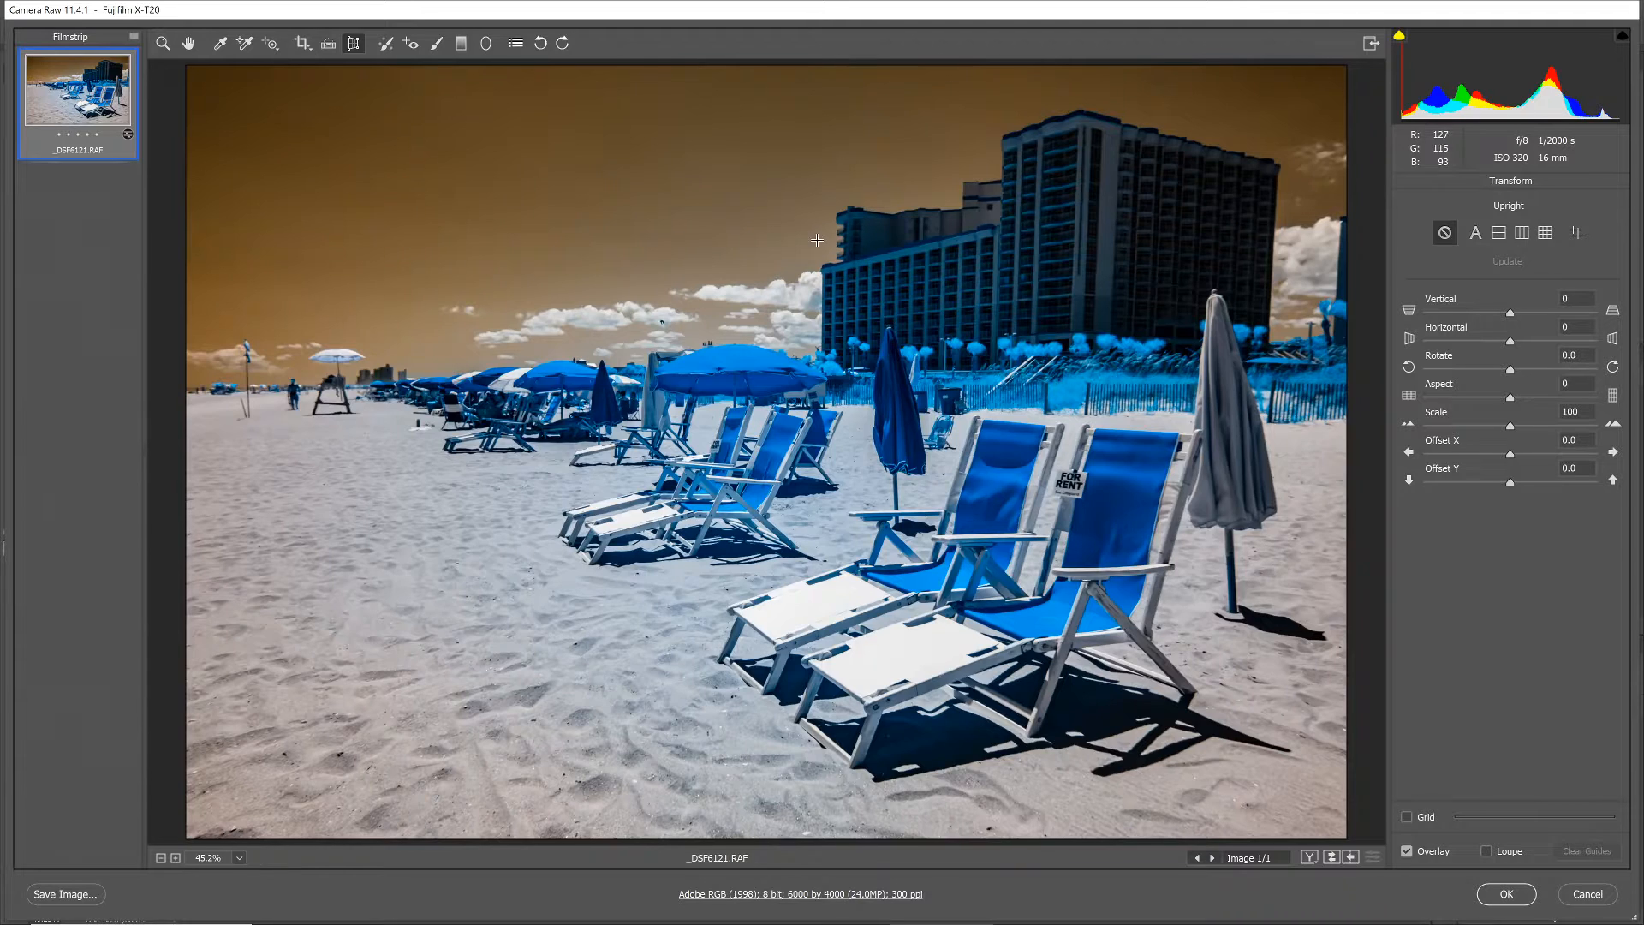
mouse_move(352, 43)
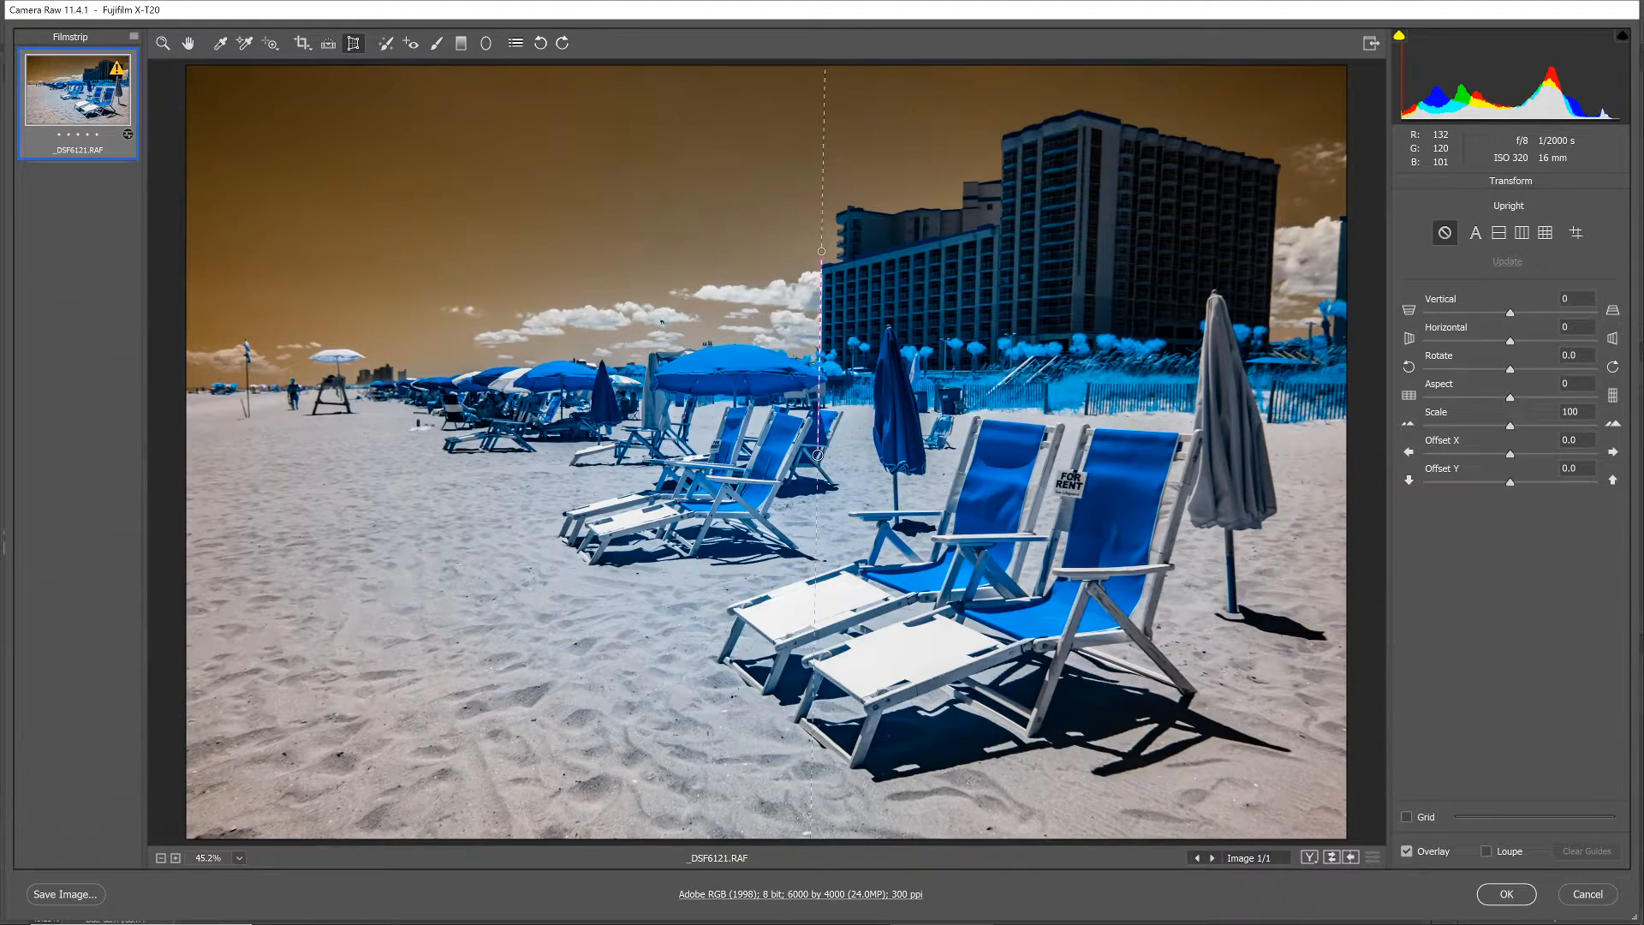
click(1575, 231)
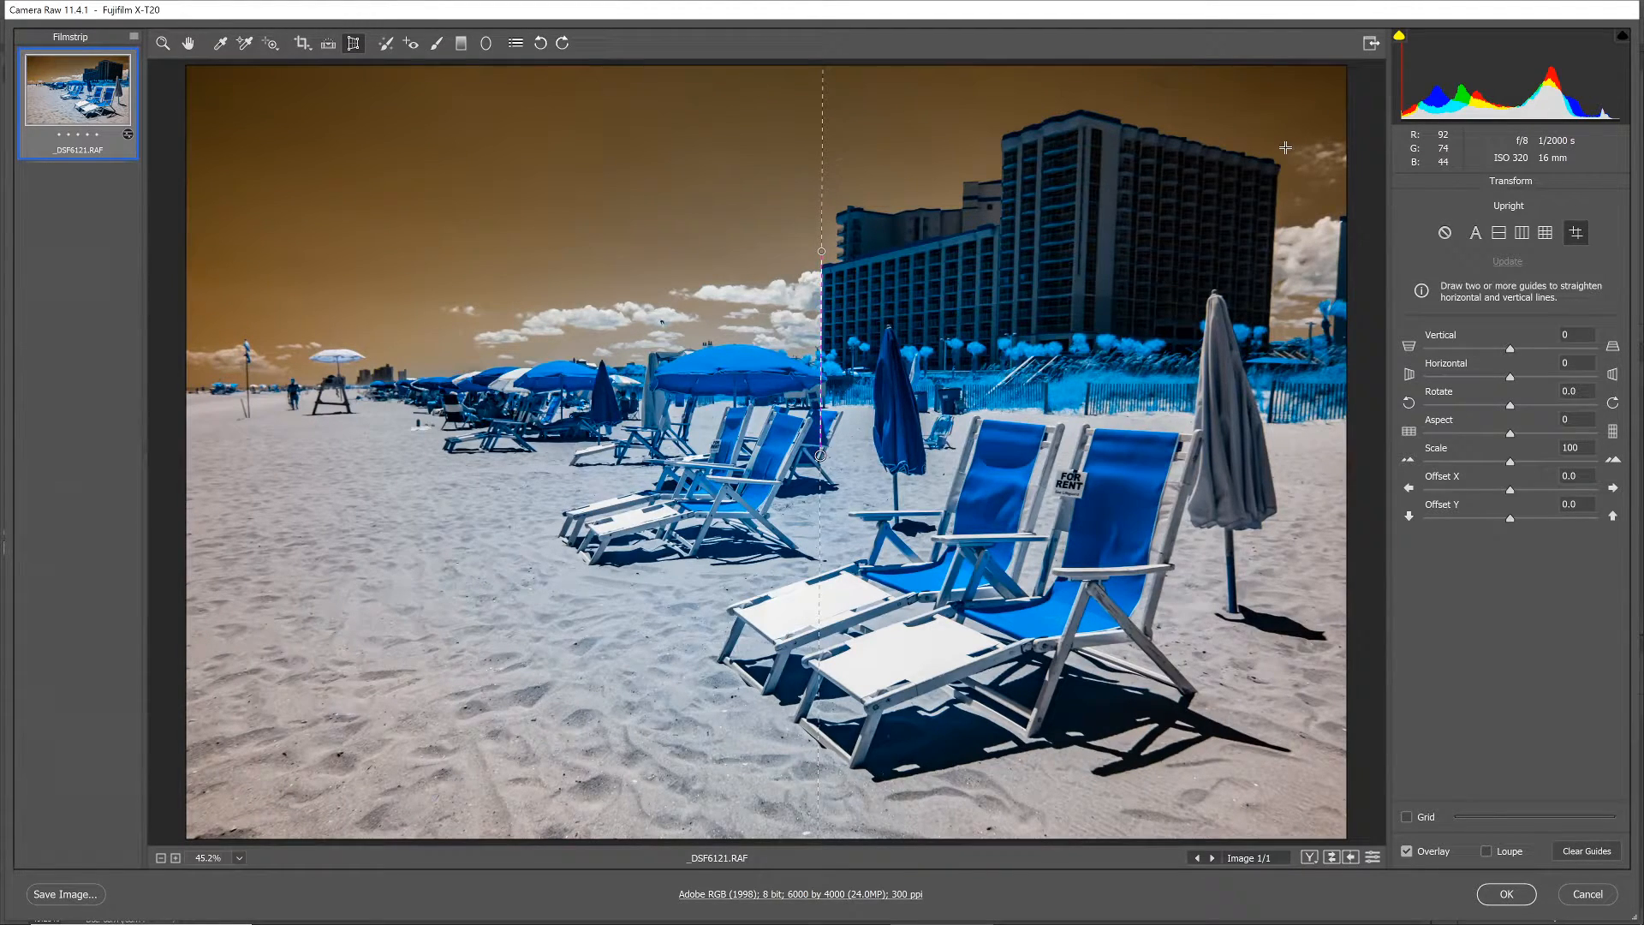
drag(1281, 137, 1267, 478)
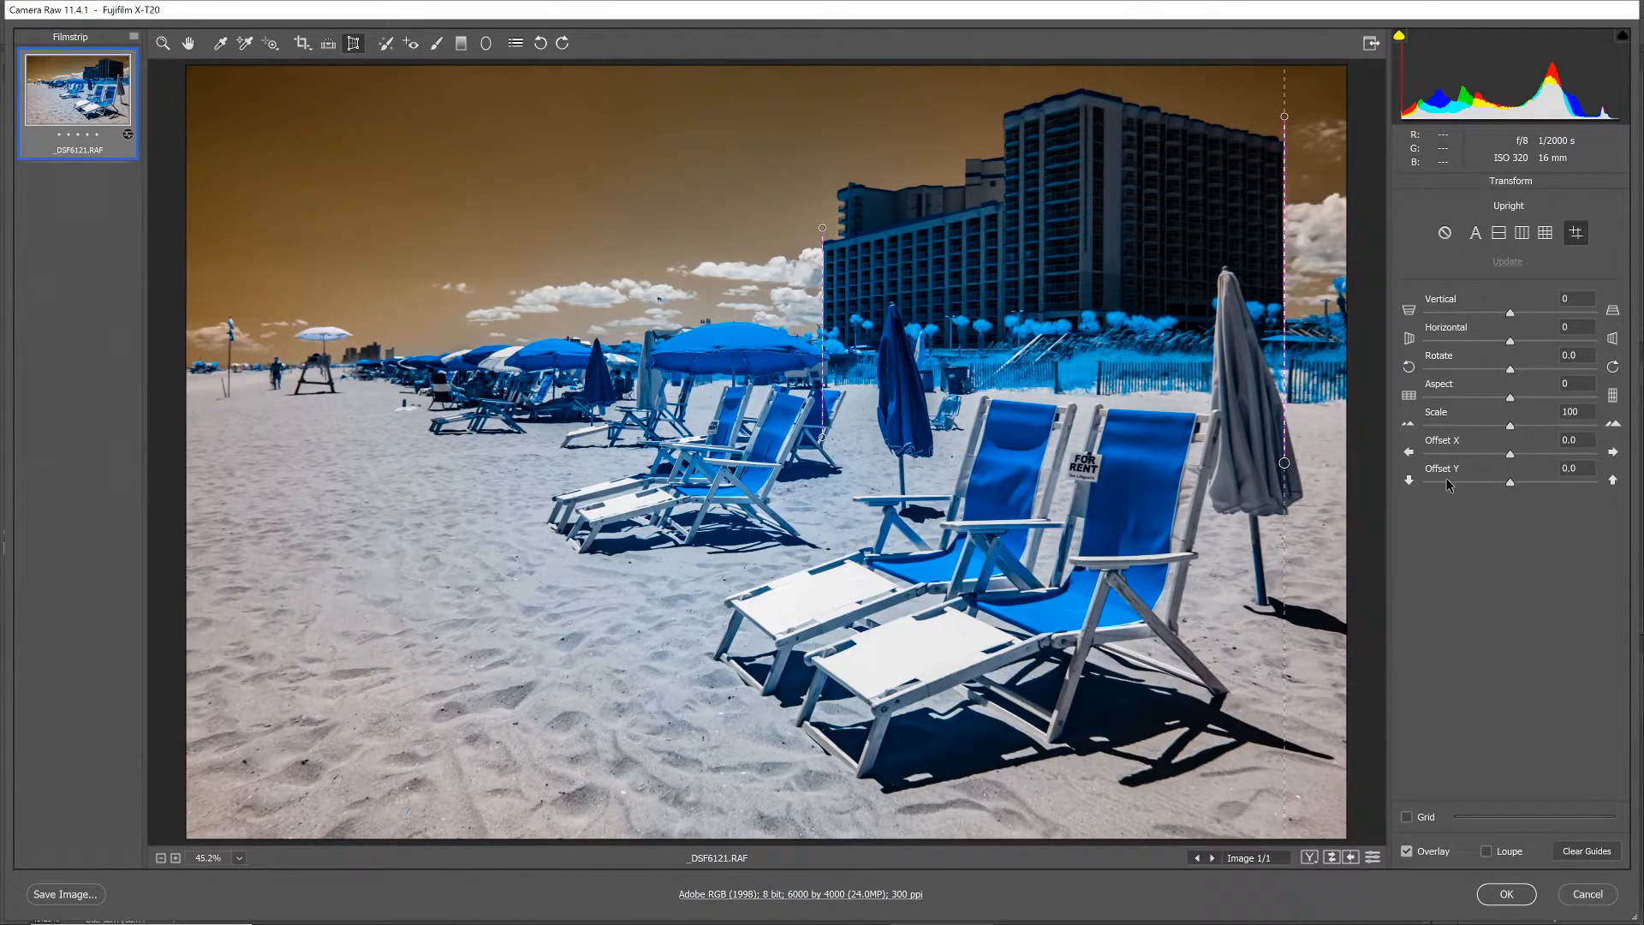
mouse_move(221, 43)
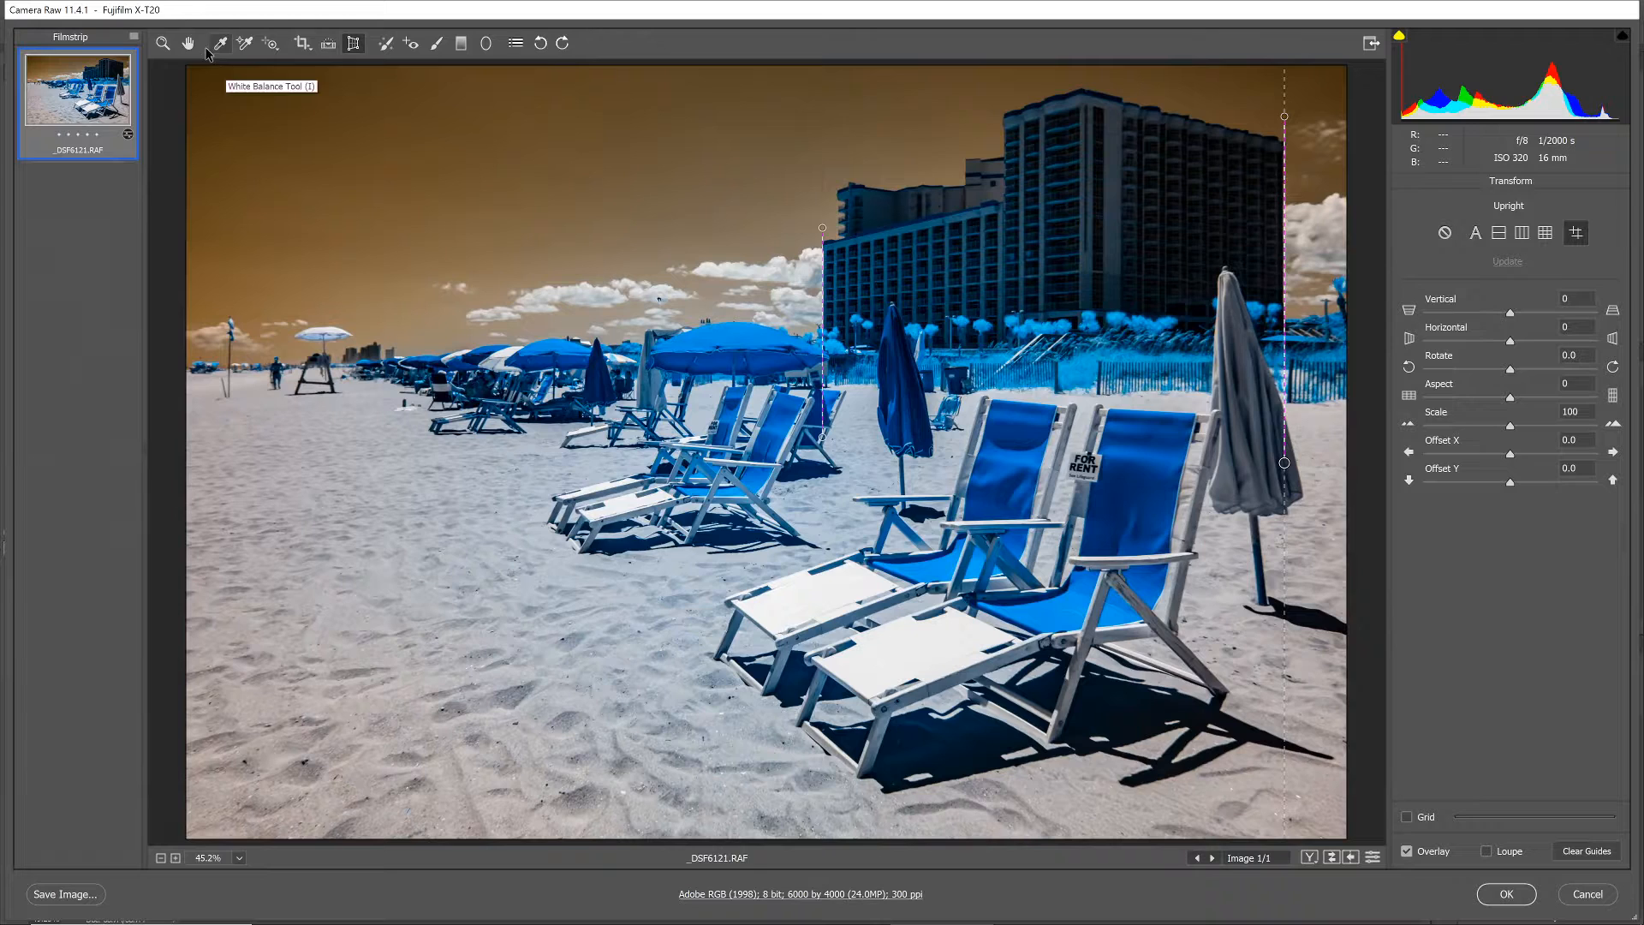
click(1442, 183)
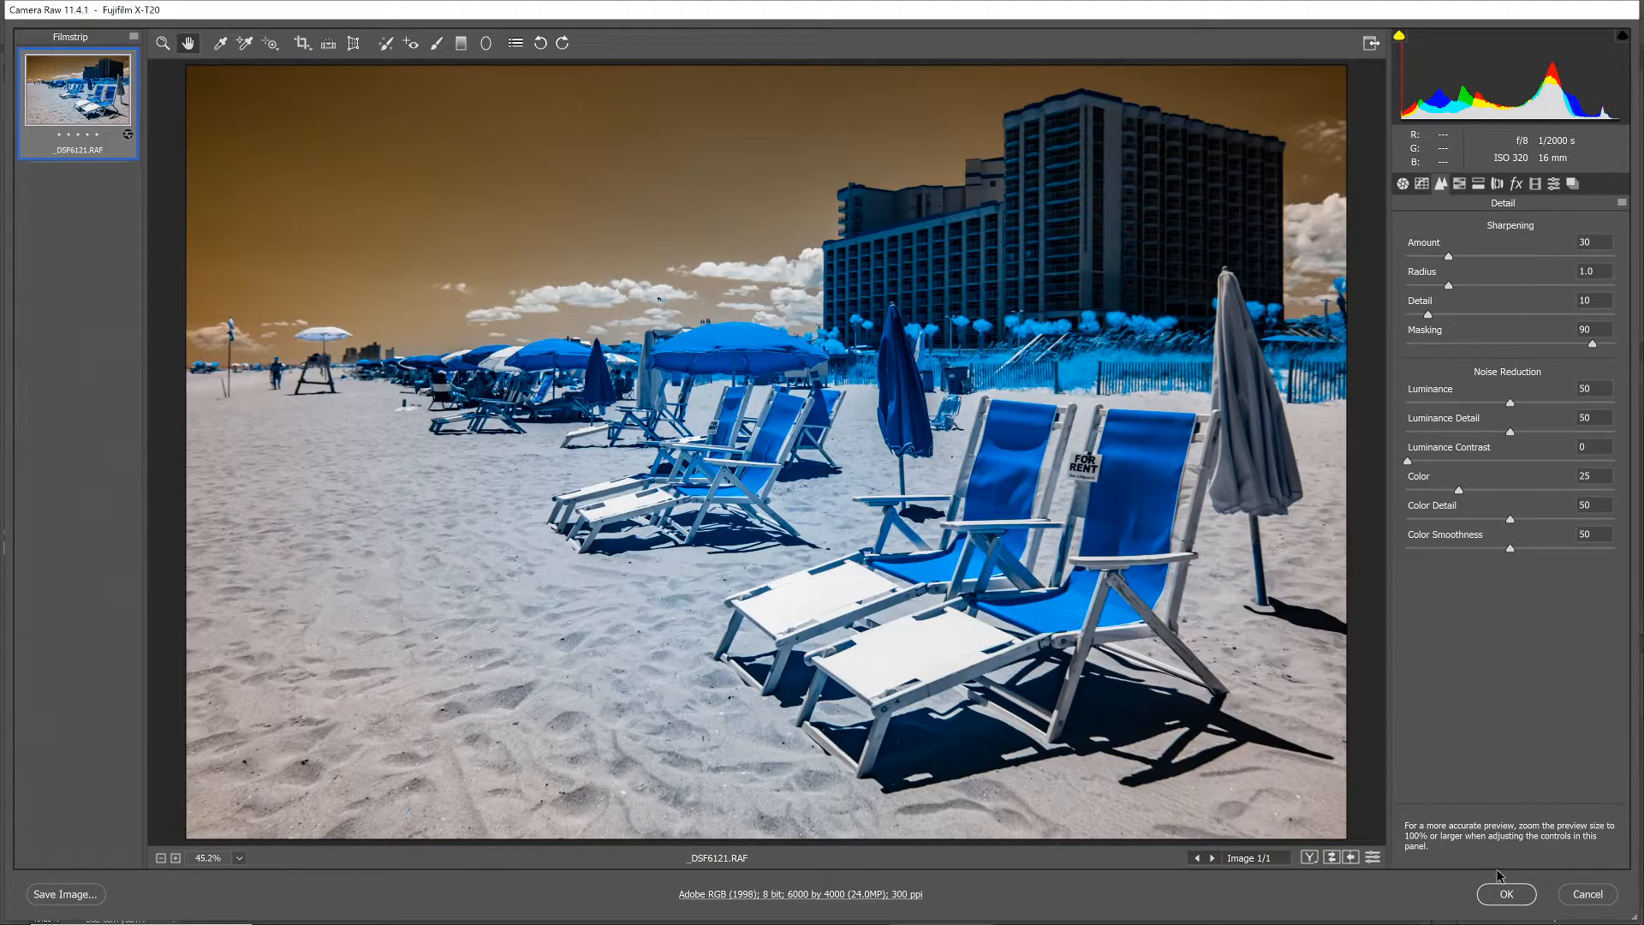
Open the raw edits into Photoshop as a smart object and confirm its embedded settings
click(1505, 894)
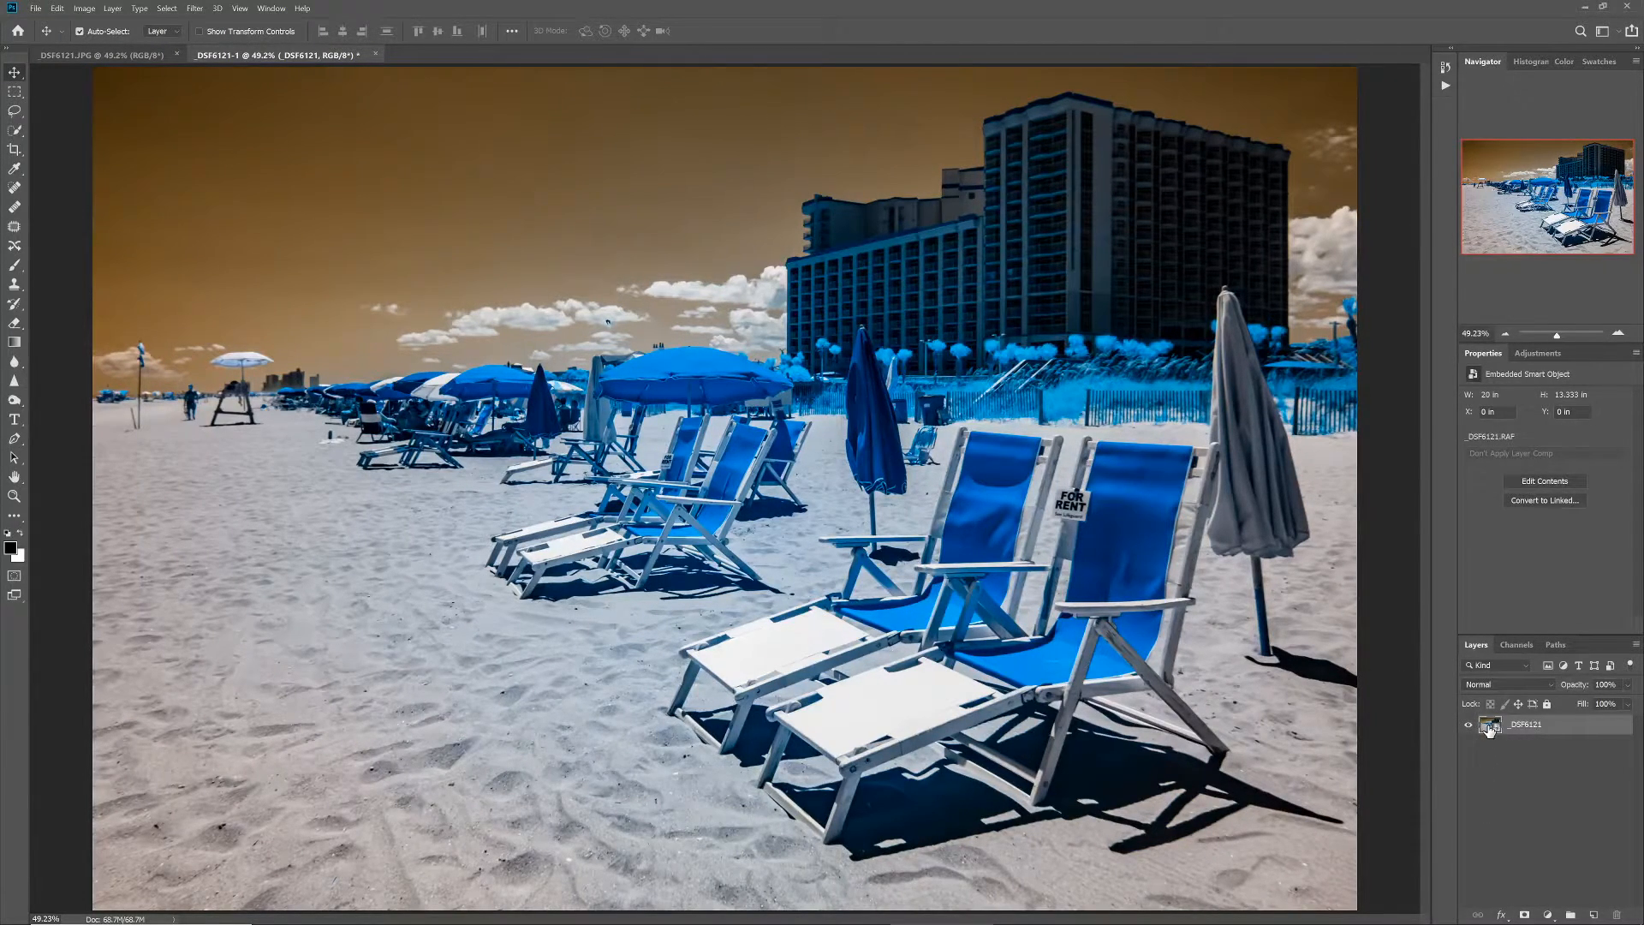
double_click(1490, 725)
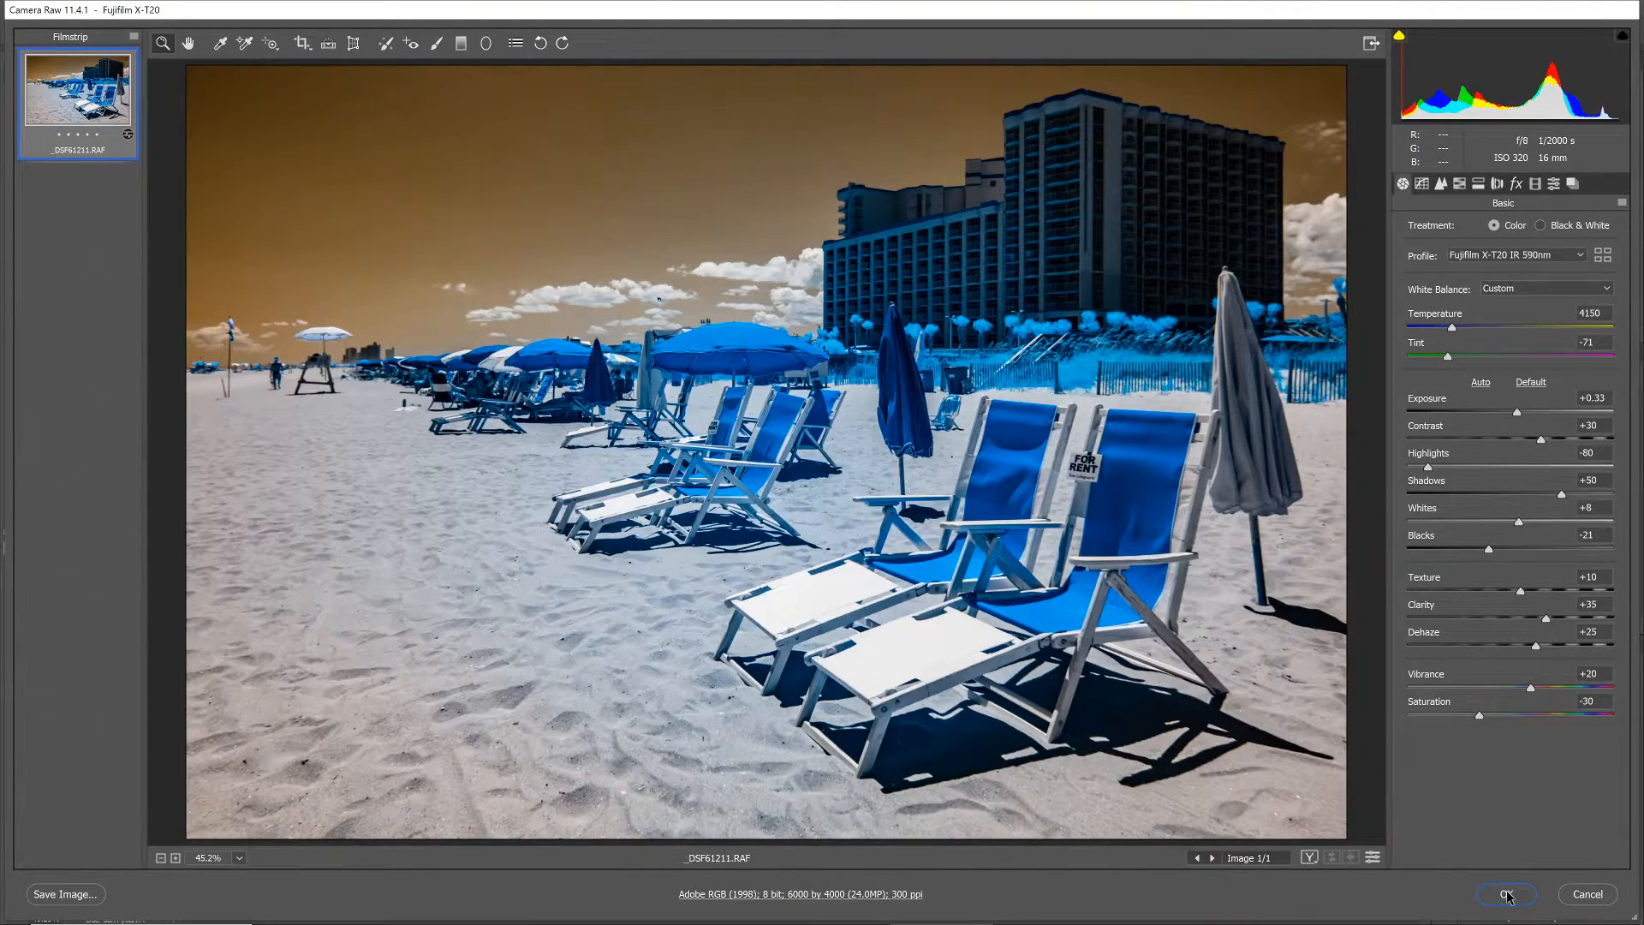
click(1506, 894)
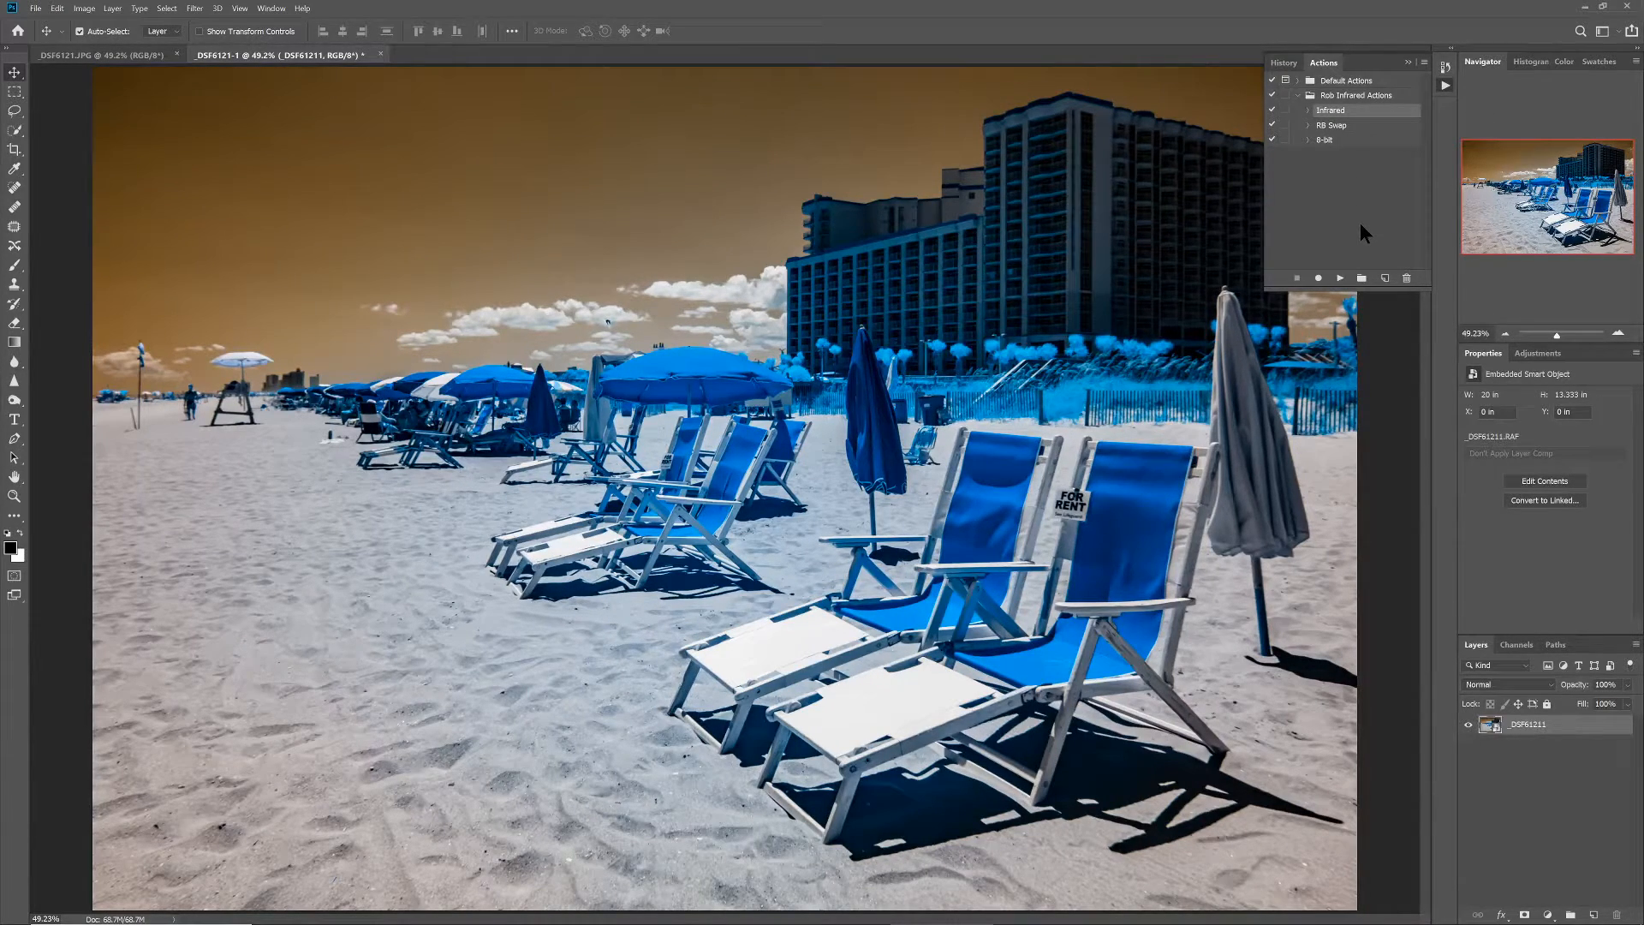
Run the infrared channel-swap action and set Channel Mixer's Blue output to Red +100, Blue 0
click(1339, 277)
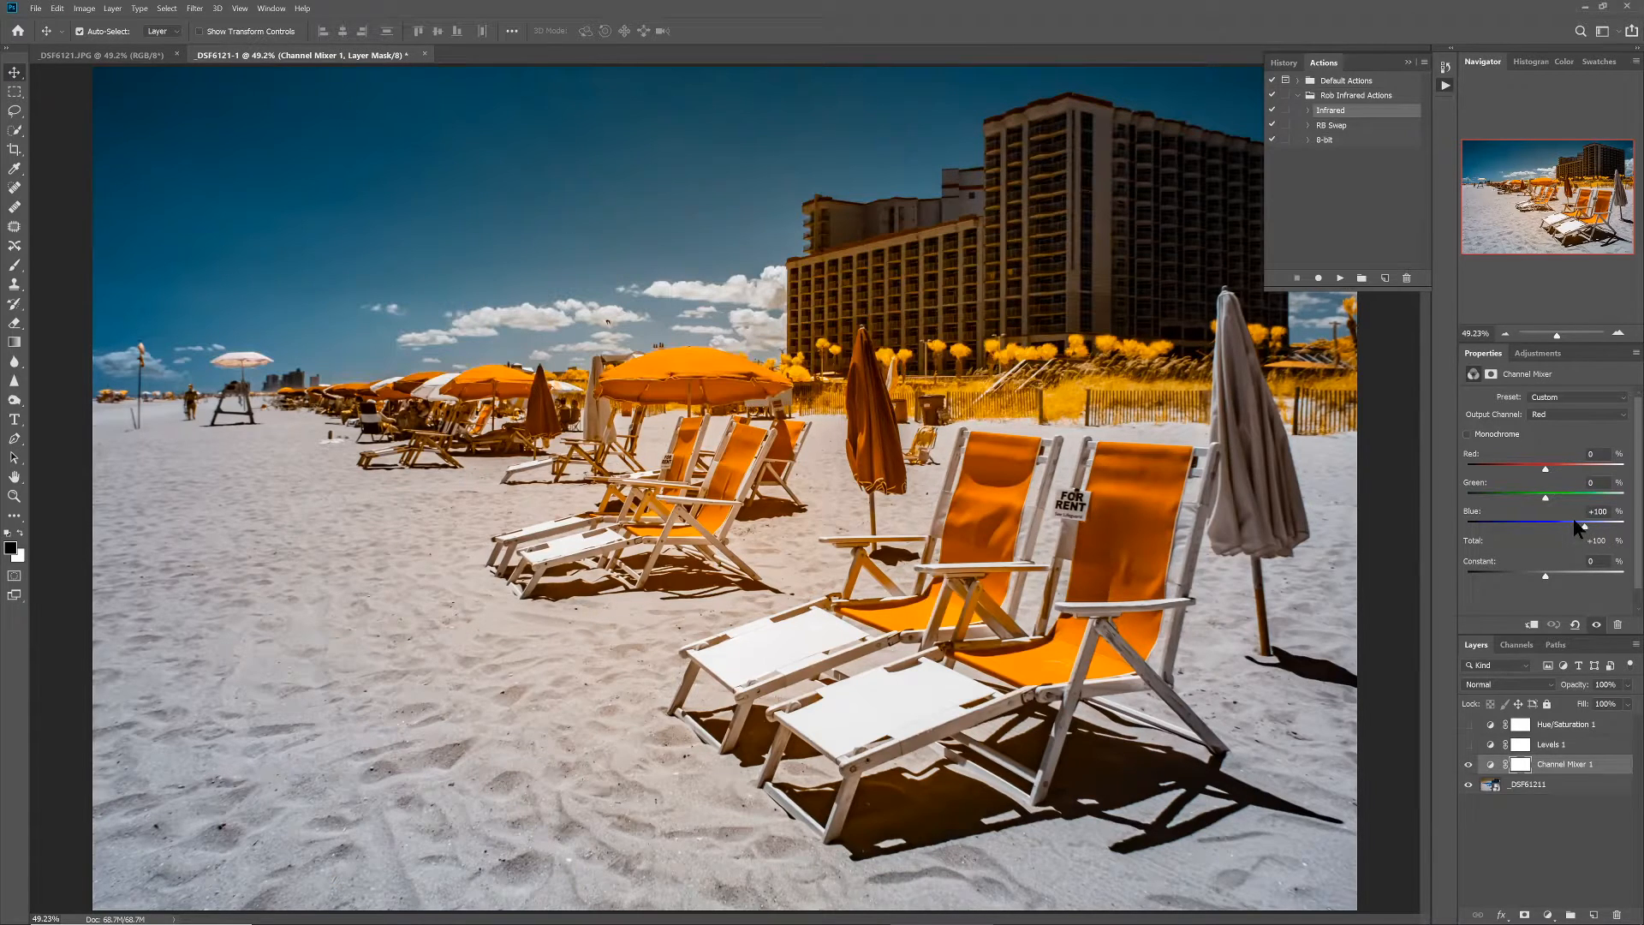
click(1577, 412)
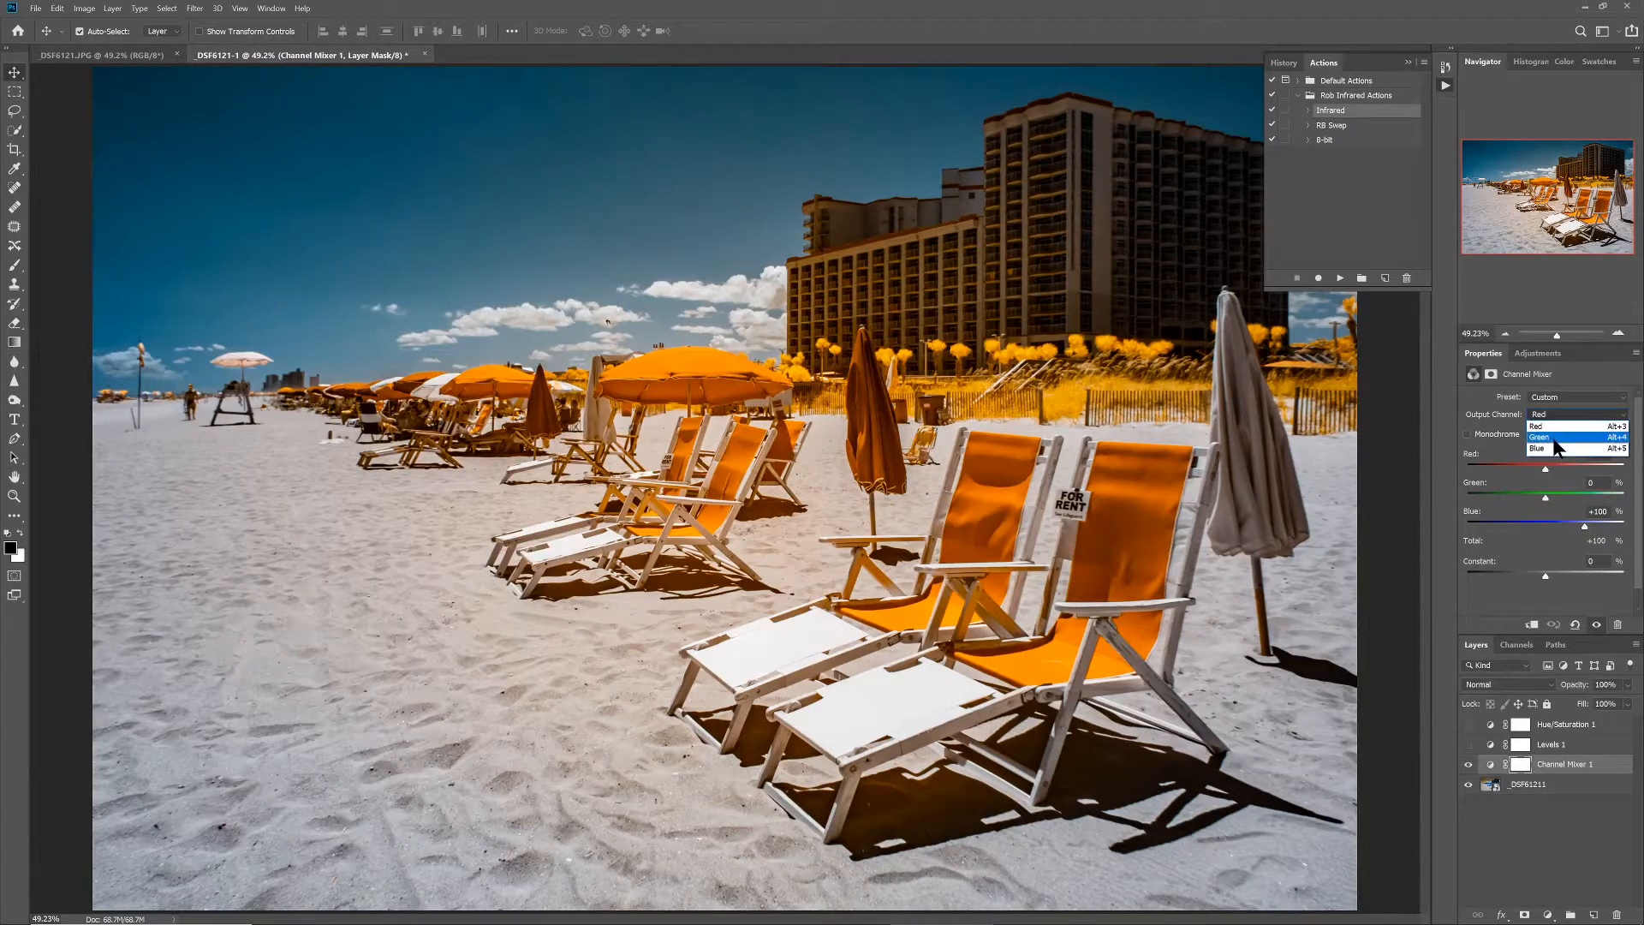
click(1538, 449)
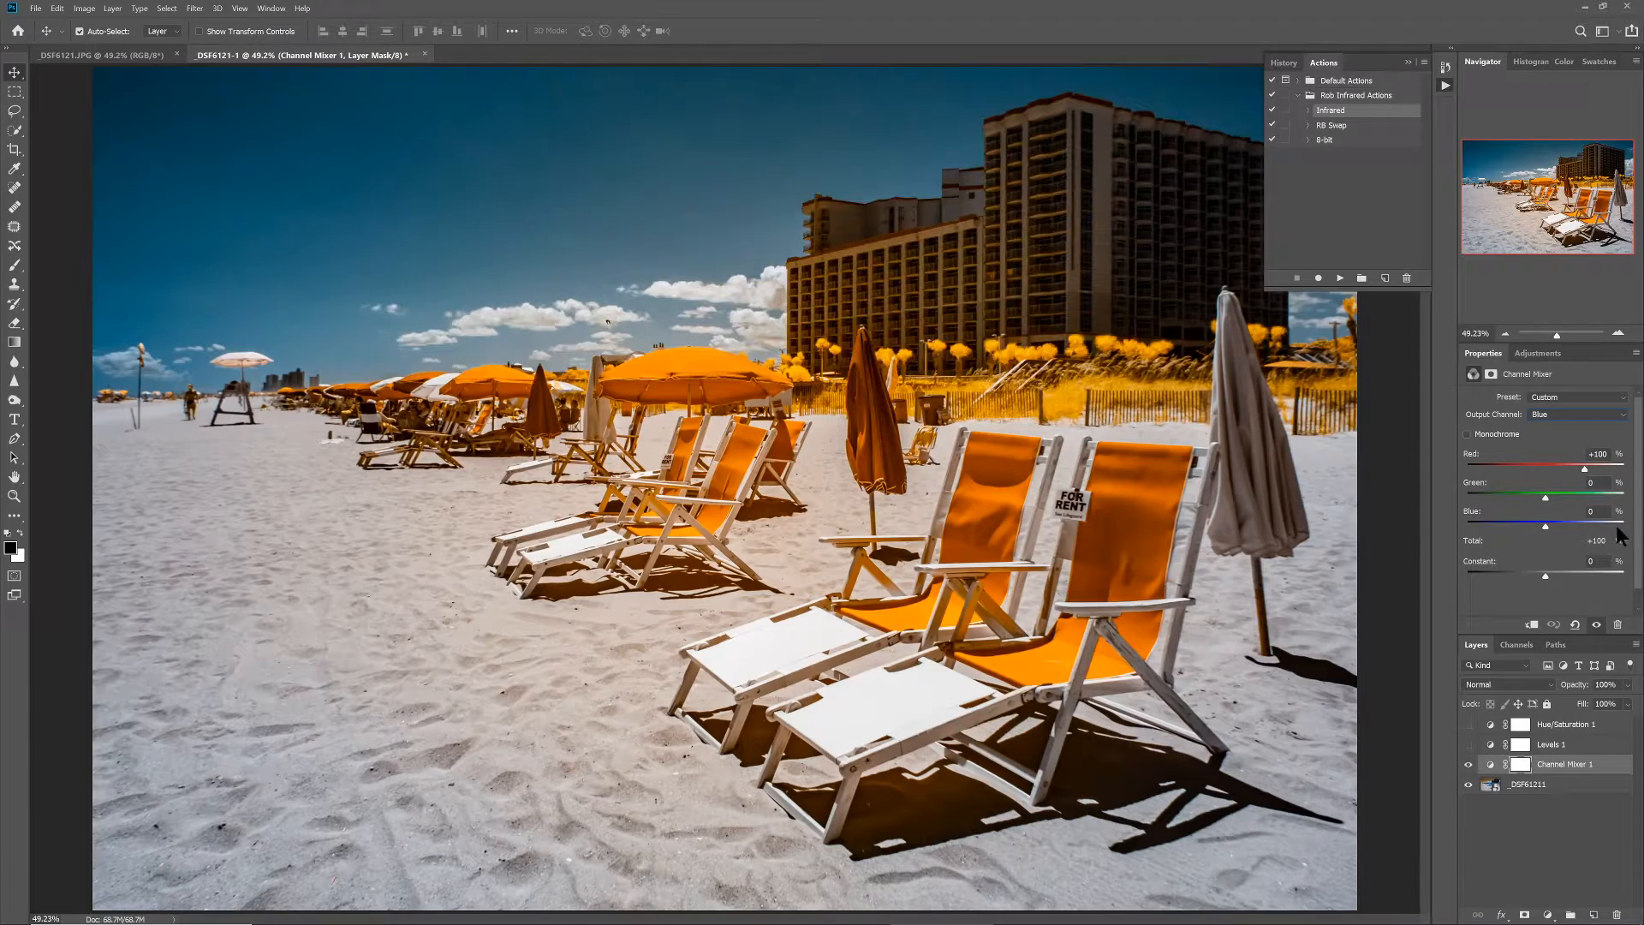
mouse_move(1409, 430)
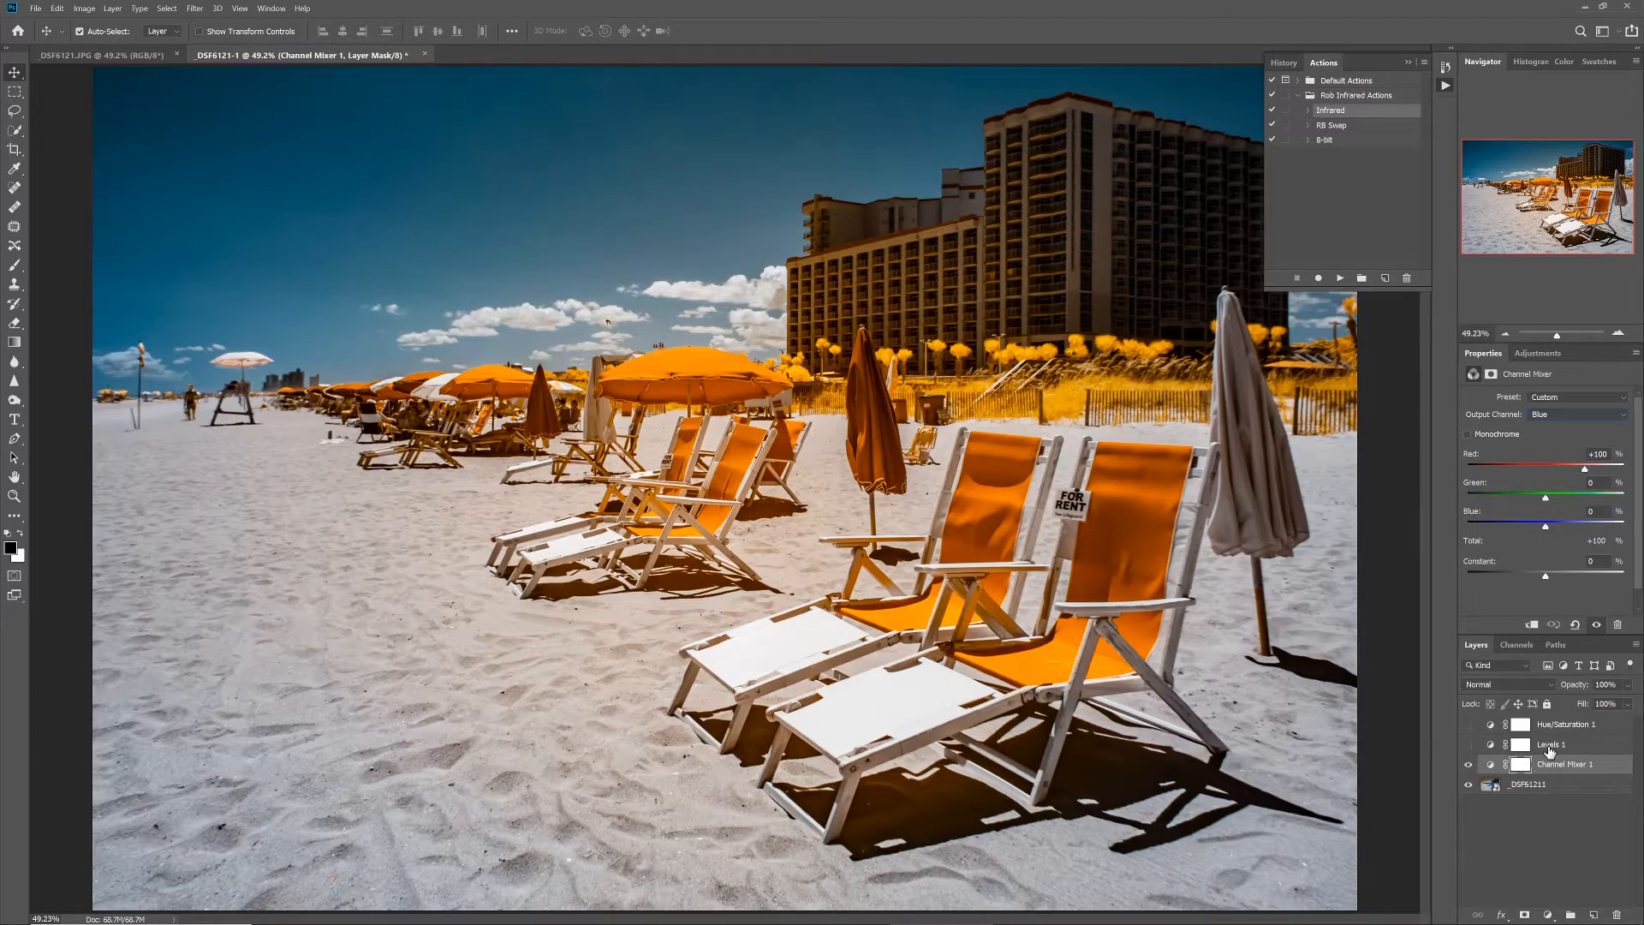
Review the Levels 1 and Hue/Saturation adjustment layers' properties
click(1550, 743)
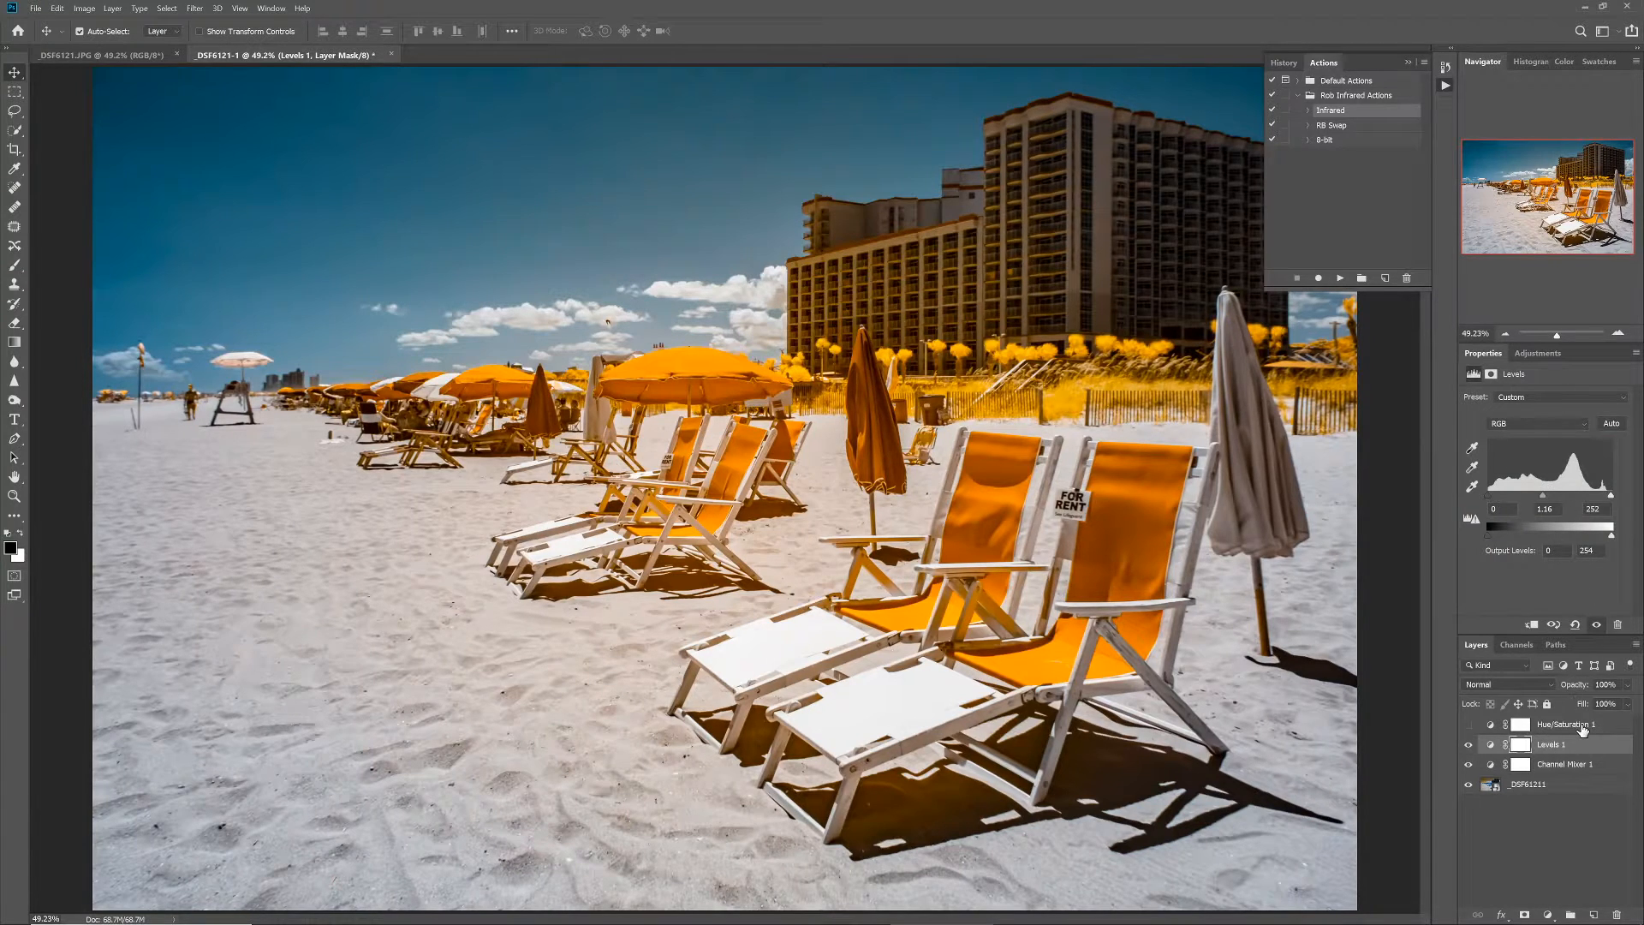
click(1563, 722)
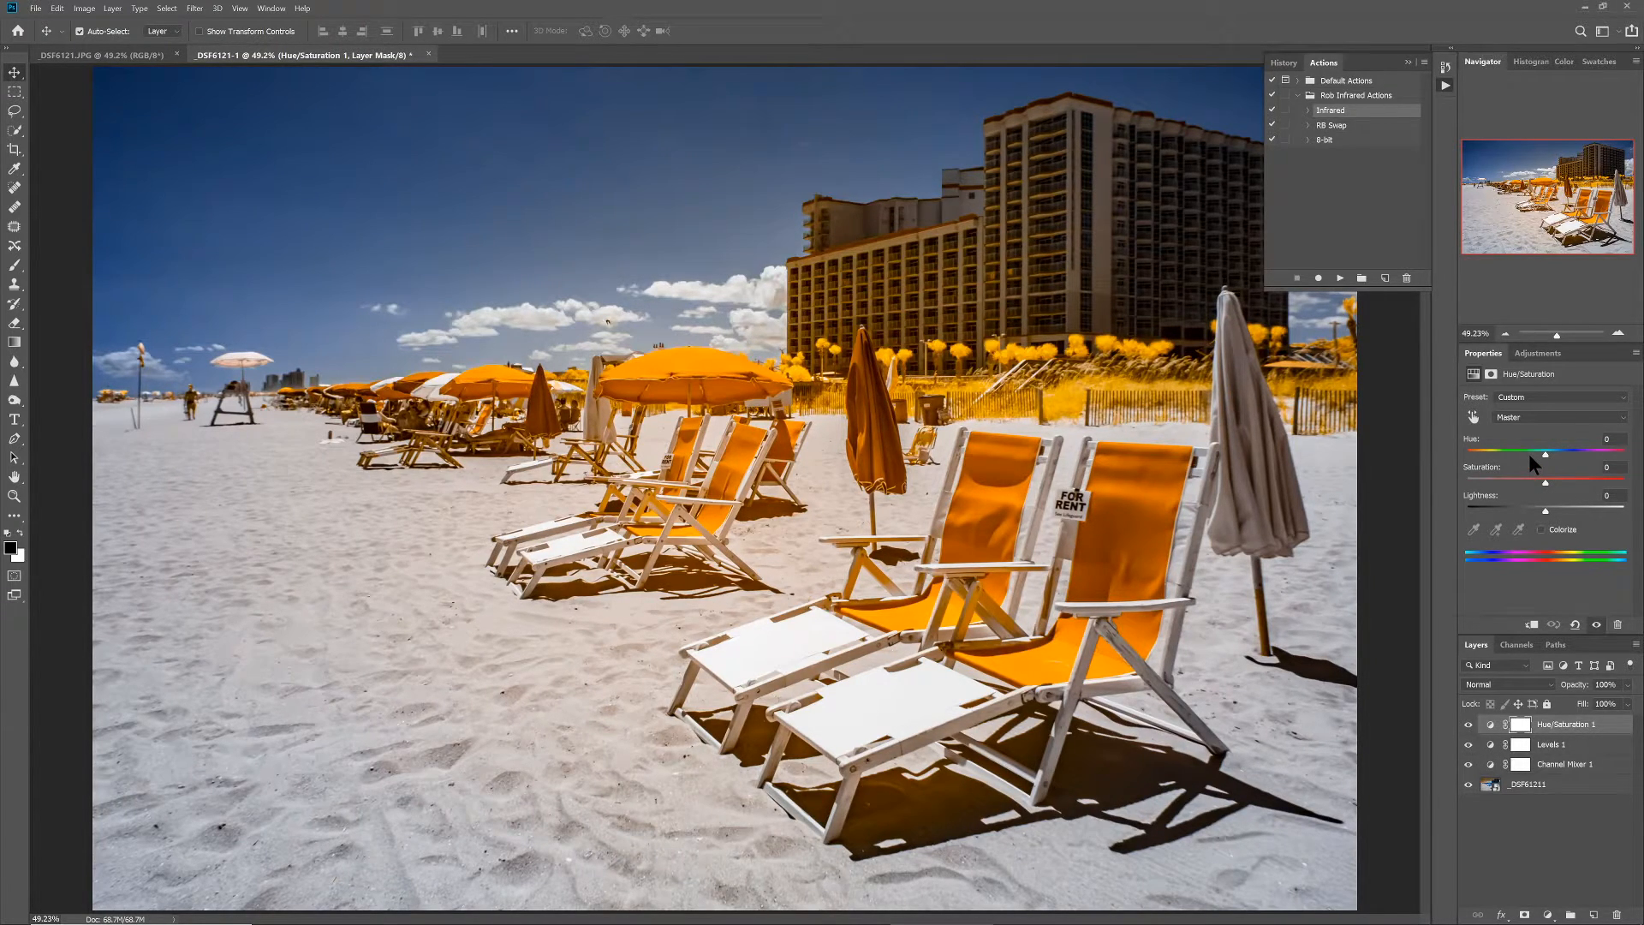
Set Cyans to Hue -10, Saturation about +16
click(1562, 416)
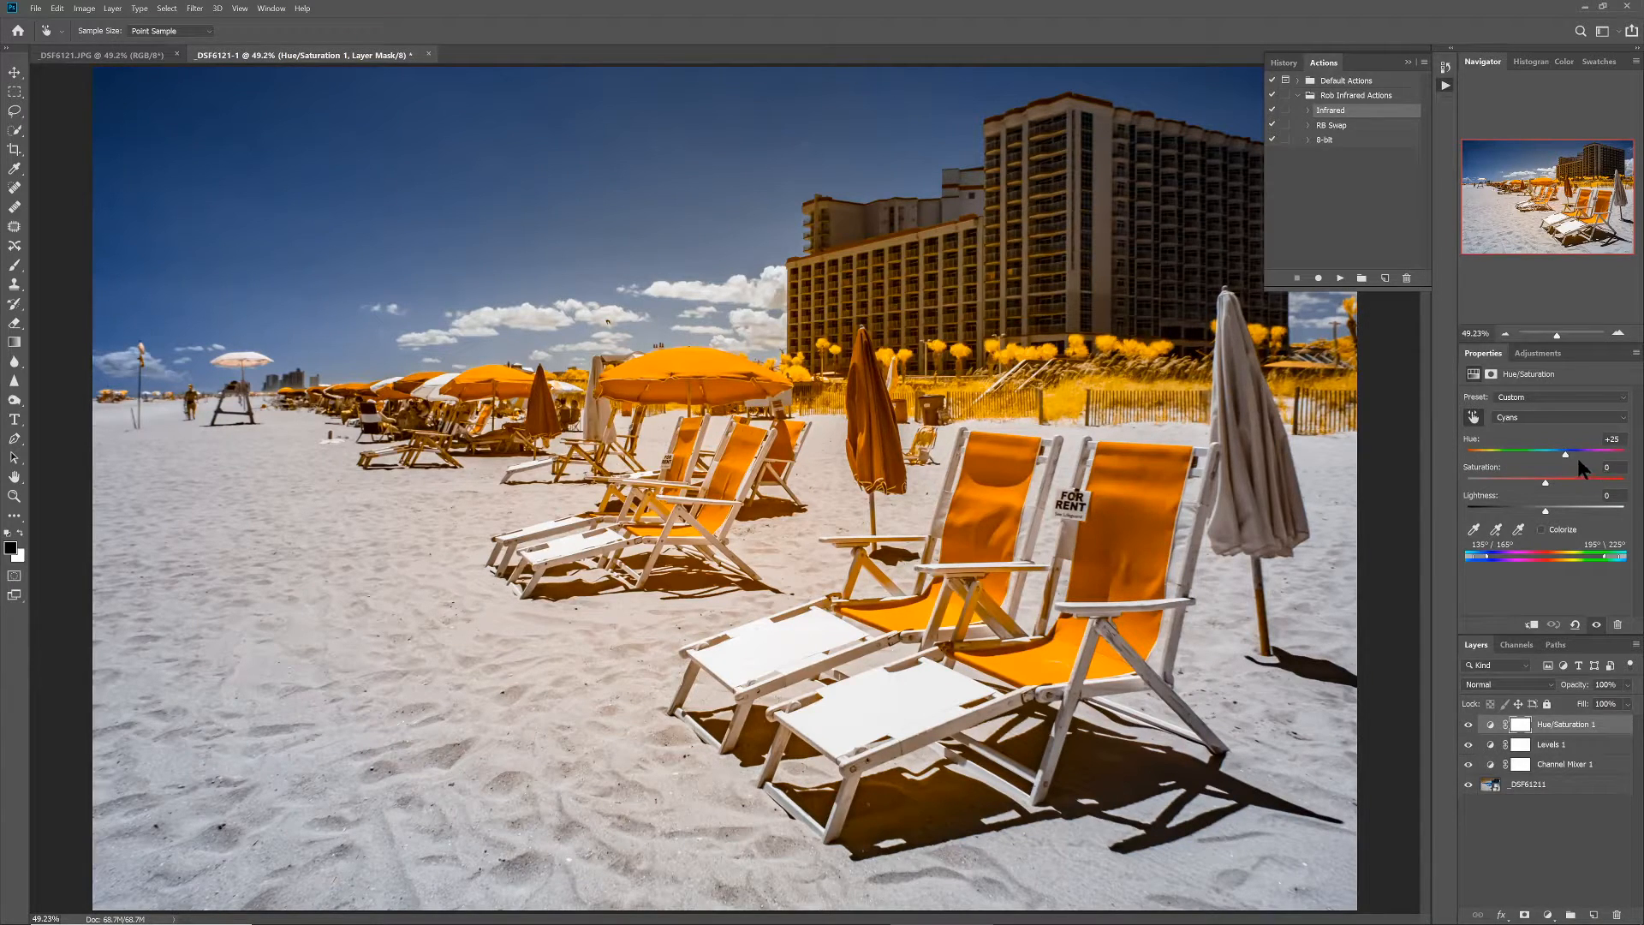
drag(1605, 452, 1552, 452)
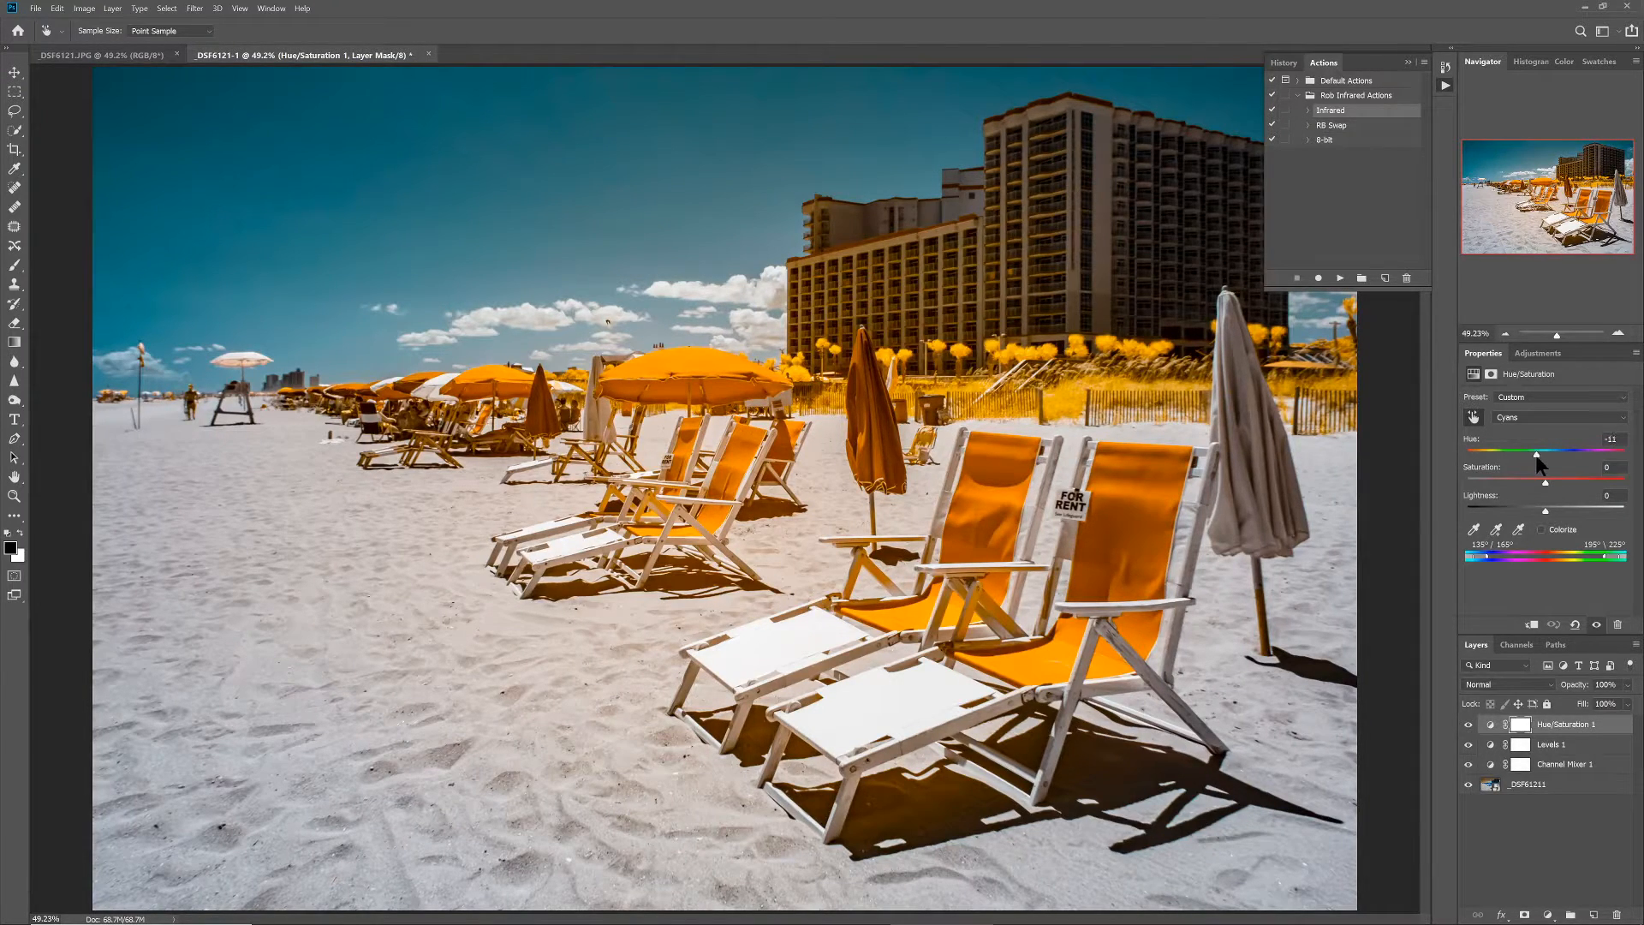
drag(1542, 452, 1541, 452)
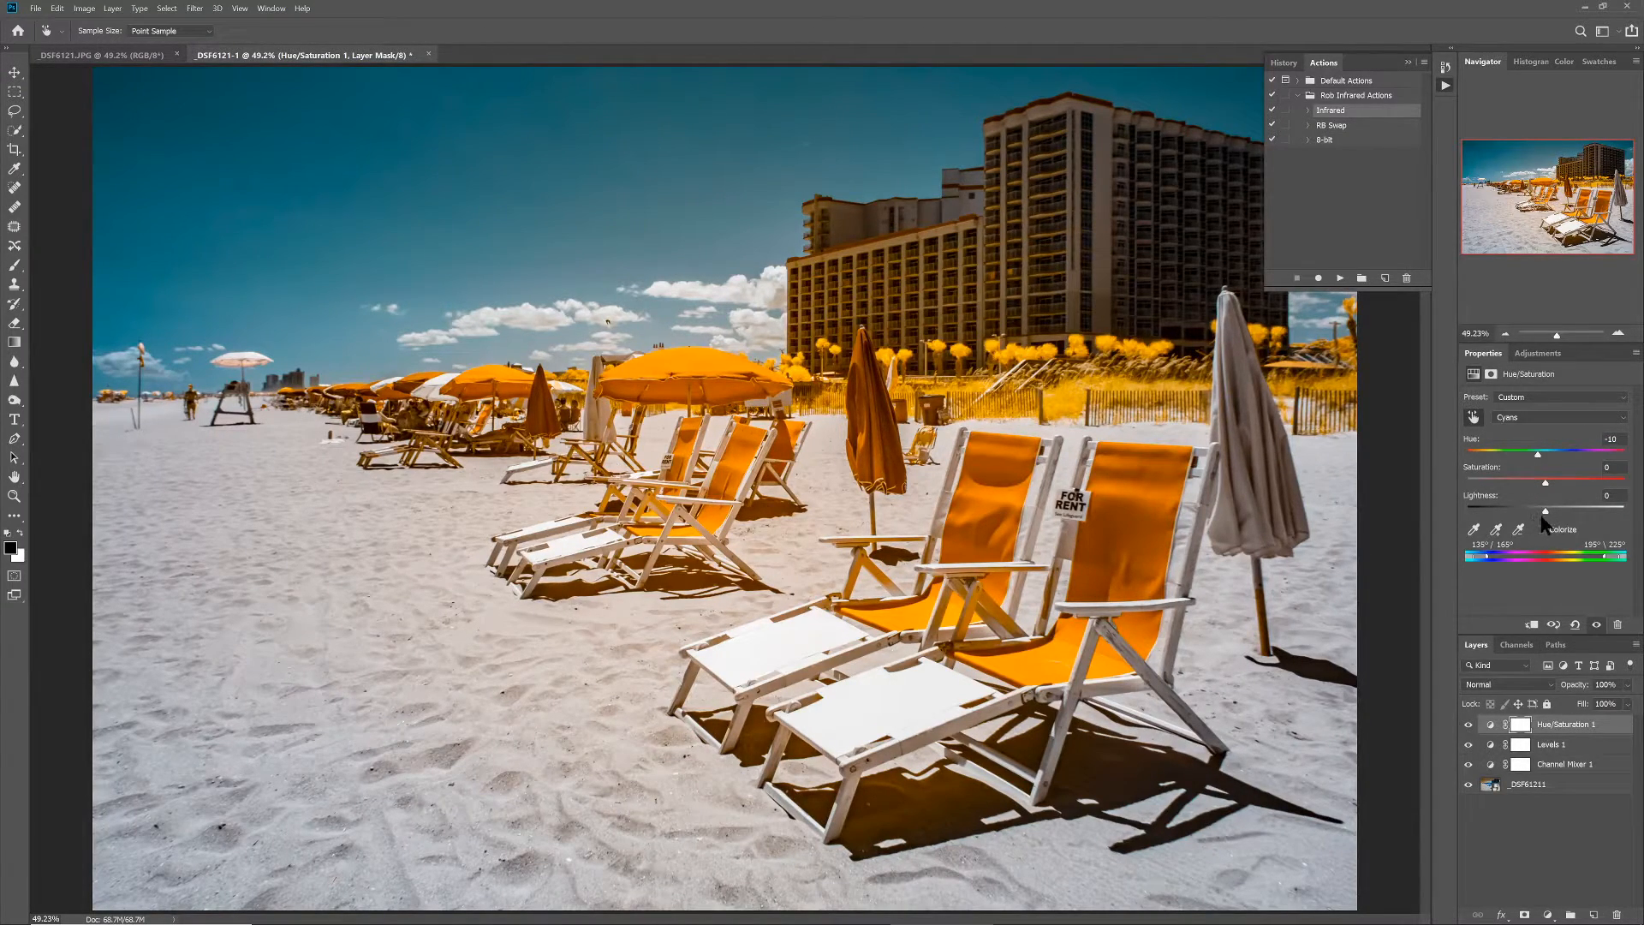
drag(1543, 481, 1559, 481)
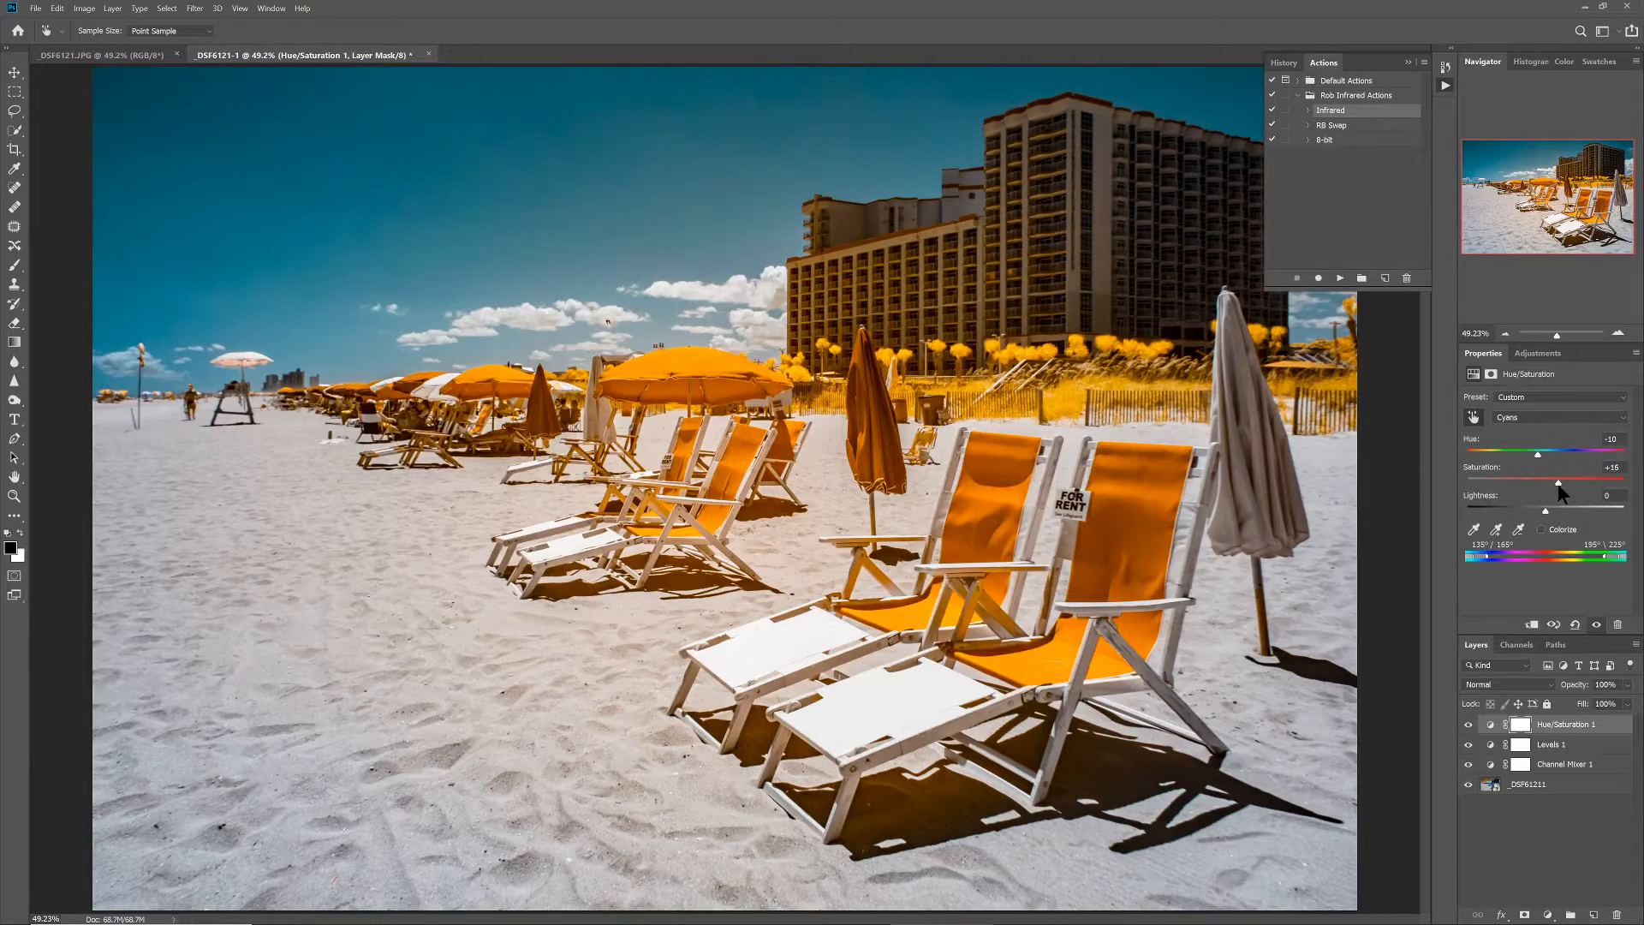
drag(1538, 483, 1558, 483)
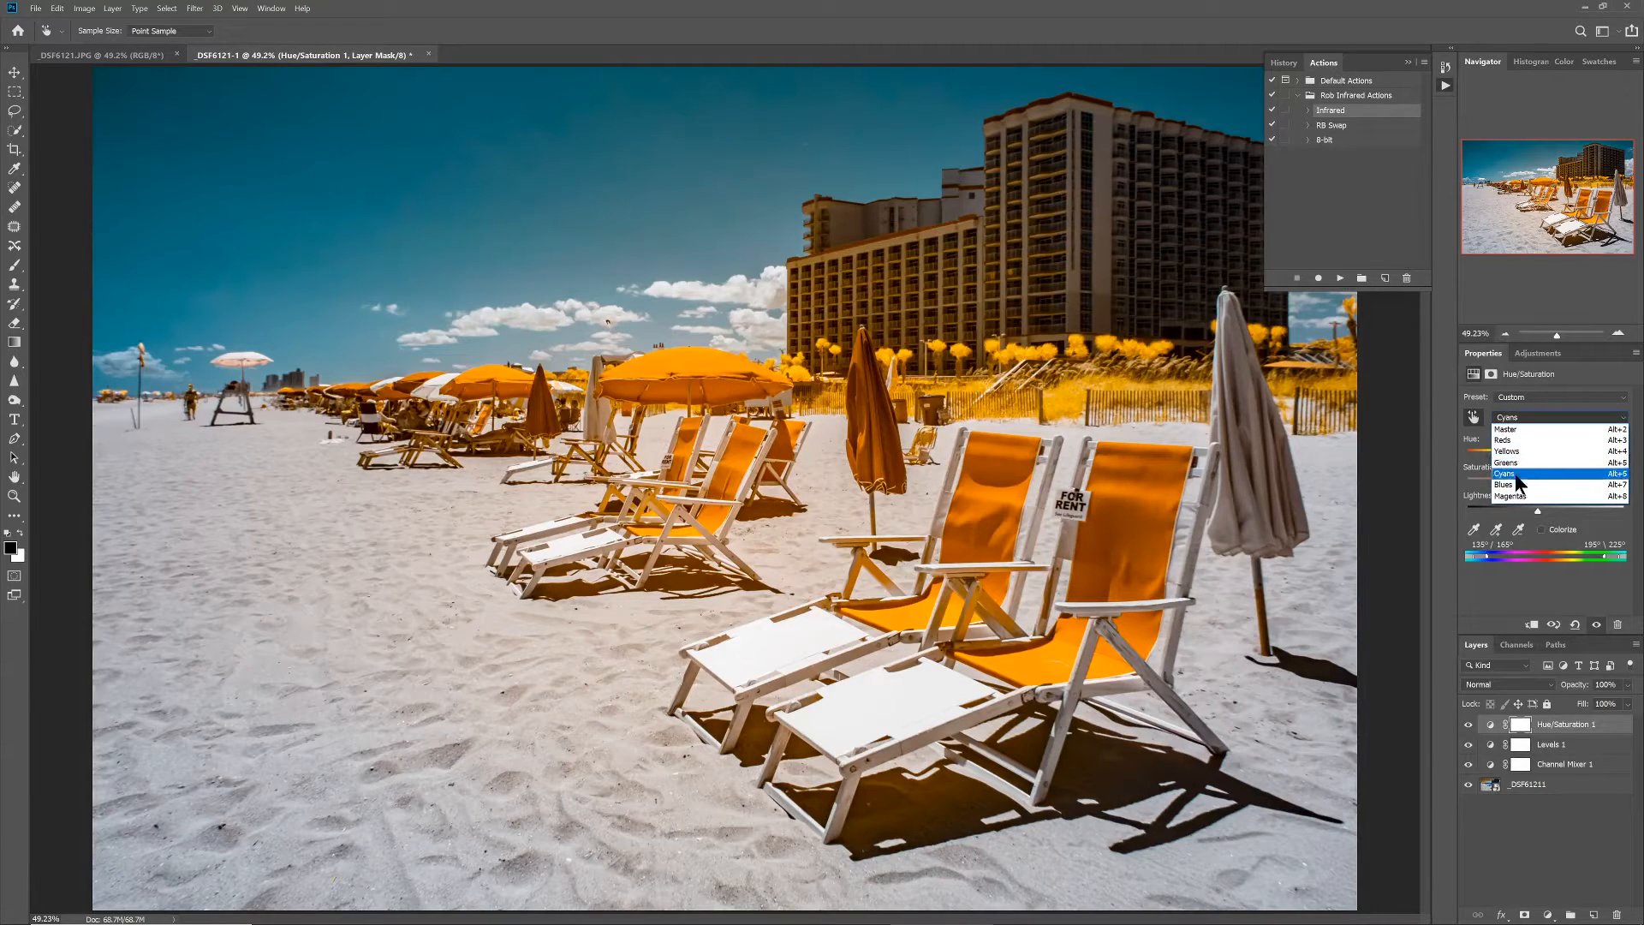
Set Blues to Hue -10, Saturation +20, Lightness -10, turning the sky teal
click(1507, 483)
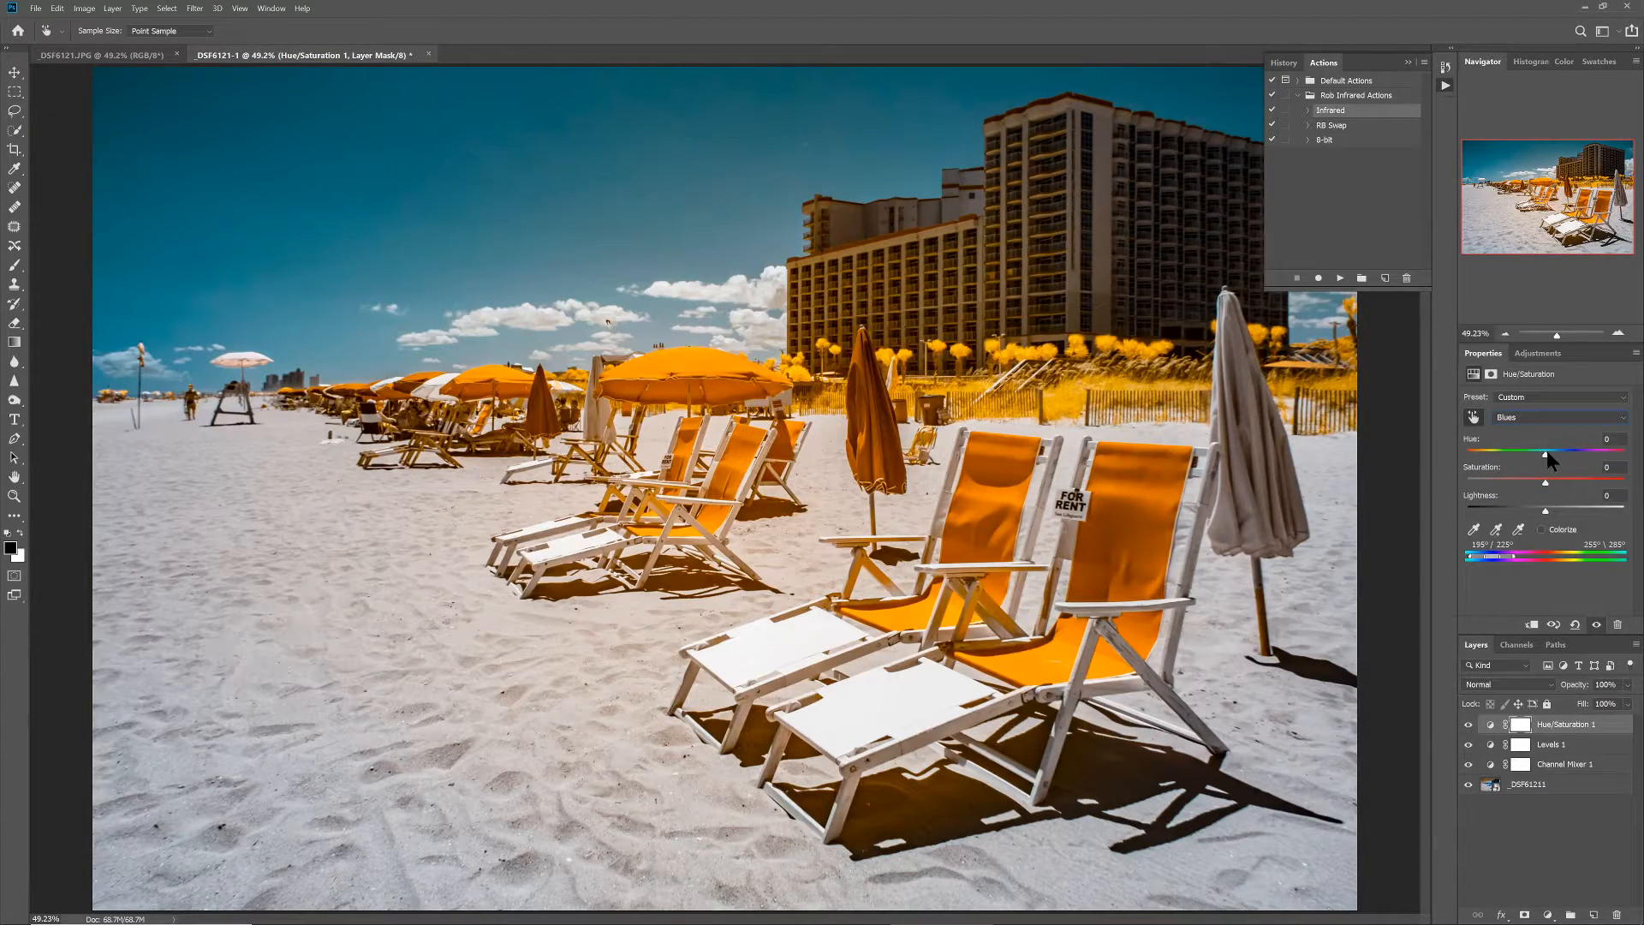
drag(1550, 450, 1541, 450)
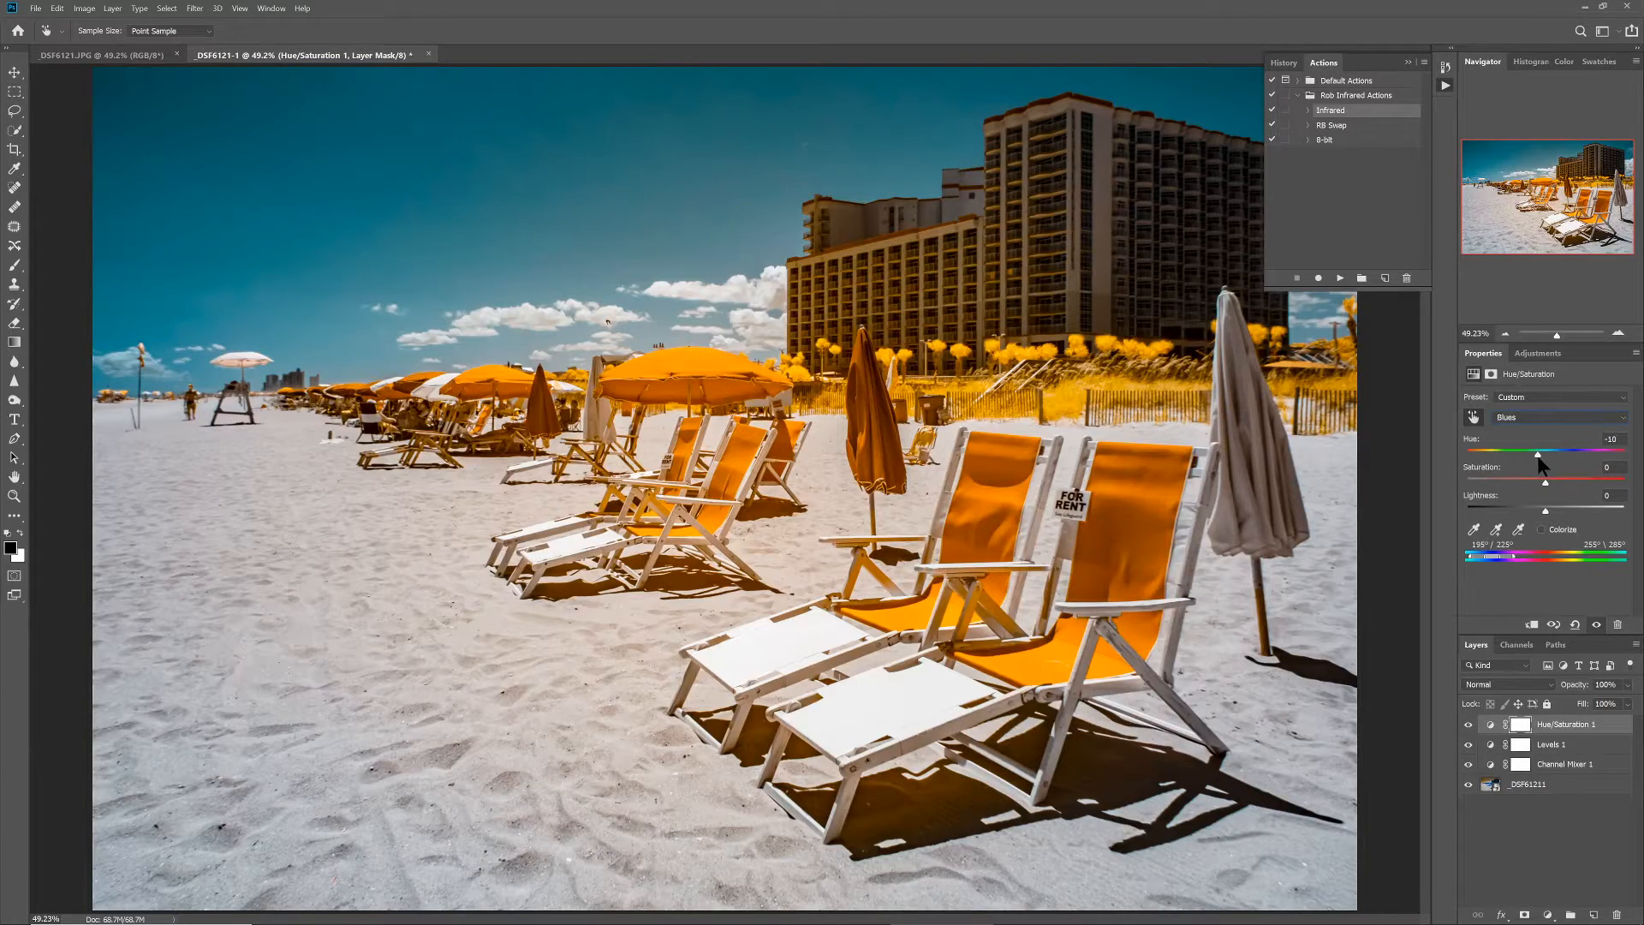
drag(1545, 480, 1562, 480)
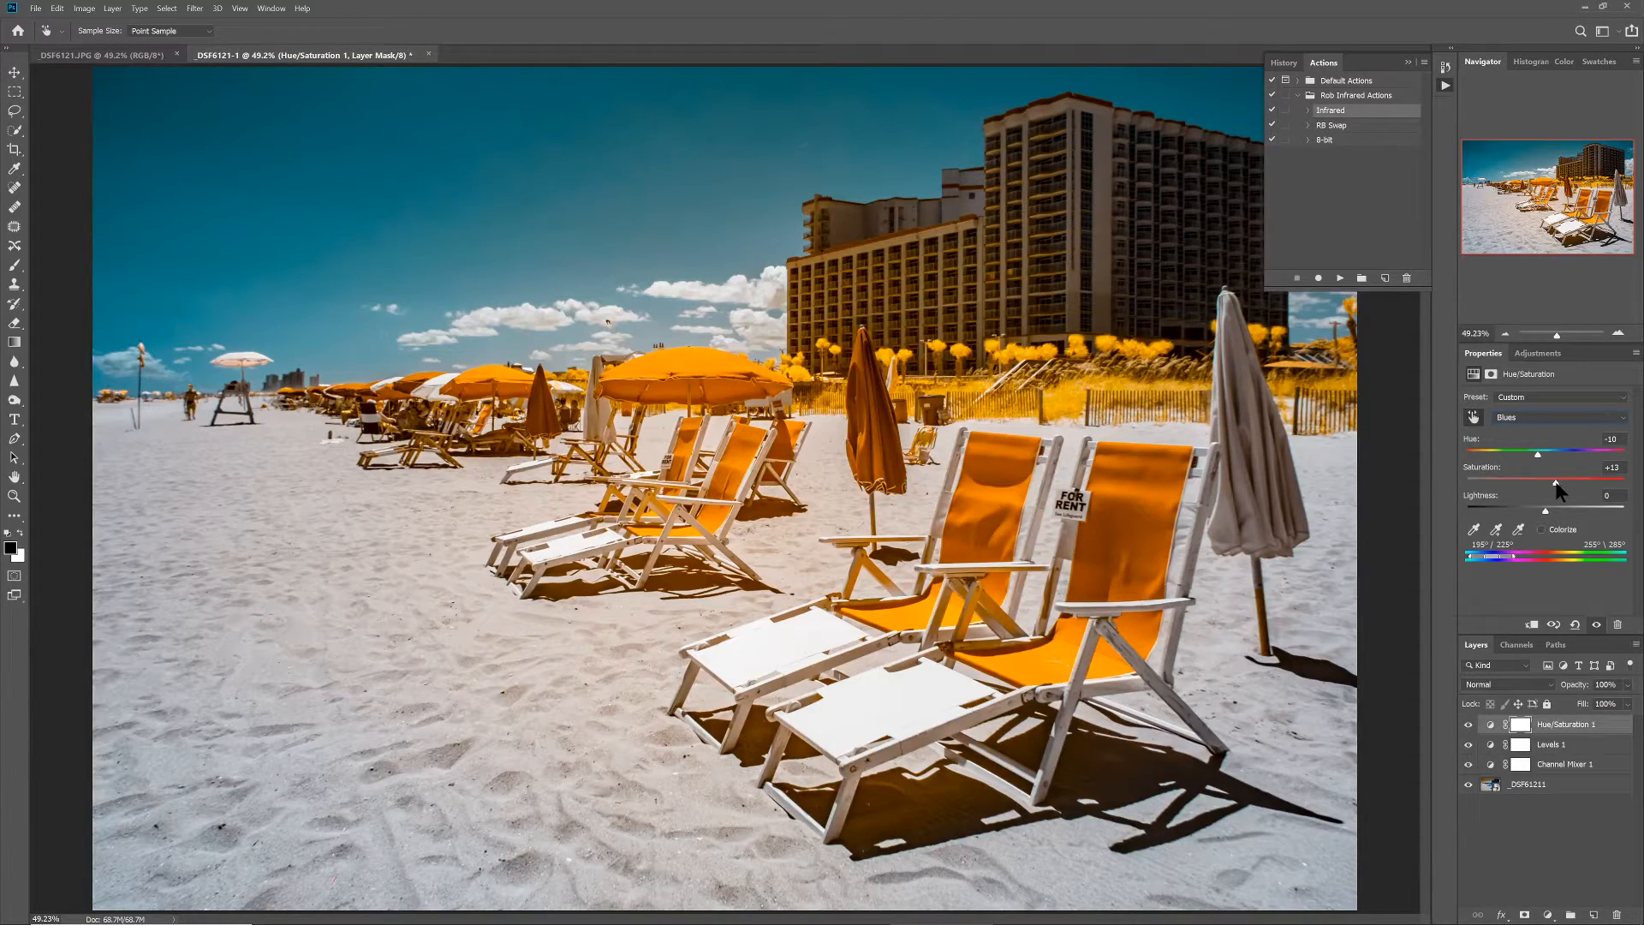
drag(1538, 481, 1562, 481)
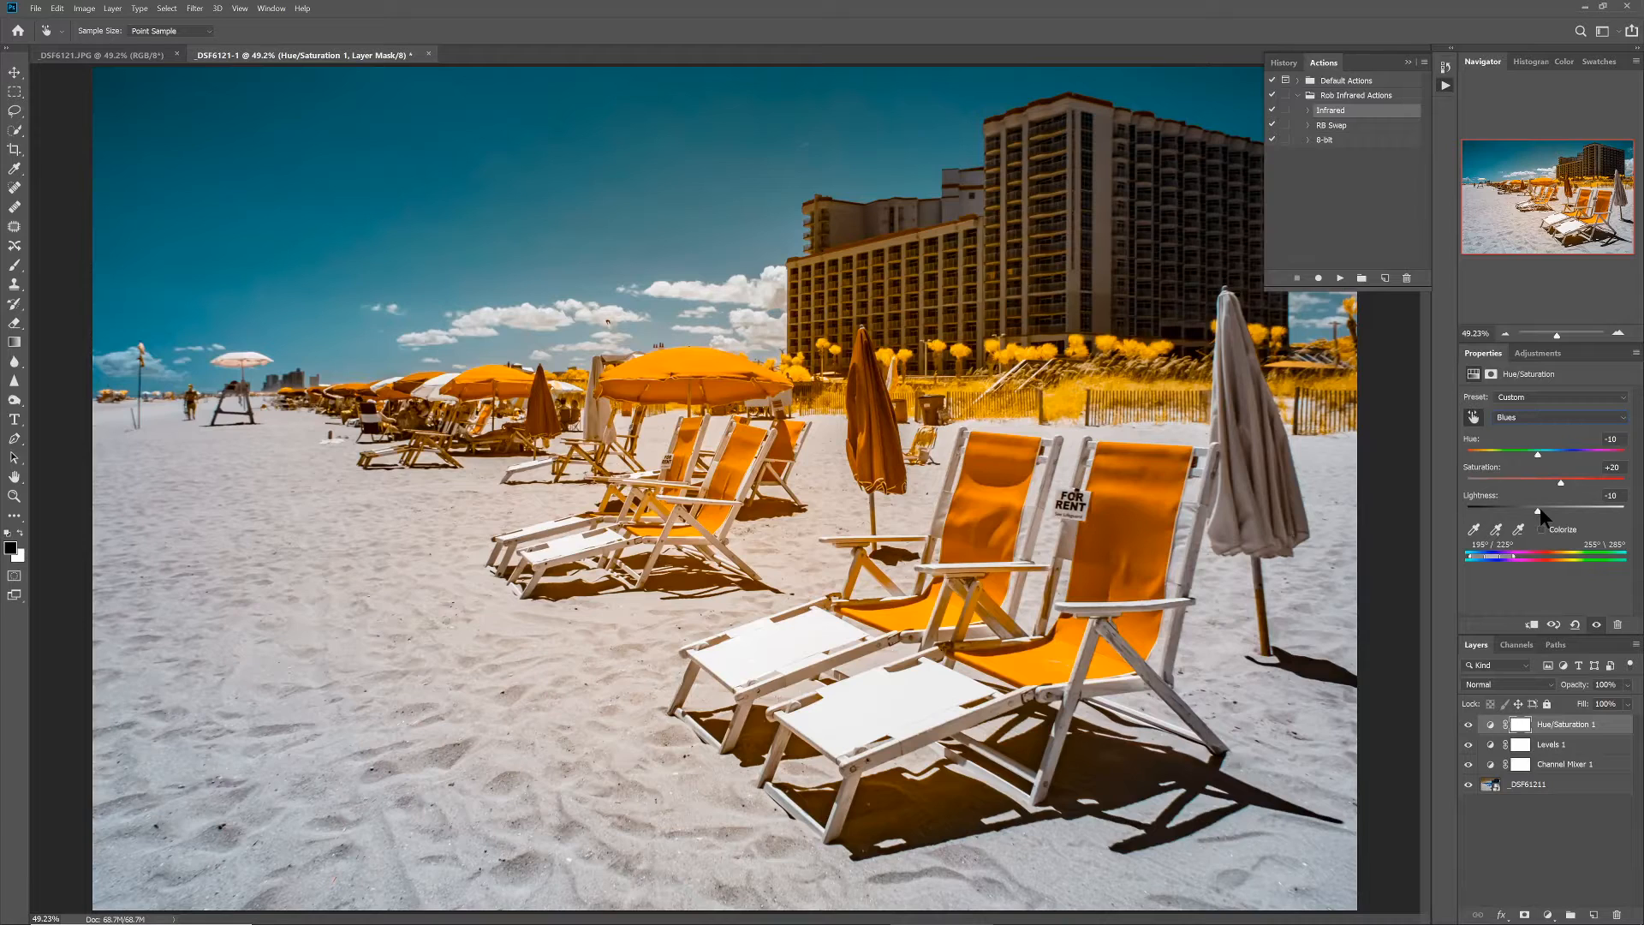
mouse_move(1137, 479)
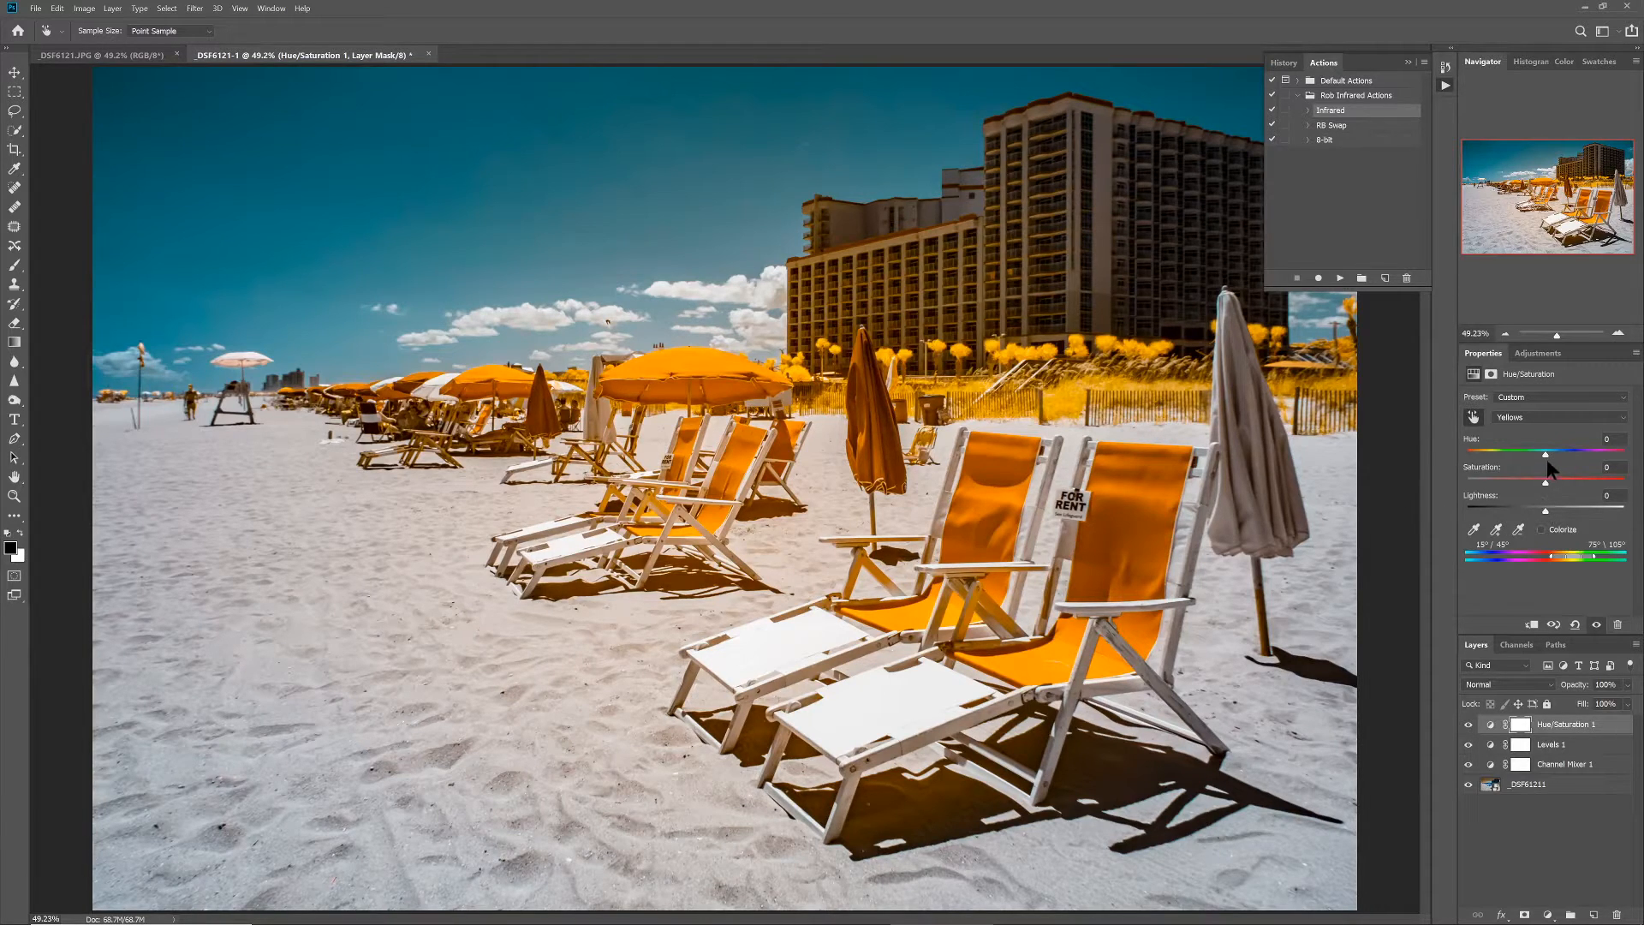
Set Yellows to Hue -35, Saturation about -56, turning umbrellas and foliage salmon red
drag(1545, 452, 1537, 452)
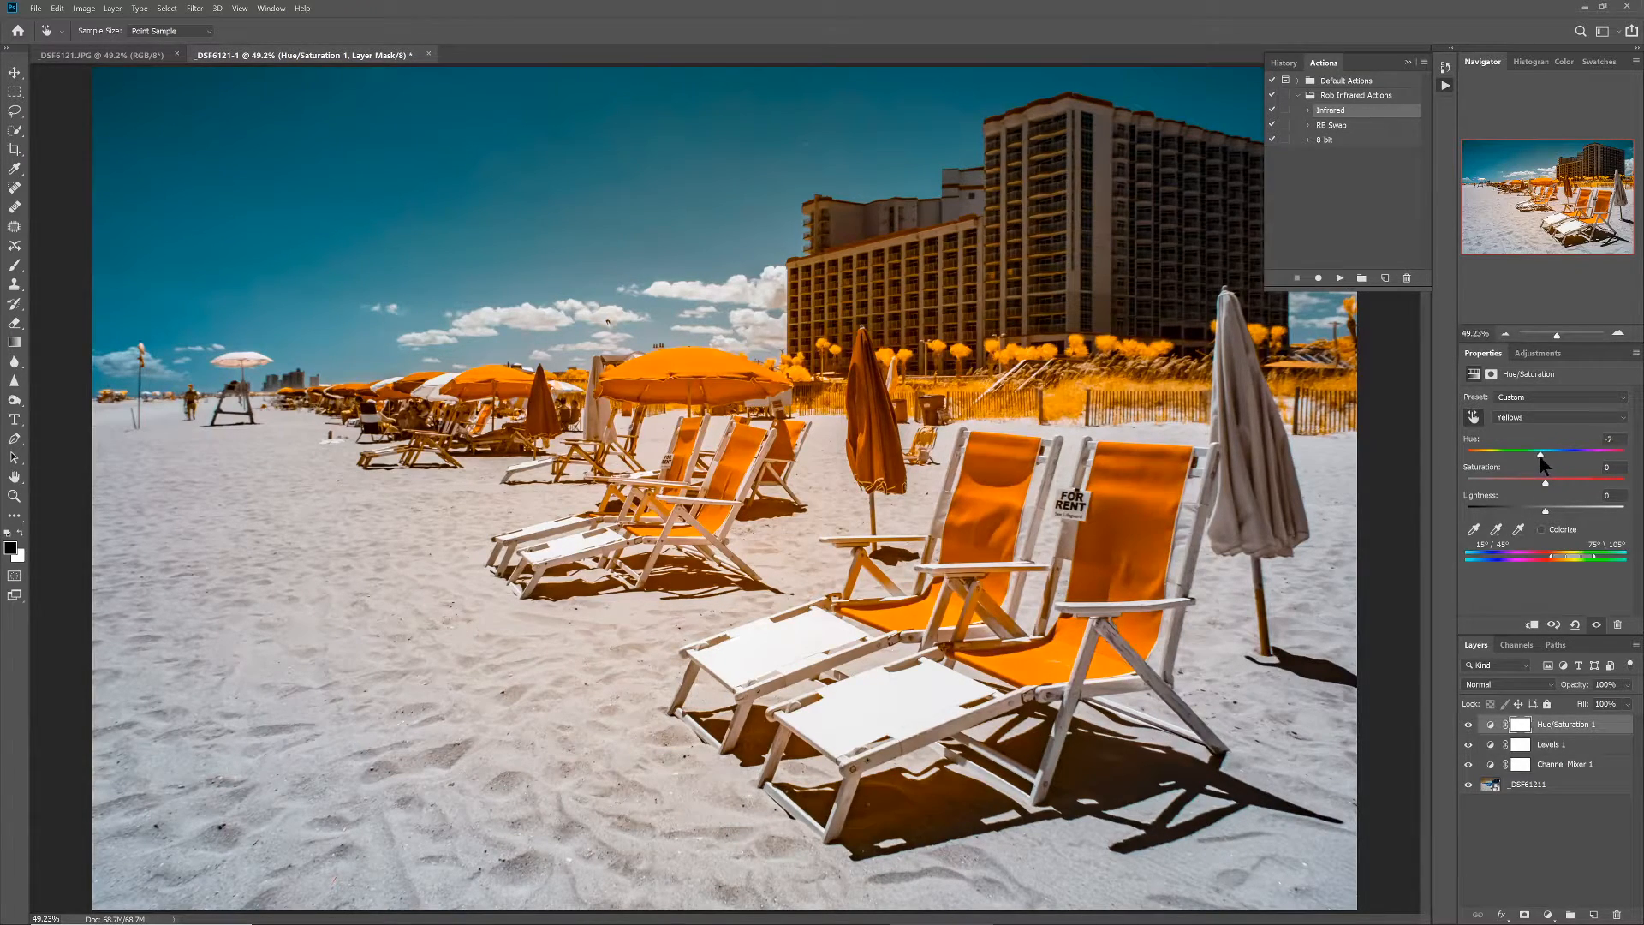
drag(1572, 451, 1520, 451)
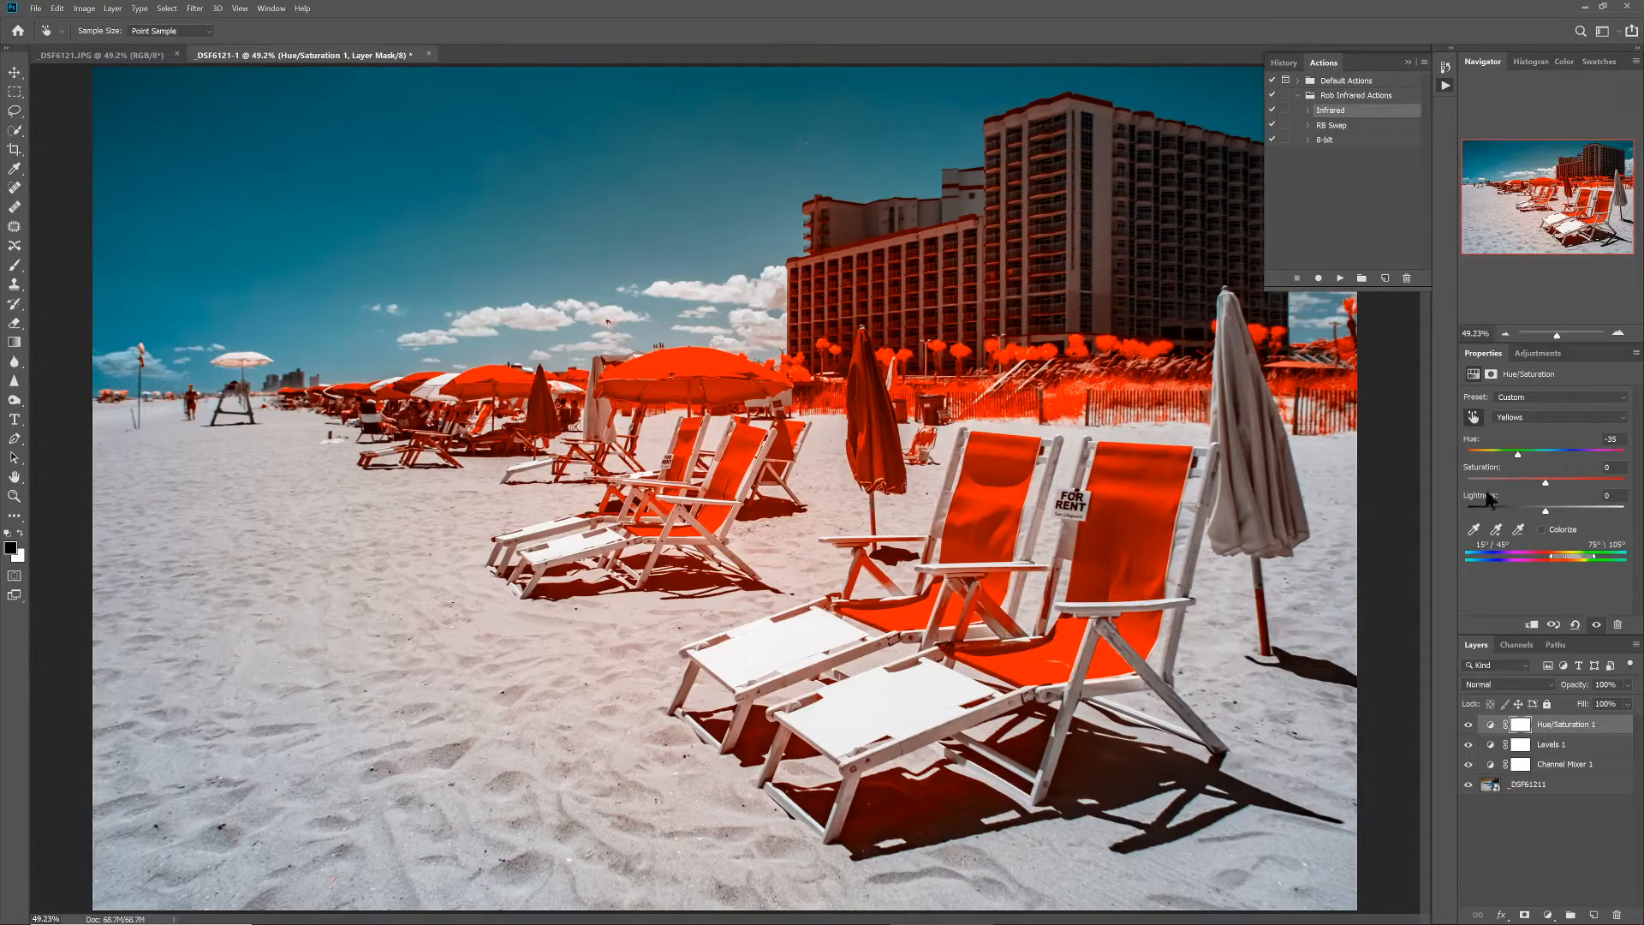
mouse_move(1127, 420)
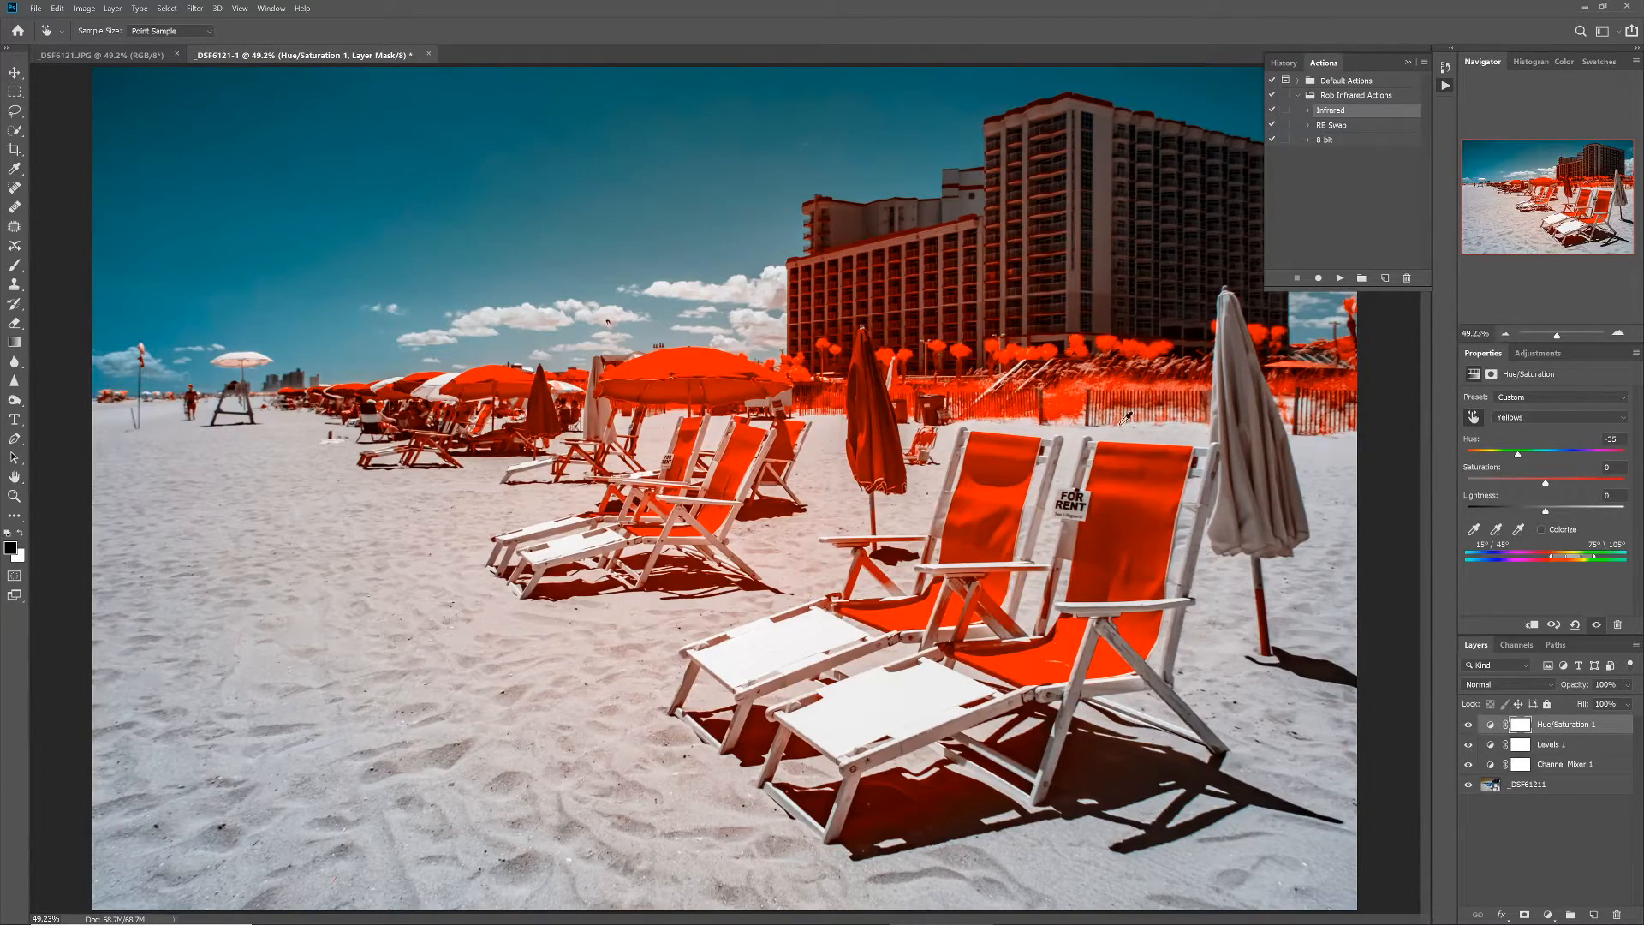
drag(1543, 482, 1542, 481)
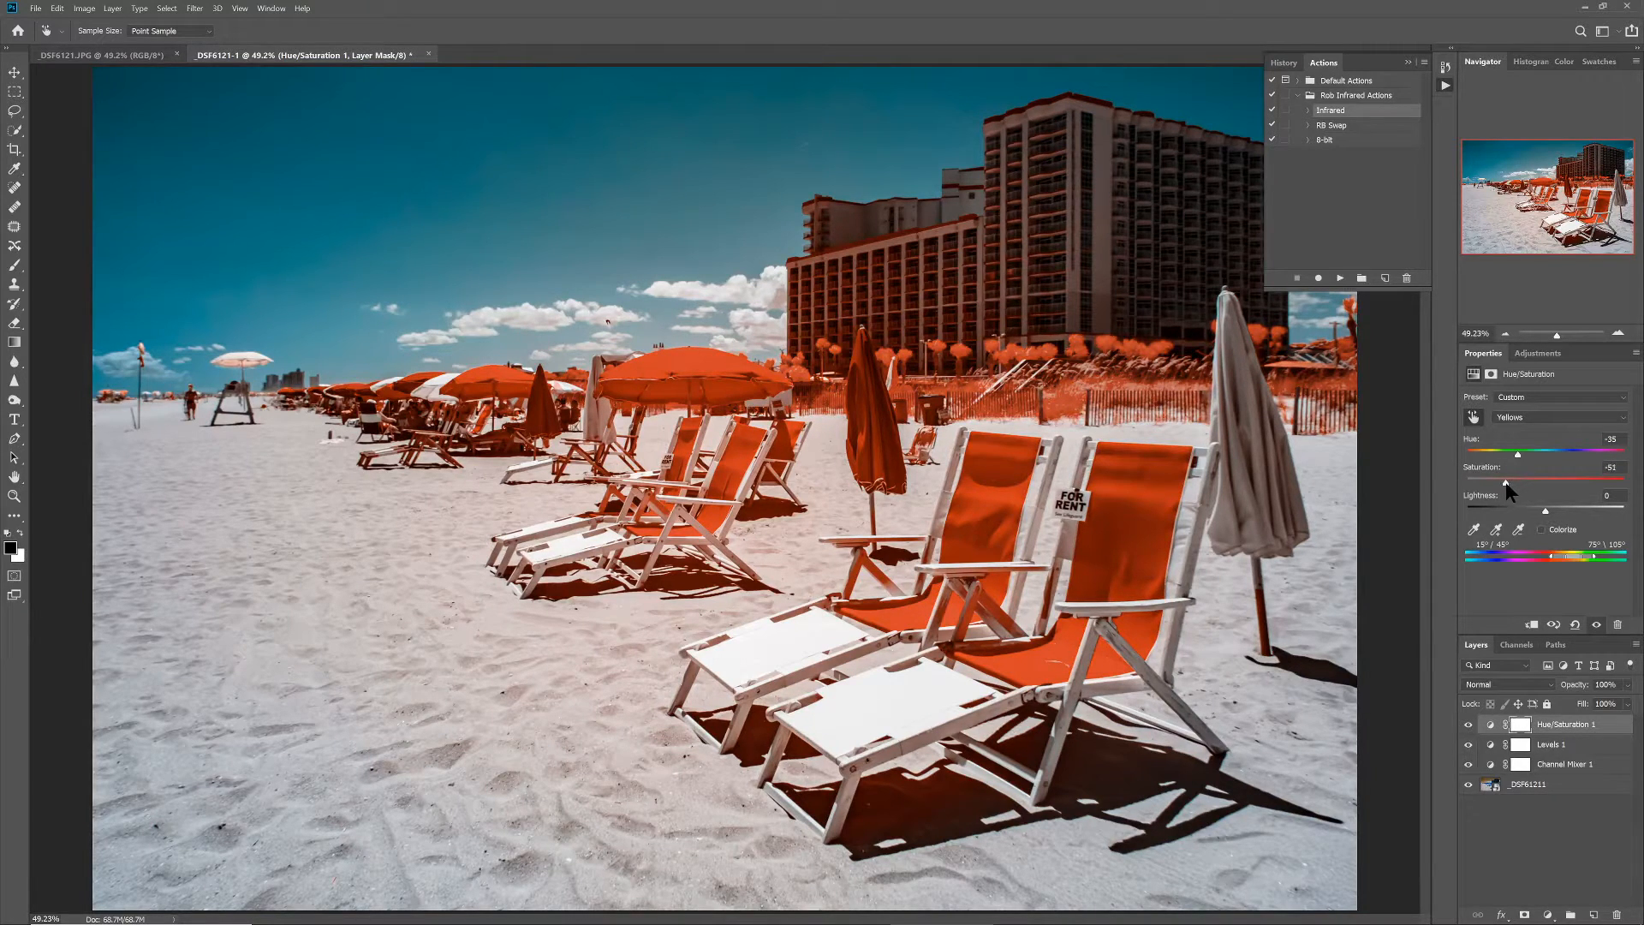
drag(1531, 479, 1526, 480)
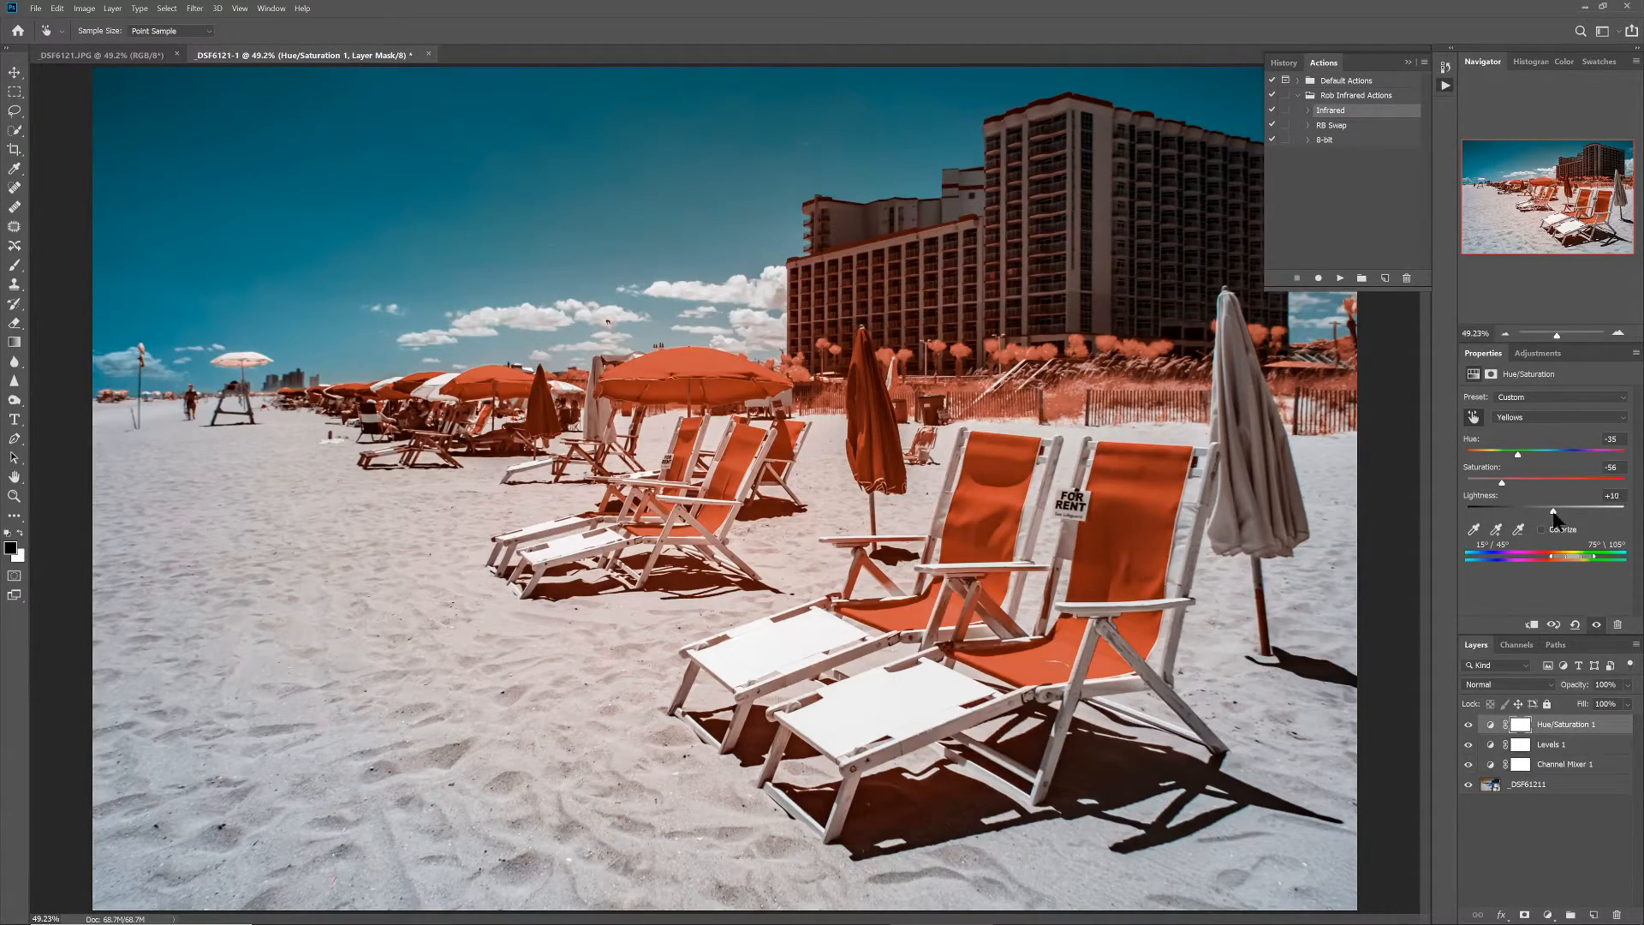
Mute the Reds range to about Hue -35 and Saturation -55, matching the umbrellas' salmon tone
click(1557, 416)
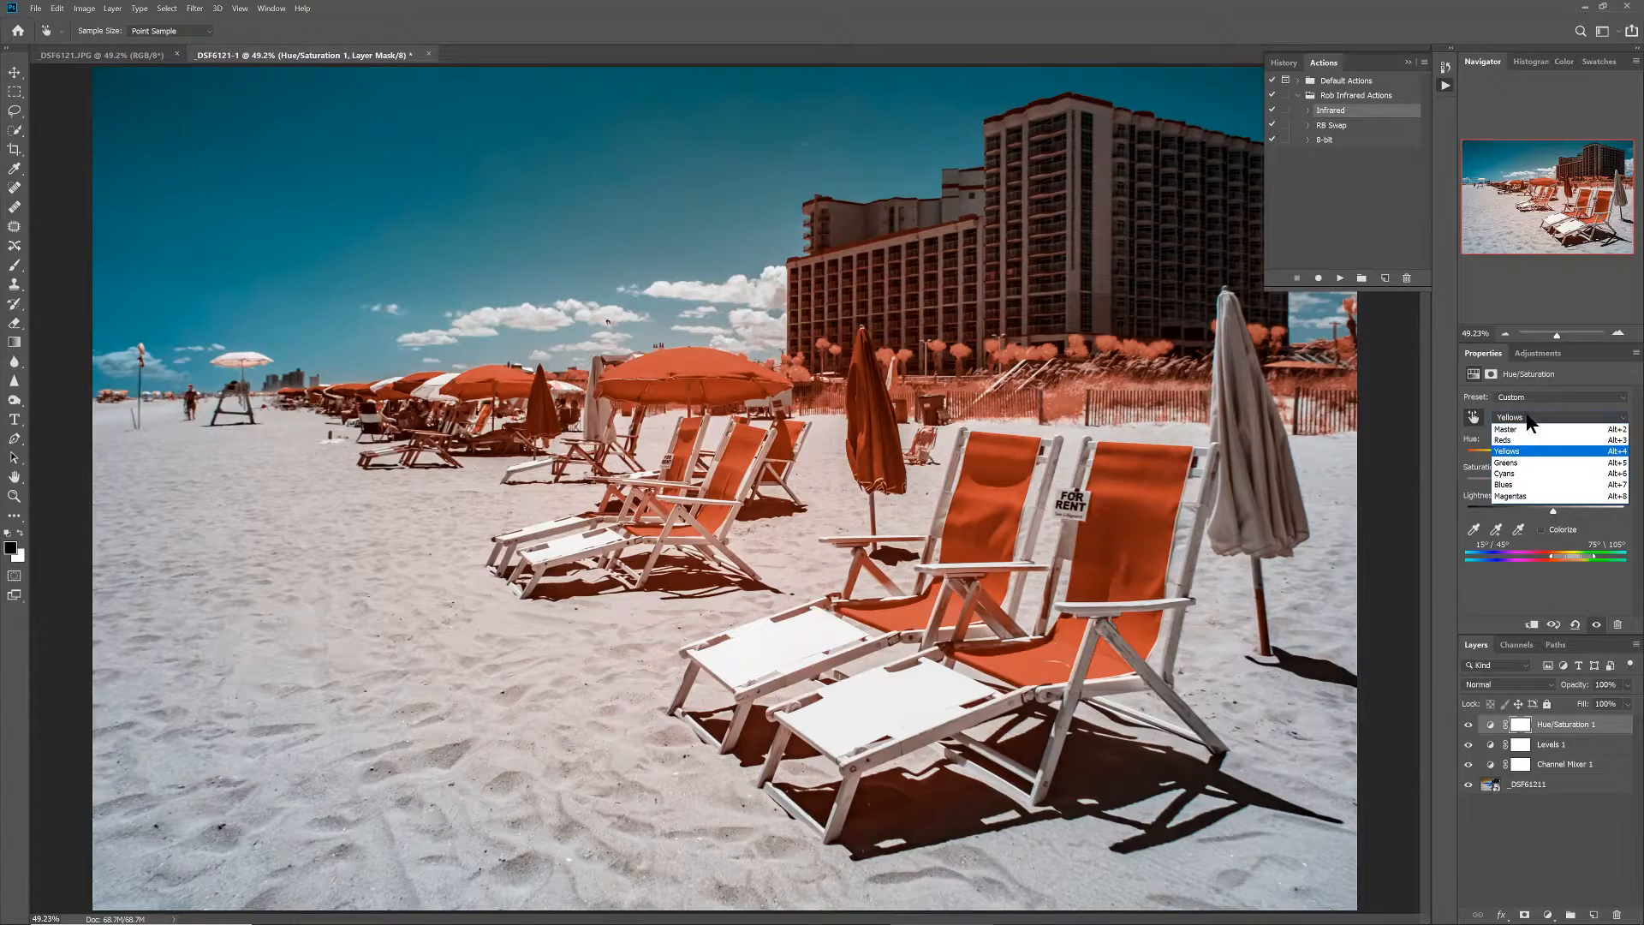
click(1507, 440)
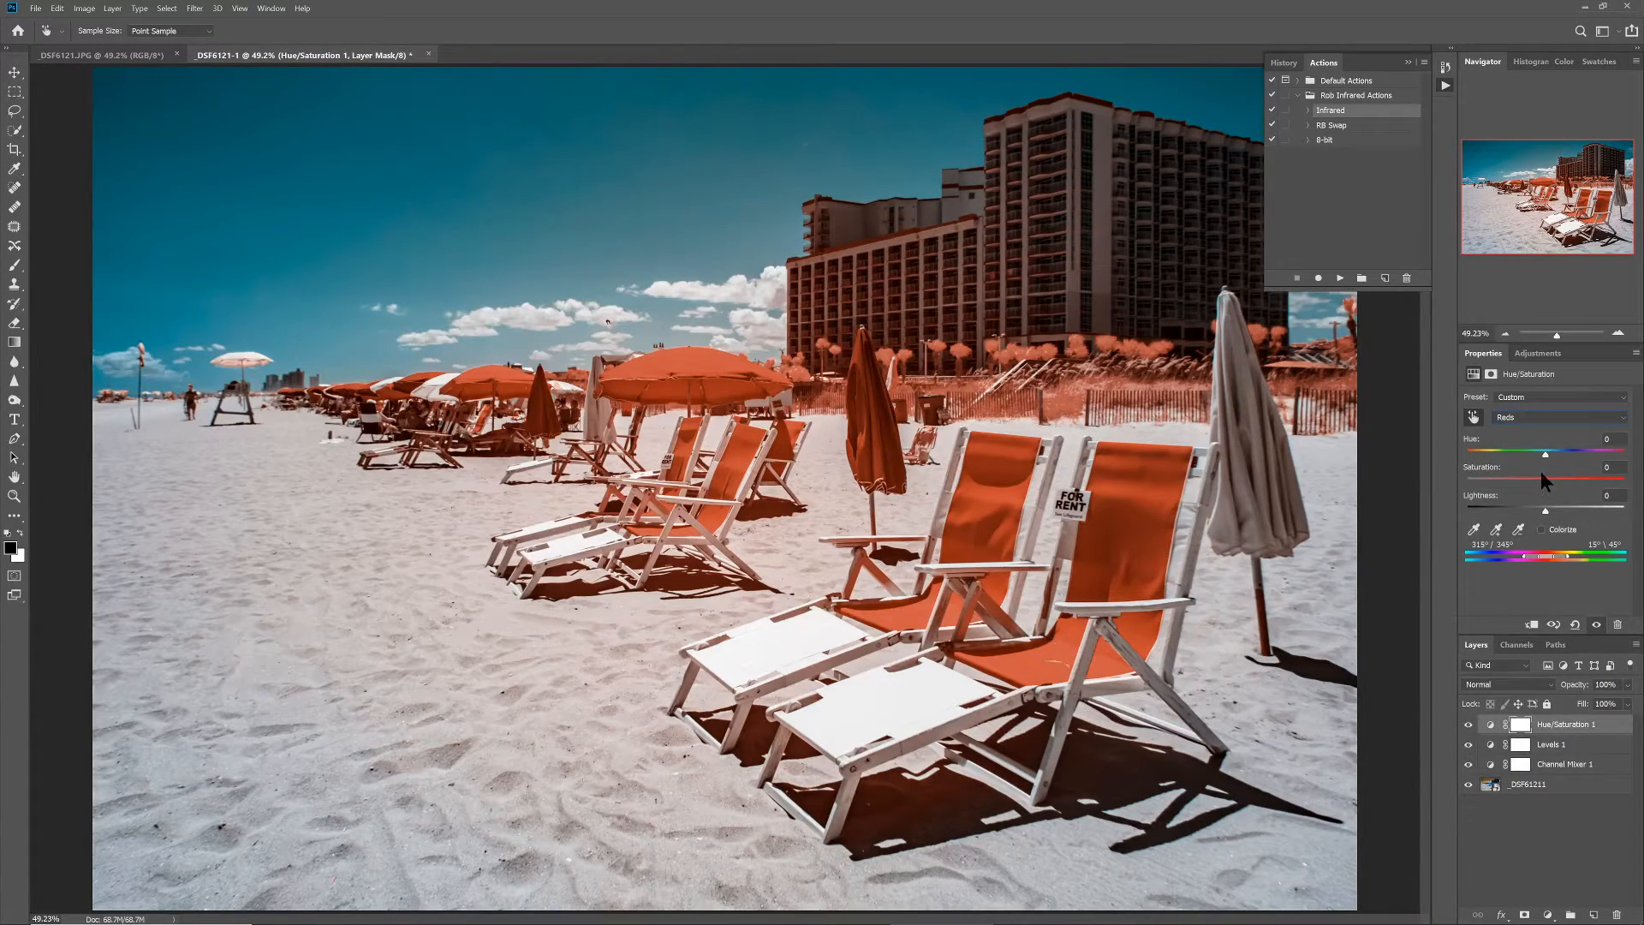
drag(1576, 452, 1529, 452)
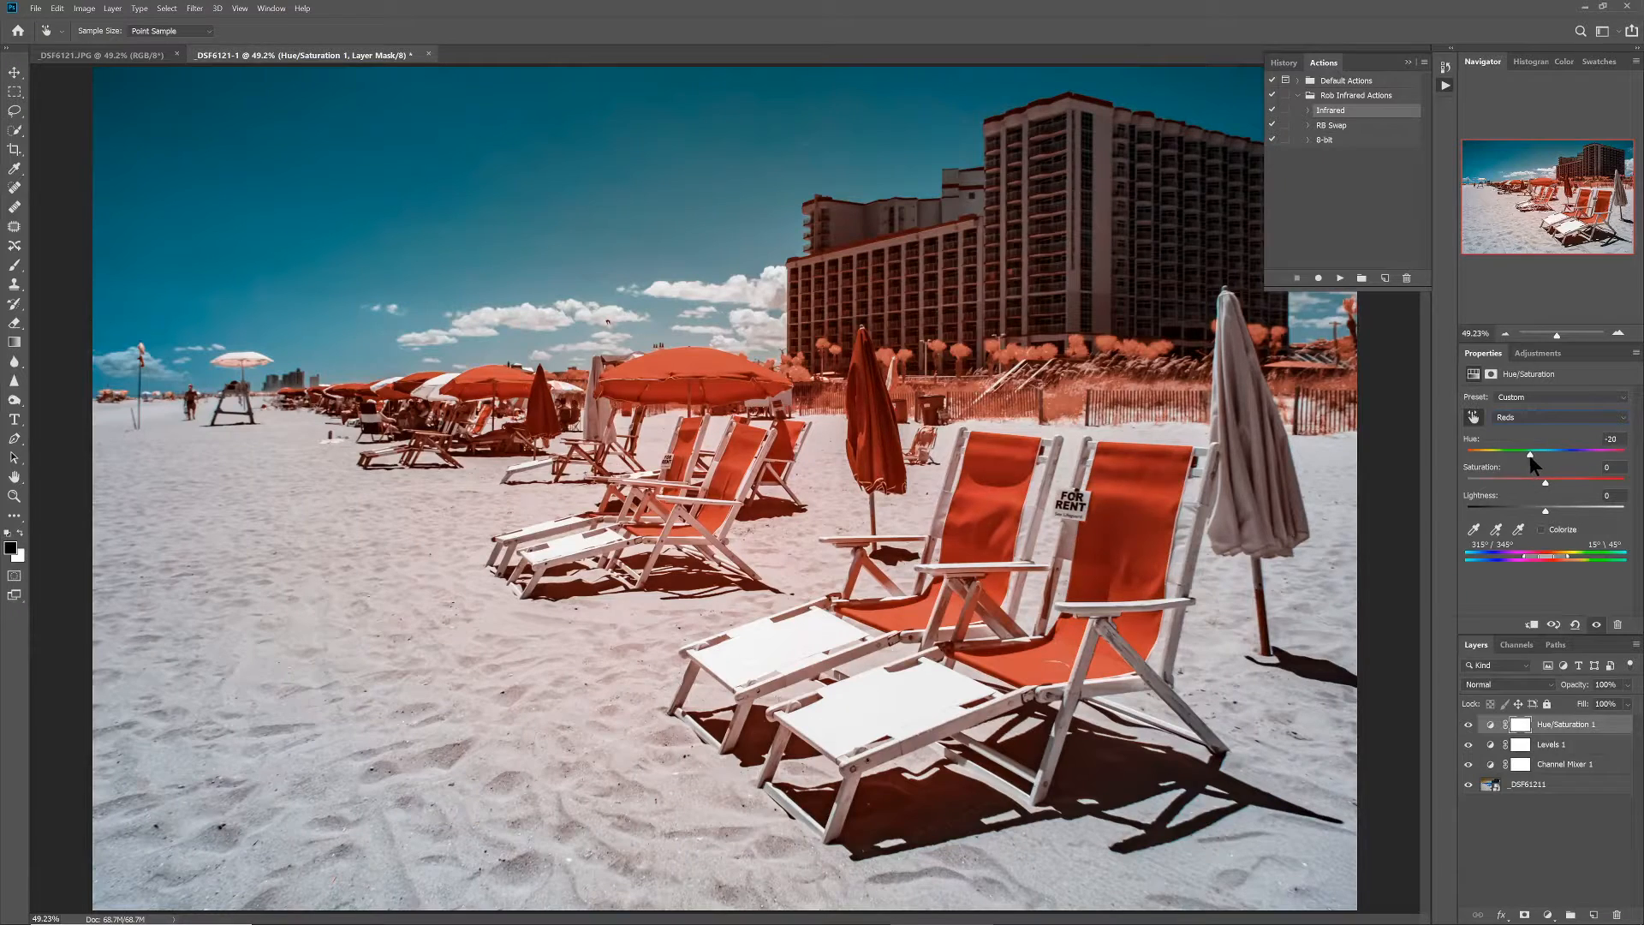
drag(1531, 450, 1521, 451)
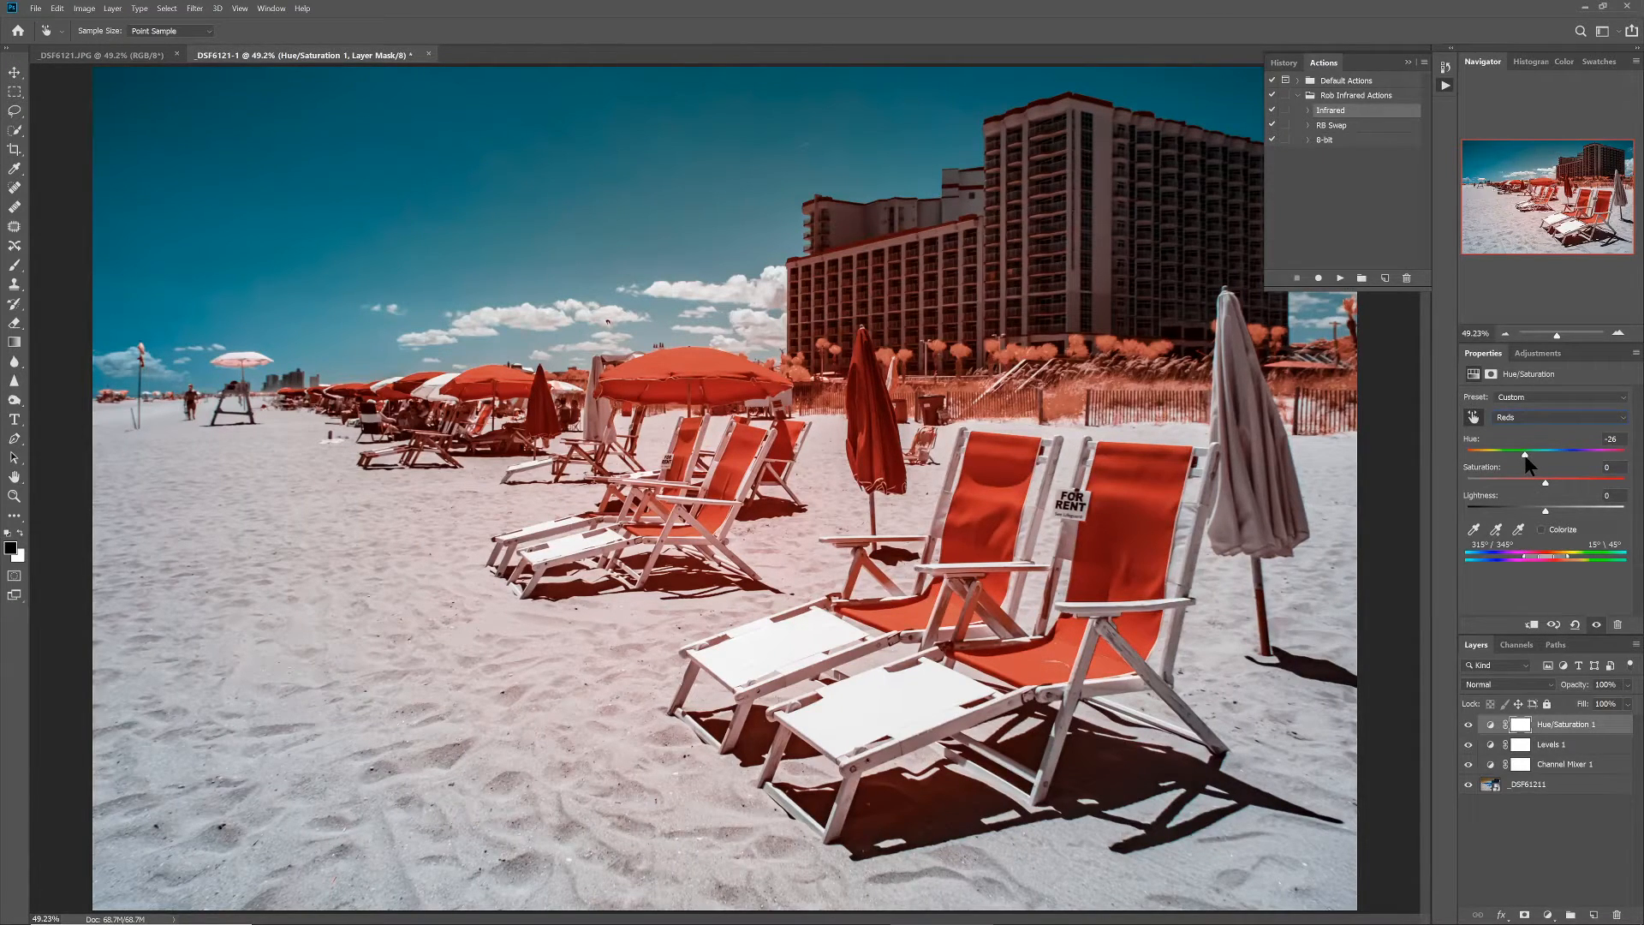
drag(1531, 452, 1523, 452)
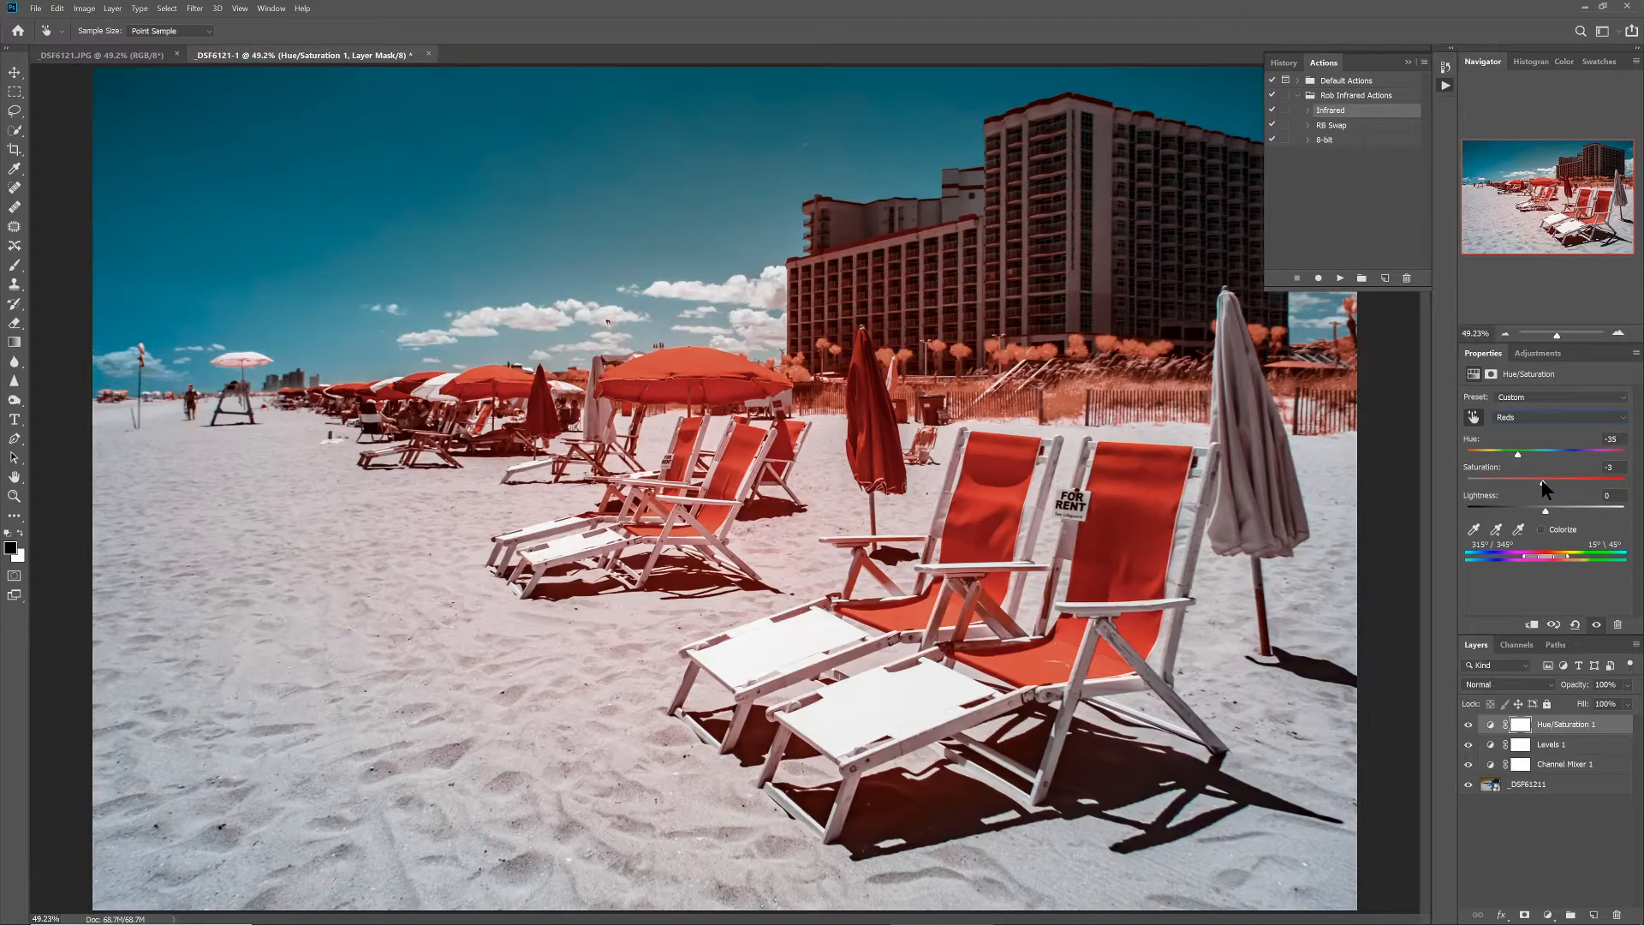
drag(1517, 452, 1487, 452)
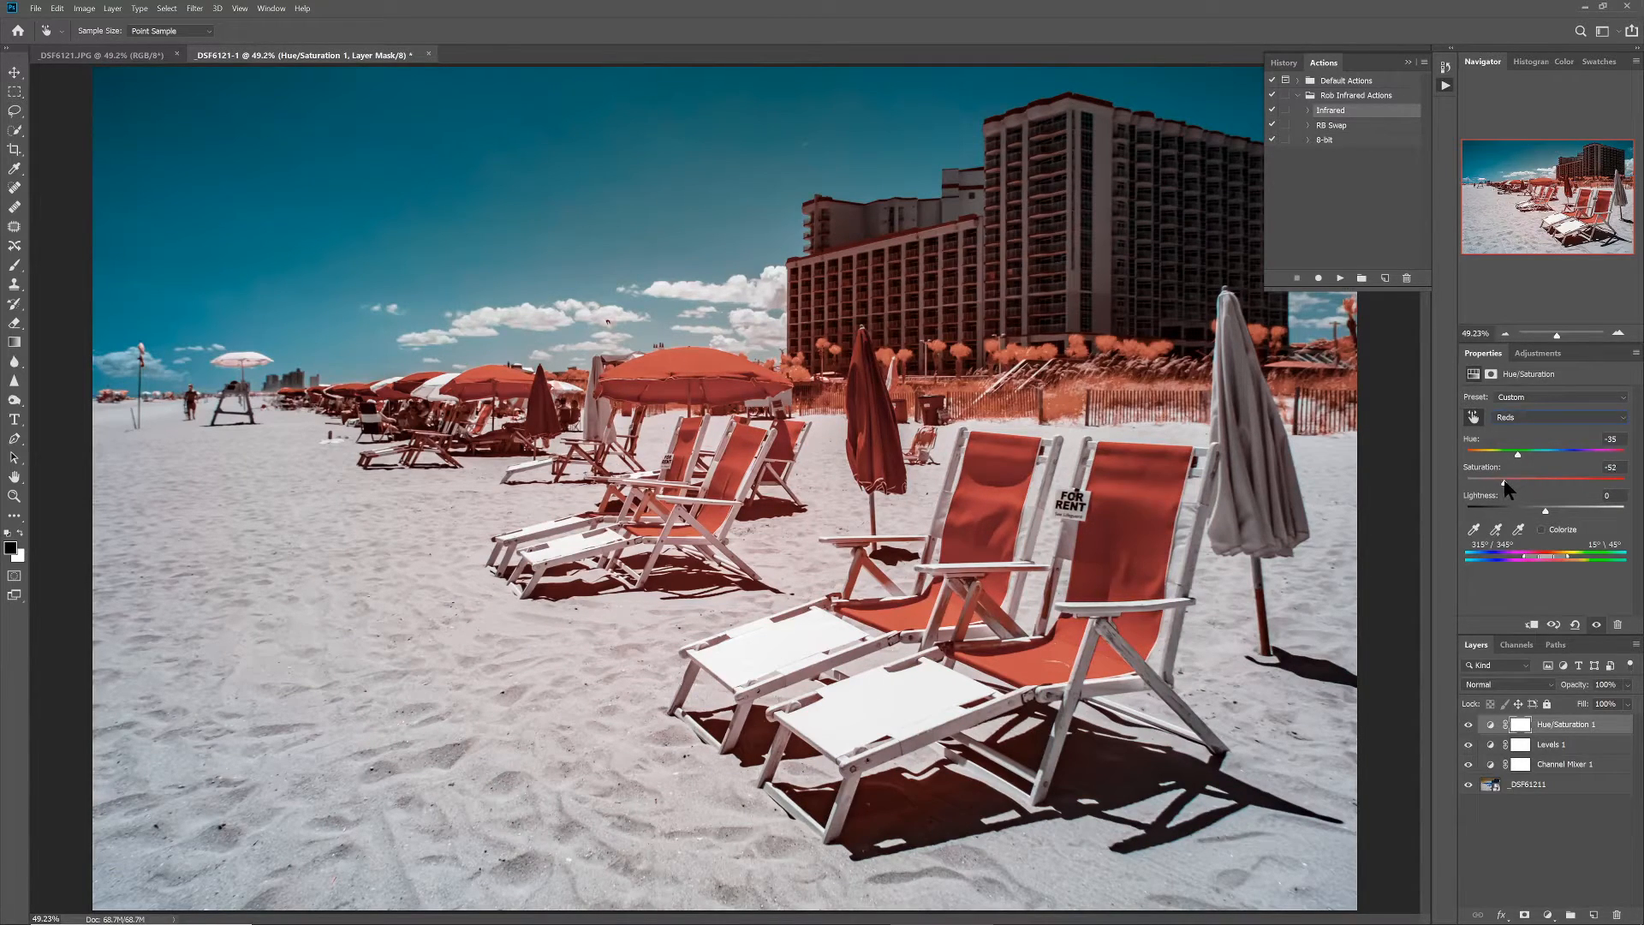
drag(1517, 452, 1514, 452)
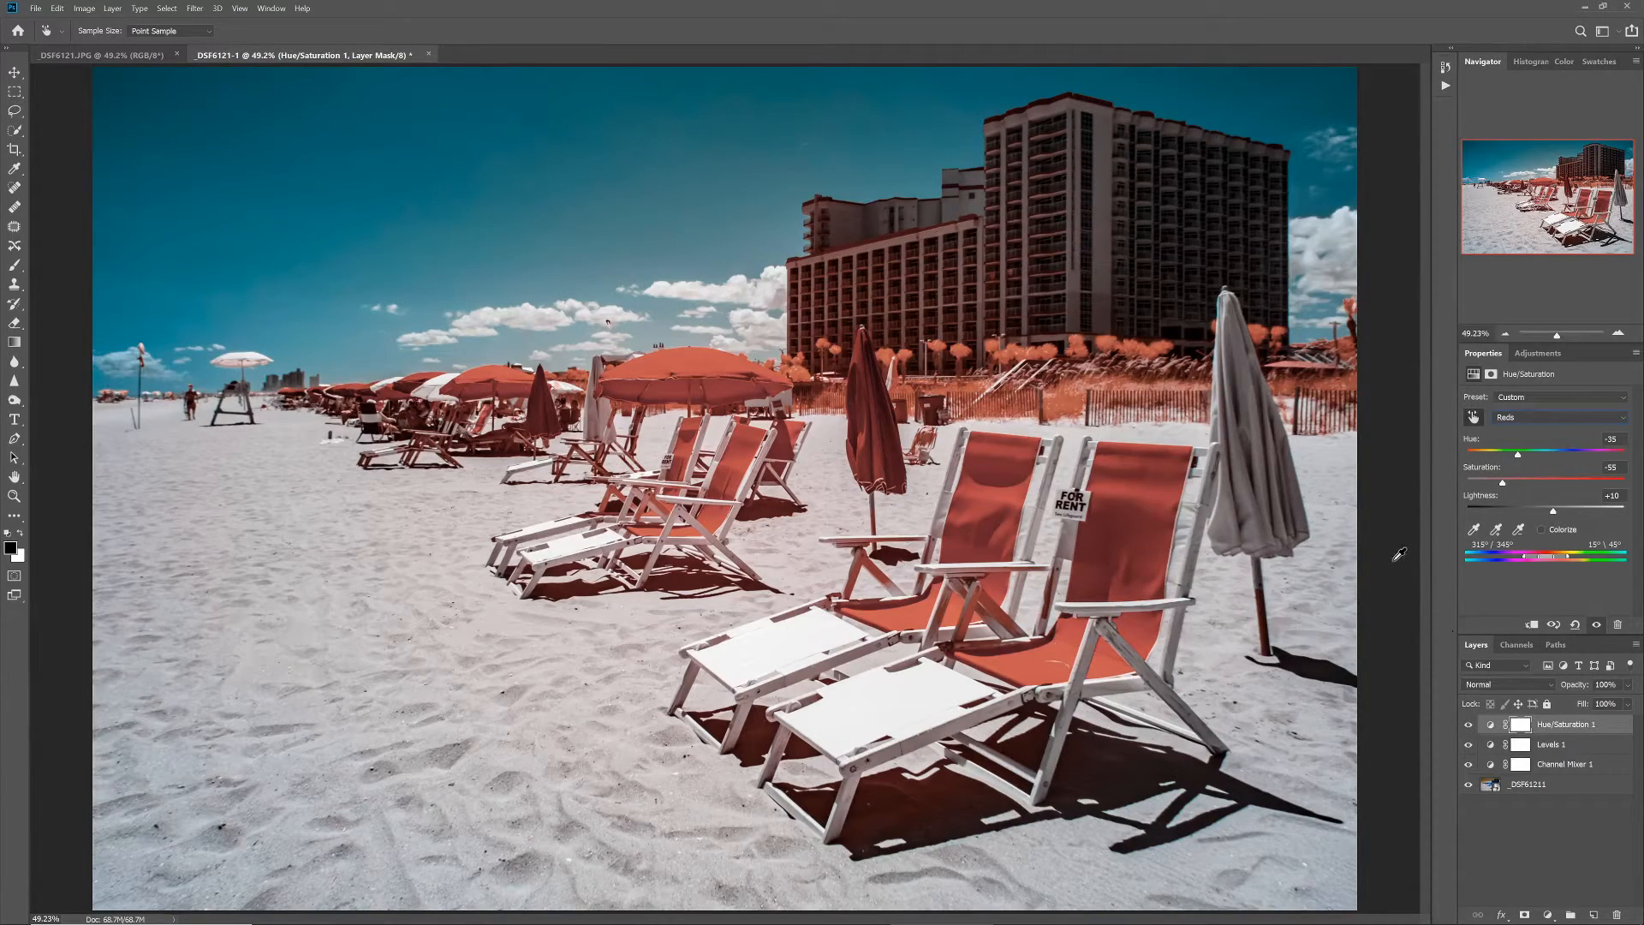
mouse_move(1399, 479)
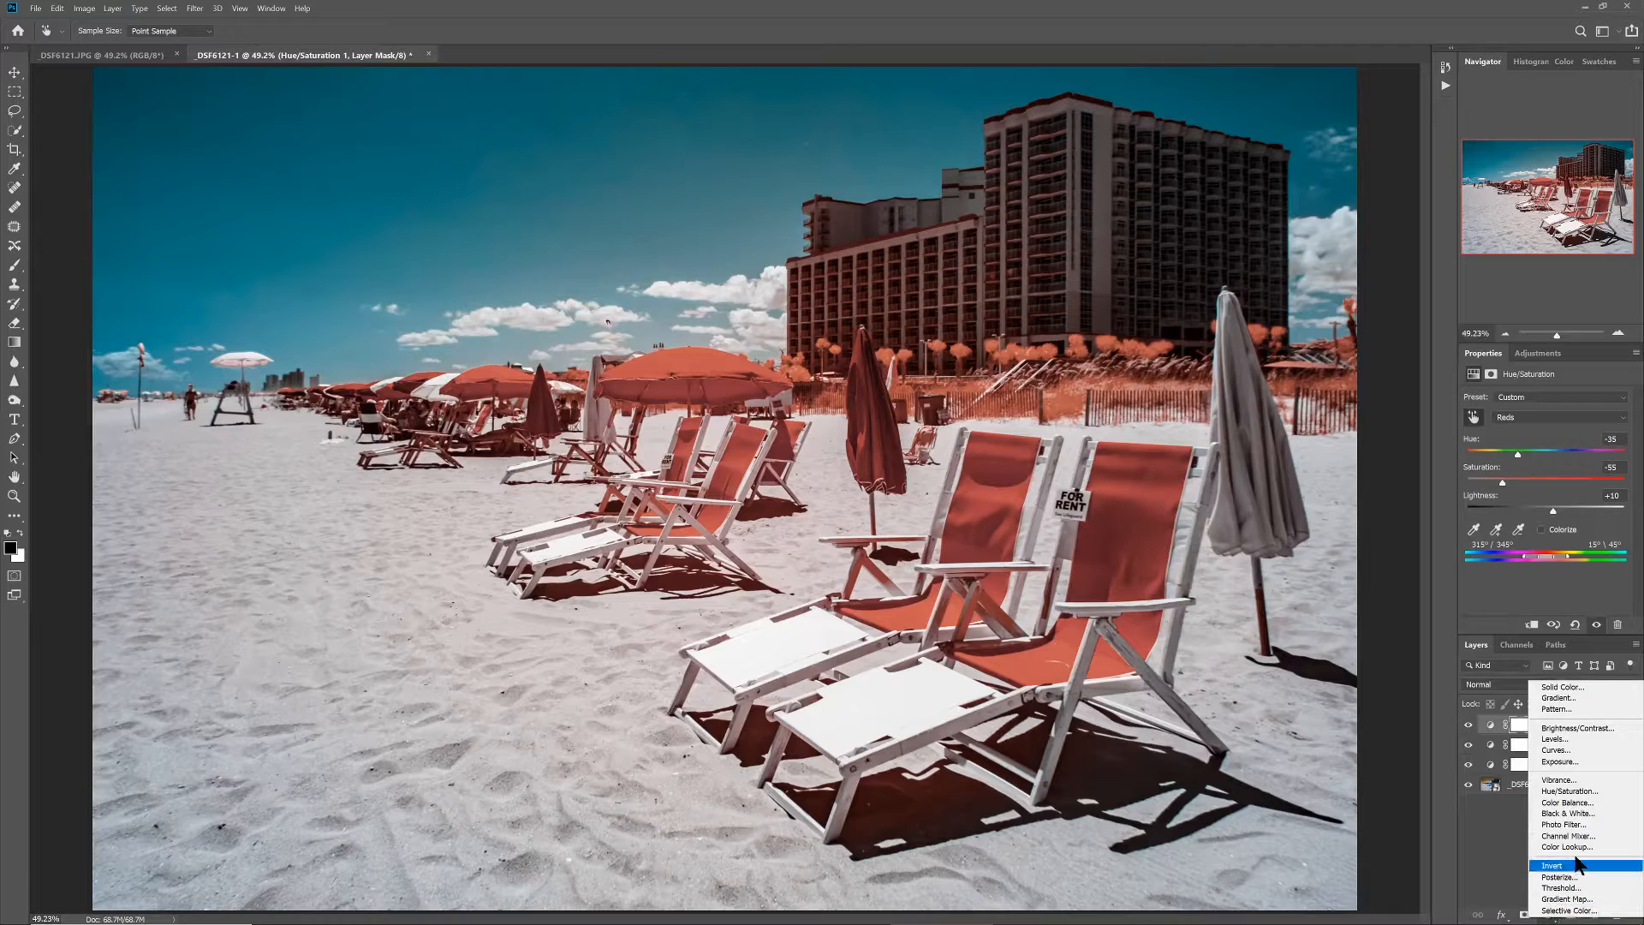
Add a Color Balance layer and settle its Shadows cyan-red balance at a mild cyan shift (about -14)
click(1567, 802)
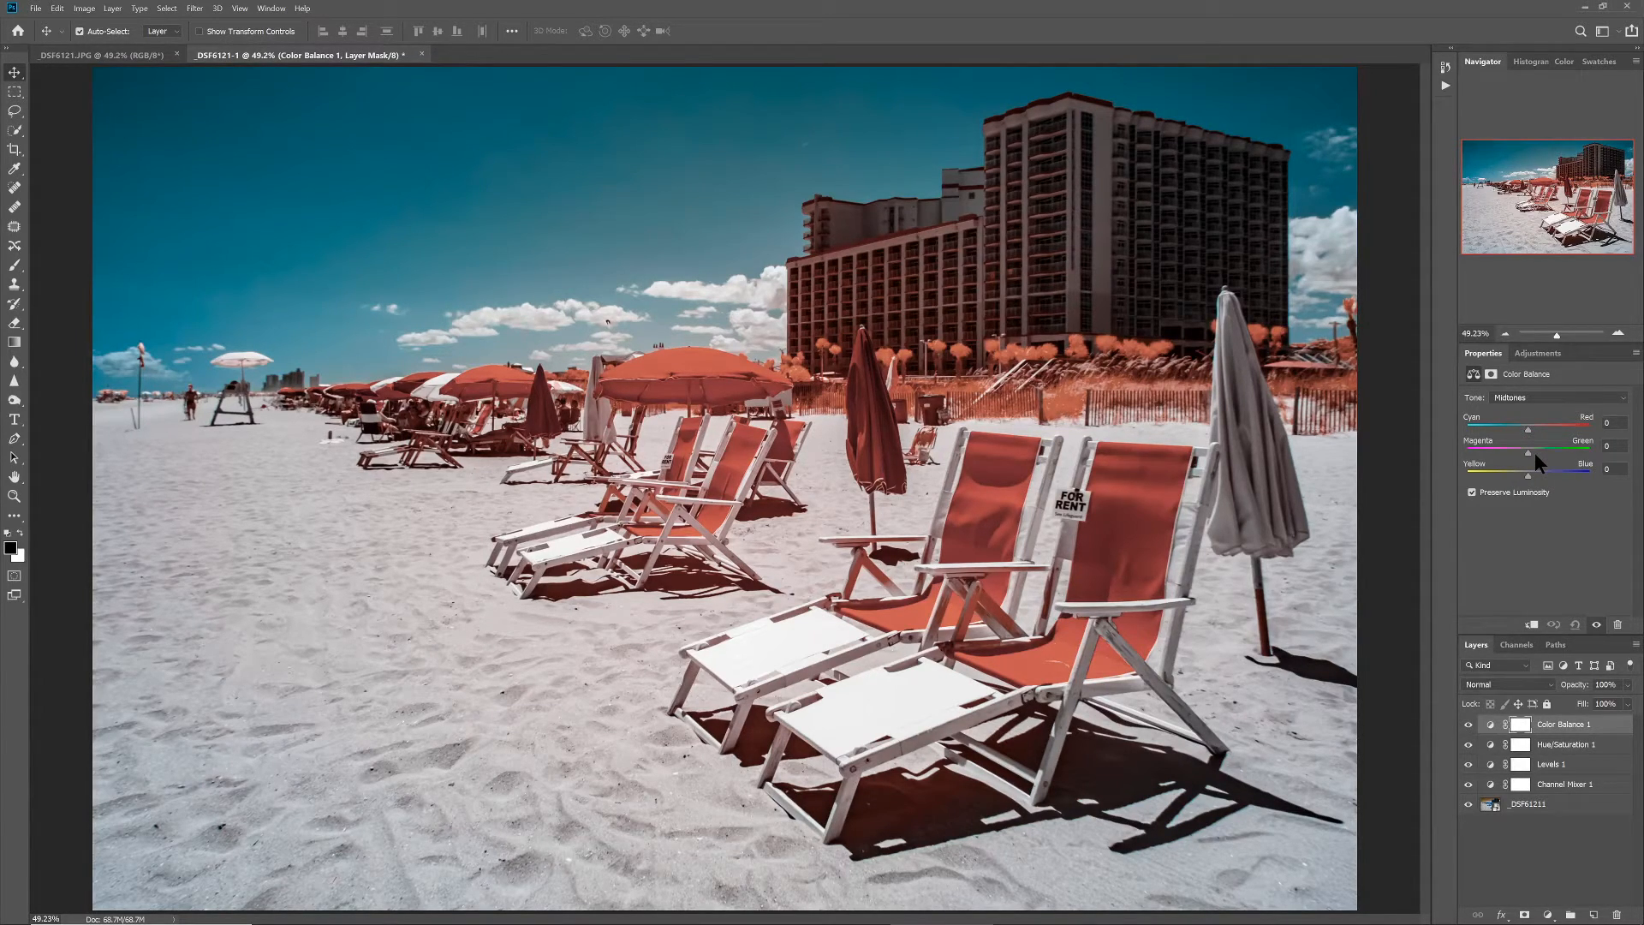
click(1557, 397)
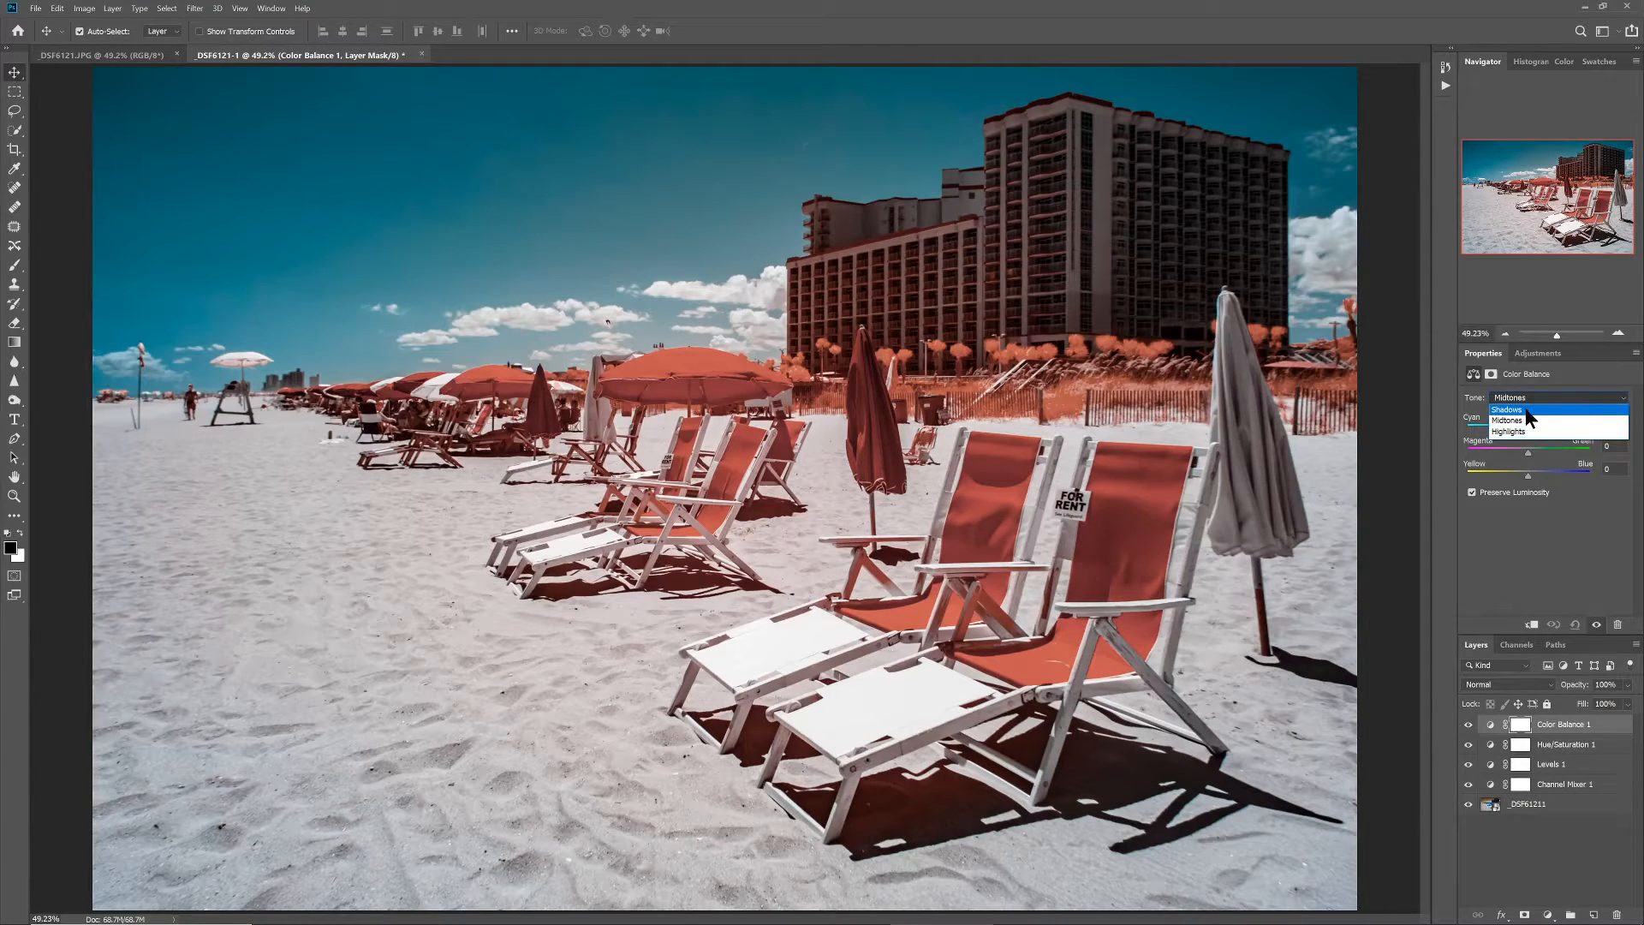
click(1507, 410)
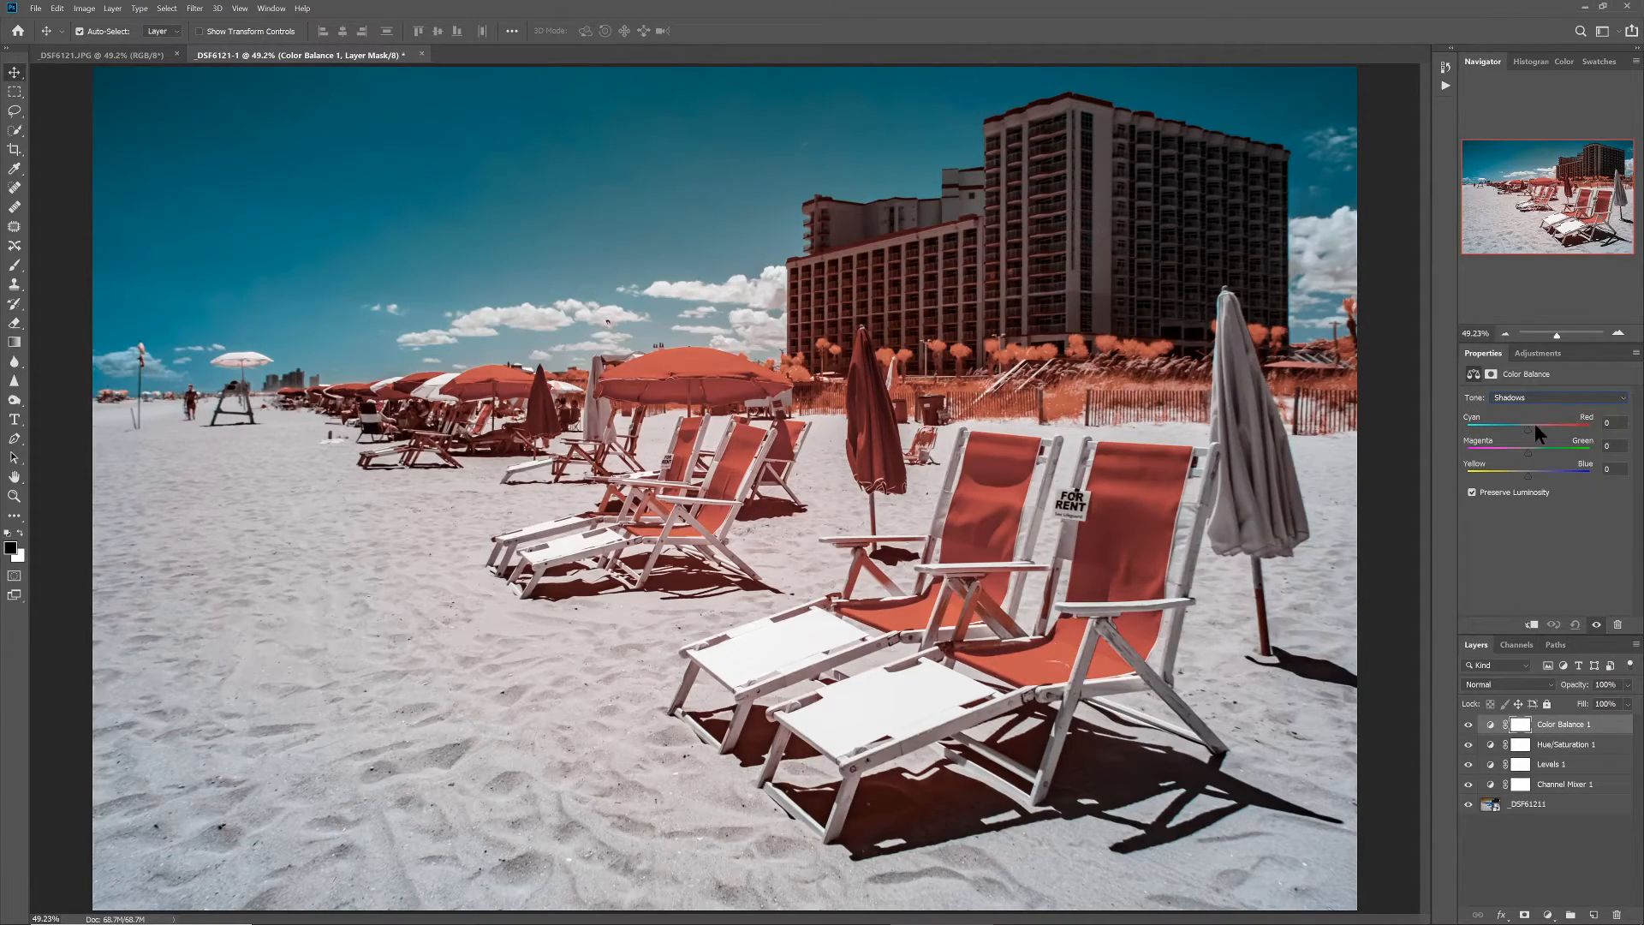
drag(1531, 428, 1526, 428)
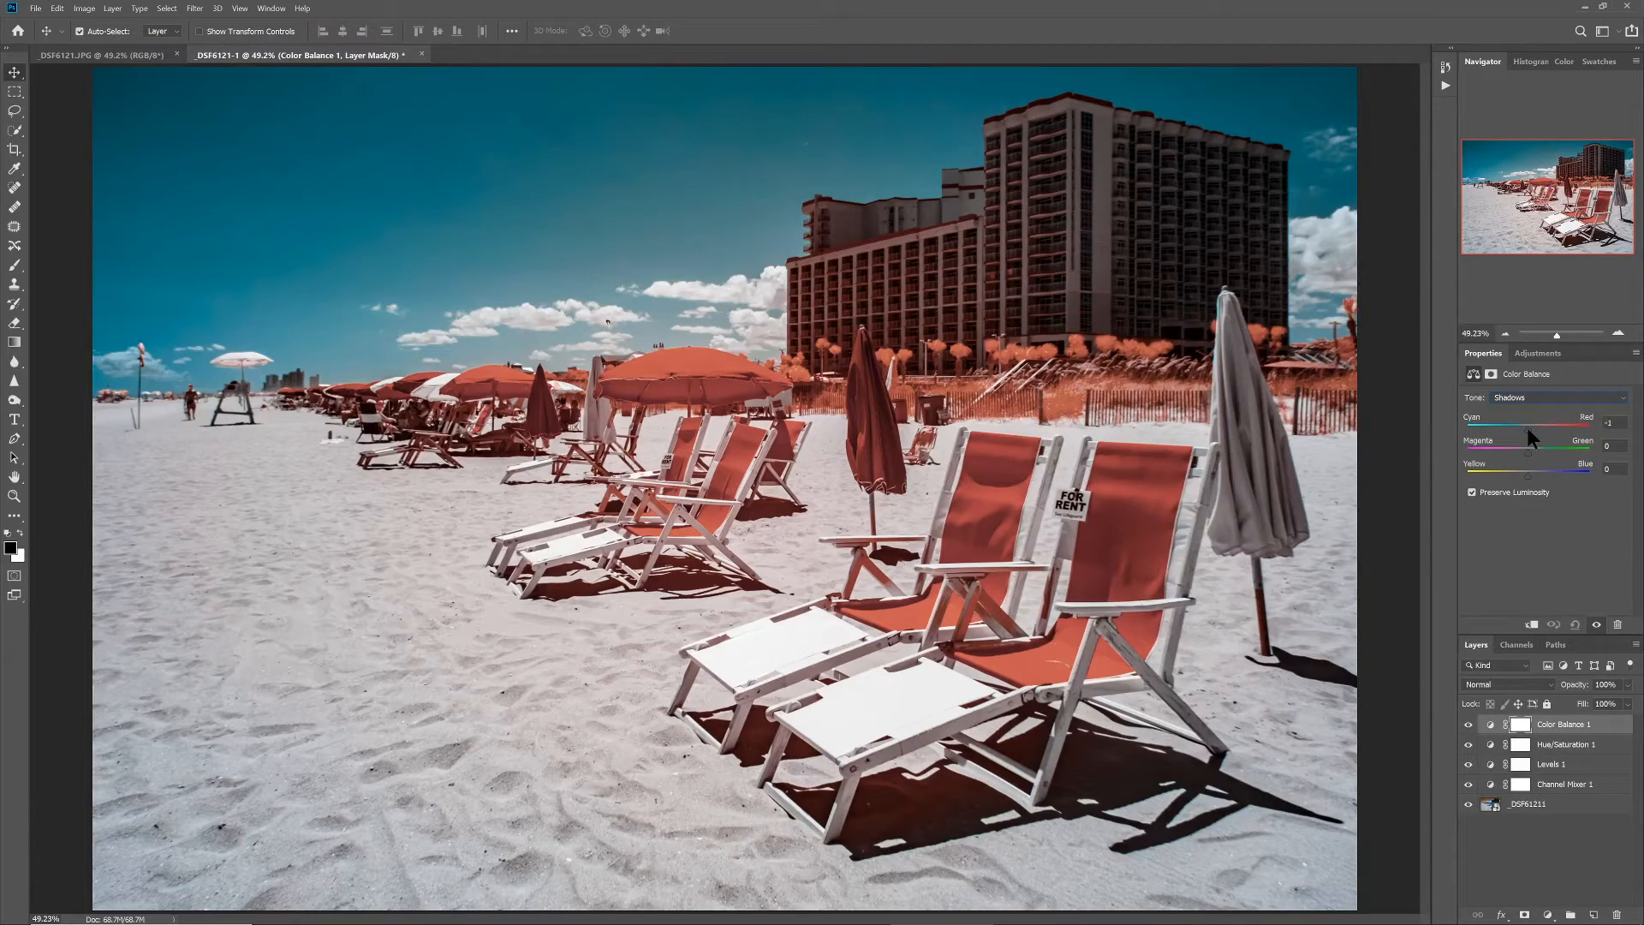
drag(1483, 428, 1529, 428)
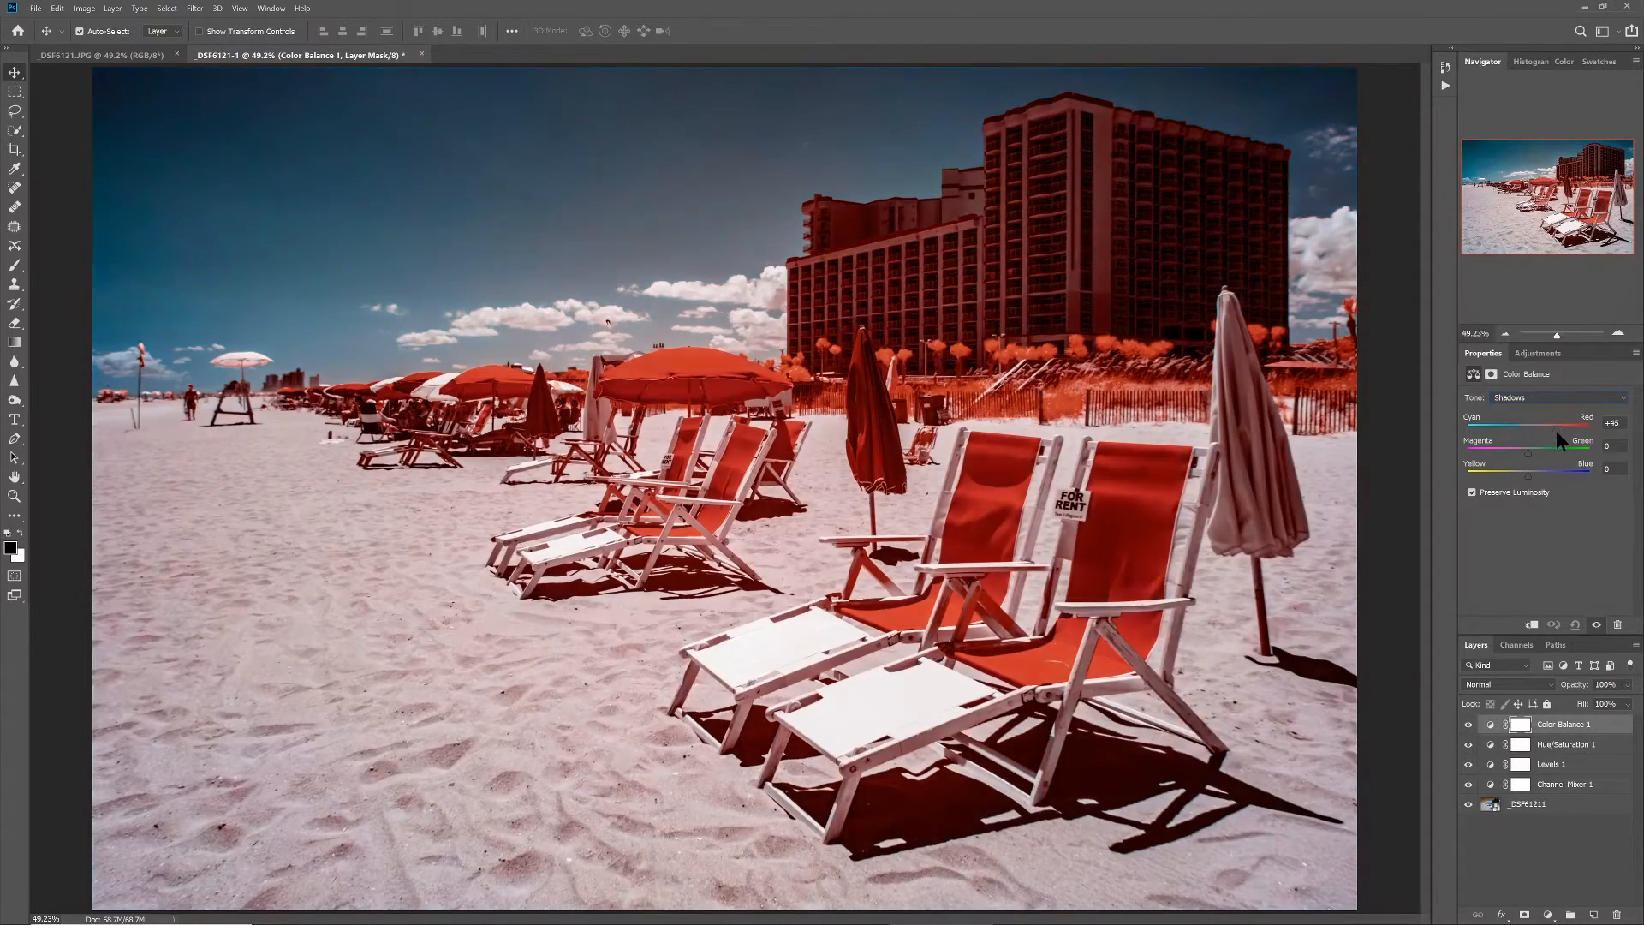
drag(1526, 428, 1547, 428)
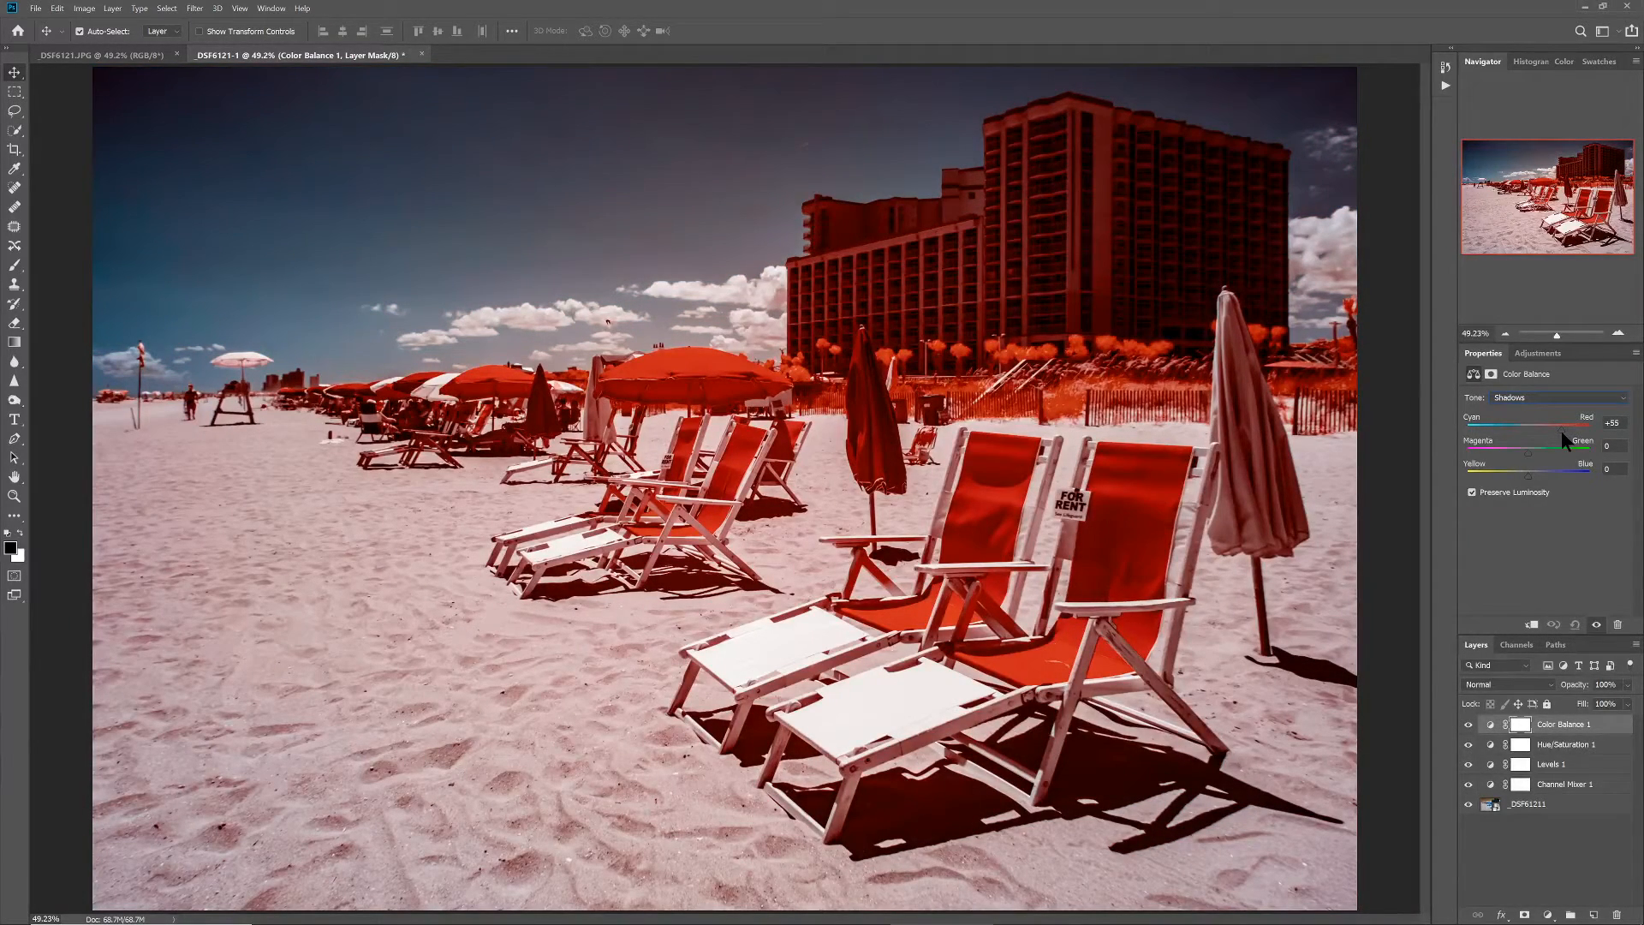
drag(1570, 428, 1483, 428)
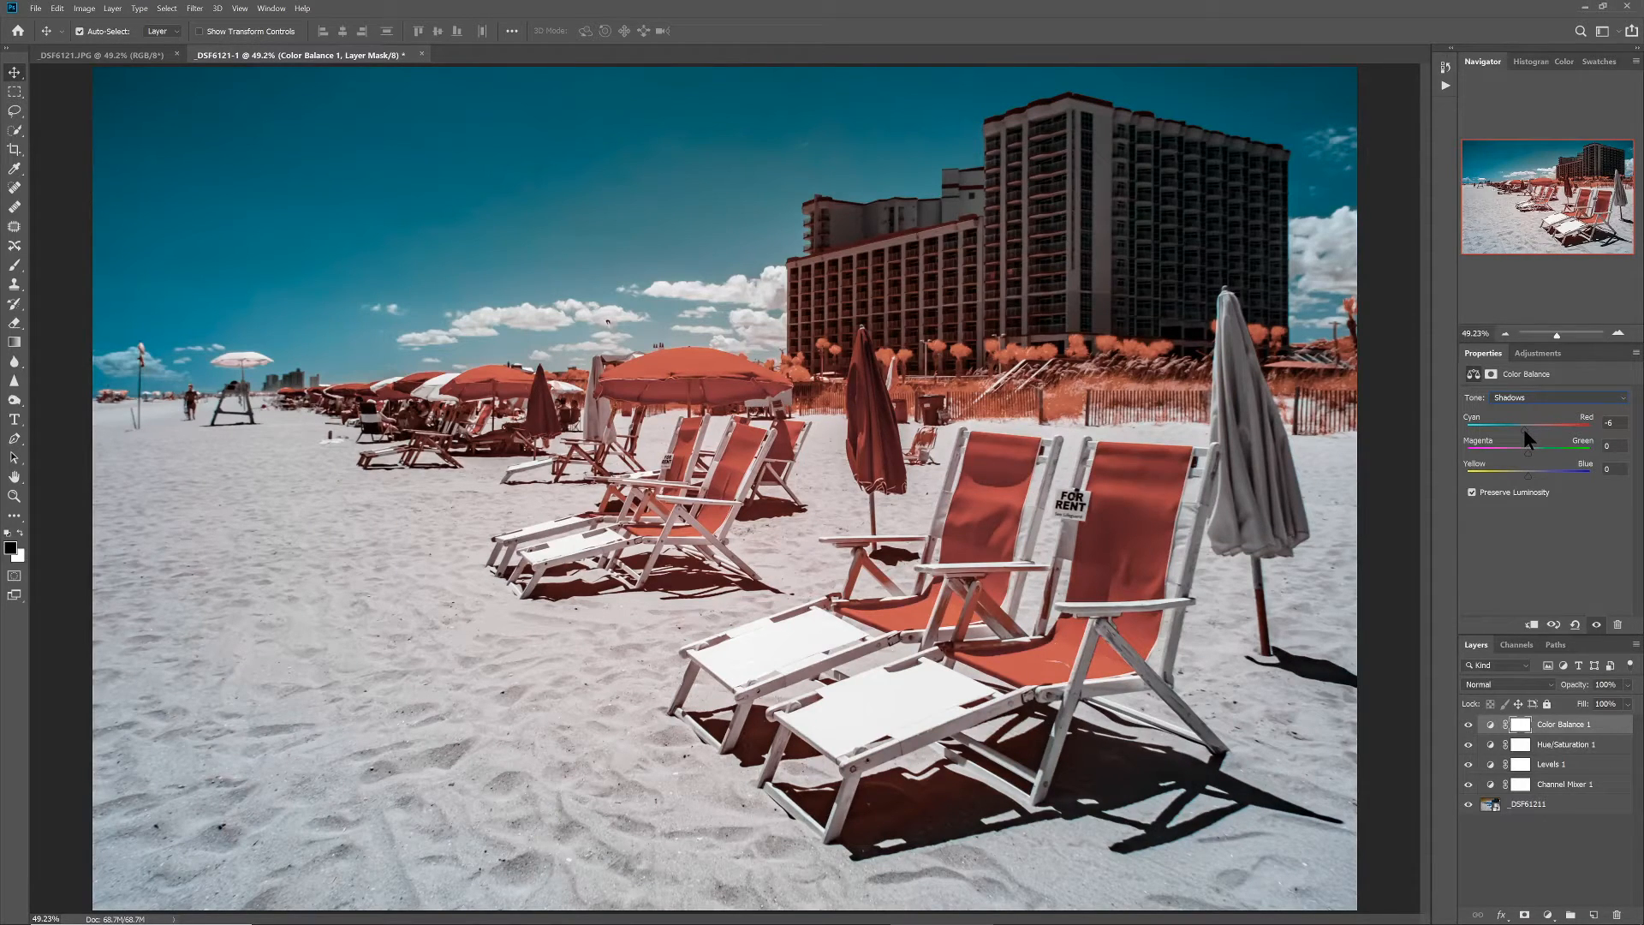
drag(1531, 428, 1522, 428)
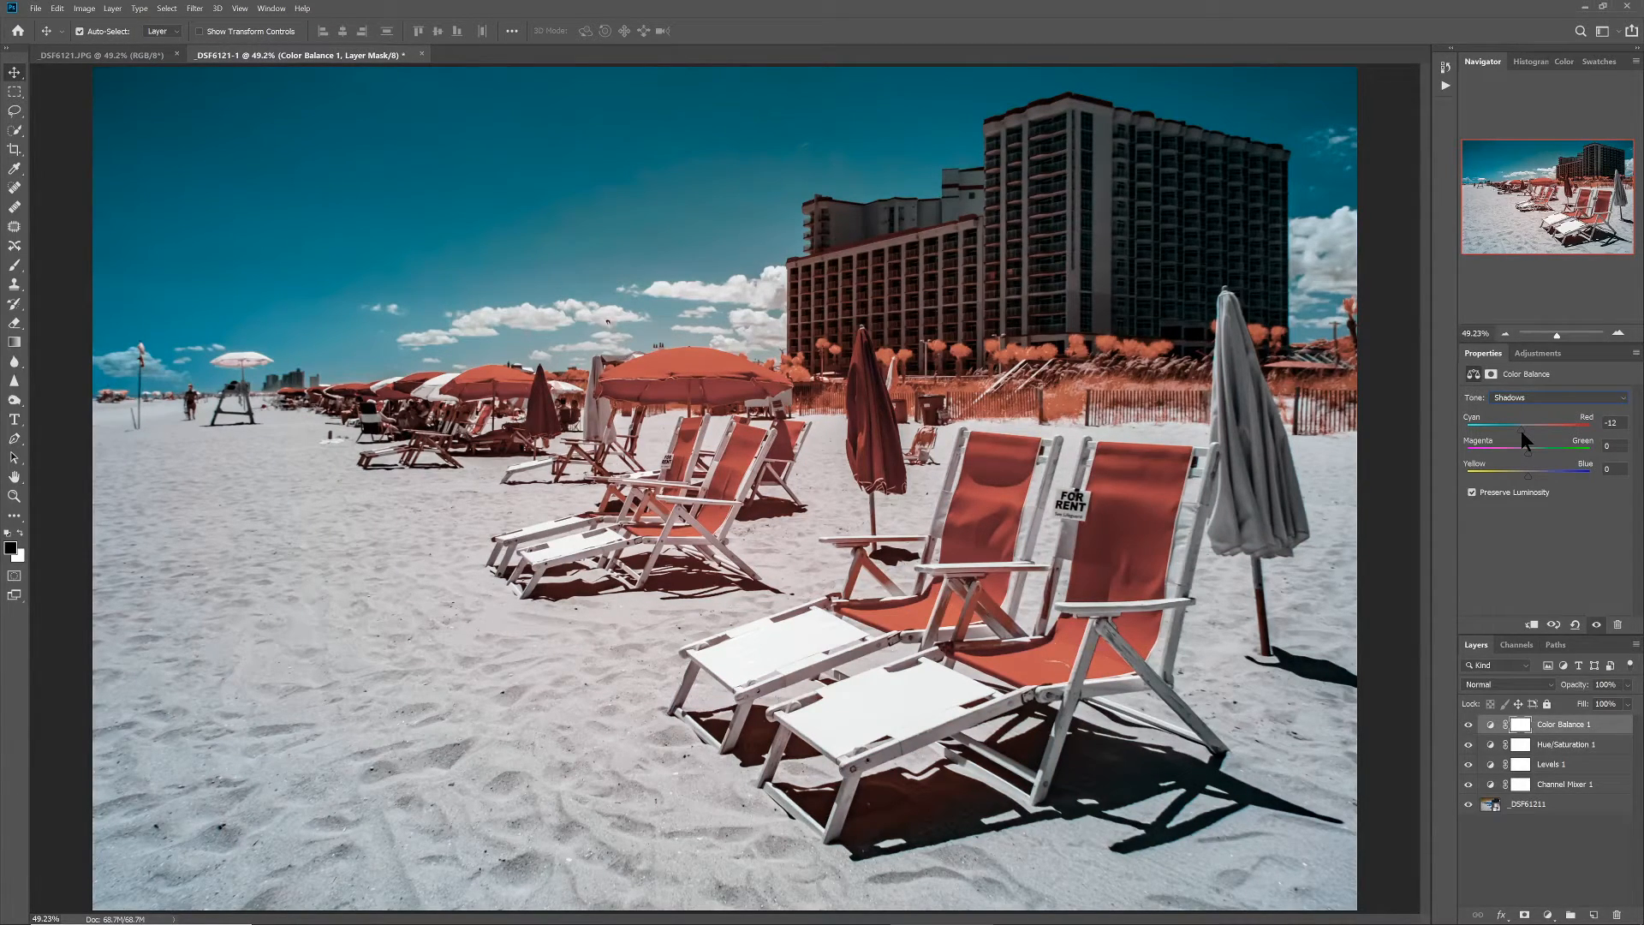
drag(1543, 429, 1552, 428)
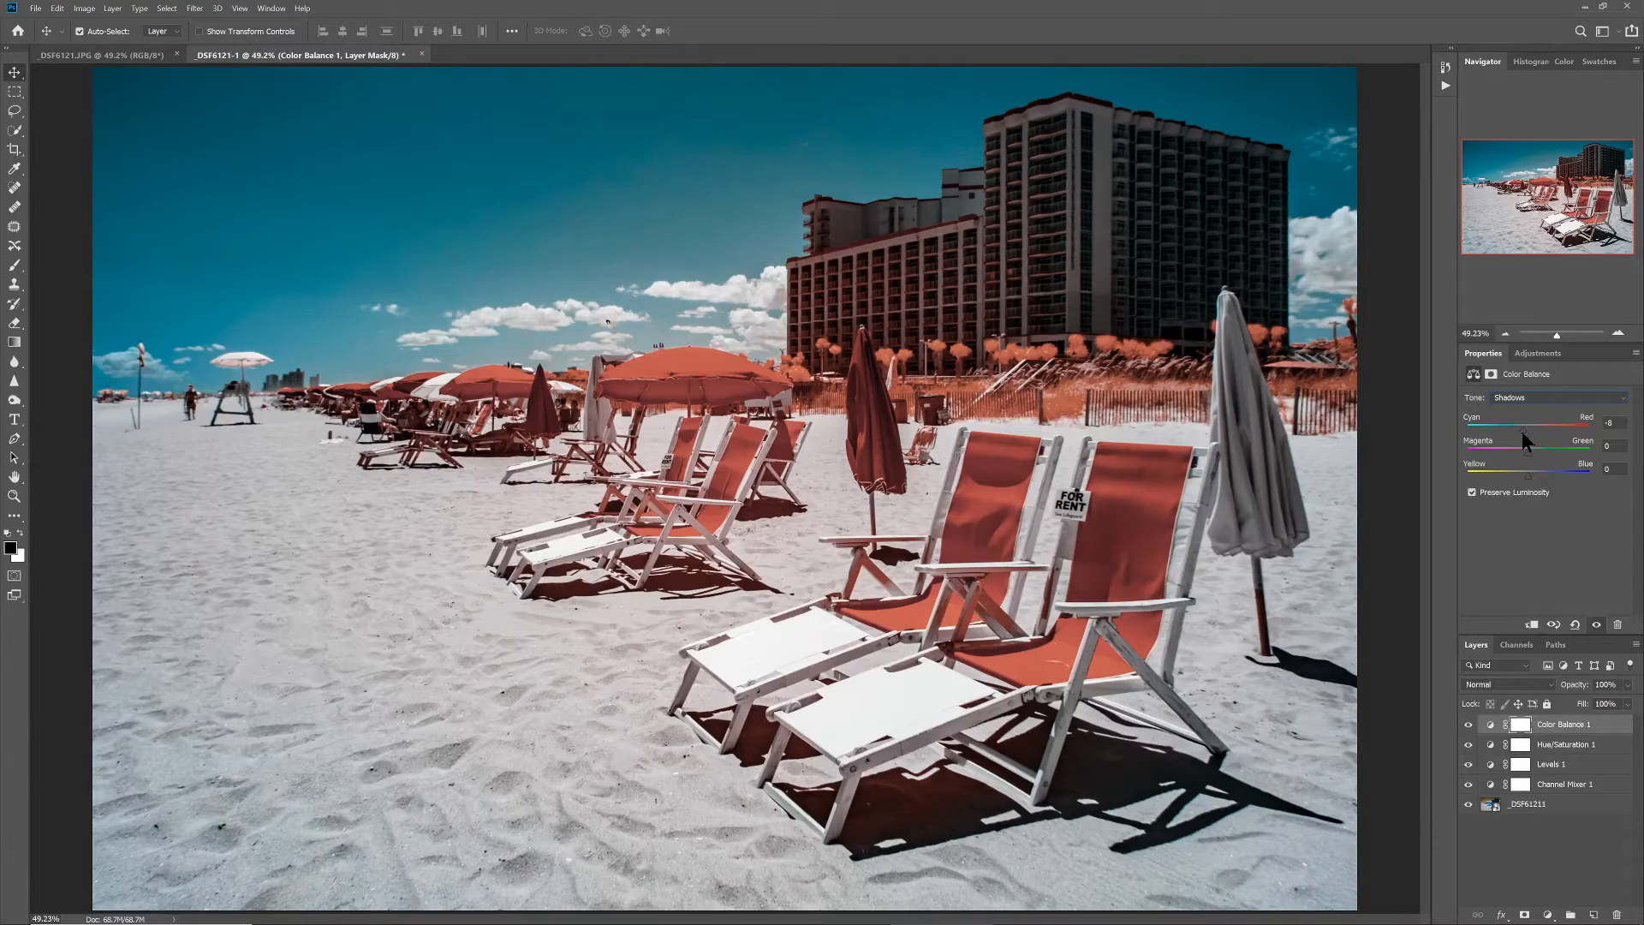
drag(1546, 429, 1531, 428)
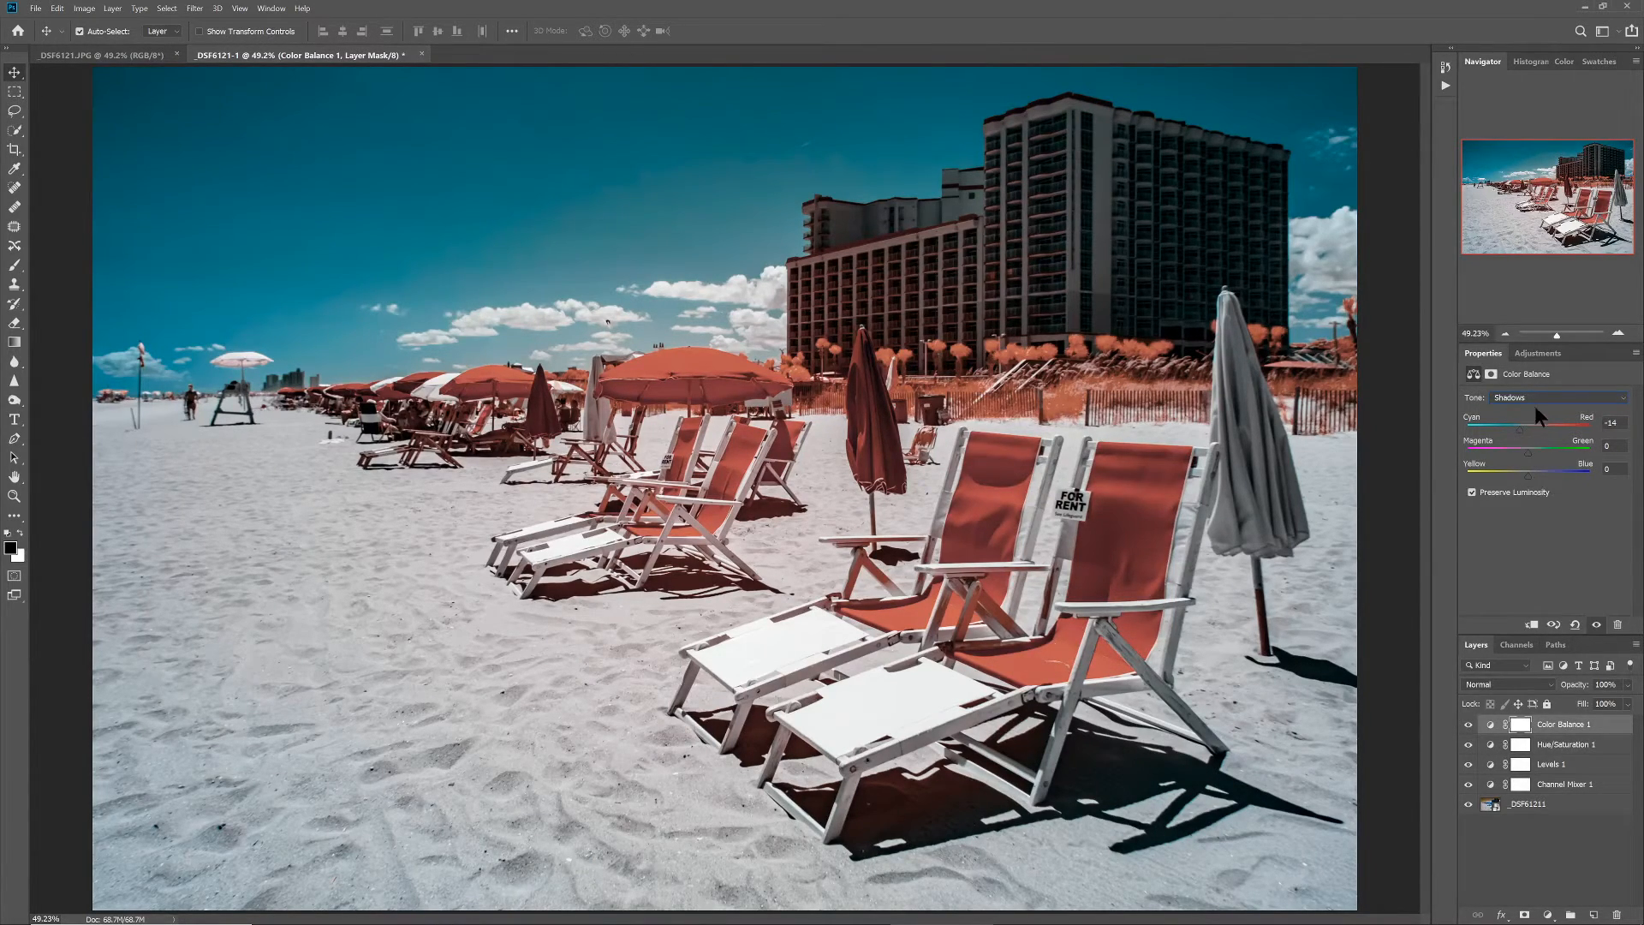
Try cyan and red shifts on the Midtones, return them to 0, and go back to the Shadows range
click(1557, 397)
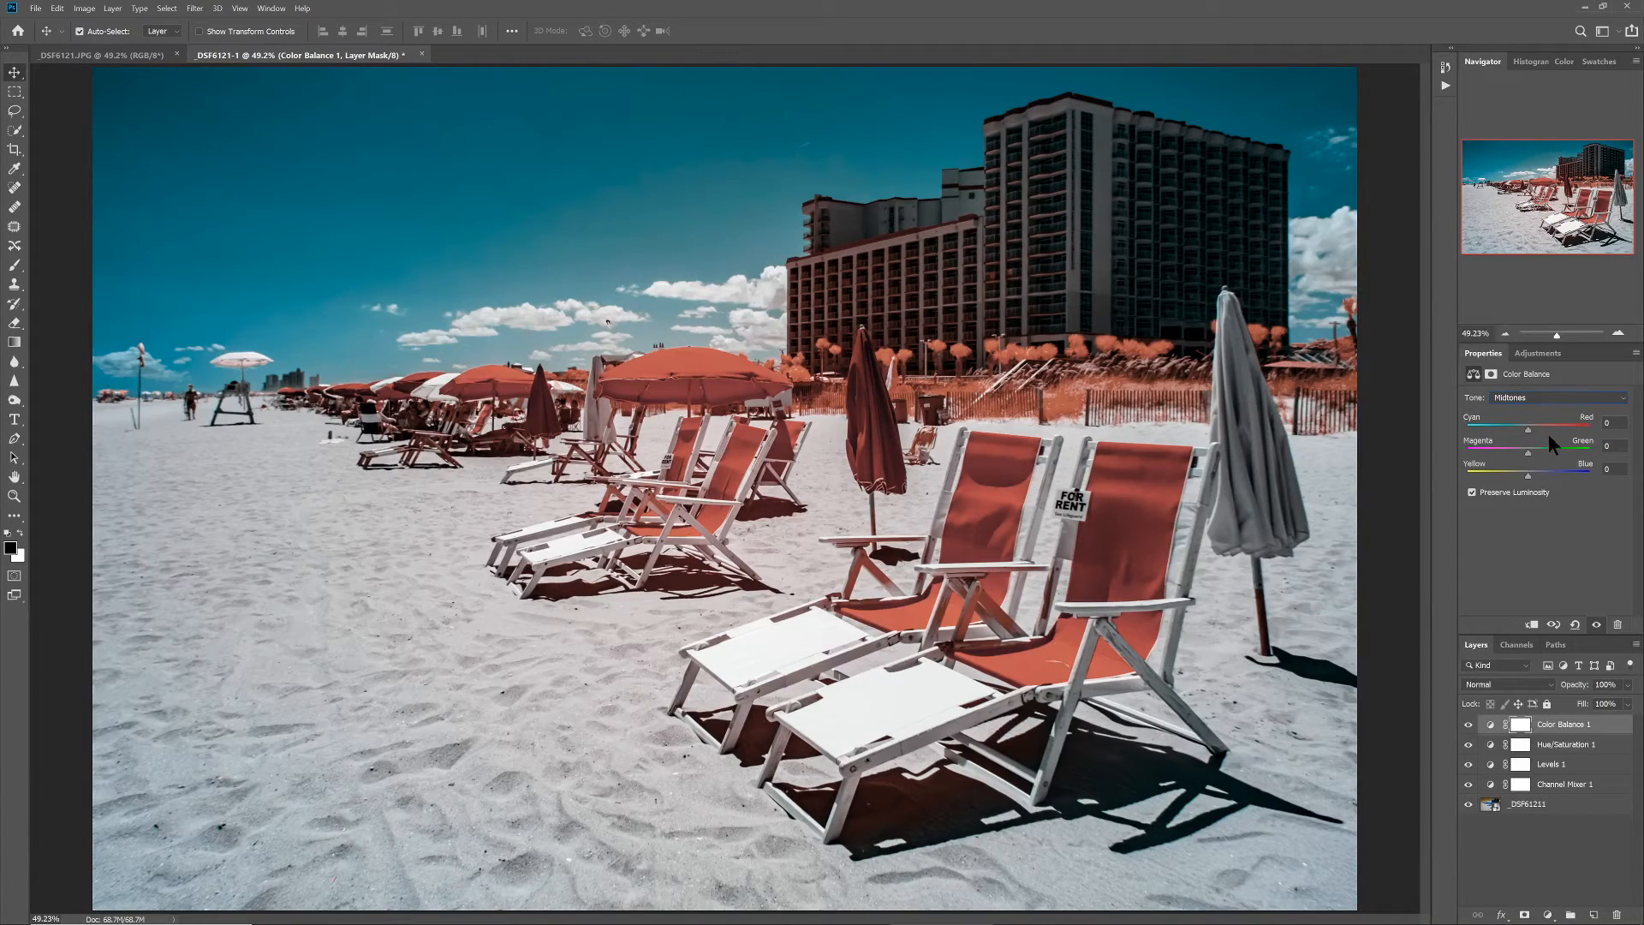
drag(1547, 428, 1517, 428)
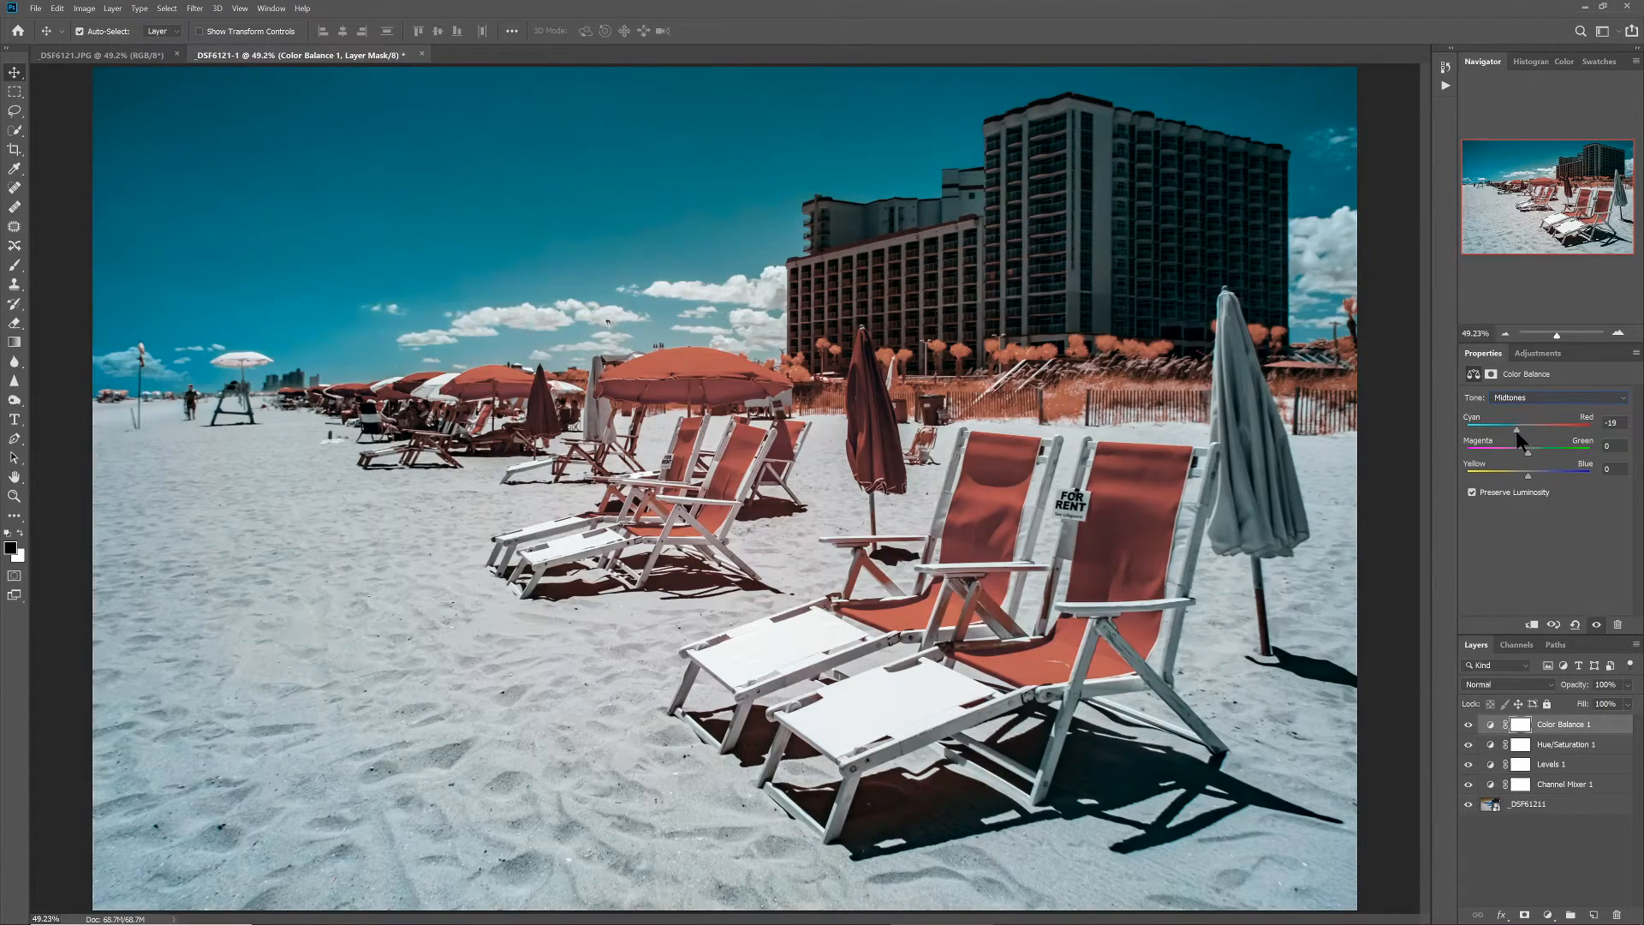
drag(1526, 428, 1529, 428)
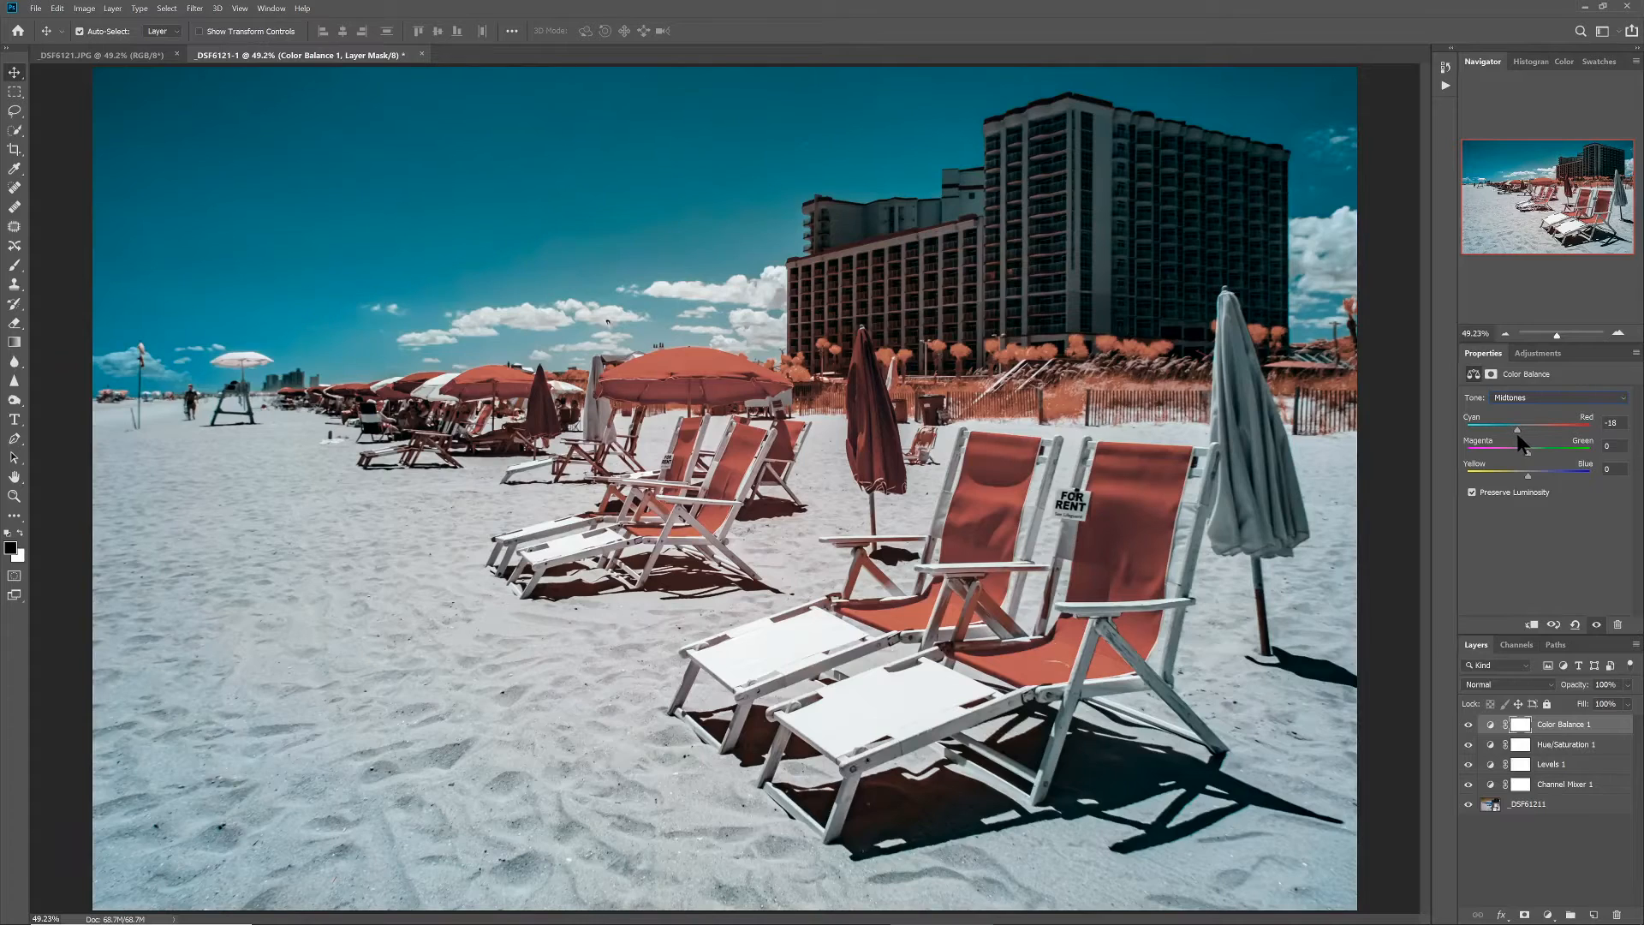
drag(1521, 428, 1557, 428)
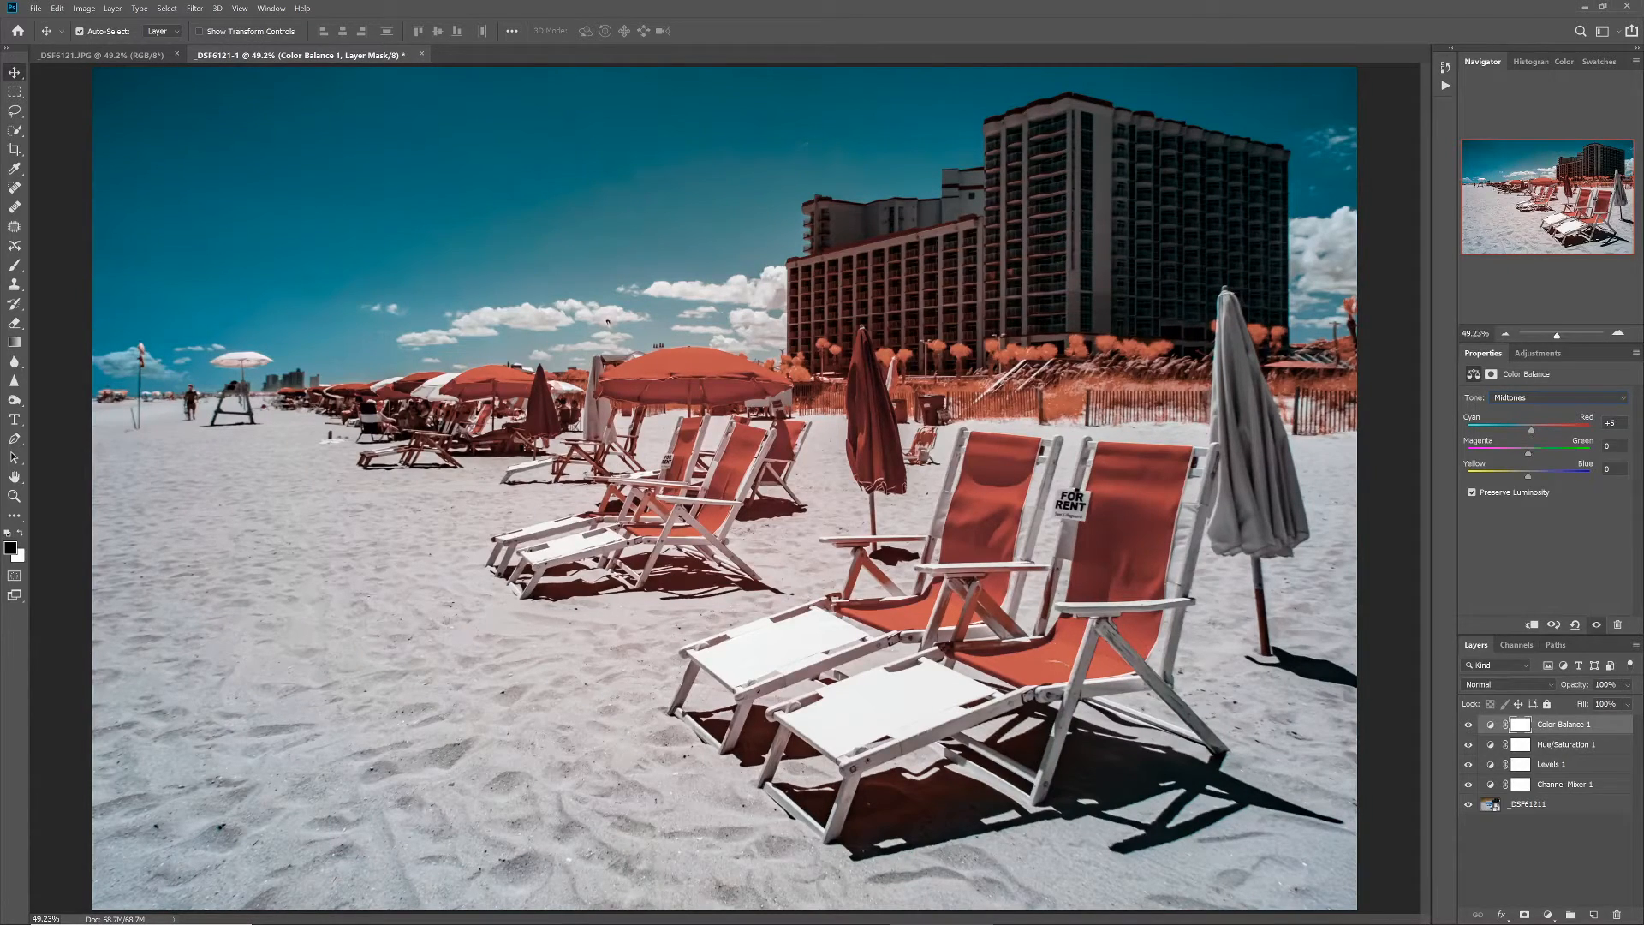
drag(1562, 428, 1529, 428)
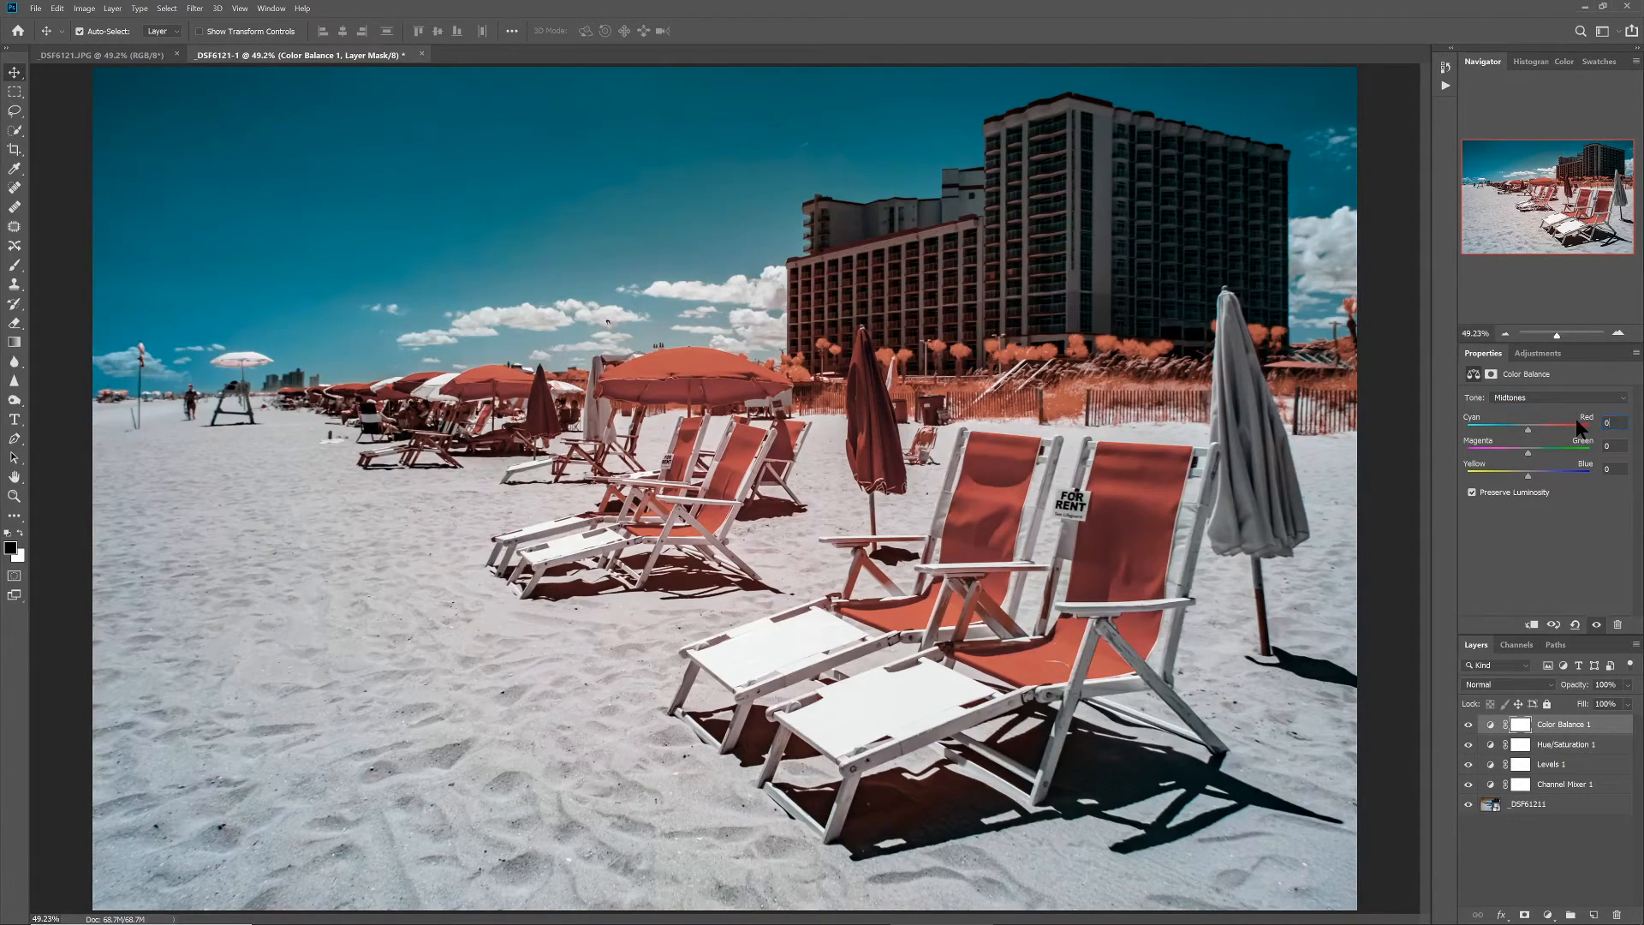
click(1557, 398)
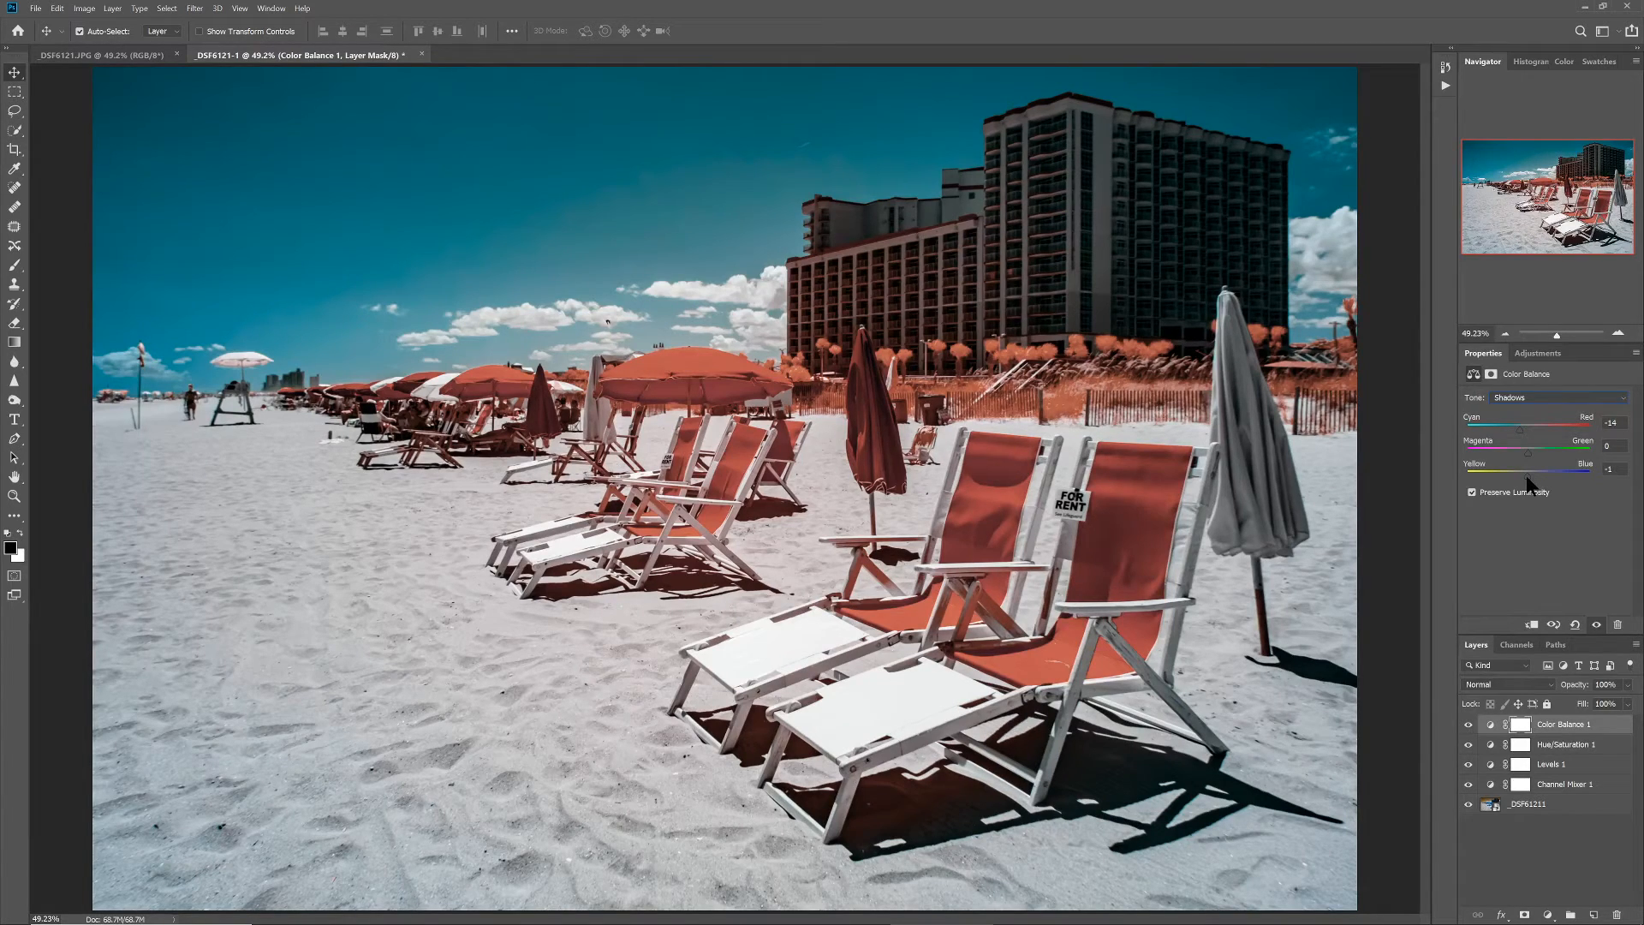
mouse_move(1435, 468)
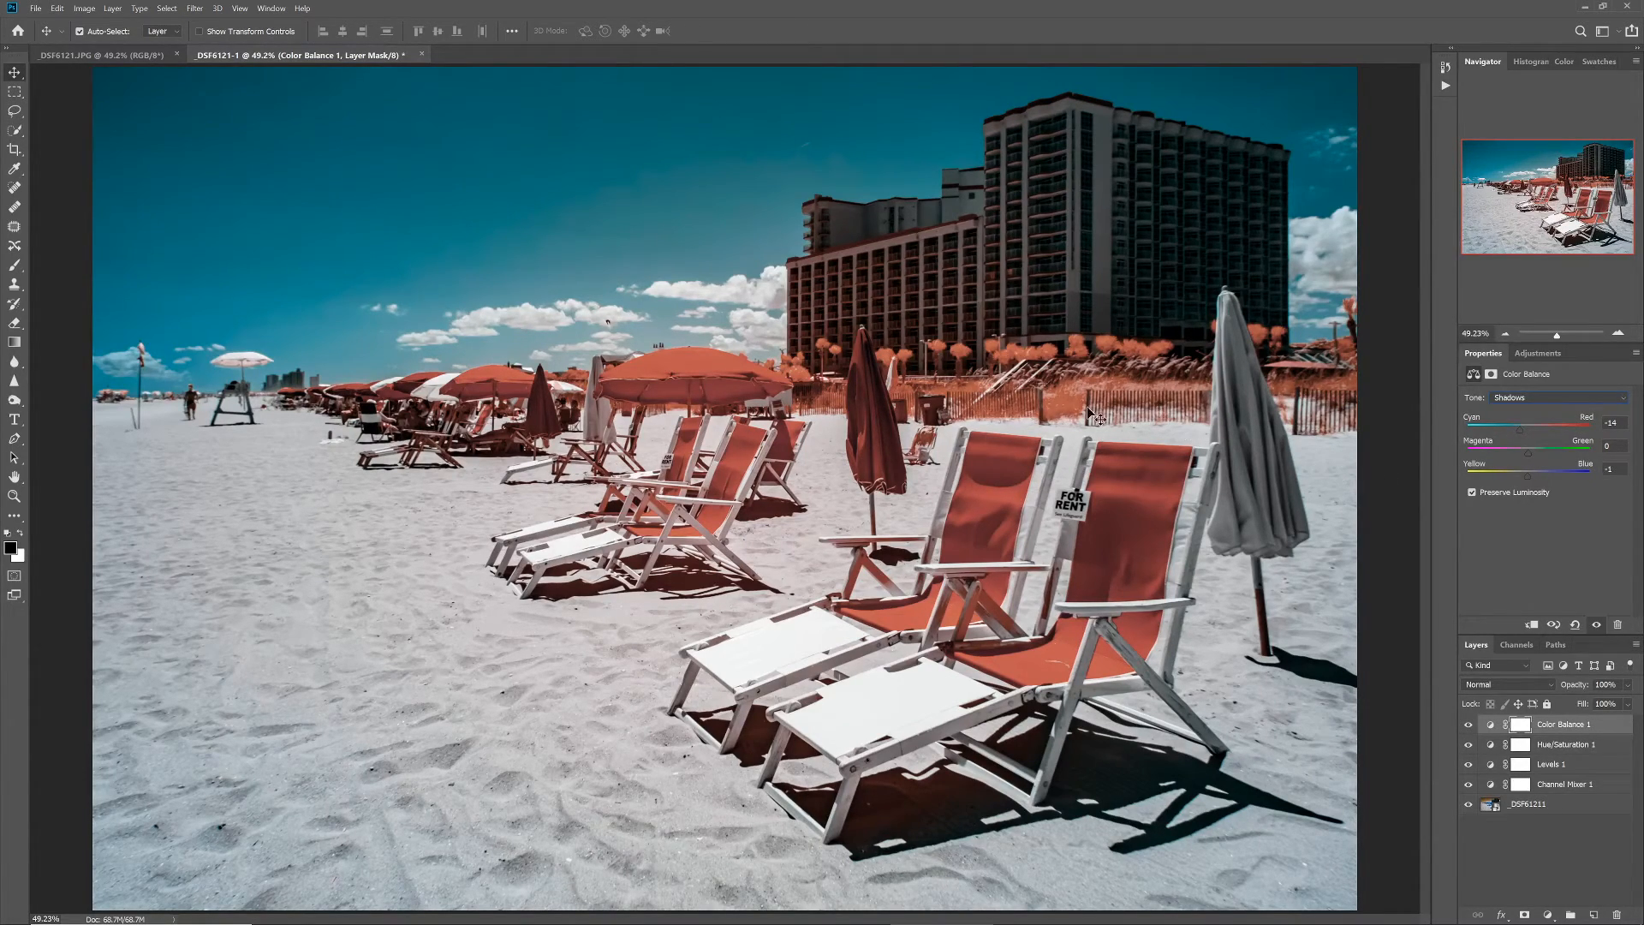
click(104, 55)
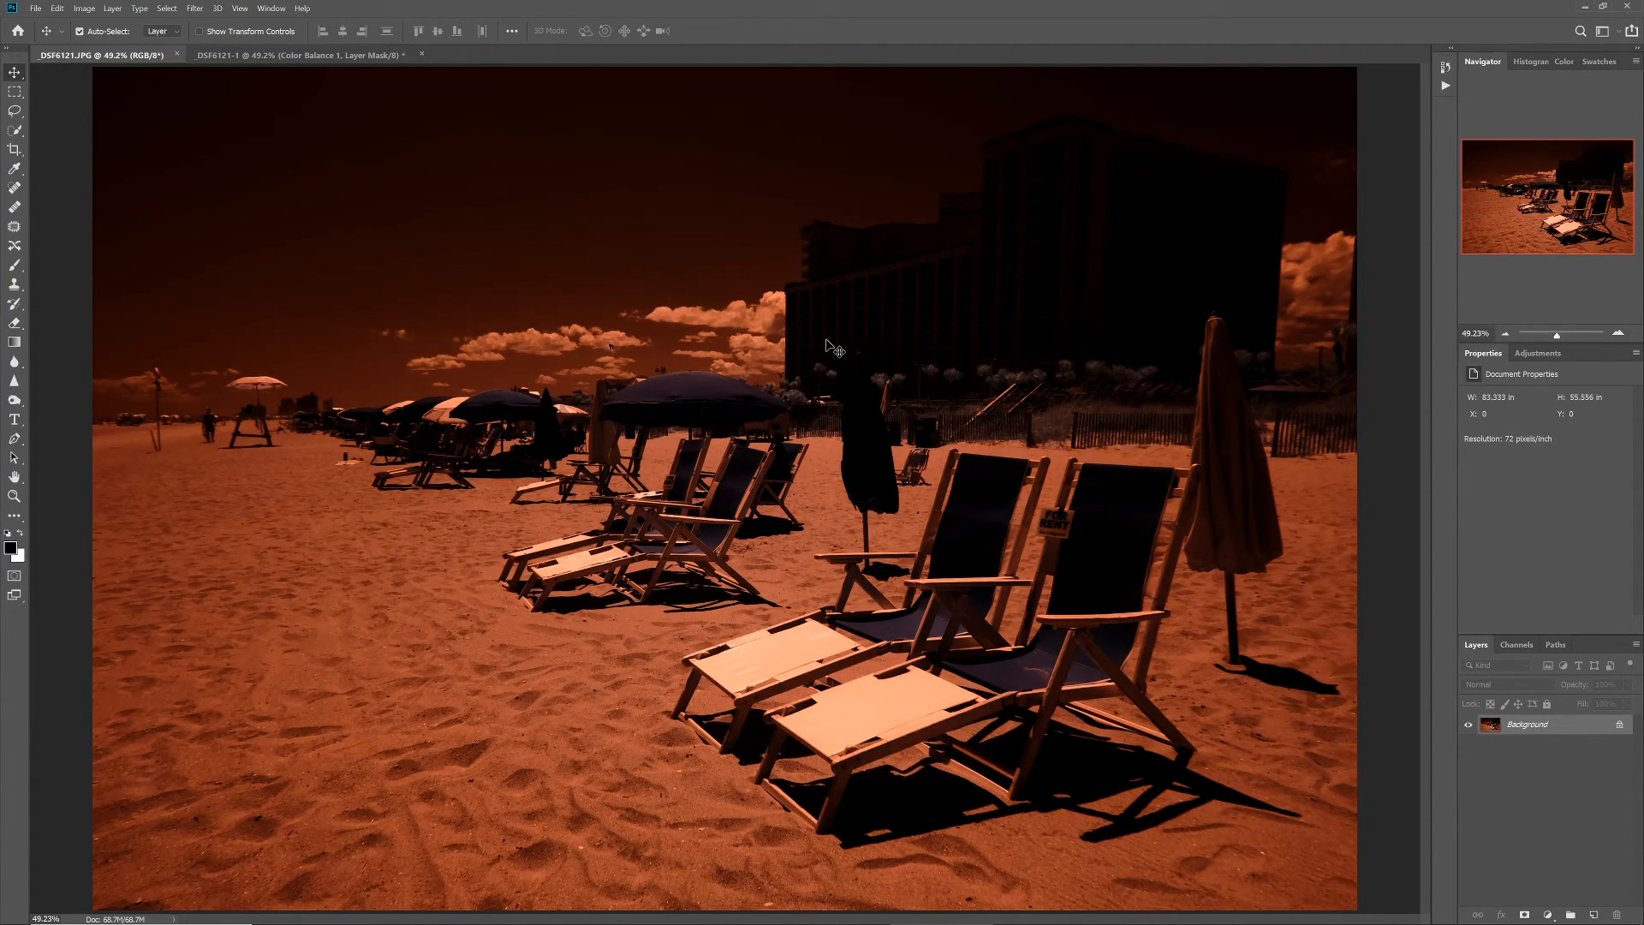
mouse_move(828, 377)
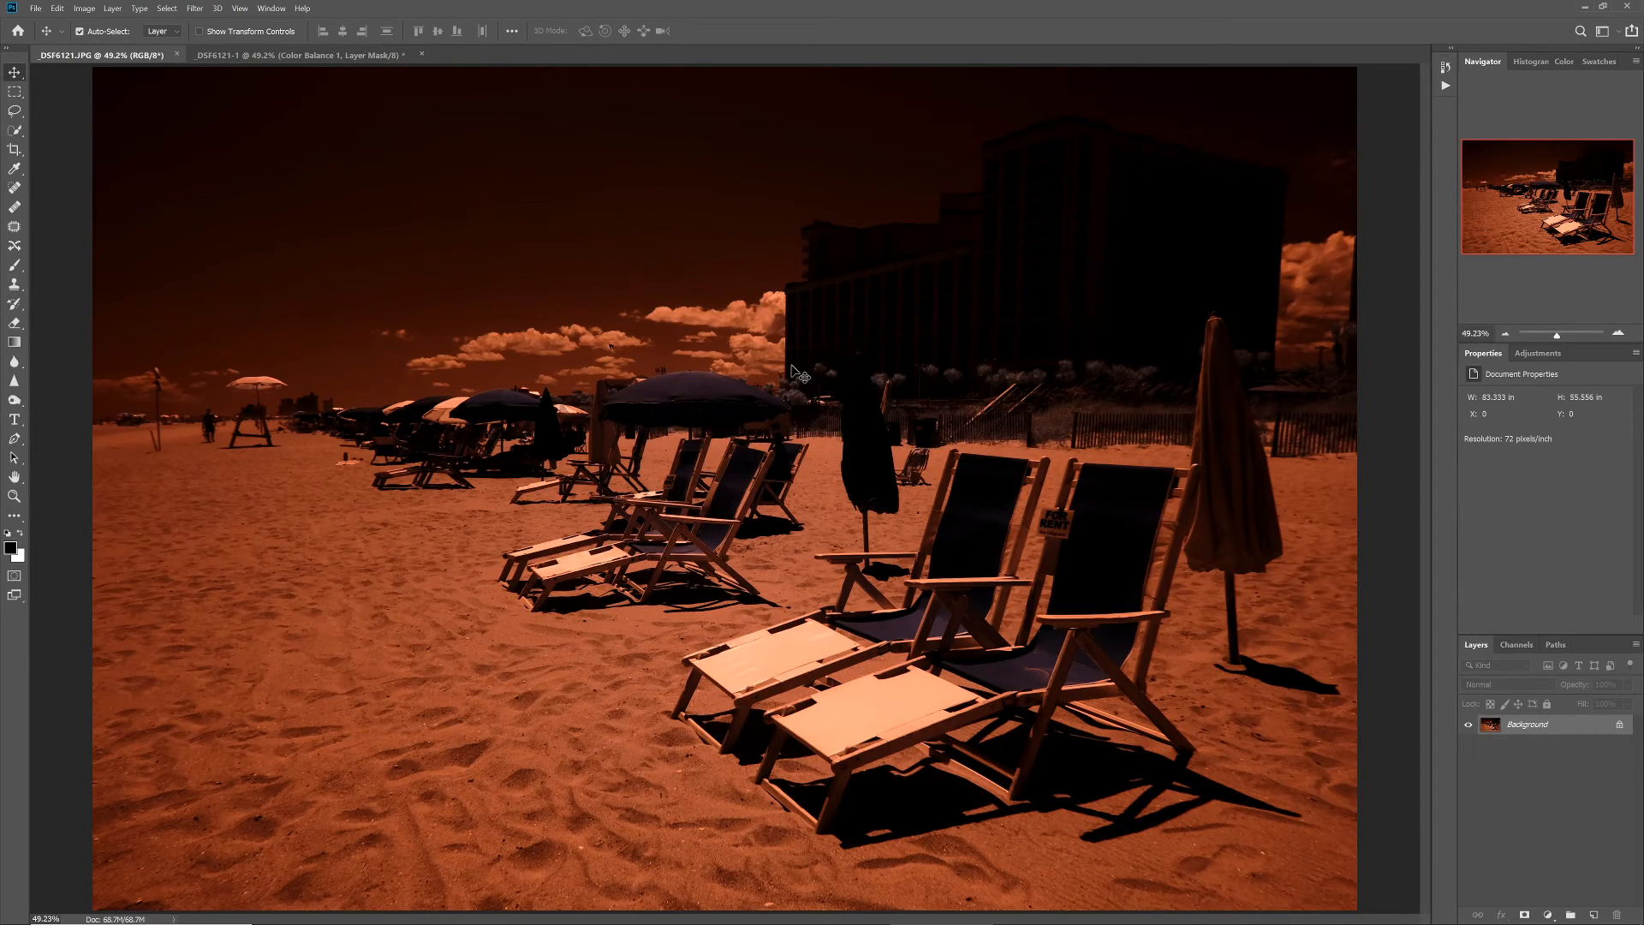
mouse_move(411, 119)
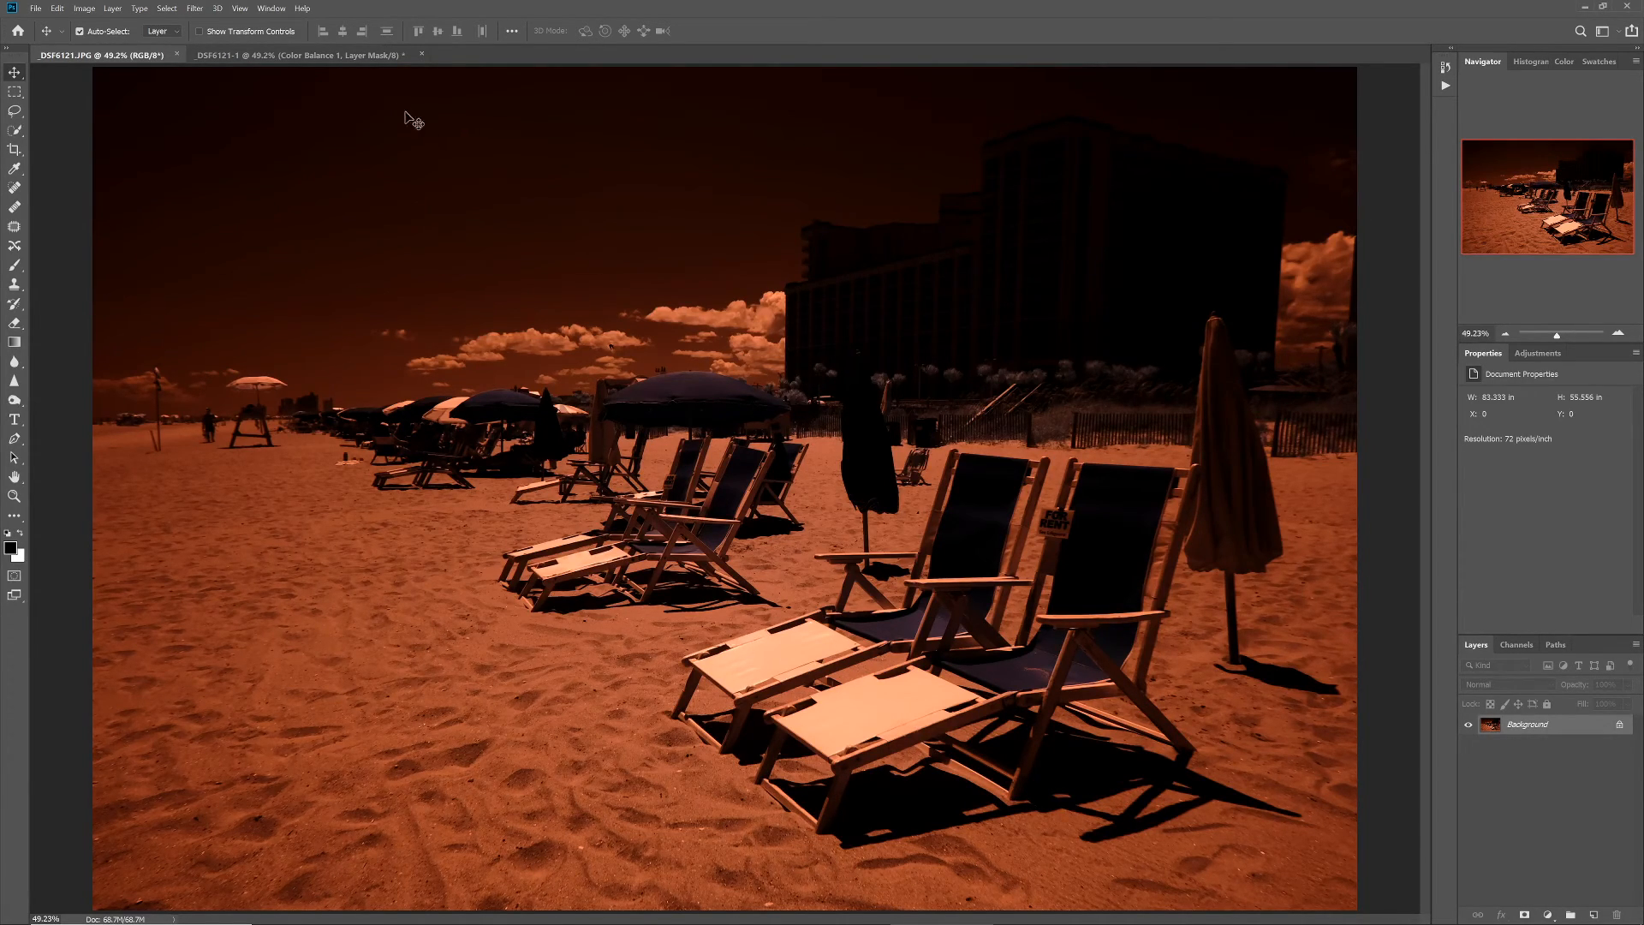
click(262, 54)
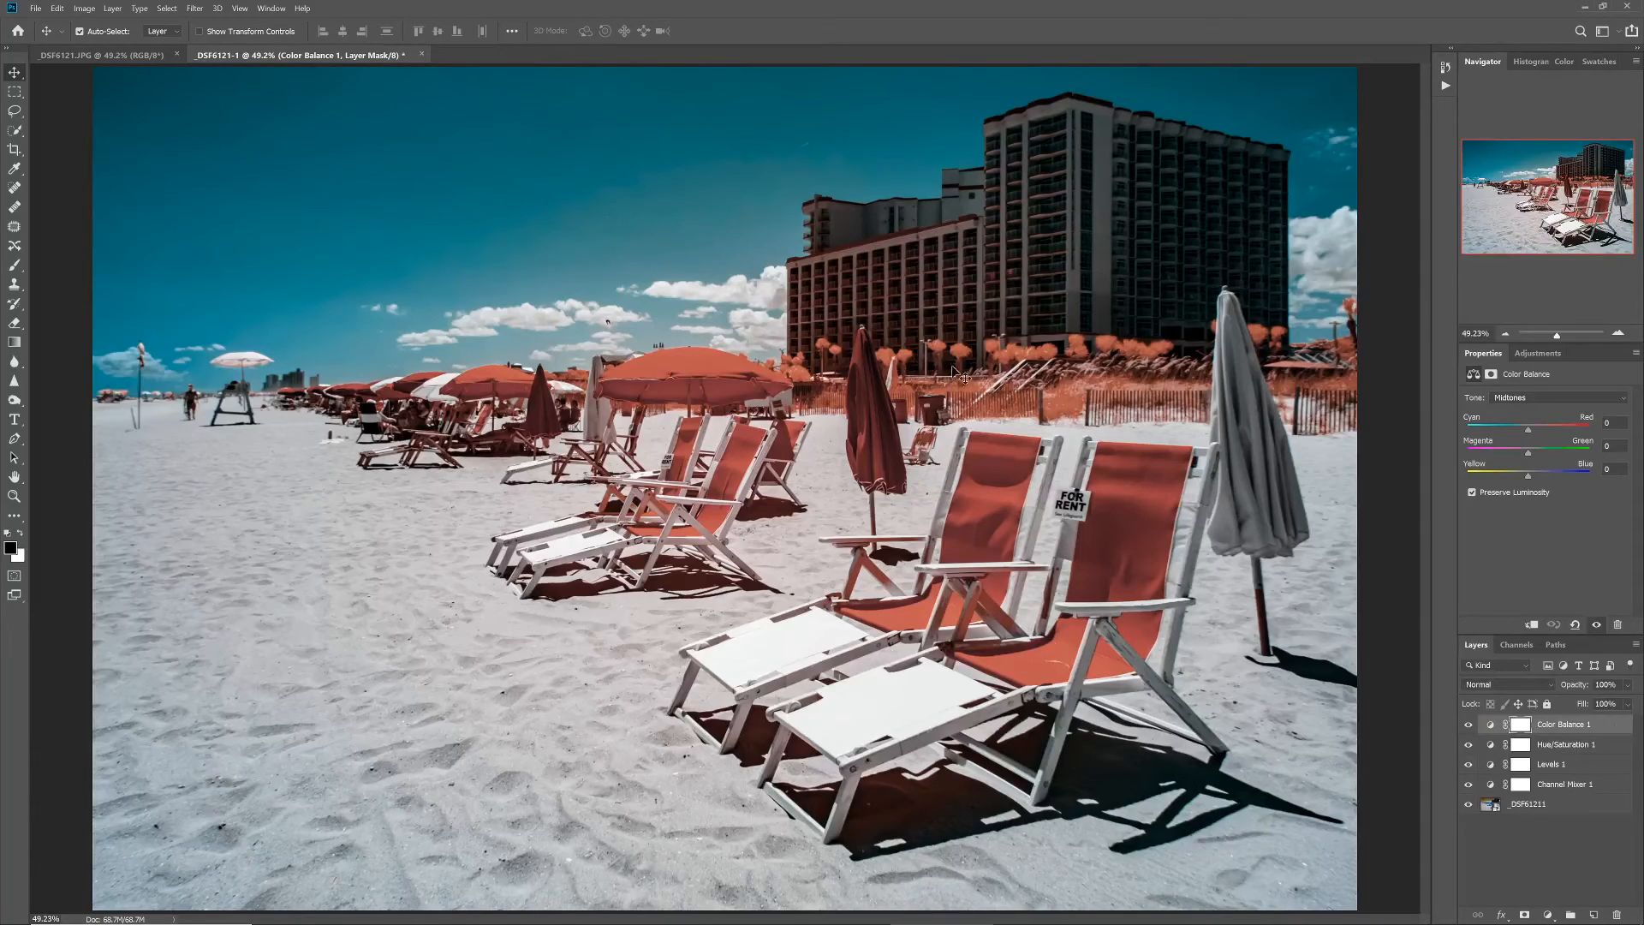
mouse_move(1106, 400)
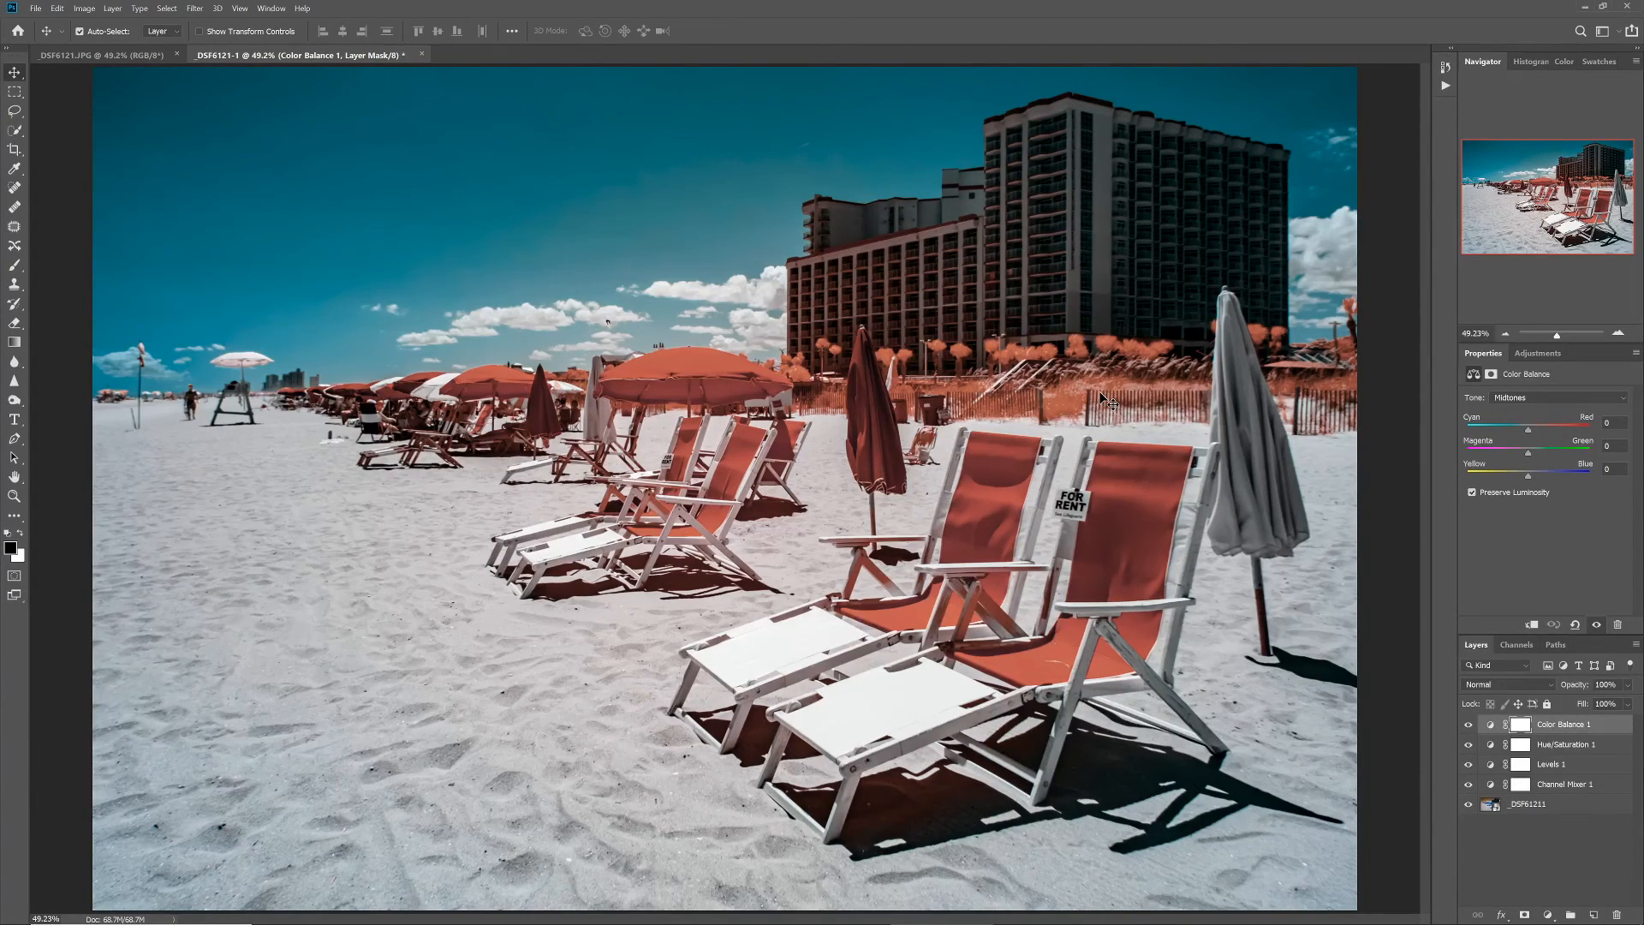
mouse_move(1110, 435)
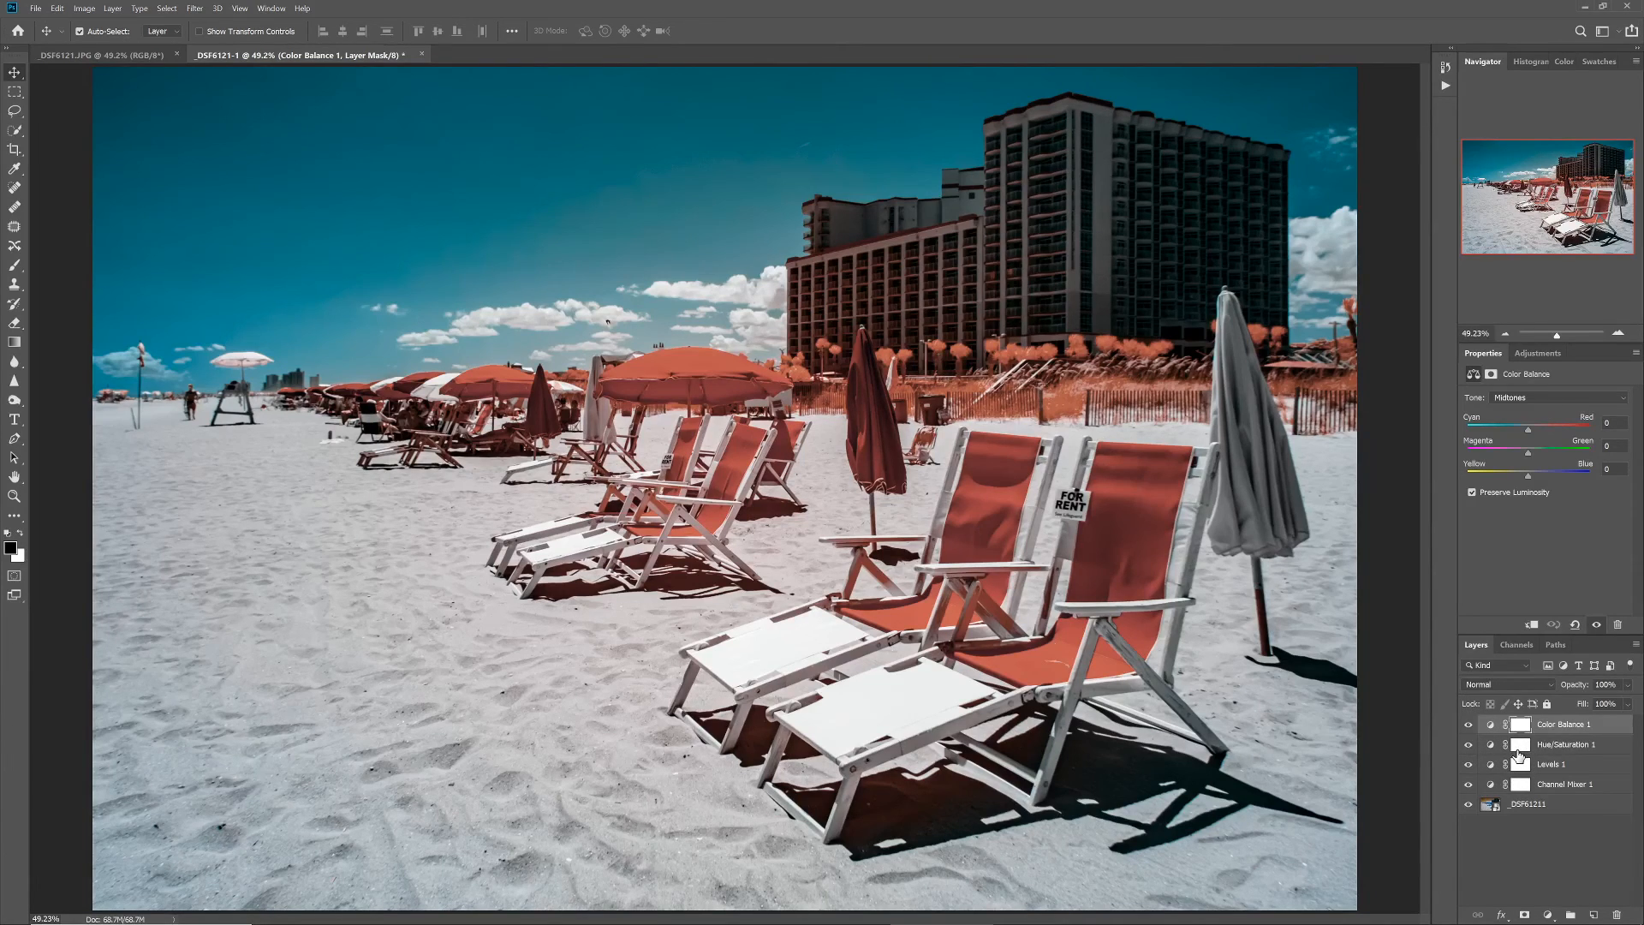
mouse_move(1519, 745)
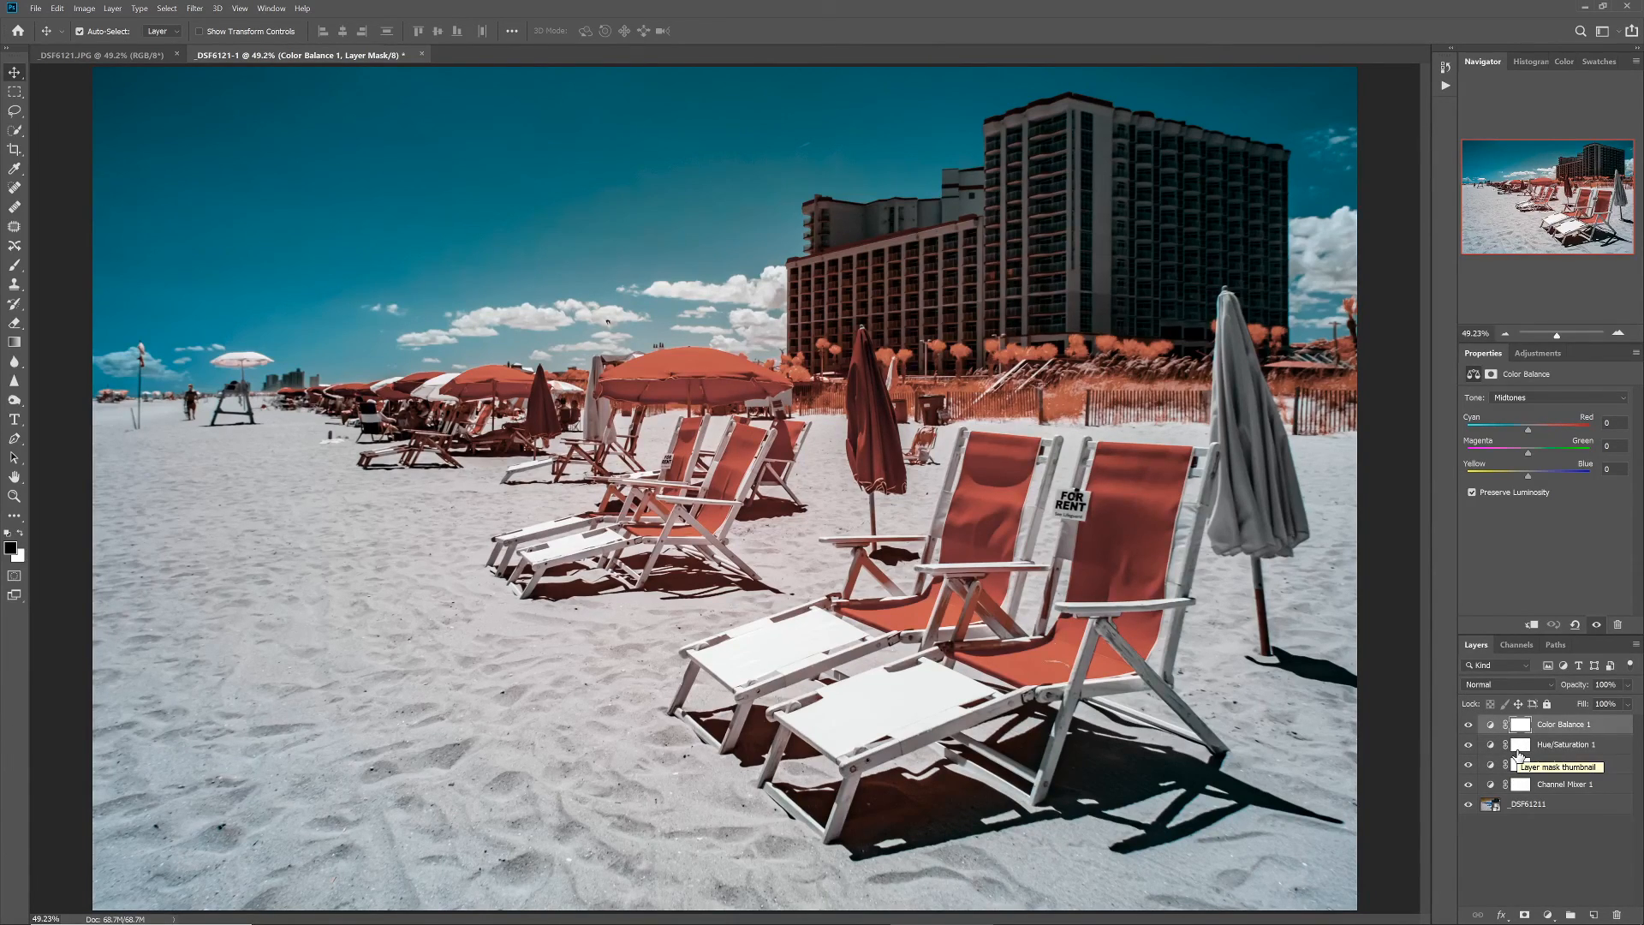